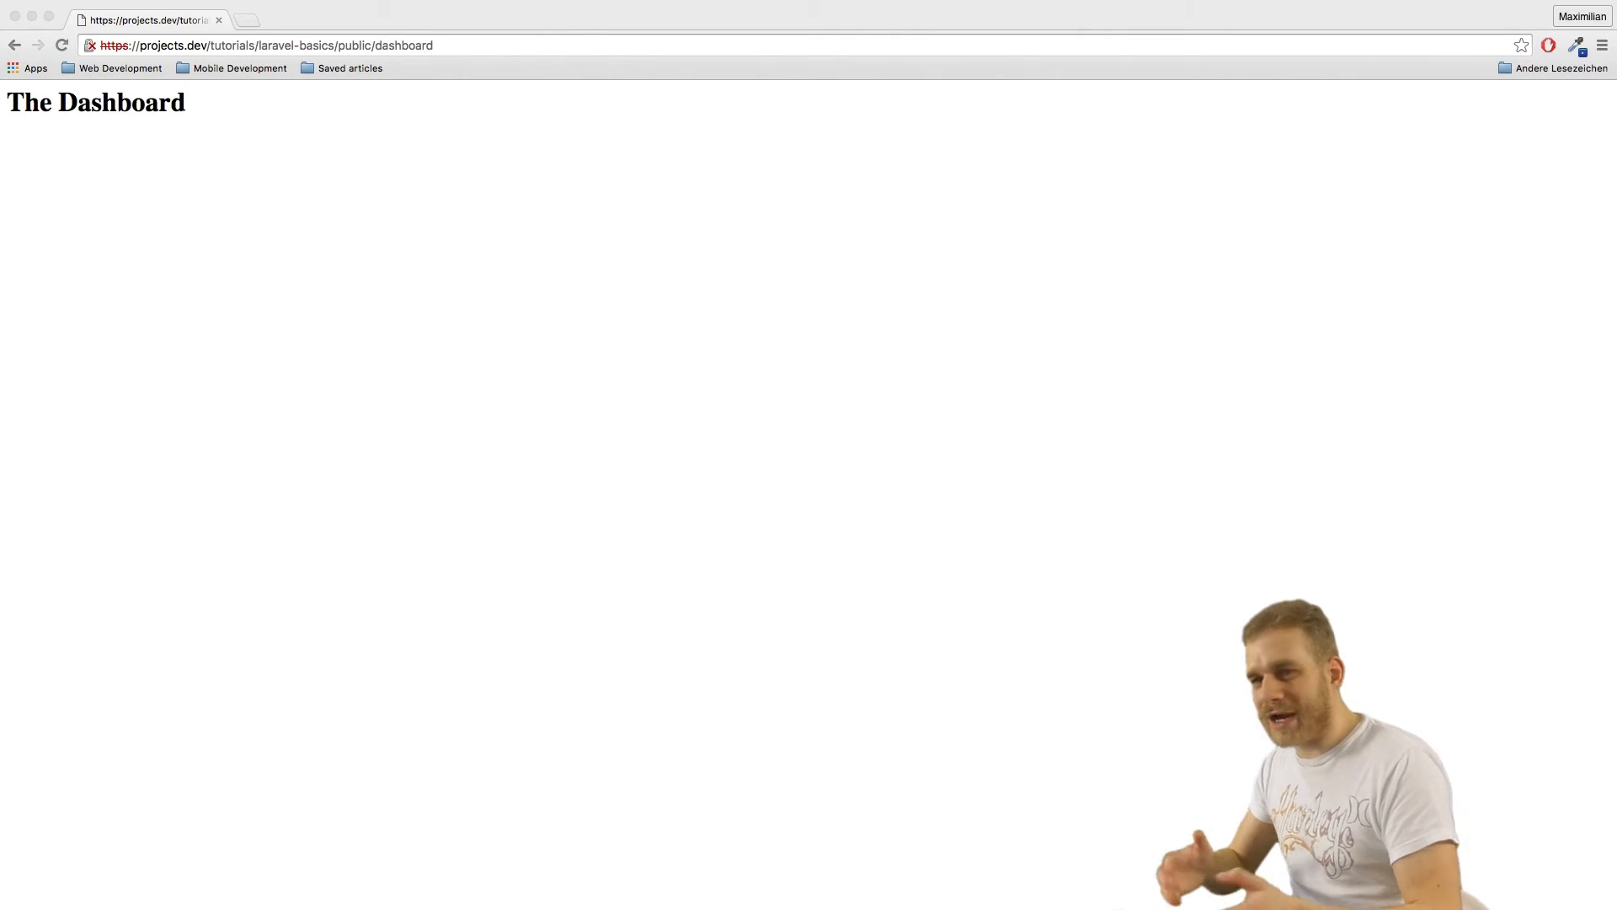
pyautogui.moveTo(1124, 185)
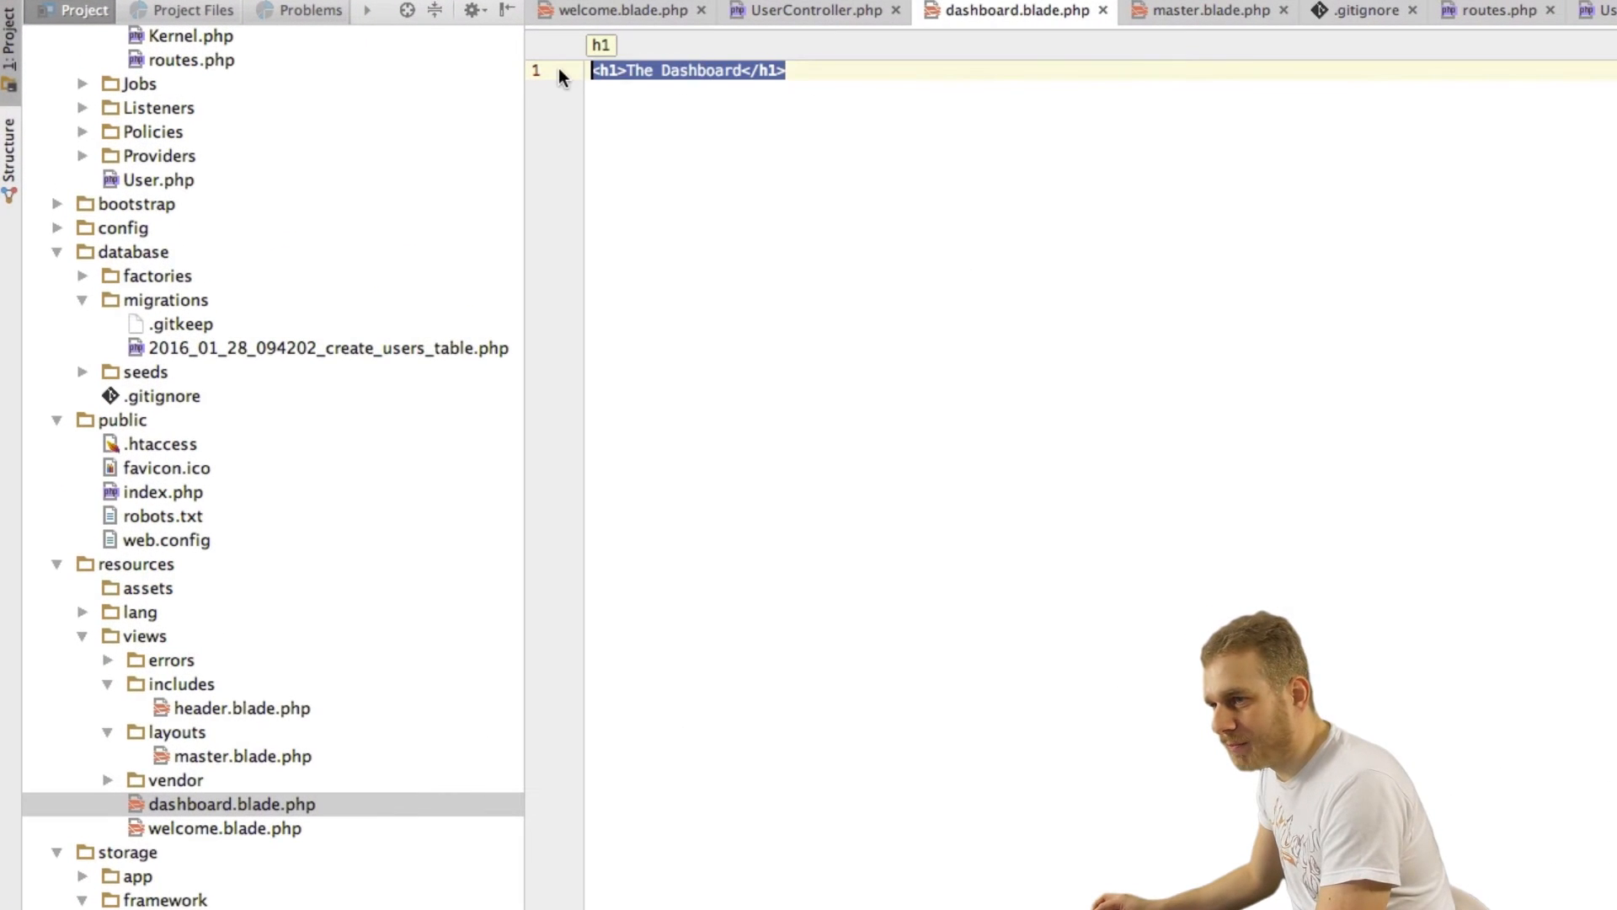
# Step: Make dashboard.blade.php extend 'layouts.master'
pyautogui.write('@extends(')
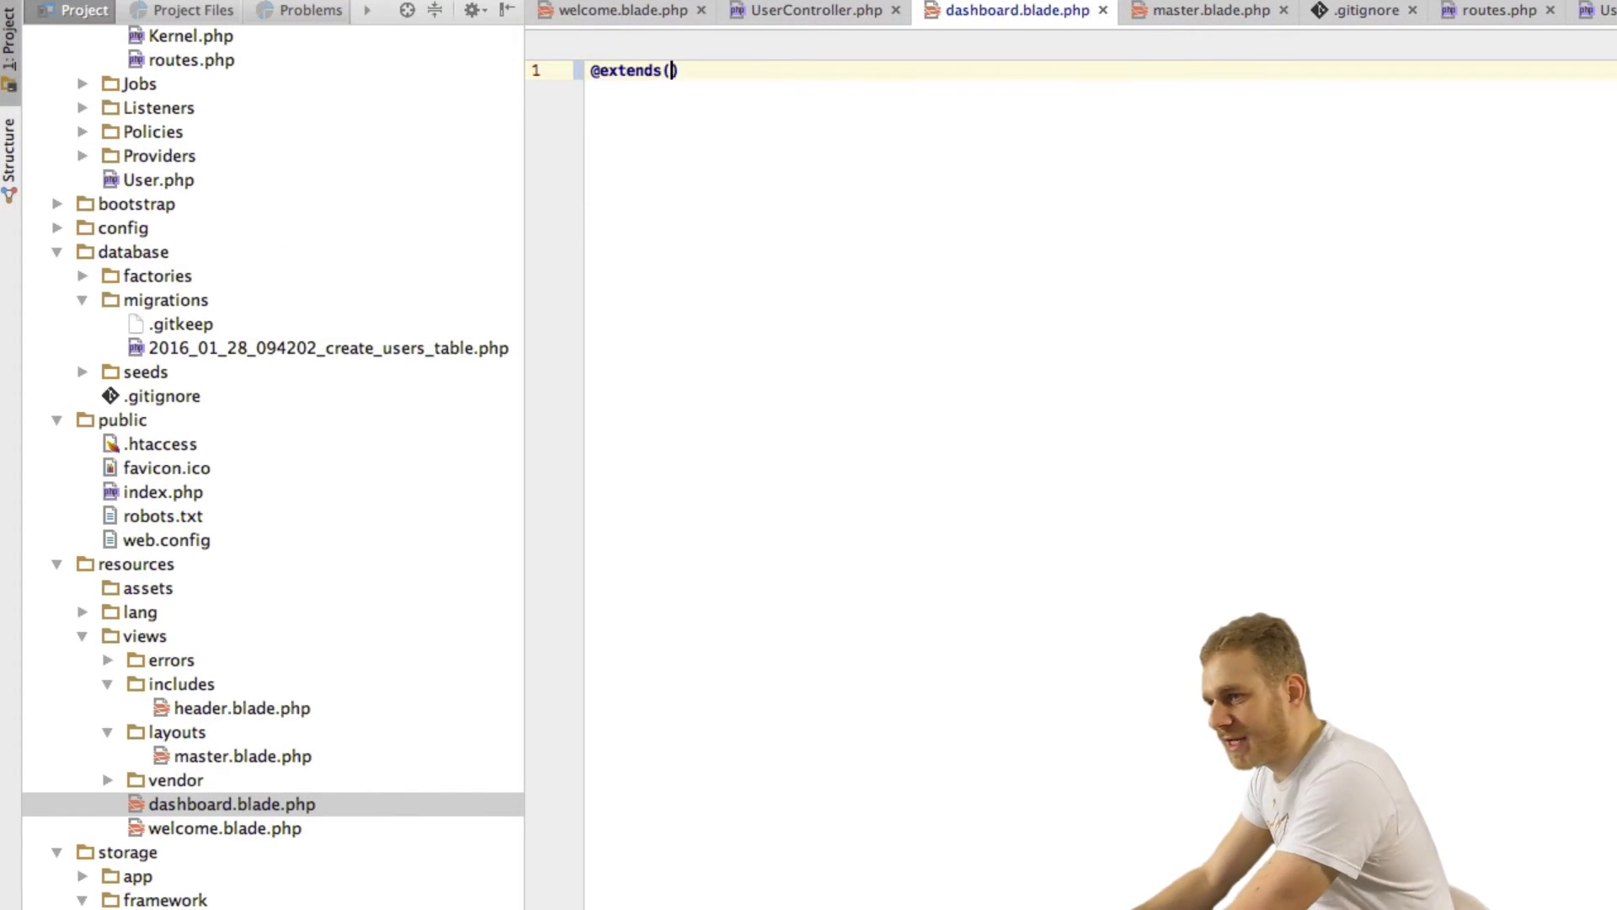
pyautogui.write("'layouts.mast")
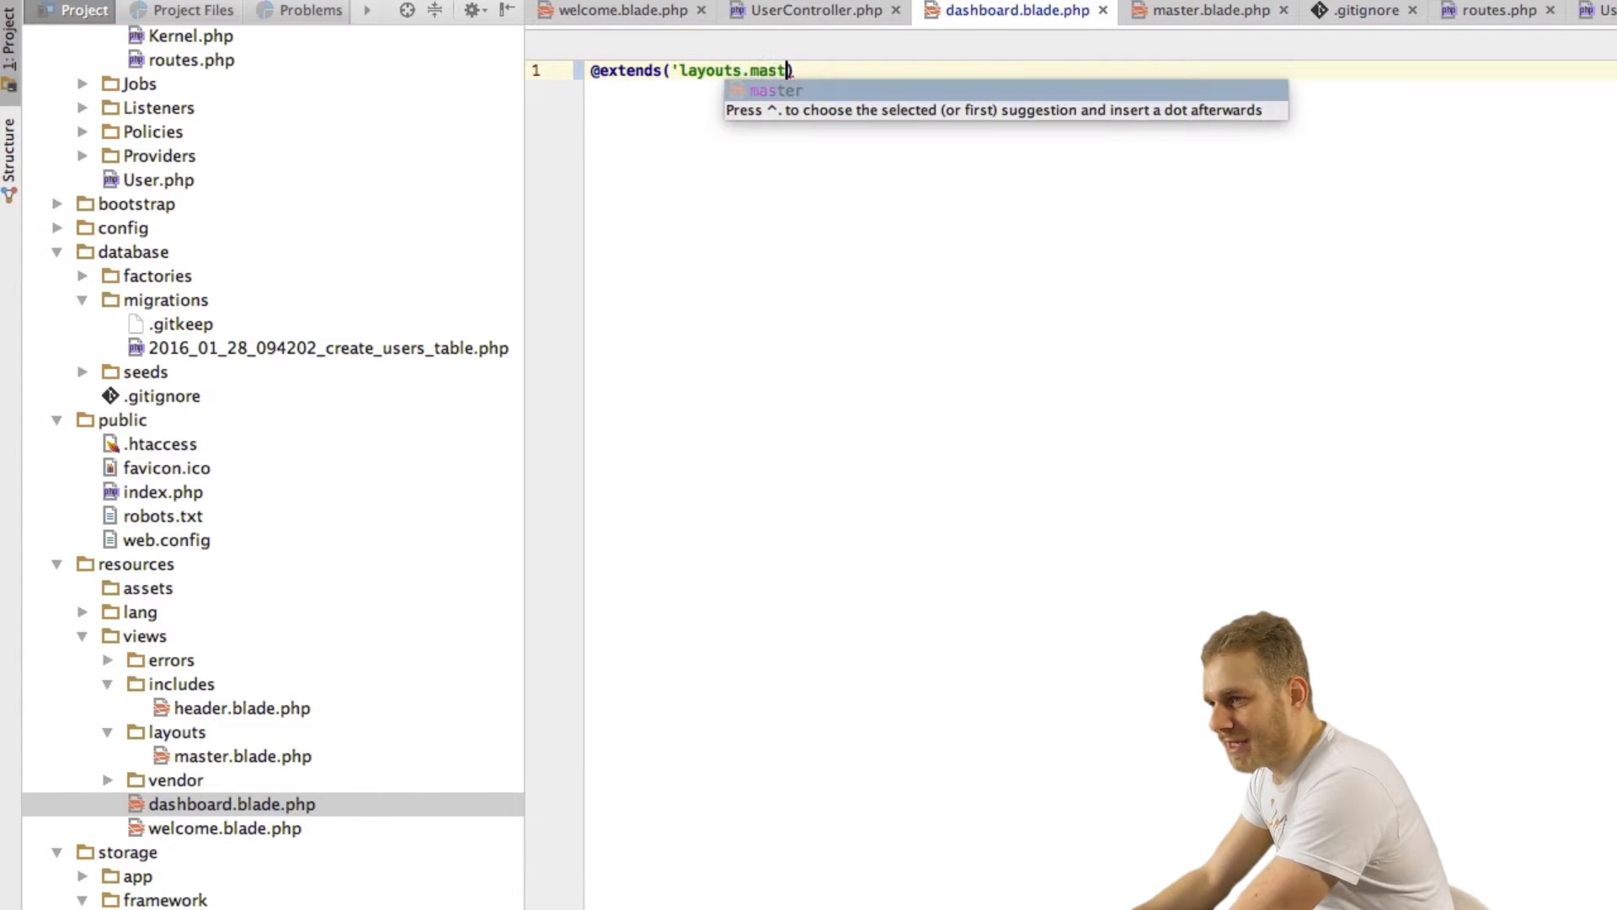
pyautogui.press('Tab')
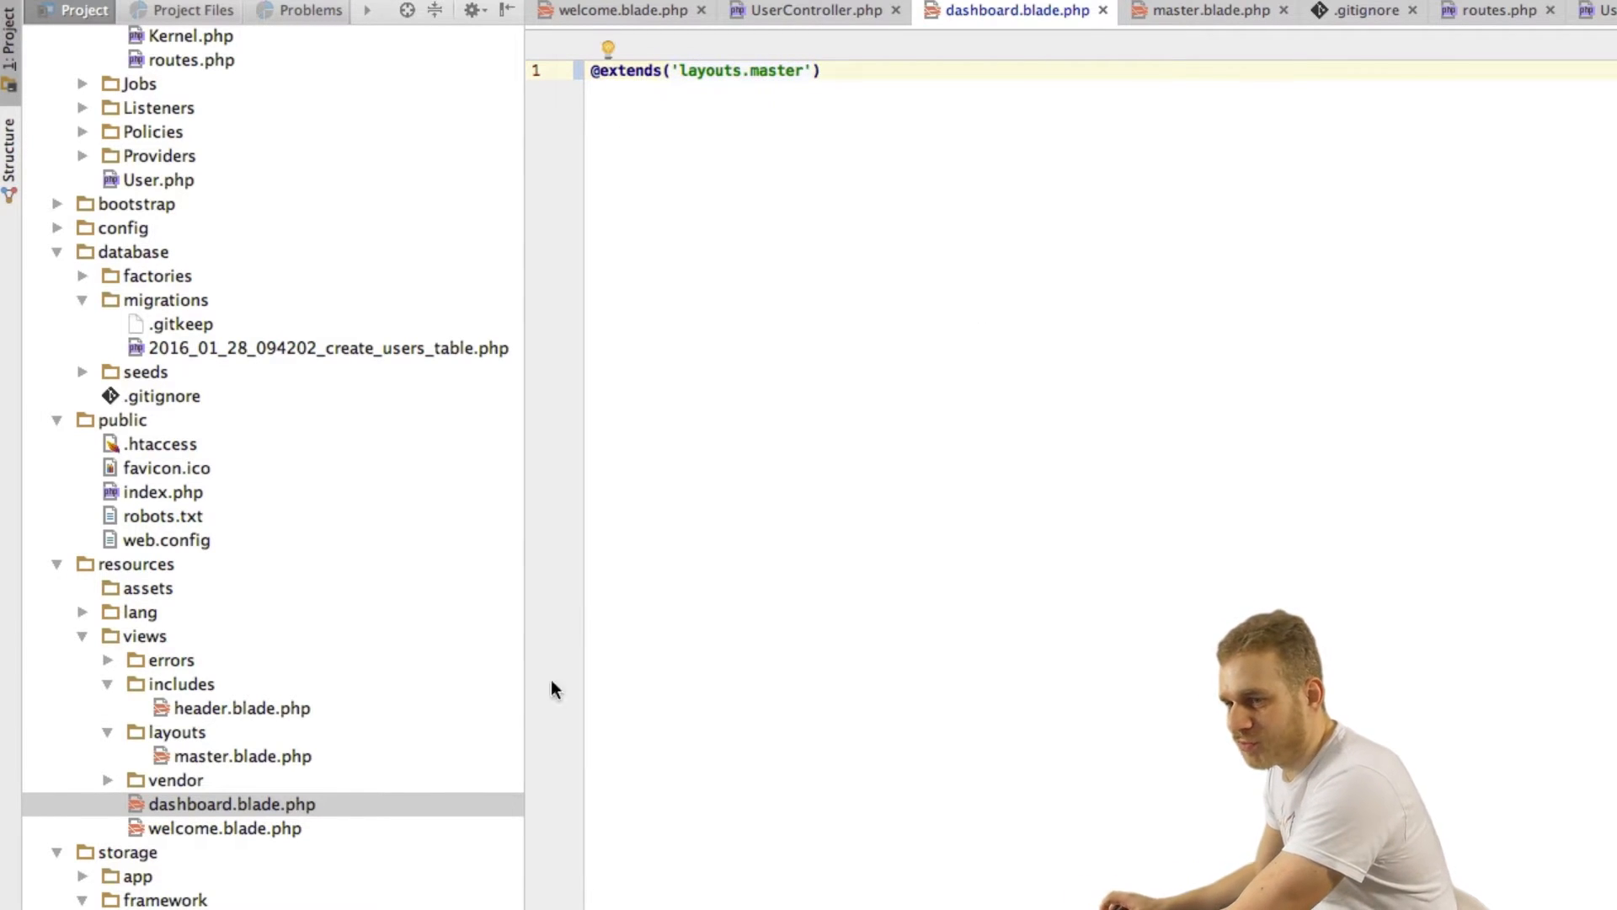
pyautogui.click(615, 12)
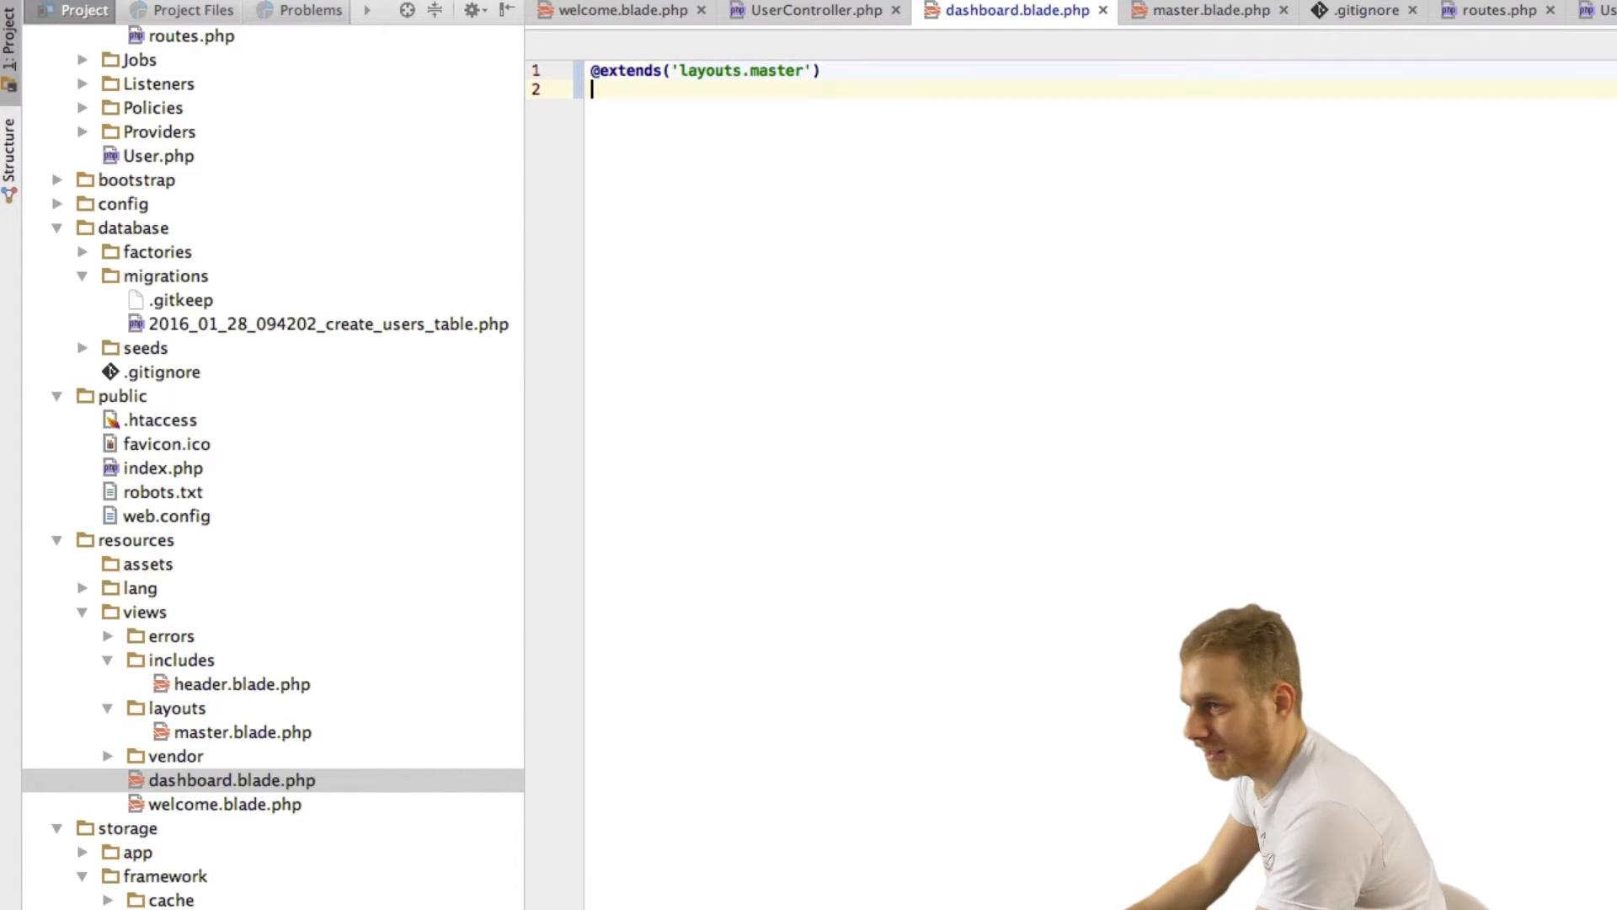
pyautogui.write('@')
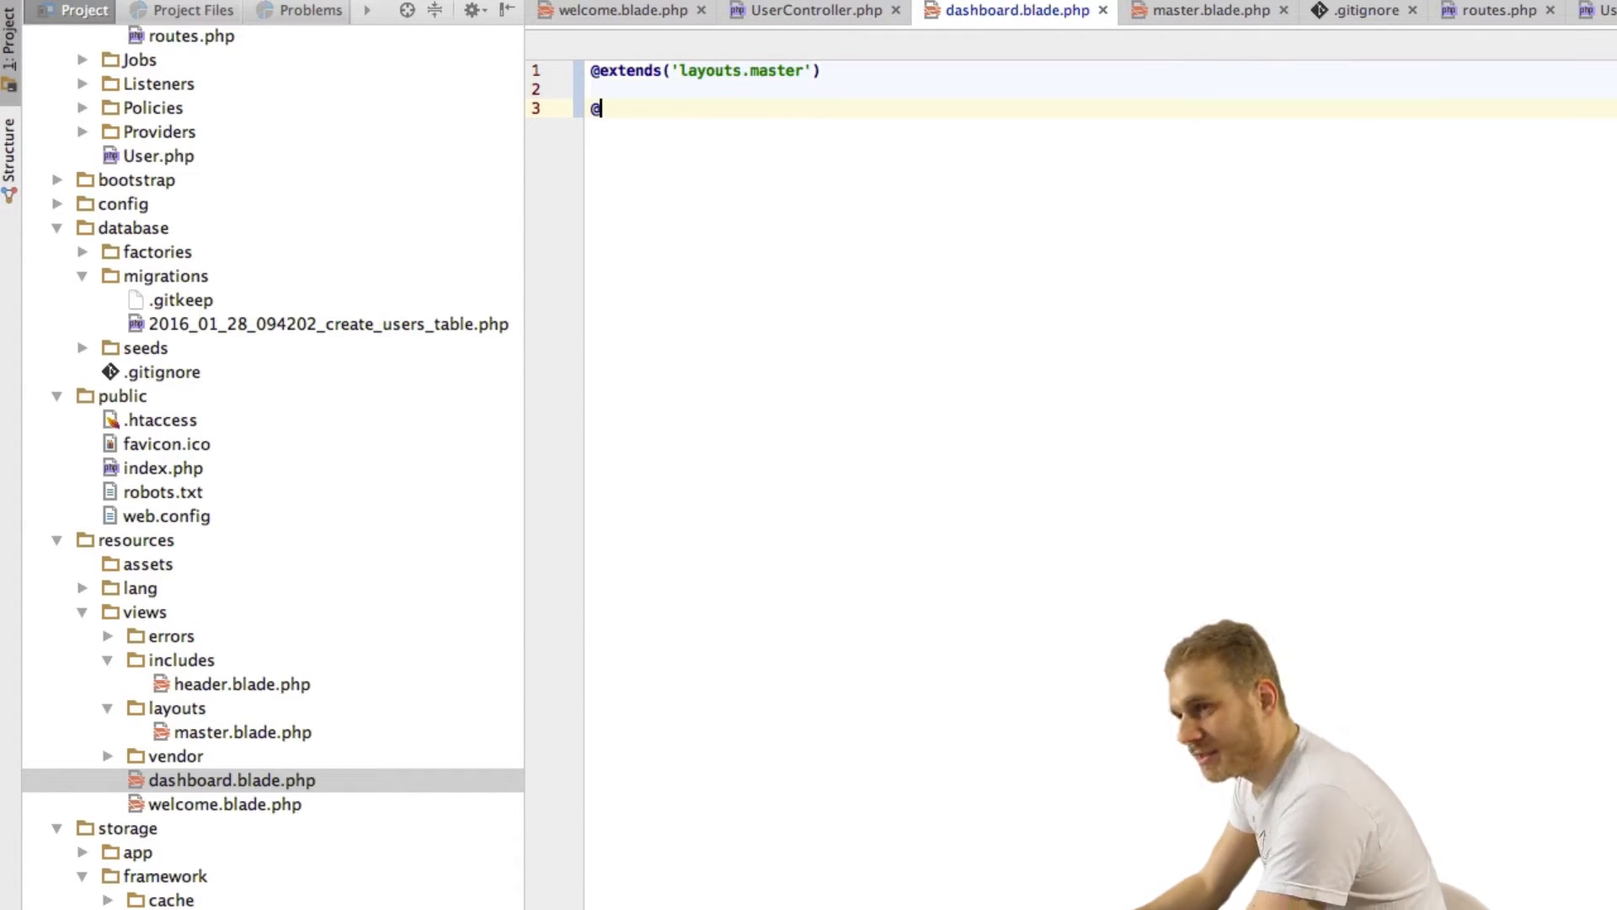
pyautogui.write("section('content")
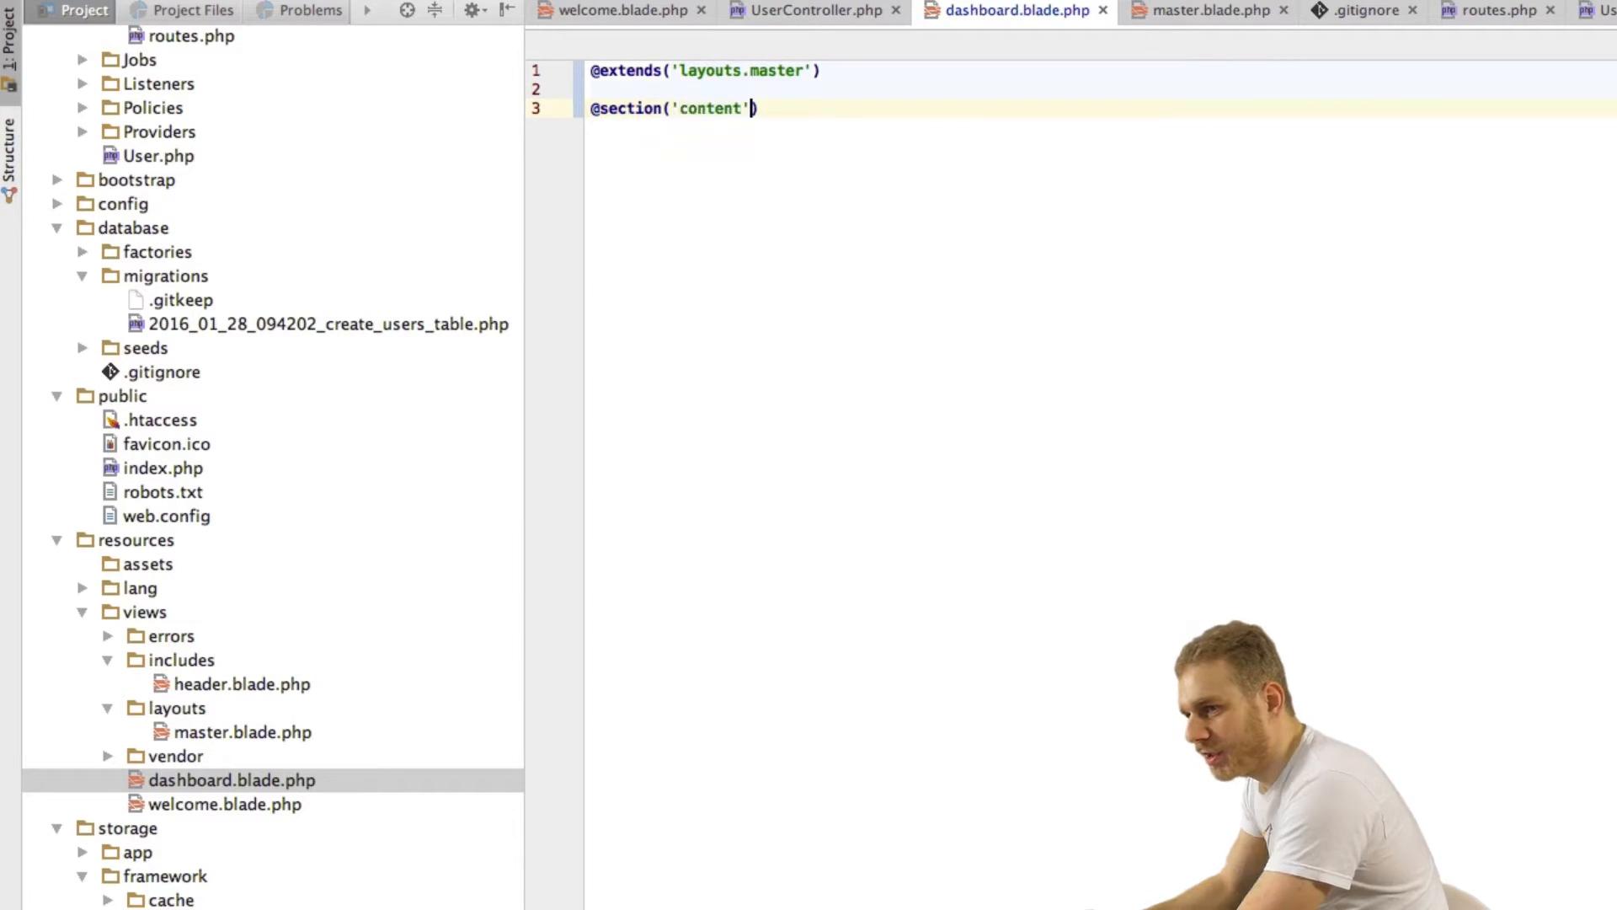
pyautogui.write('@endse')
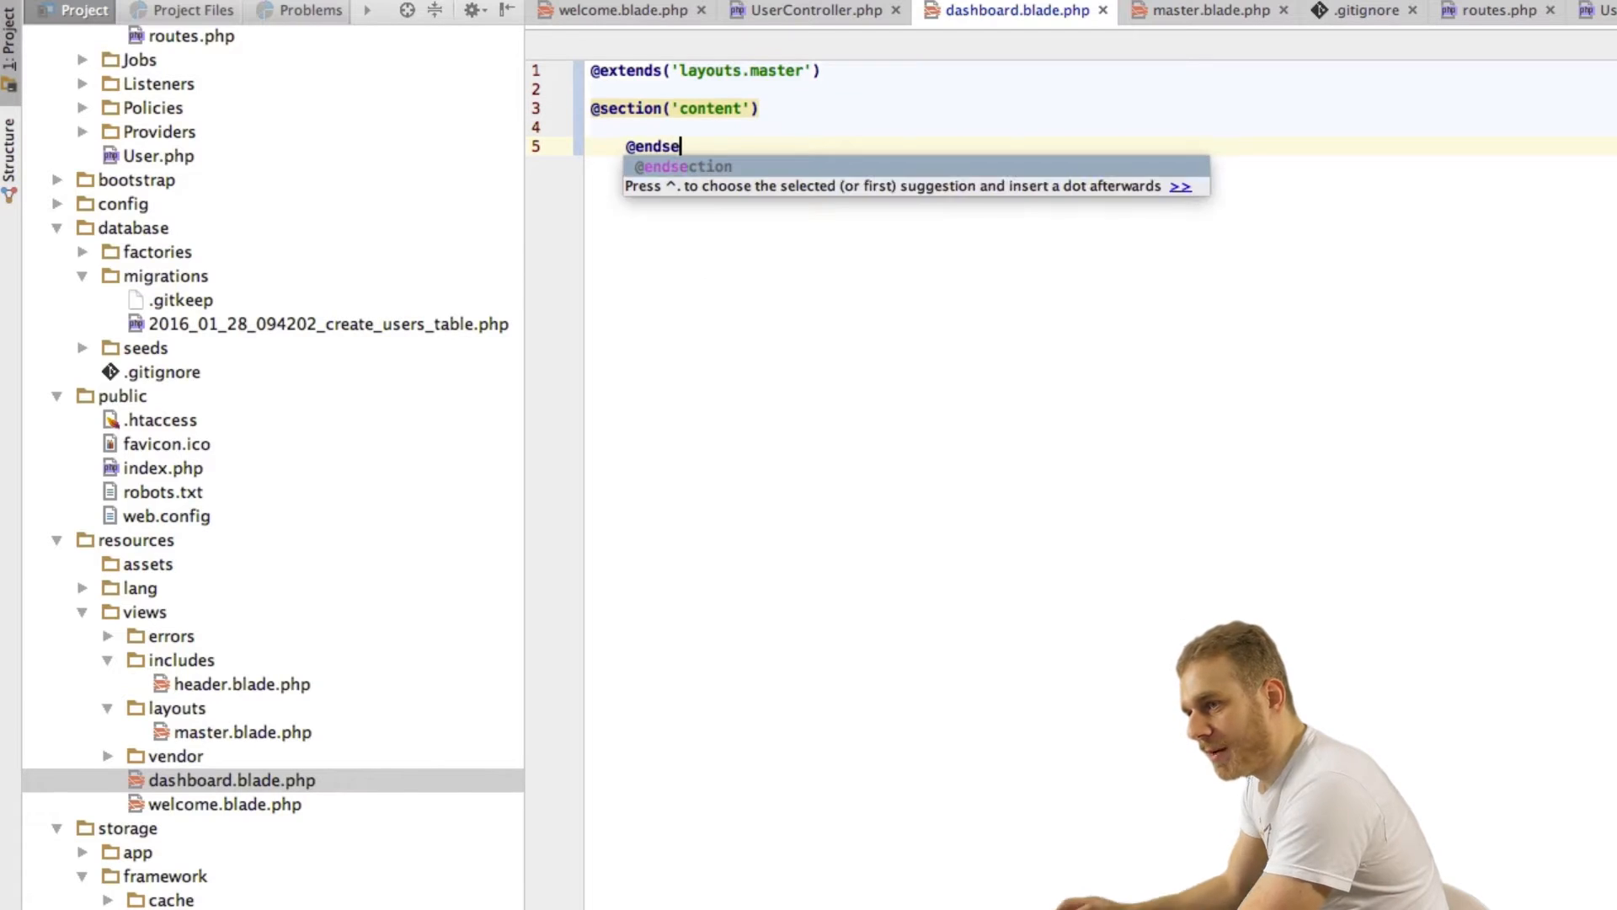
pyautogui.press('Tab')
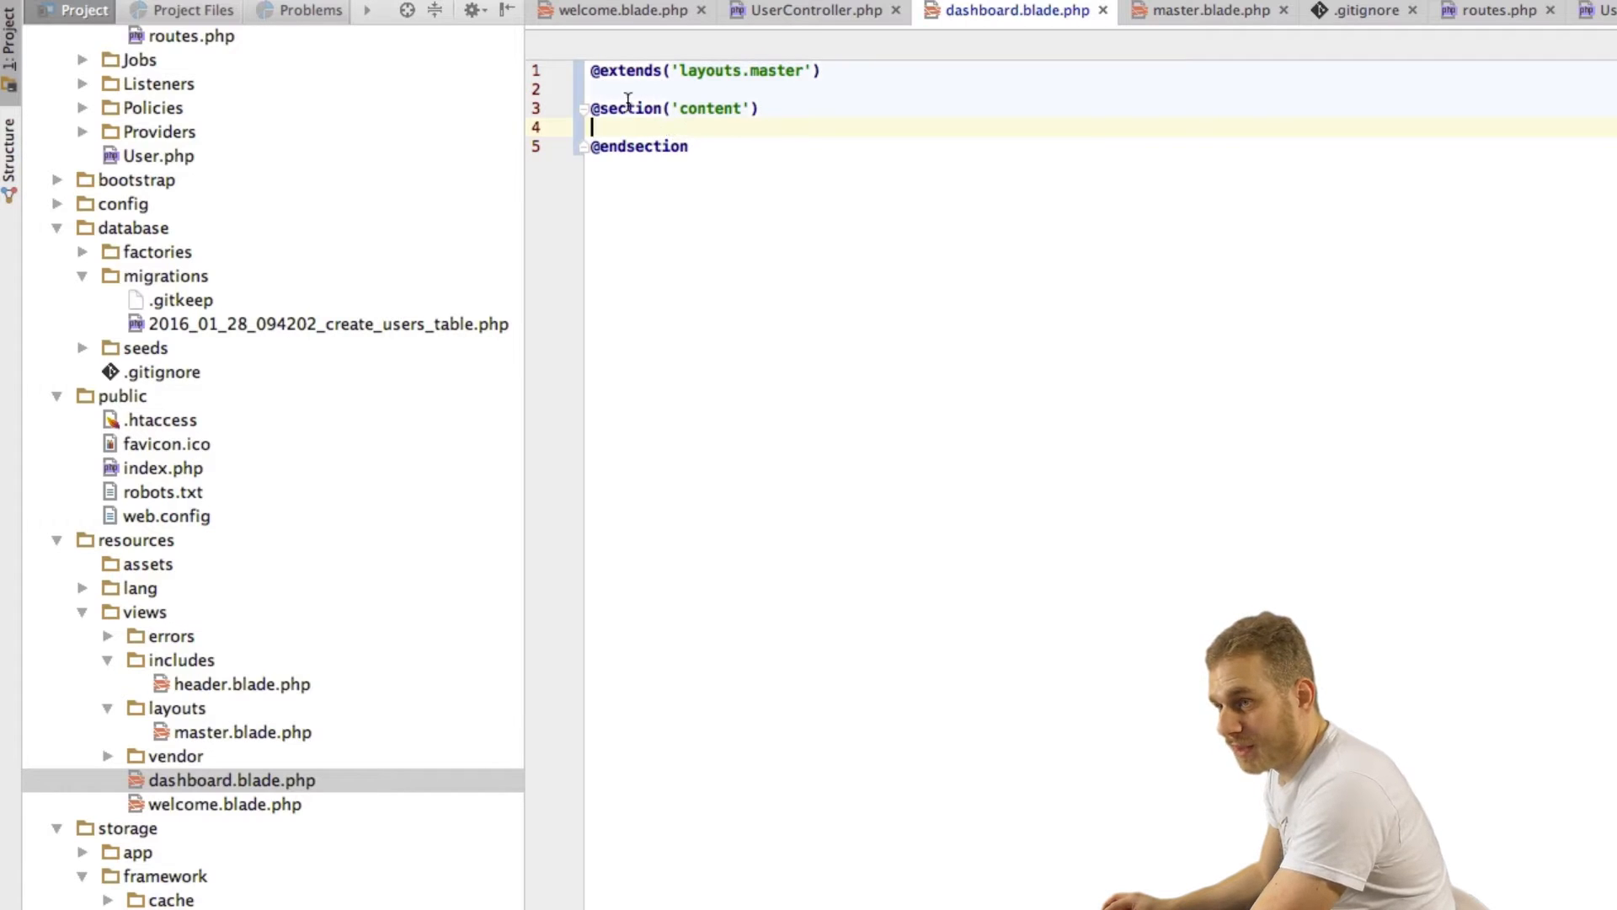
pyautogui.click(1201, 12)
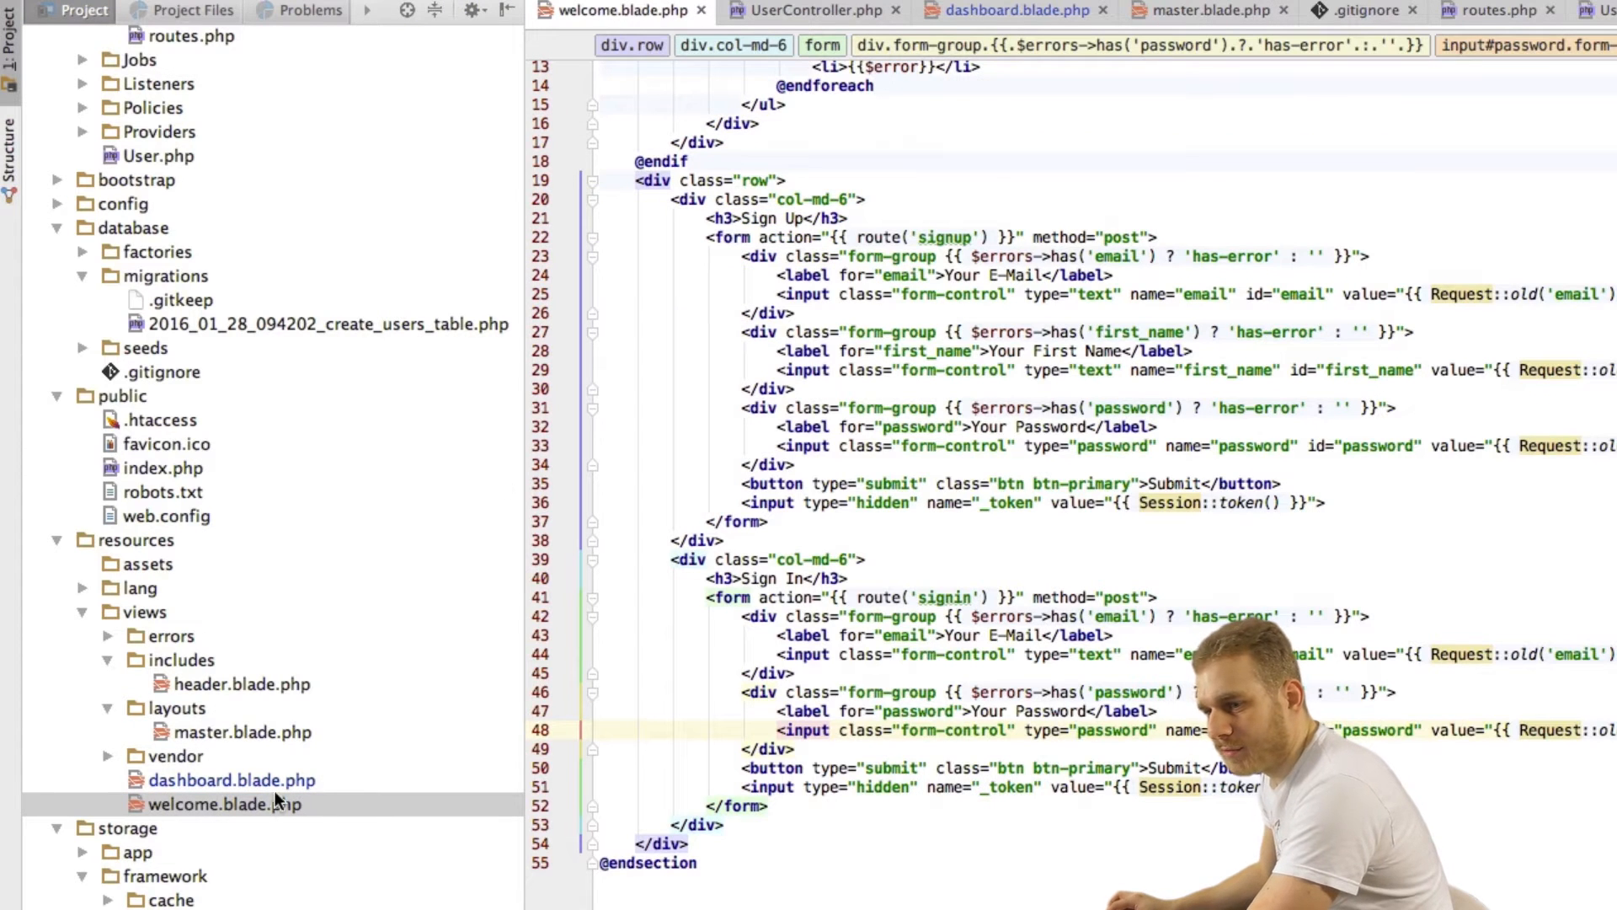
# Step: Expand Emmet section.row.new-post > .col-md-6.col-md-offset-3 in the dashboard content section
pyautogui.click(1010, 10)
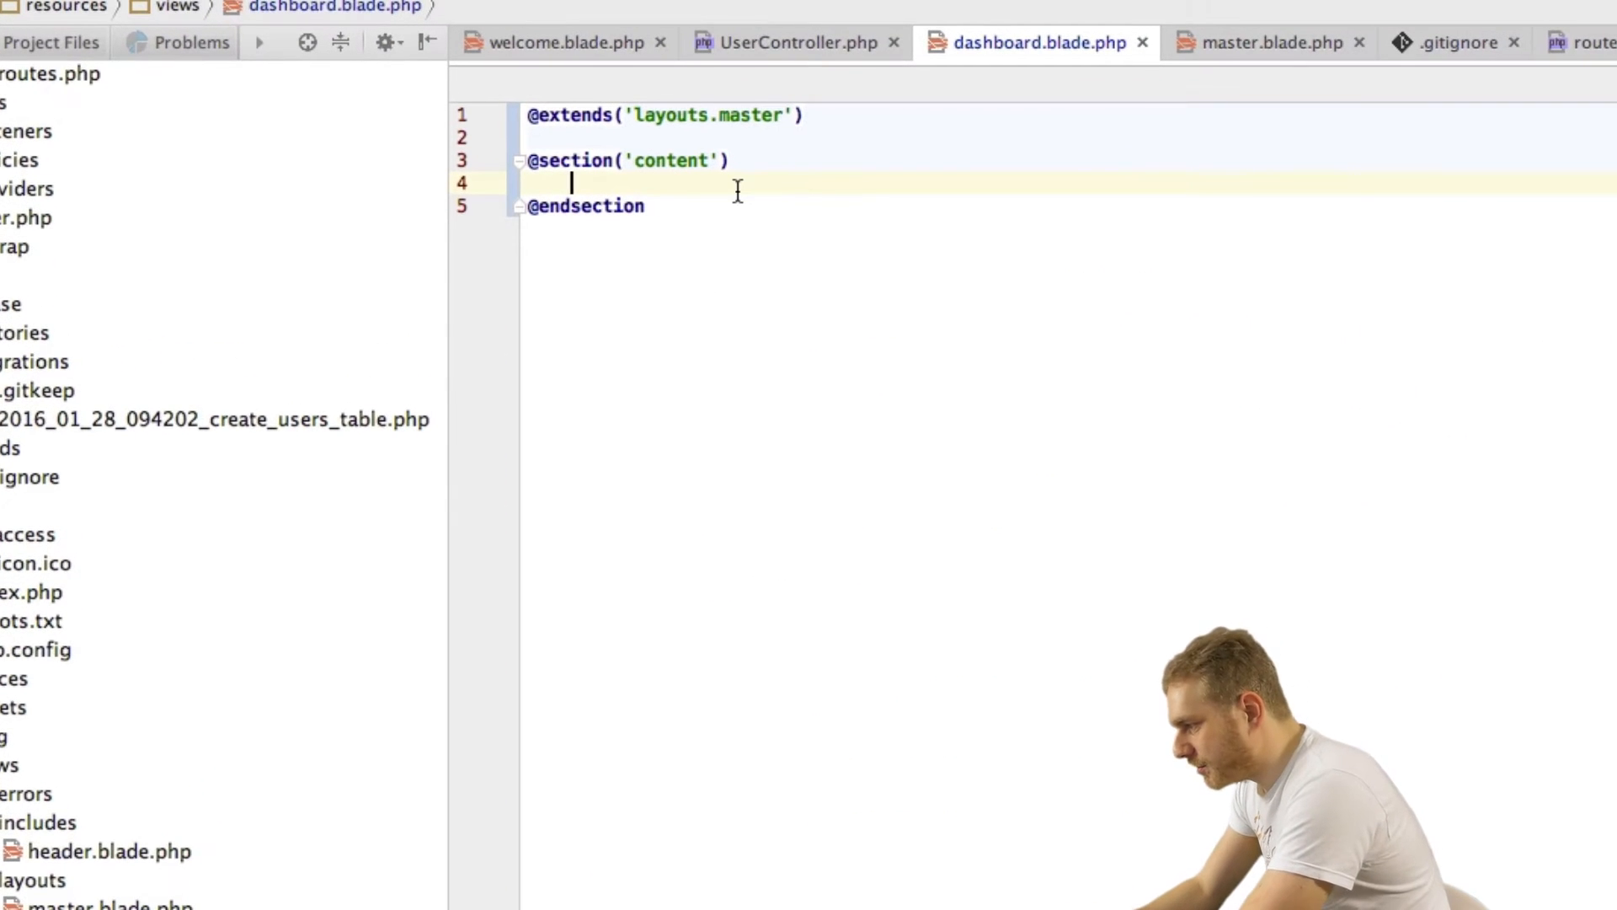
pyautogui.write('se')
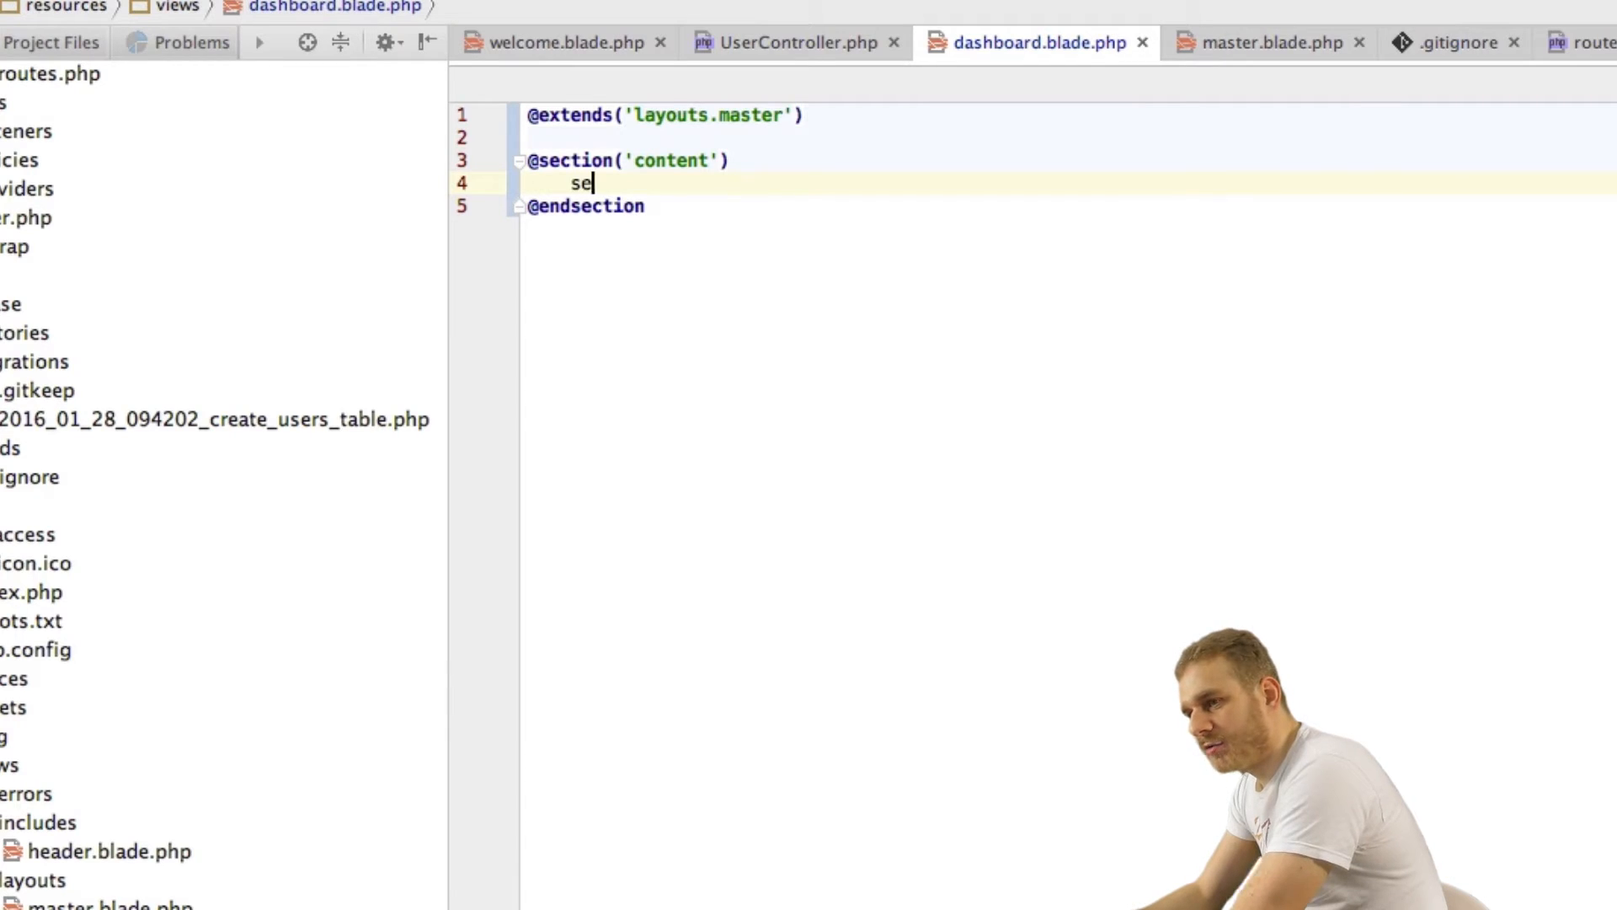
pyautogui.write('ction')
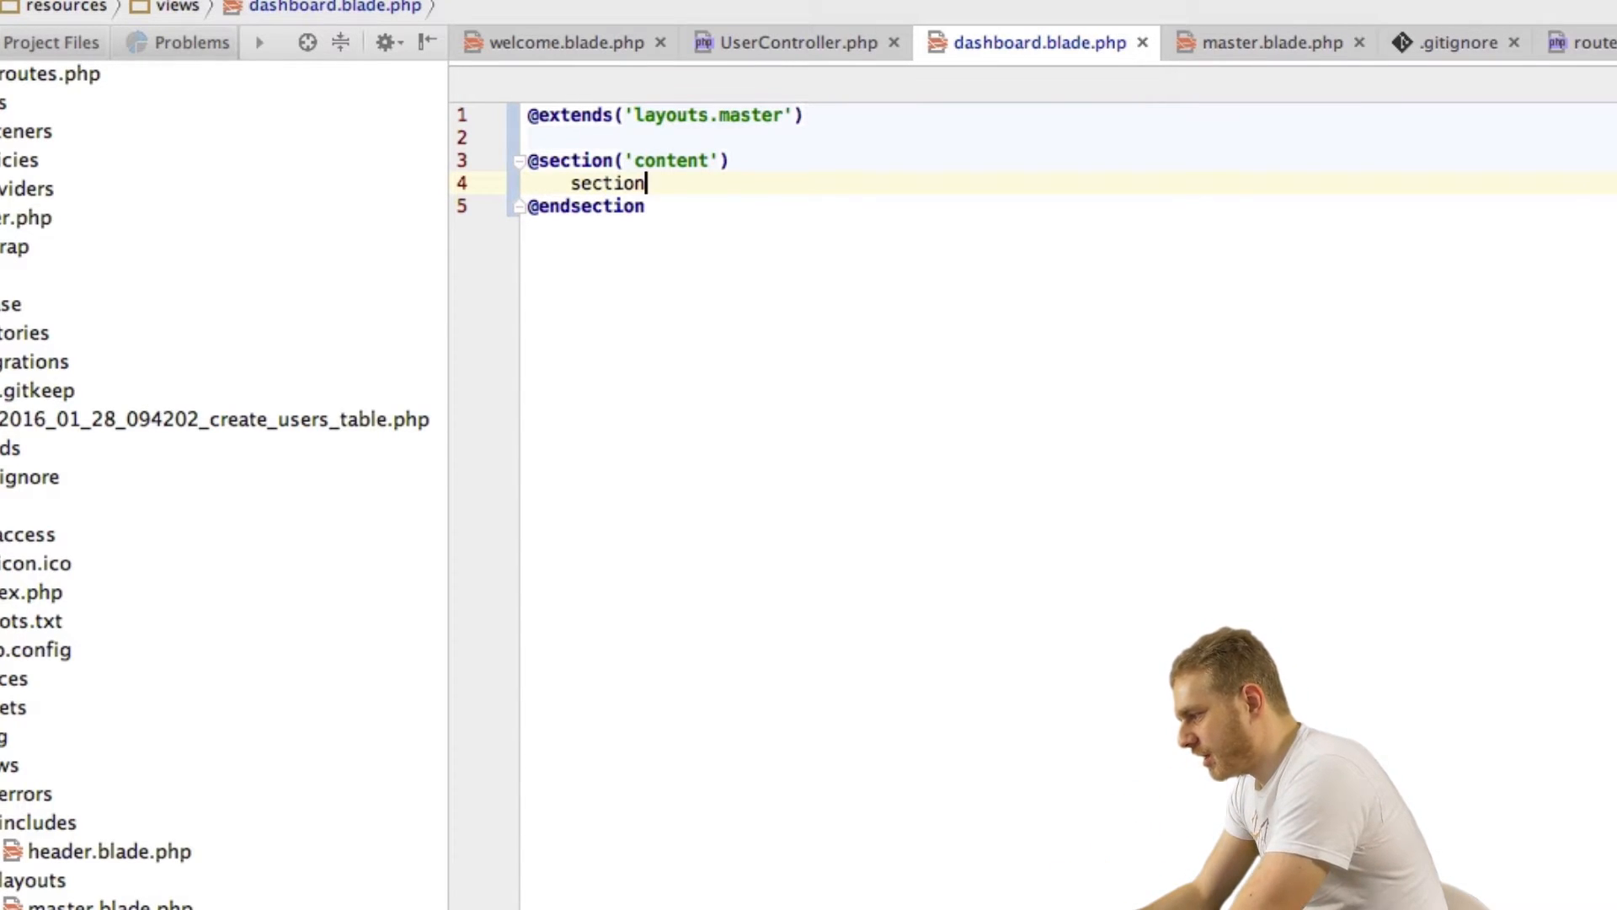
pyautogui.write('.row')
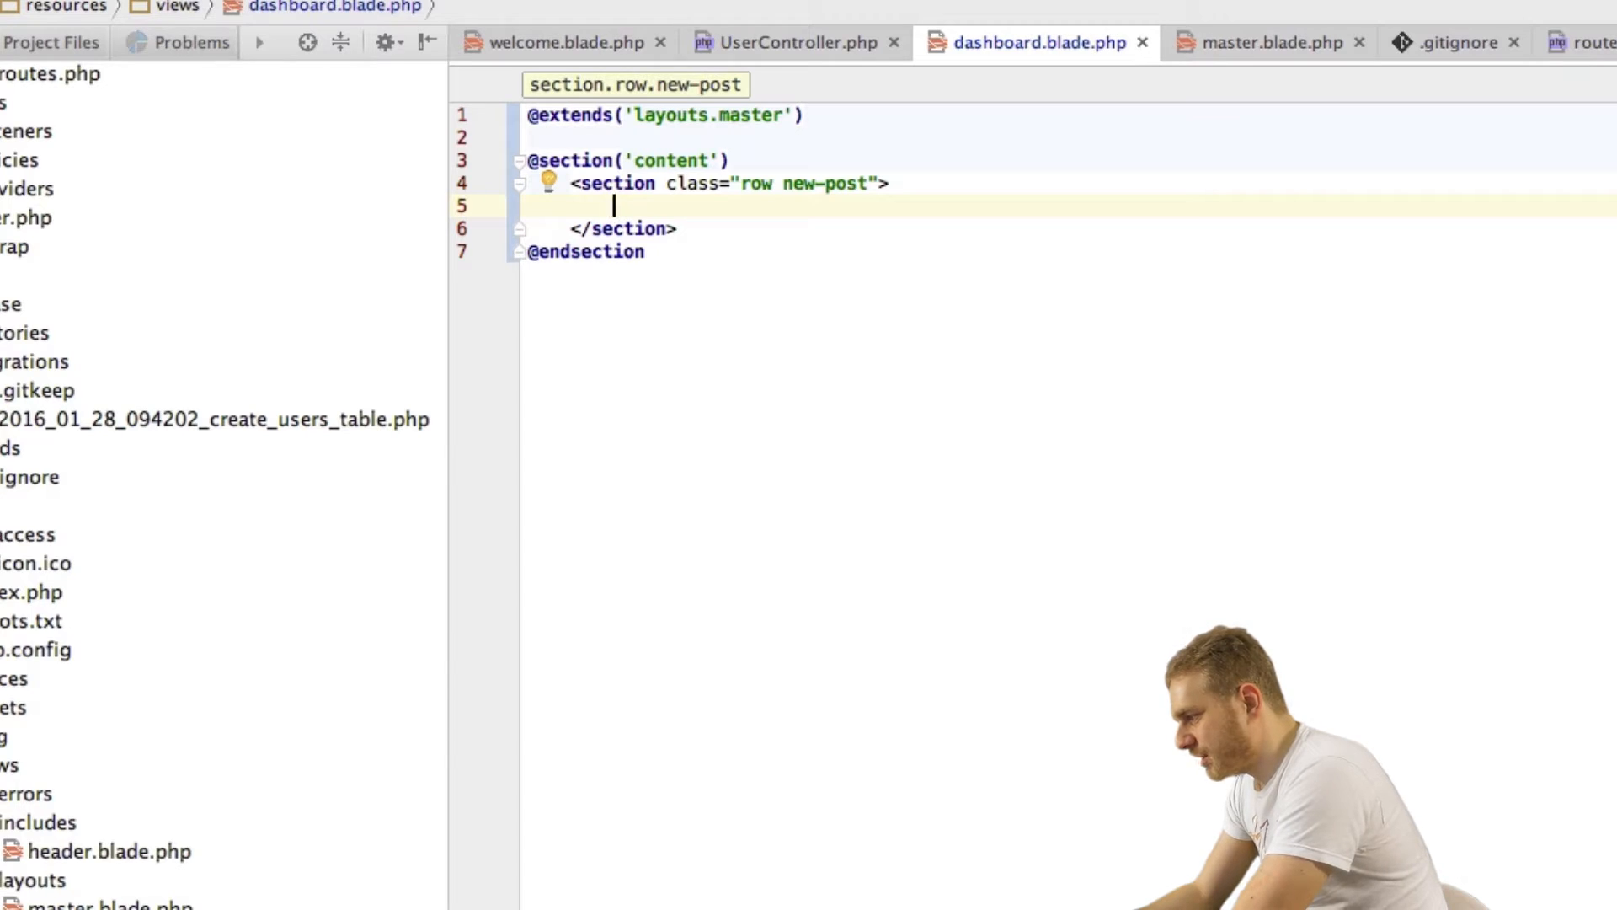
pyautogui.write('.col')
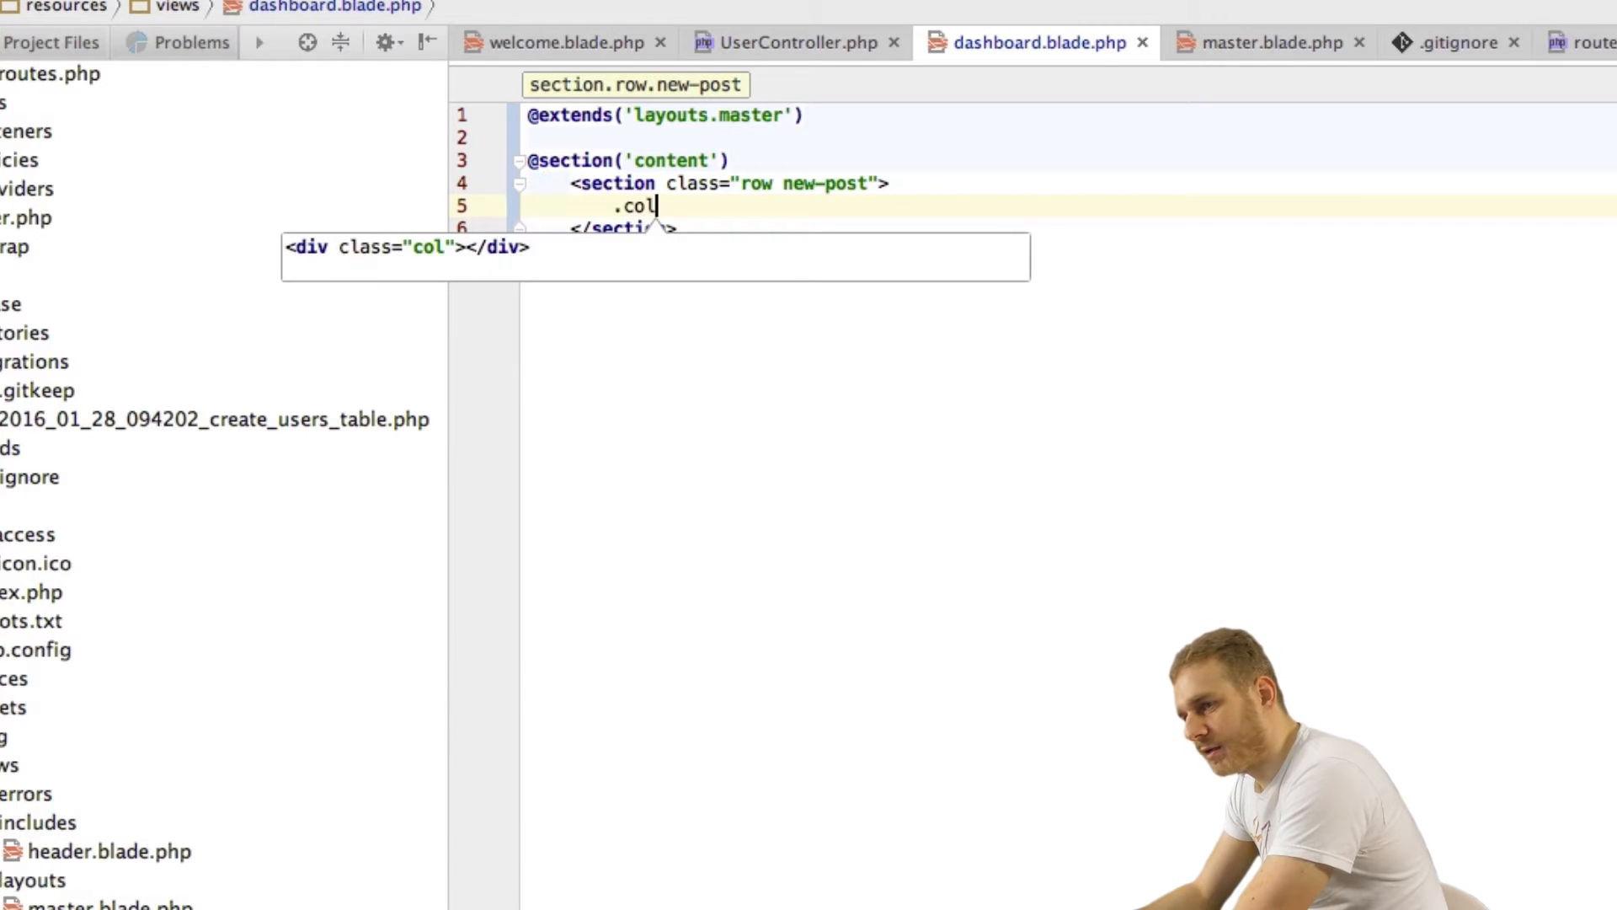
pyautogui.write('-md-6')
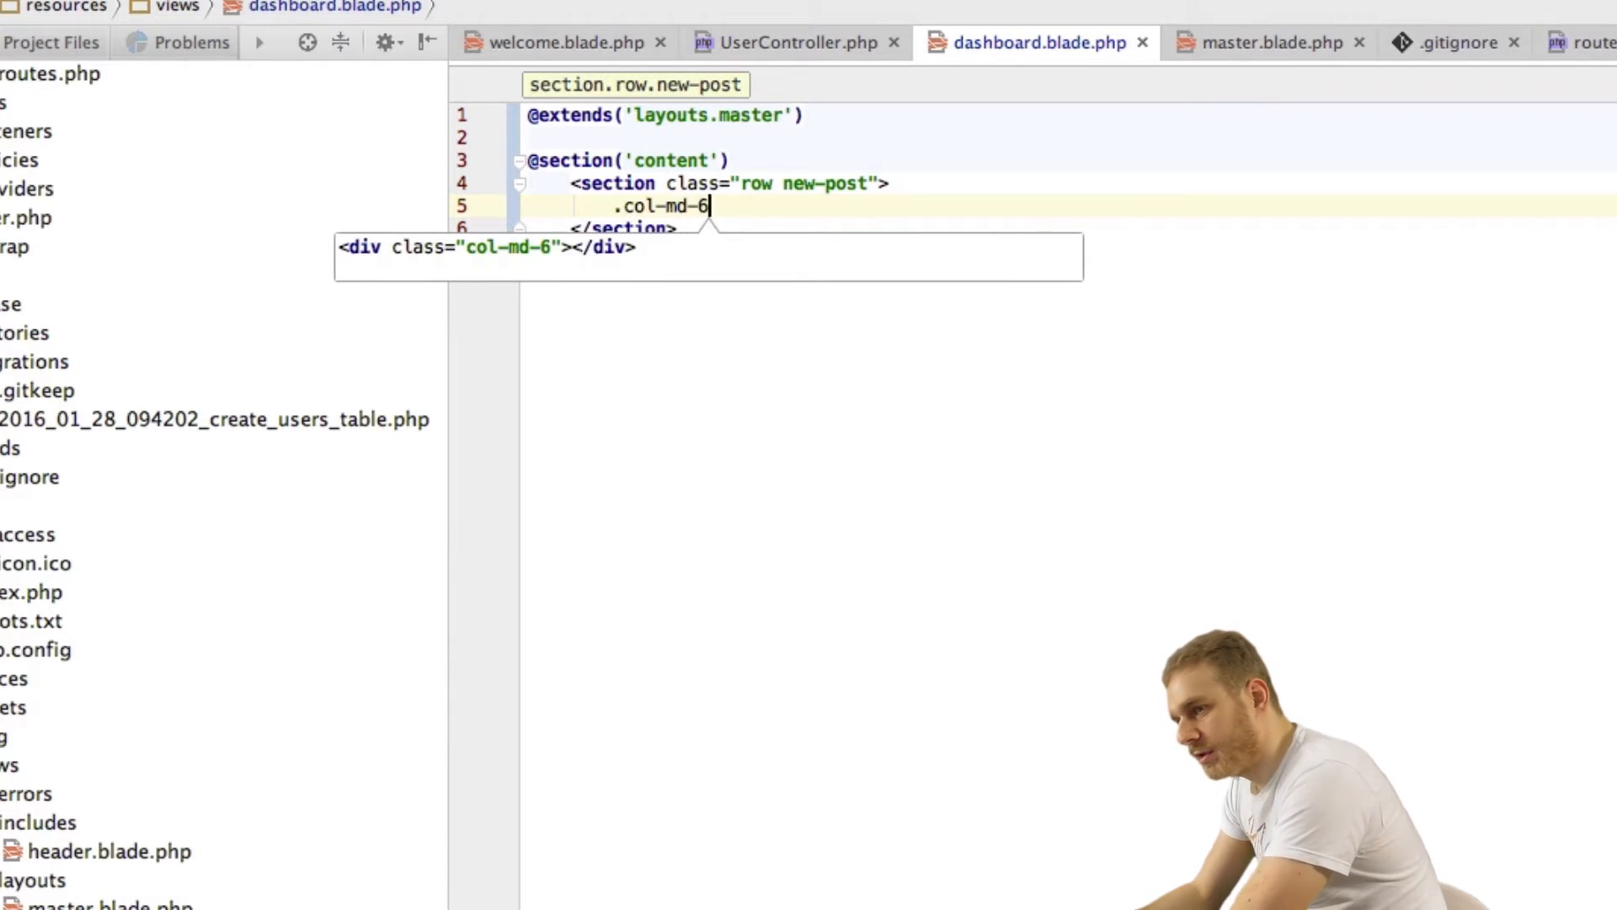
pyautogui.write('.col-')
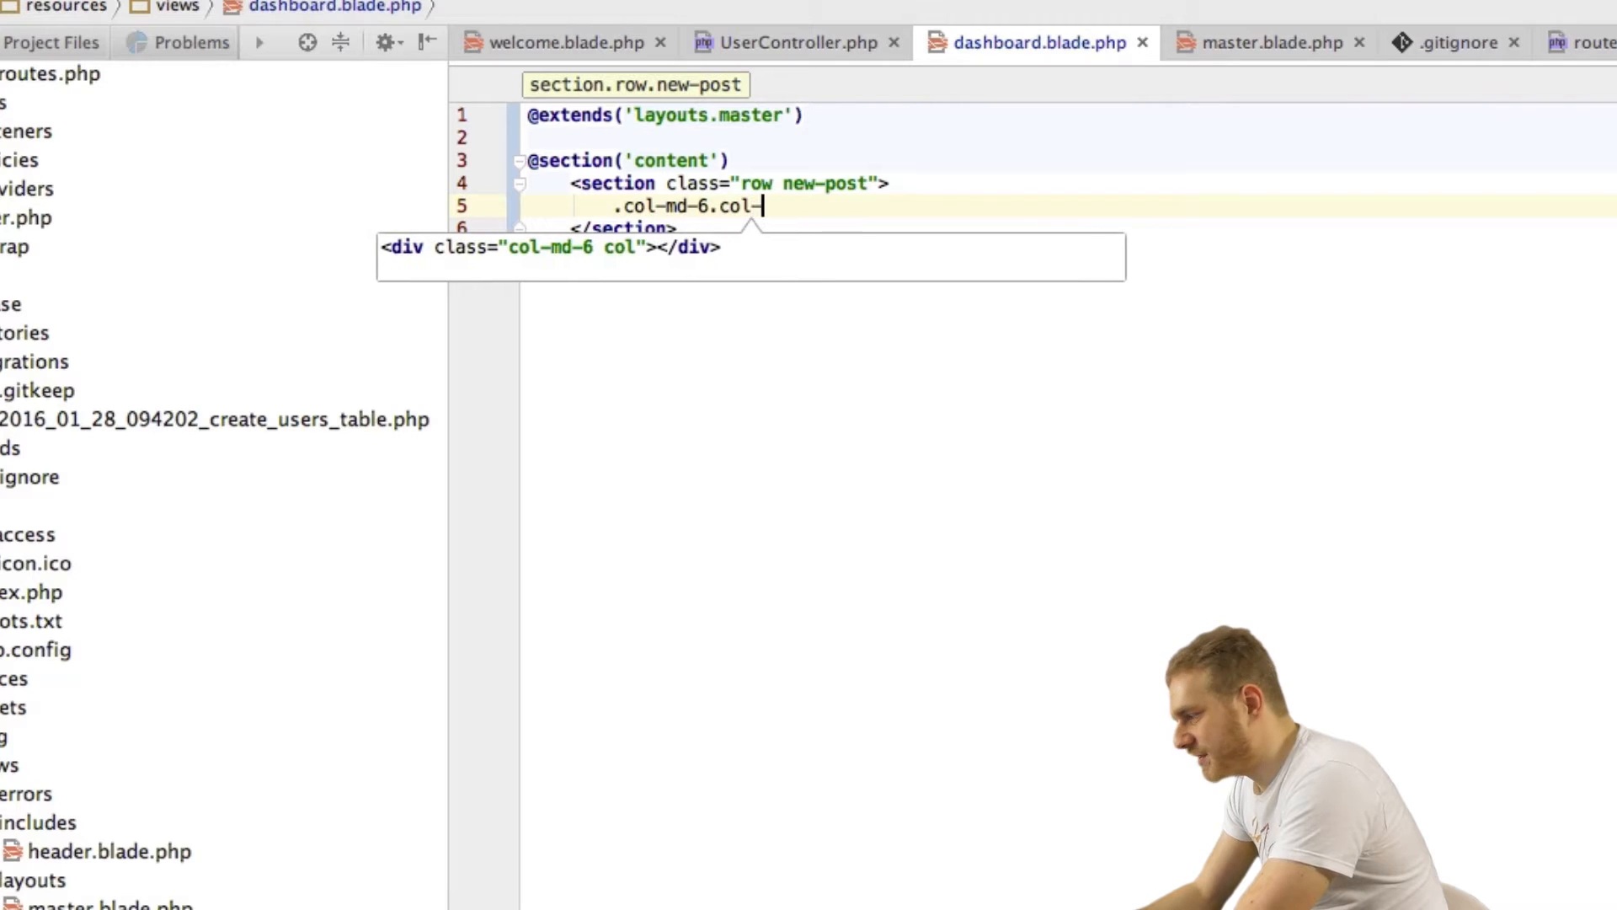
pyautogui.write('m')
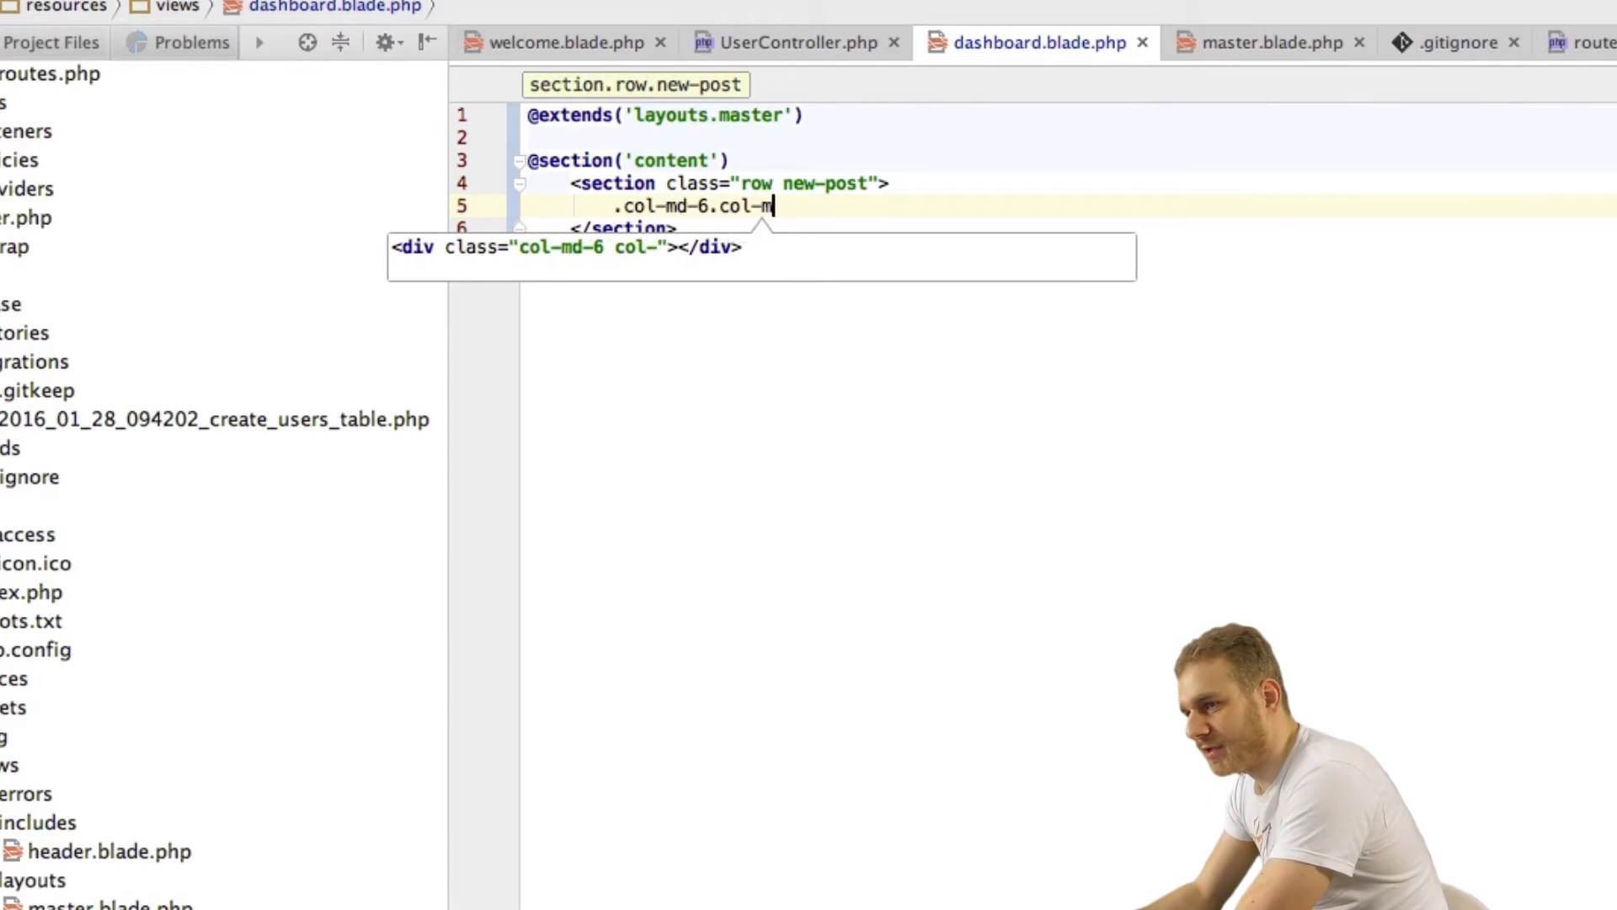
pyautogui.press('Tab')
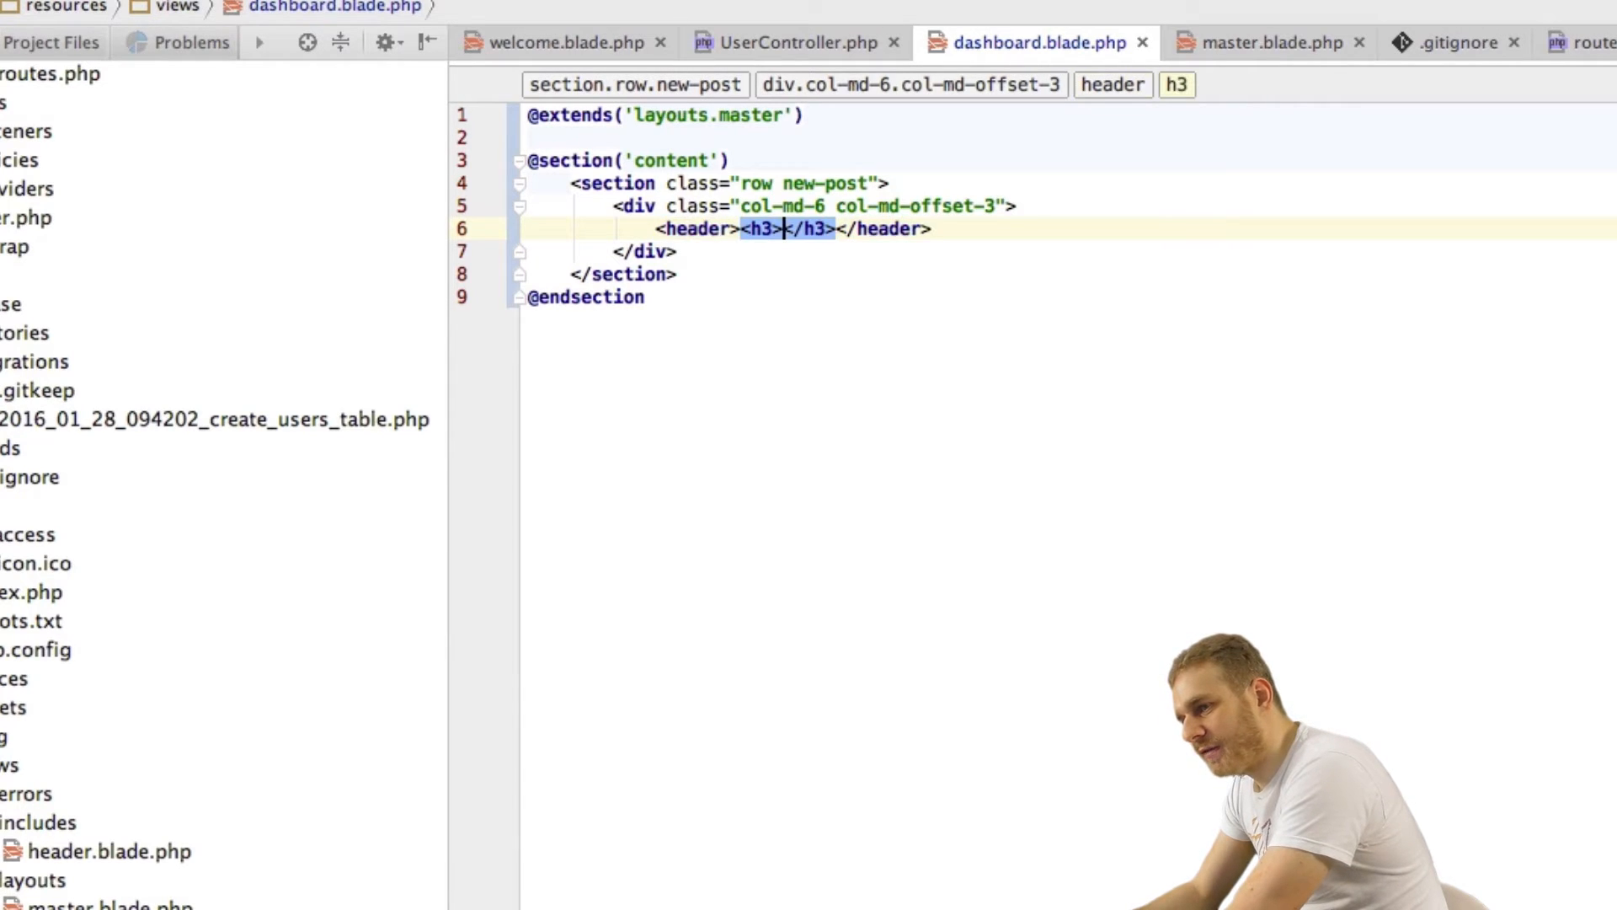
# Step: Add a header with h3 'What do you have to say?' above an empty form
pyautogui.write('What')
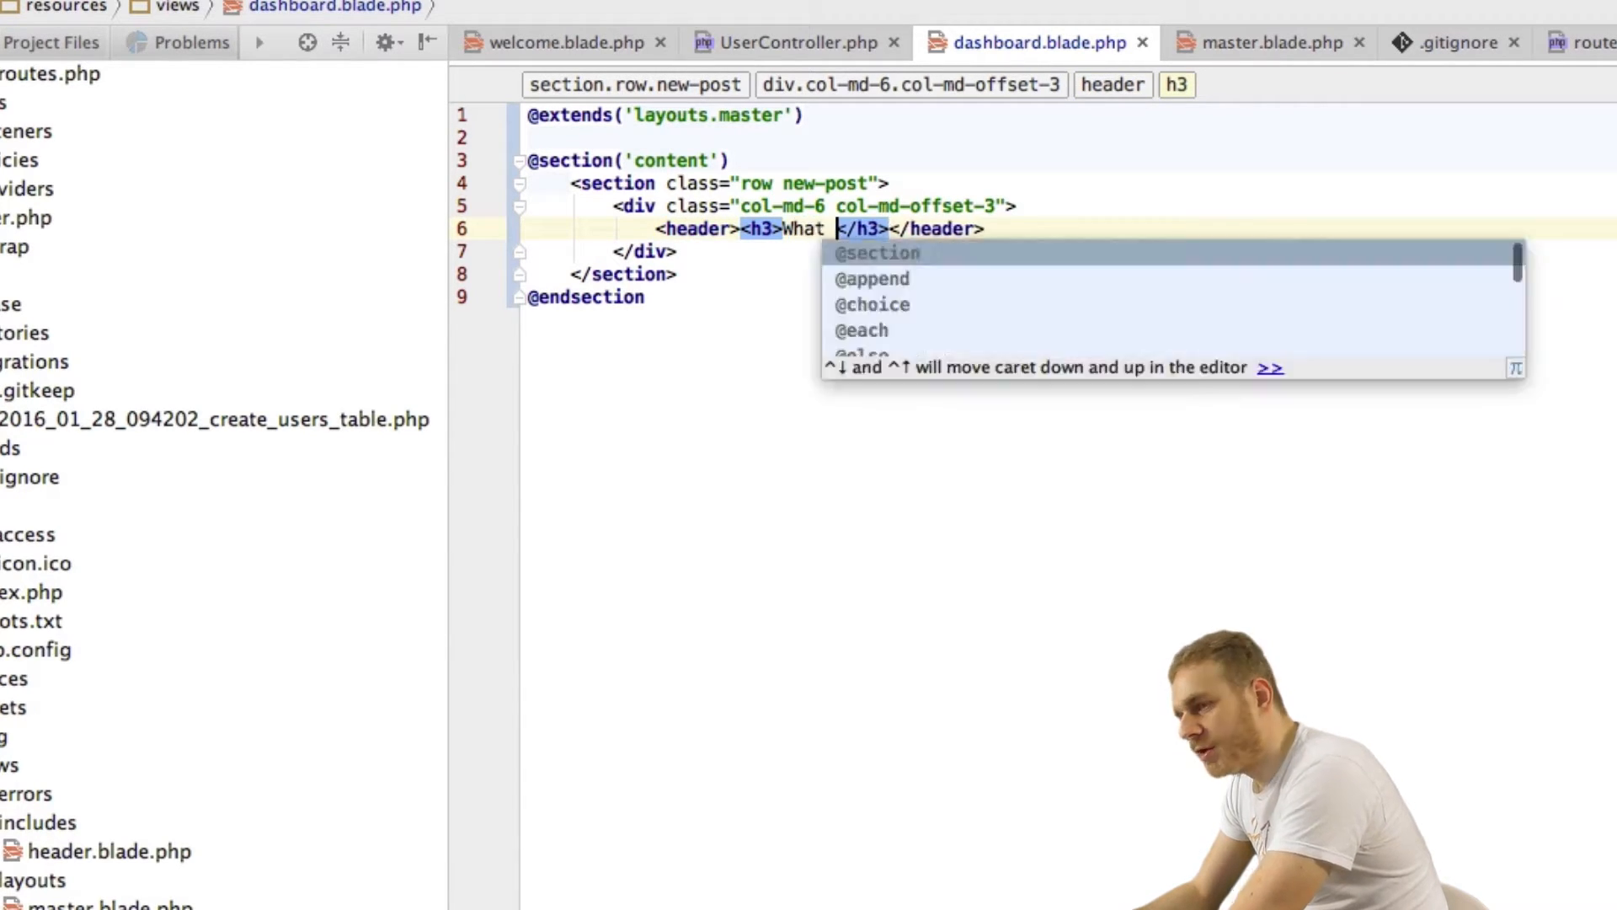
pyautogui.write('do you have to say?')
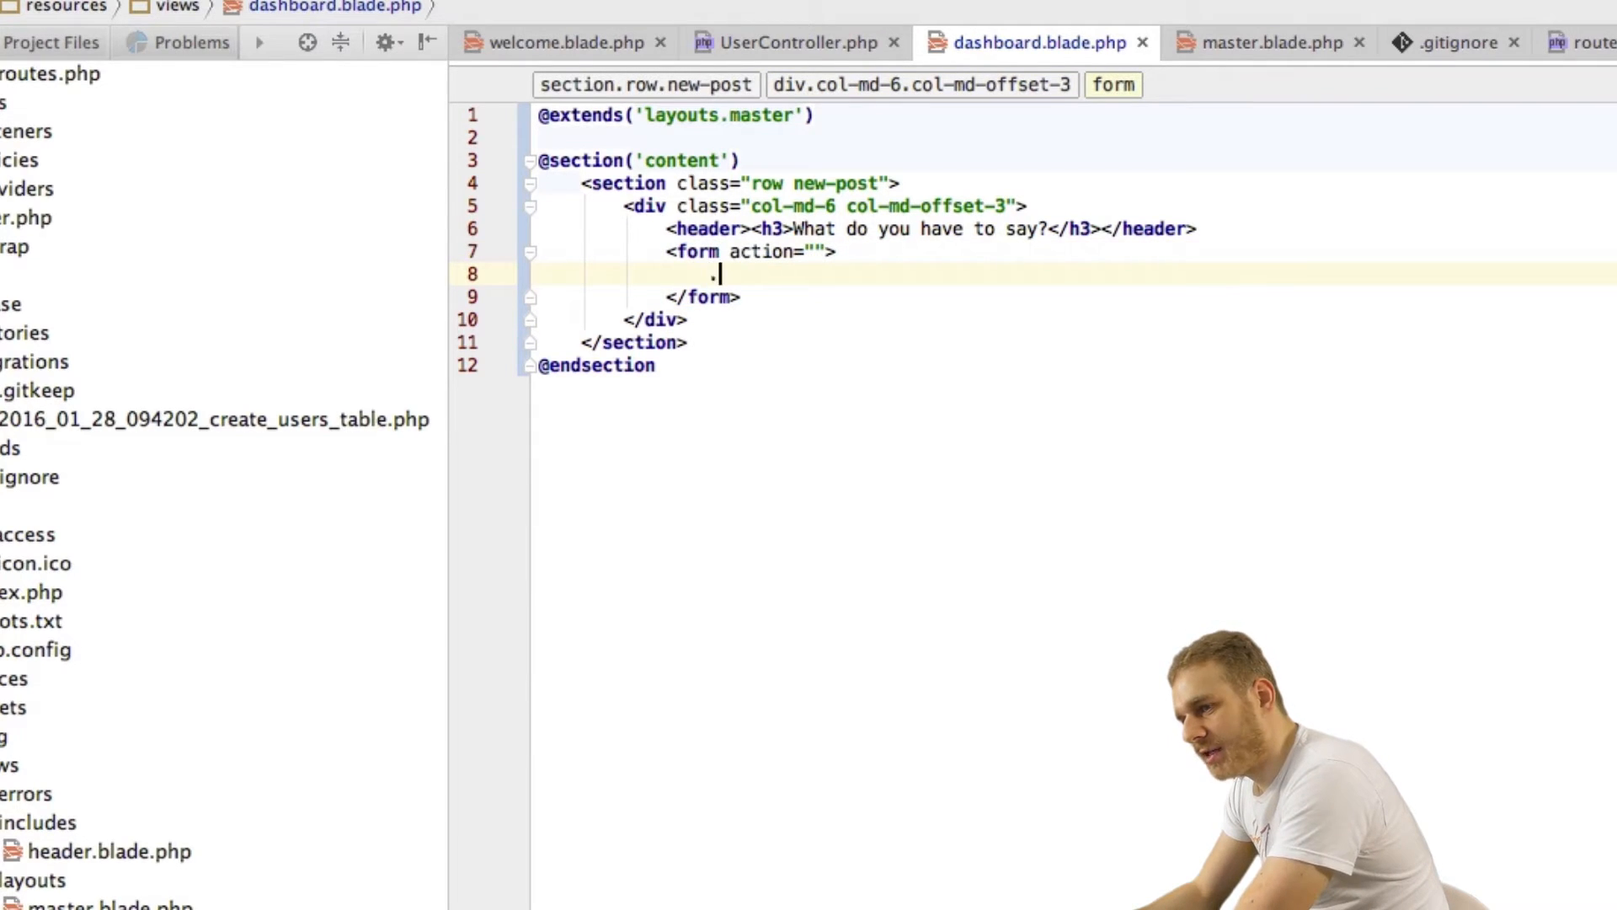
# Step: Add a form-group with a 5-row new-post textarea, placeholder 'Your Post' and class form-control
pyautogui.write('<div class="form-group">')
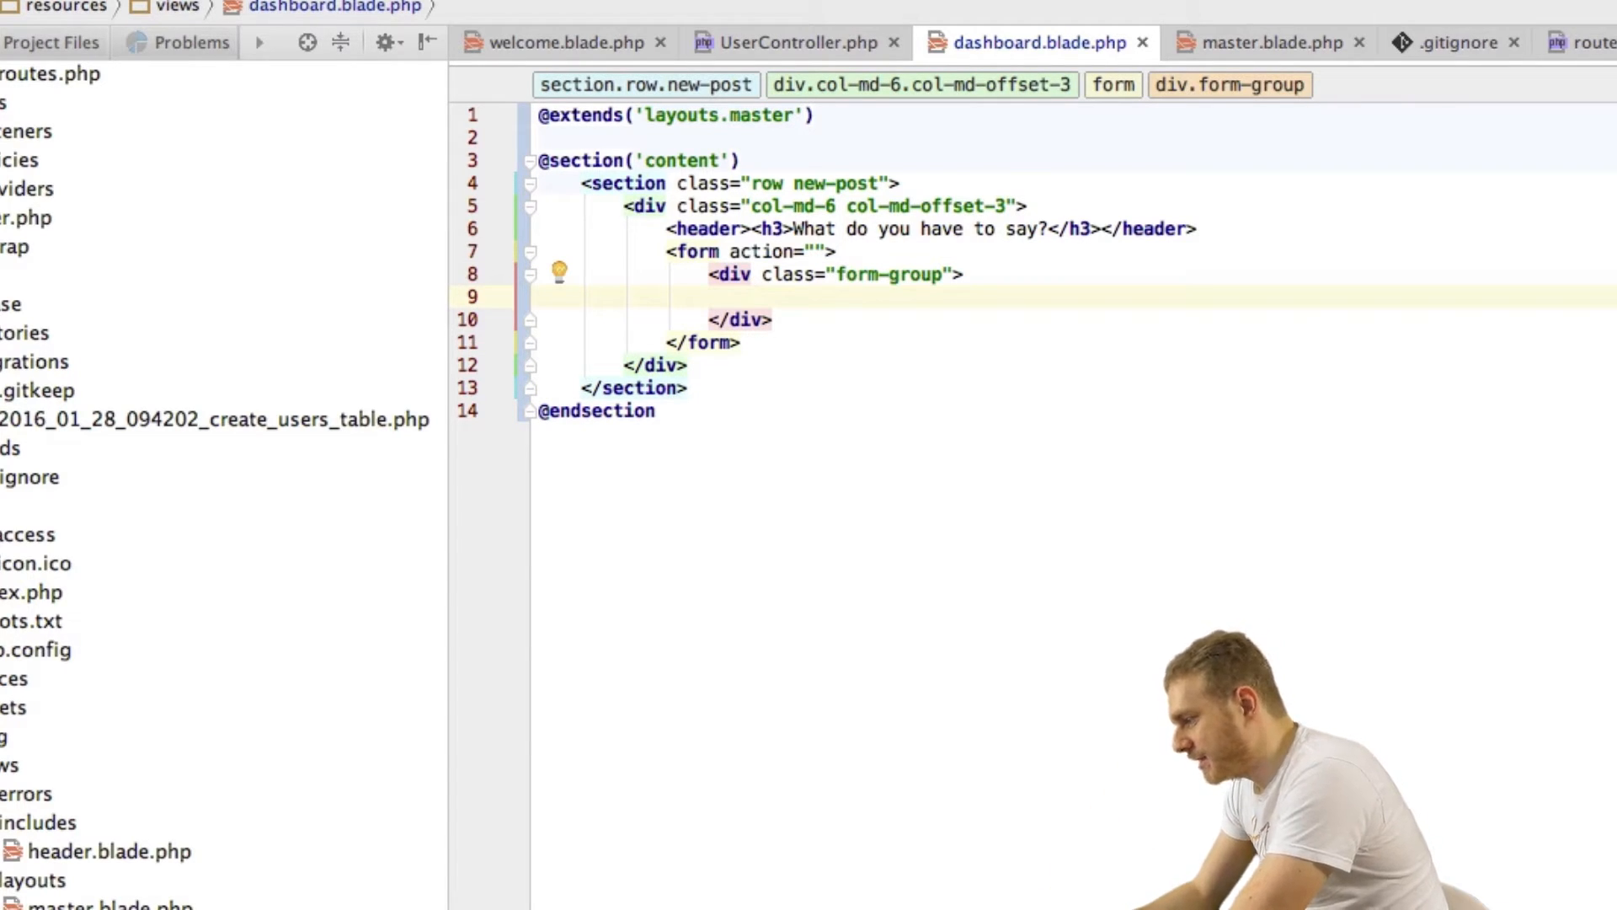
pyautogui.write('textarea')
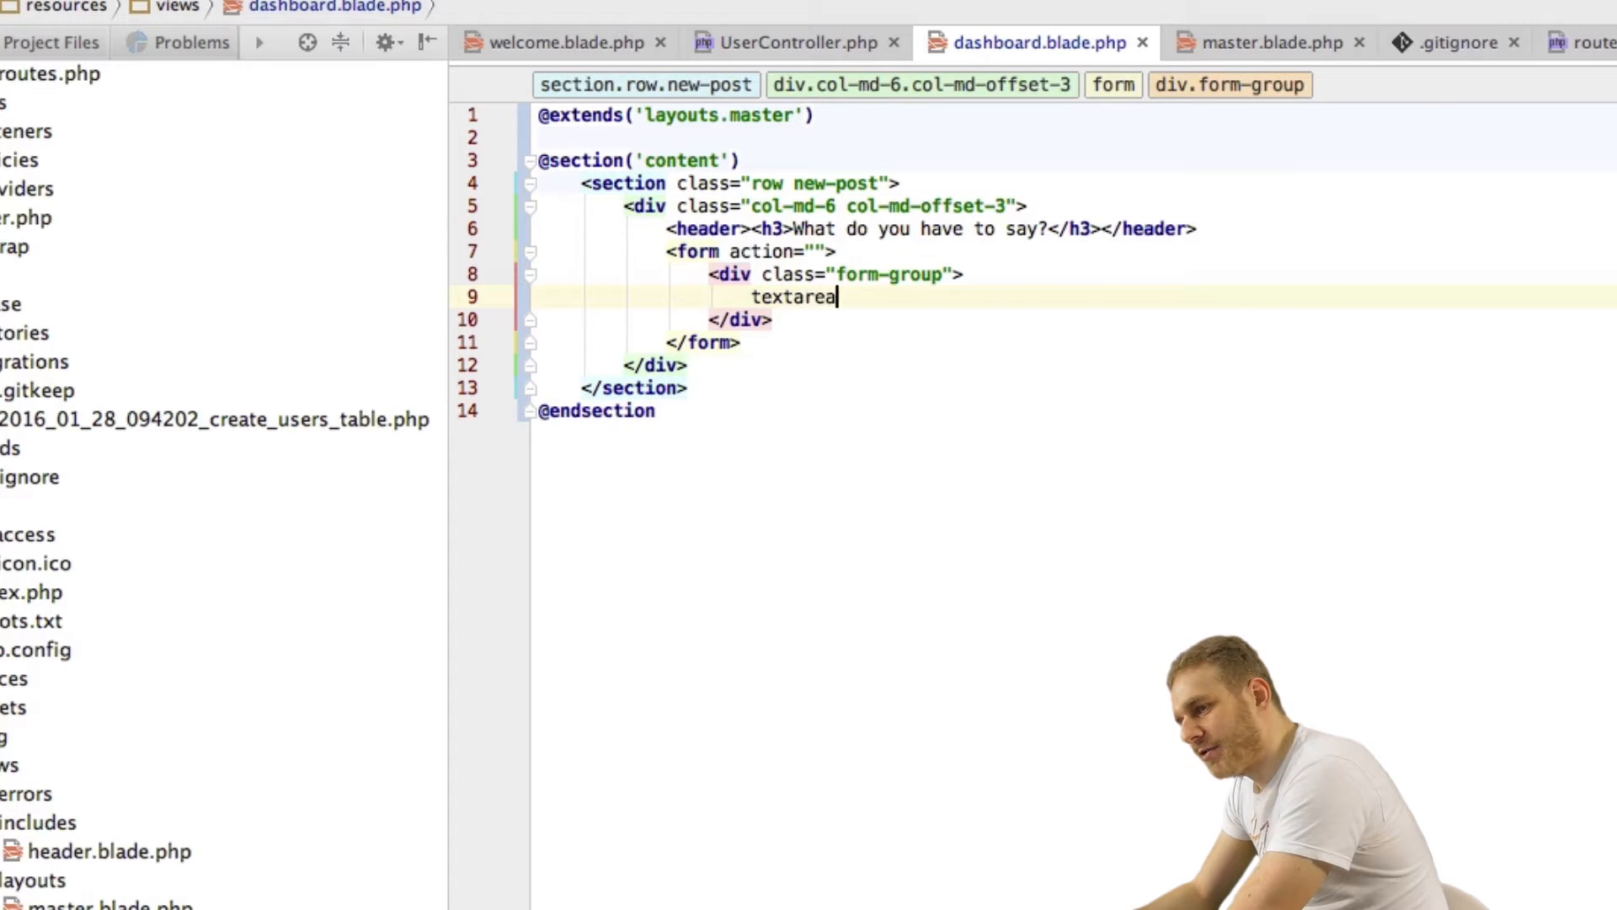
pyautogui.press('Tab')
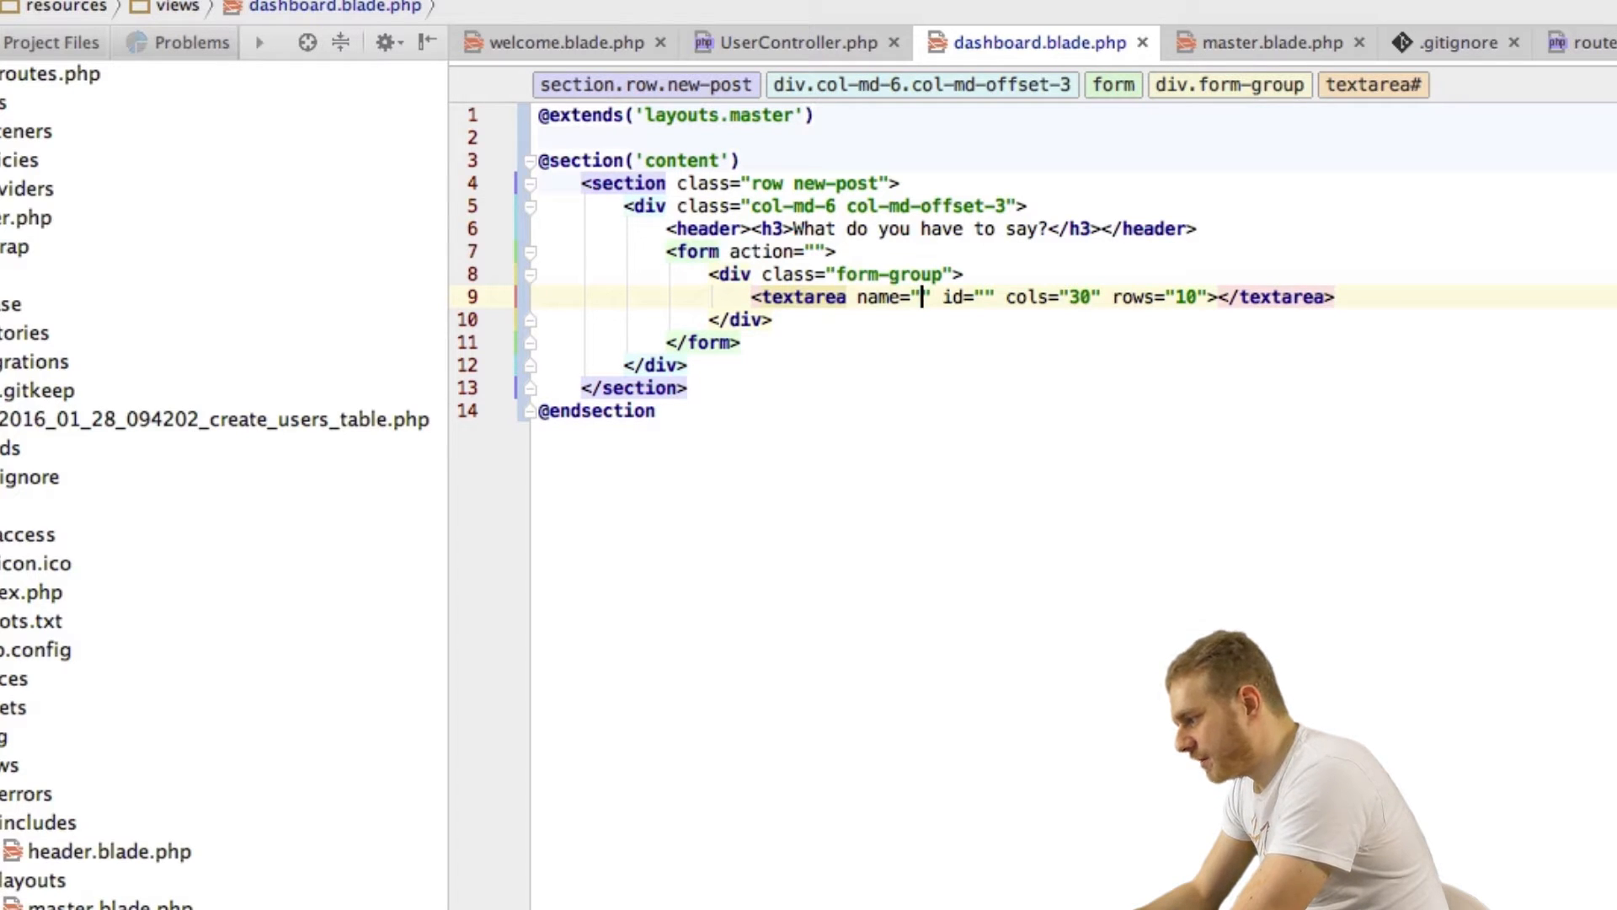
pyautogui.write('new-')
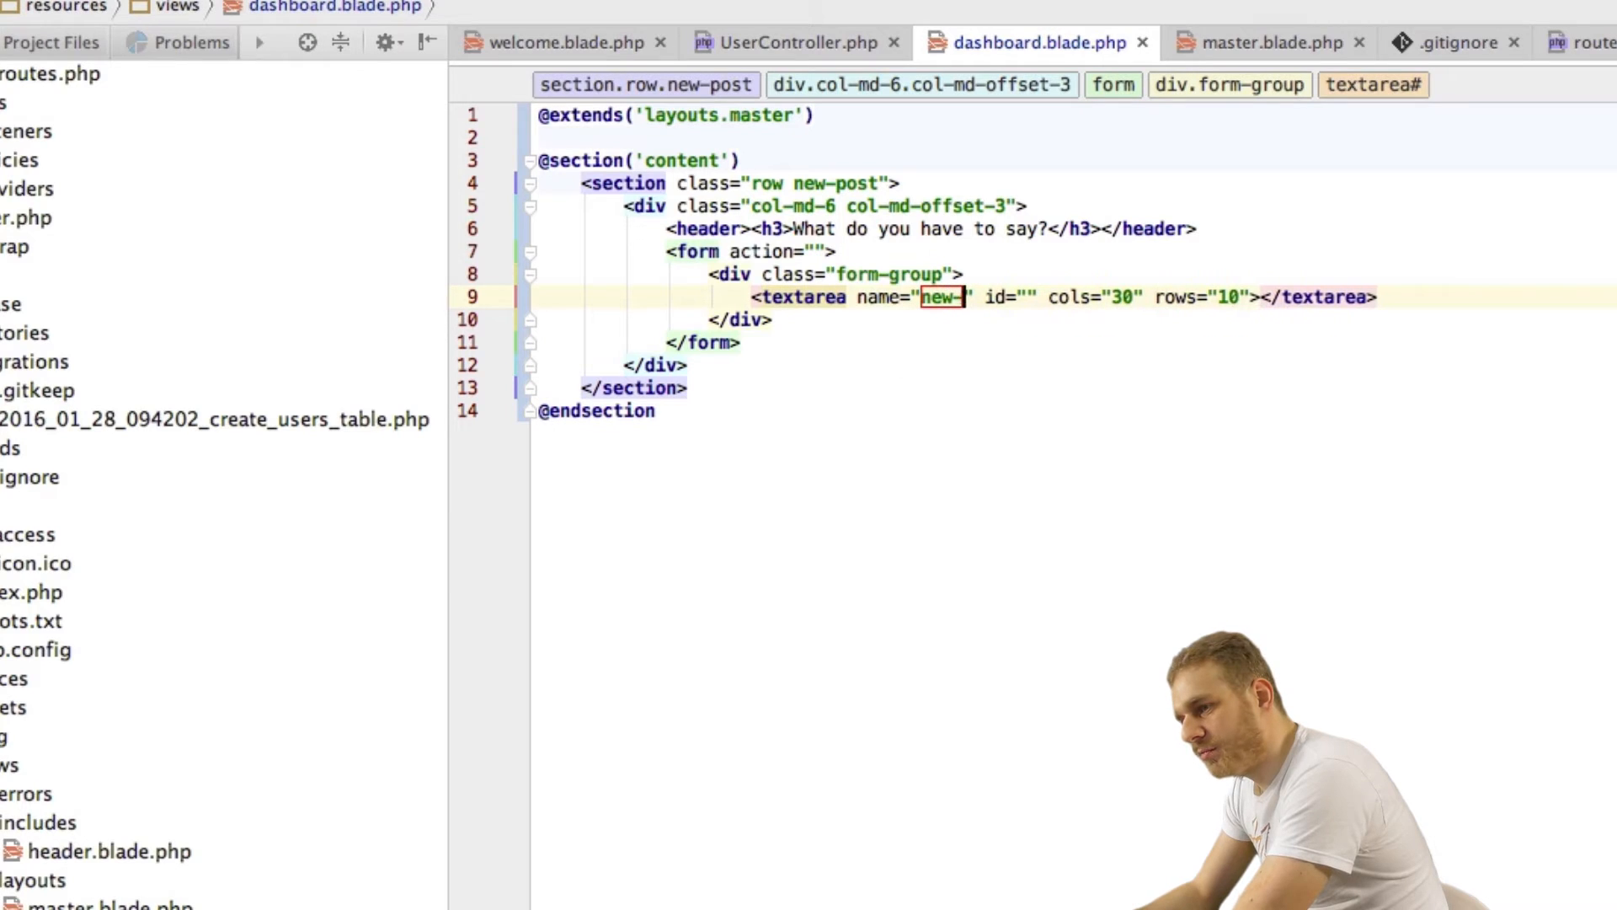
pyautogui.write('post')
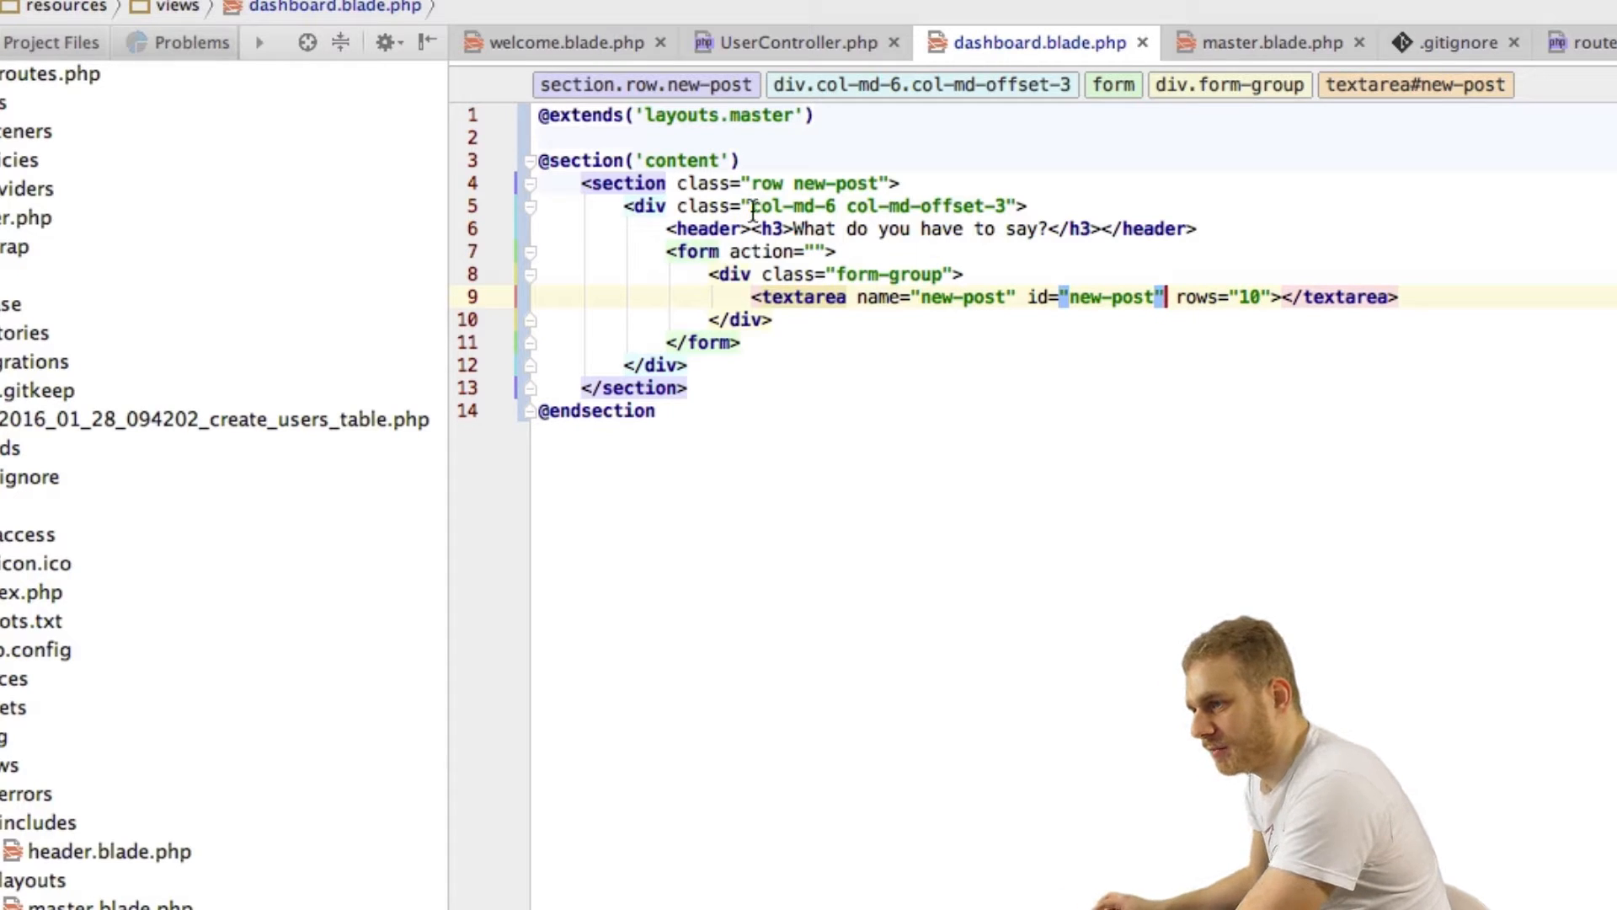
pyautogui.write('5')
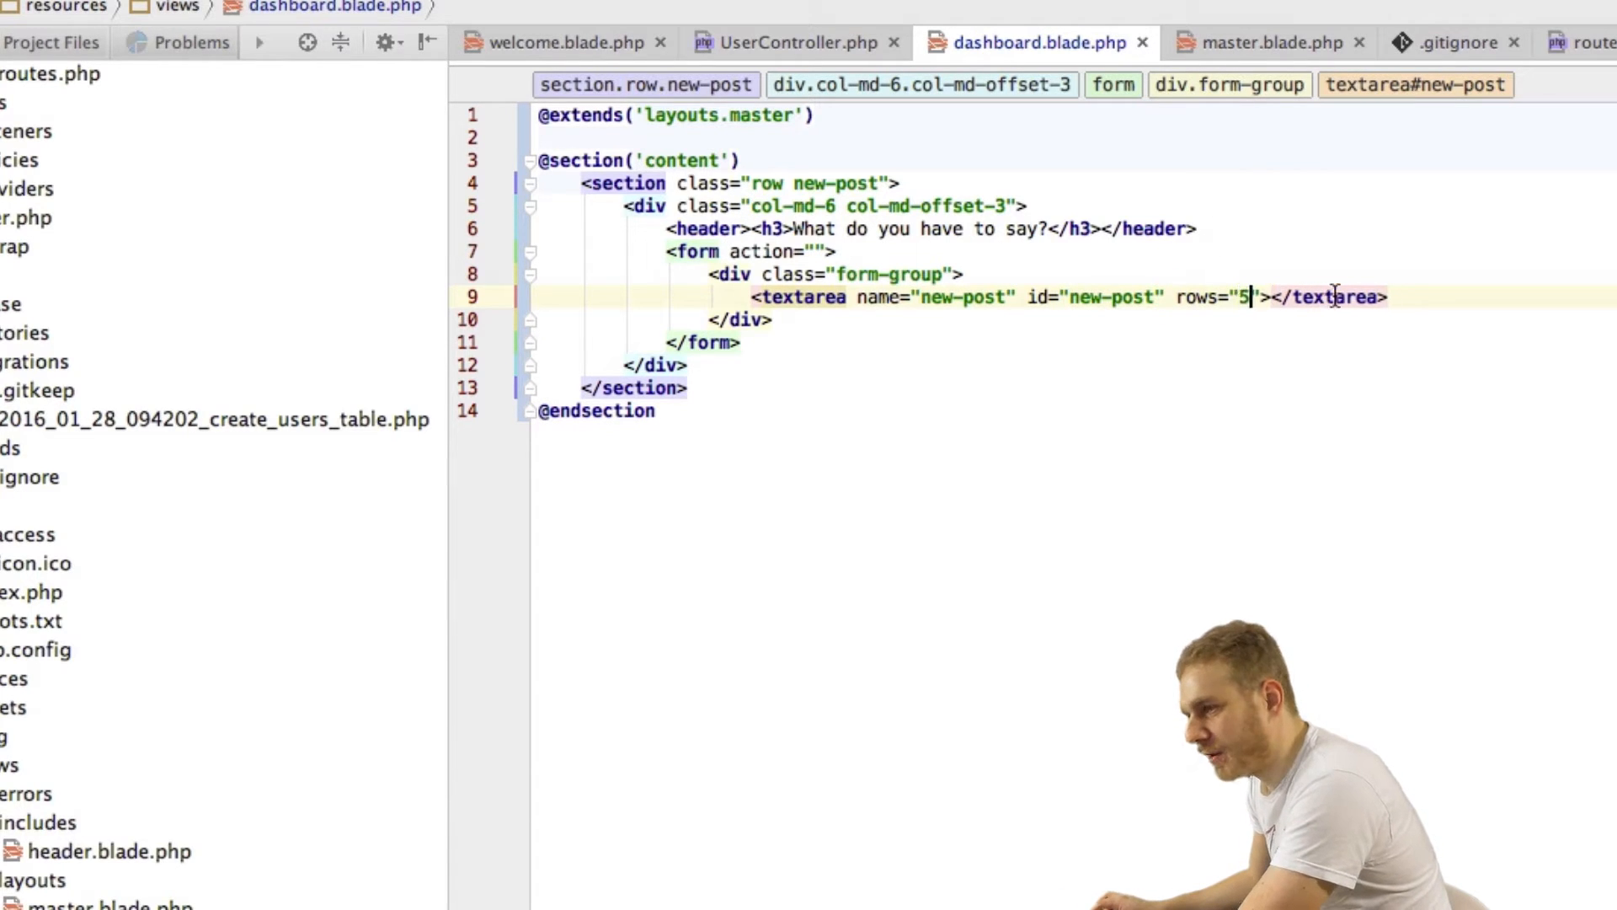
pyautogui.write('placeholder=""')
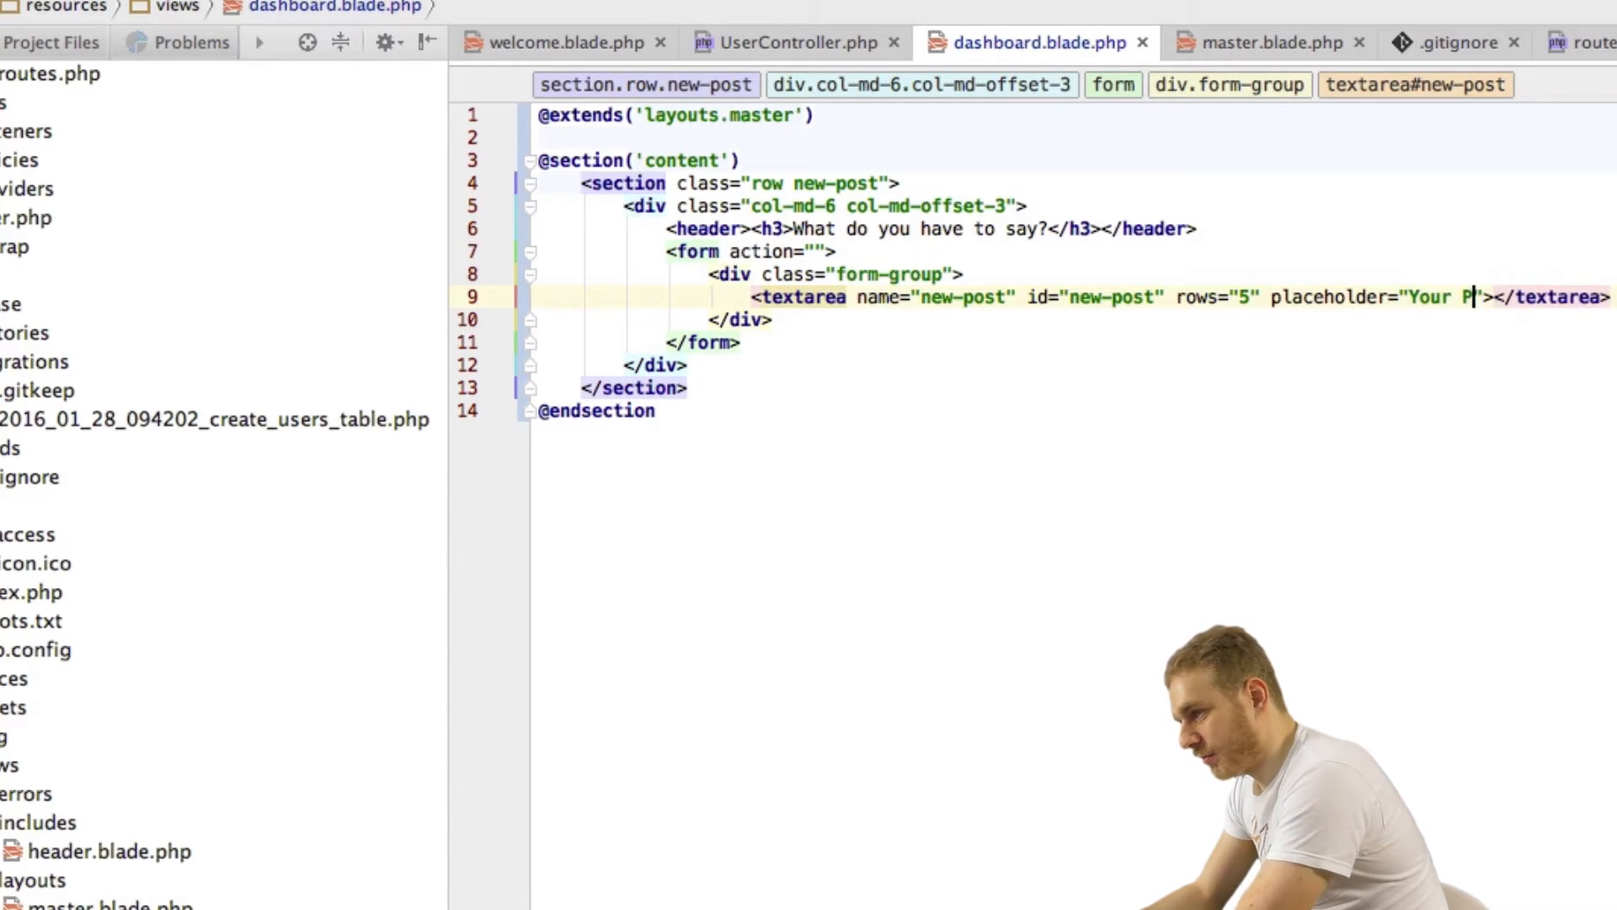
pyautogui.write('ost')
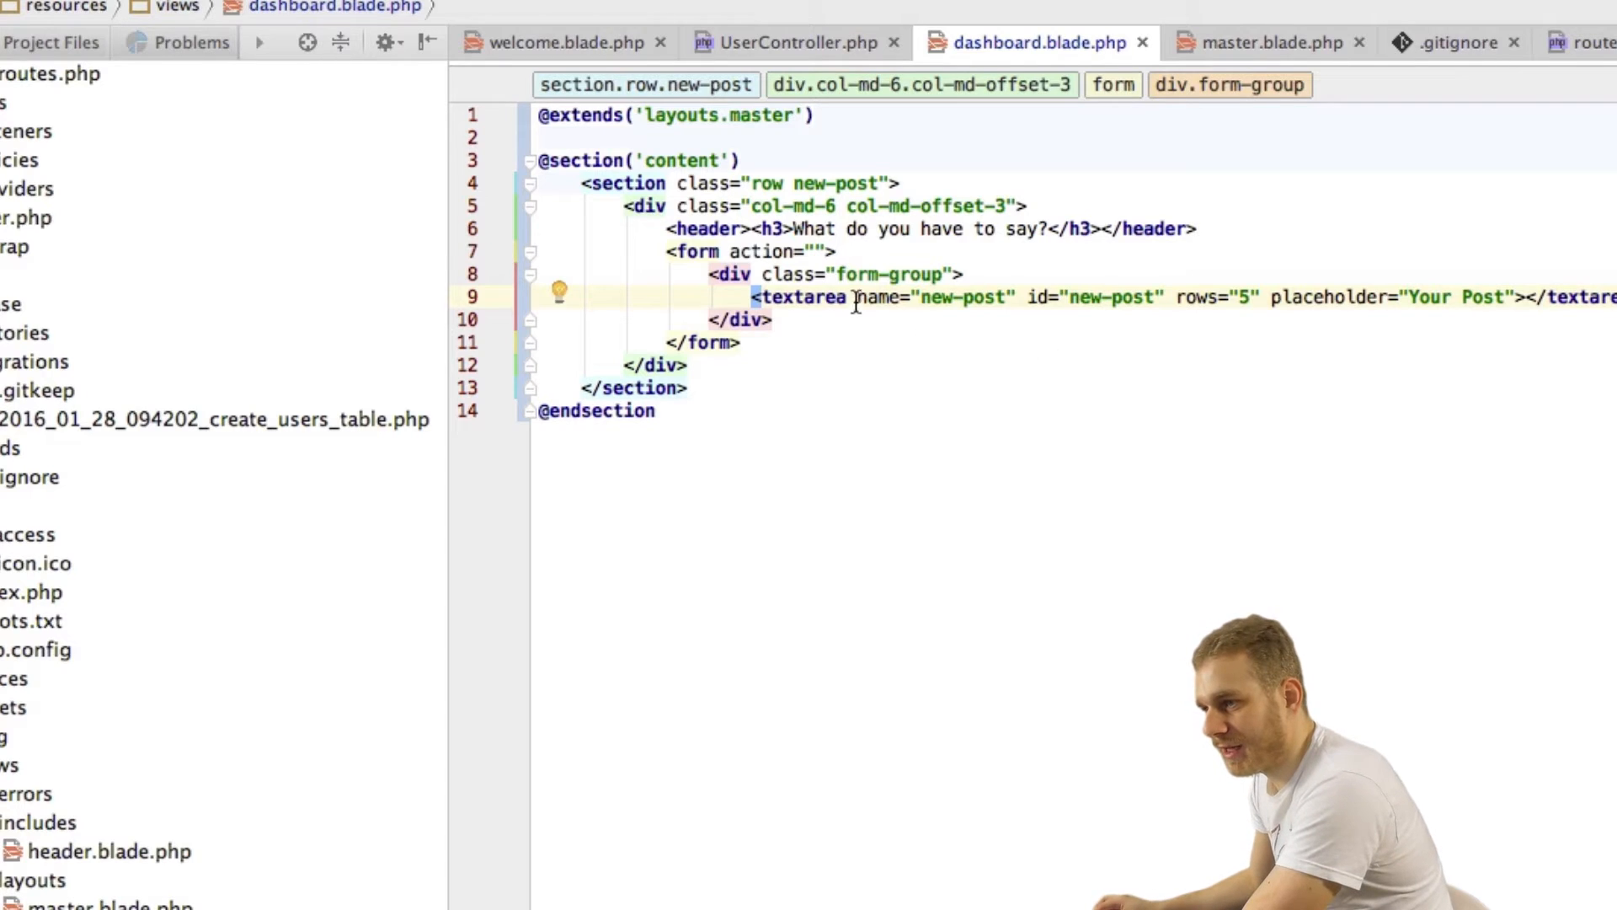
pyautogui.write('class=""')
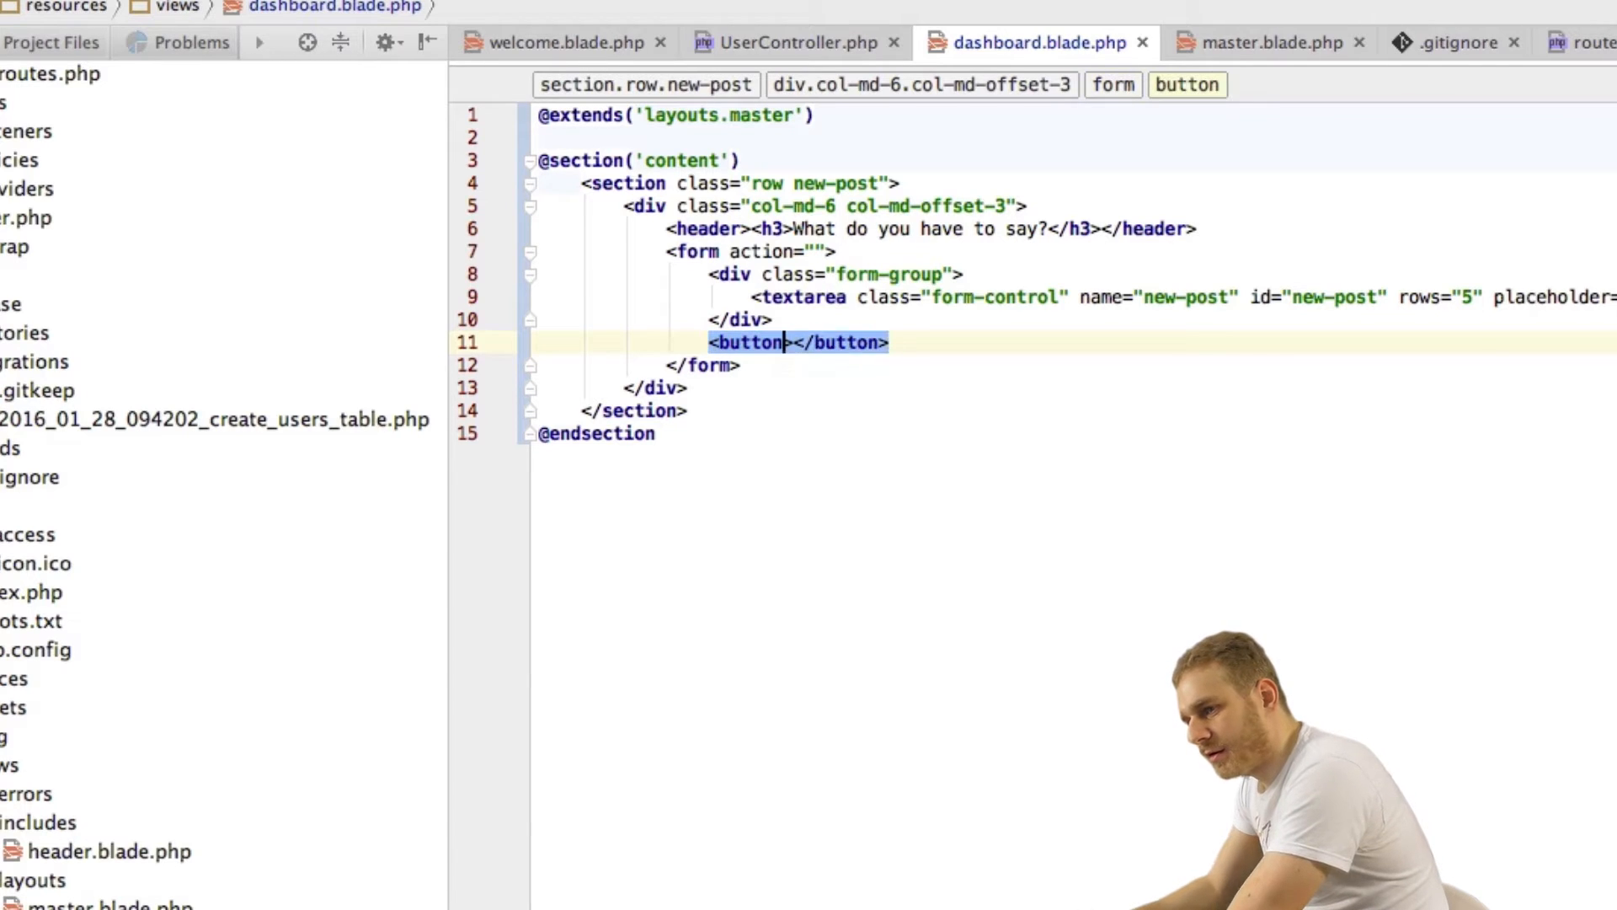
# Step: Add a submit button with class 'btn btn-primary' labelled Create Post
pyautogui.write('type="sub')
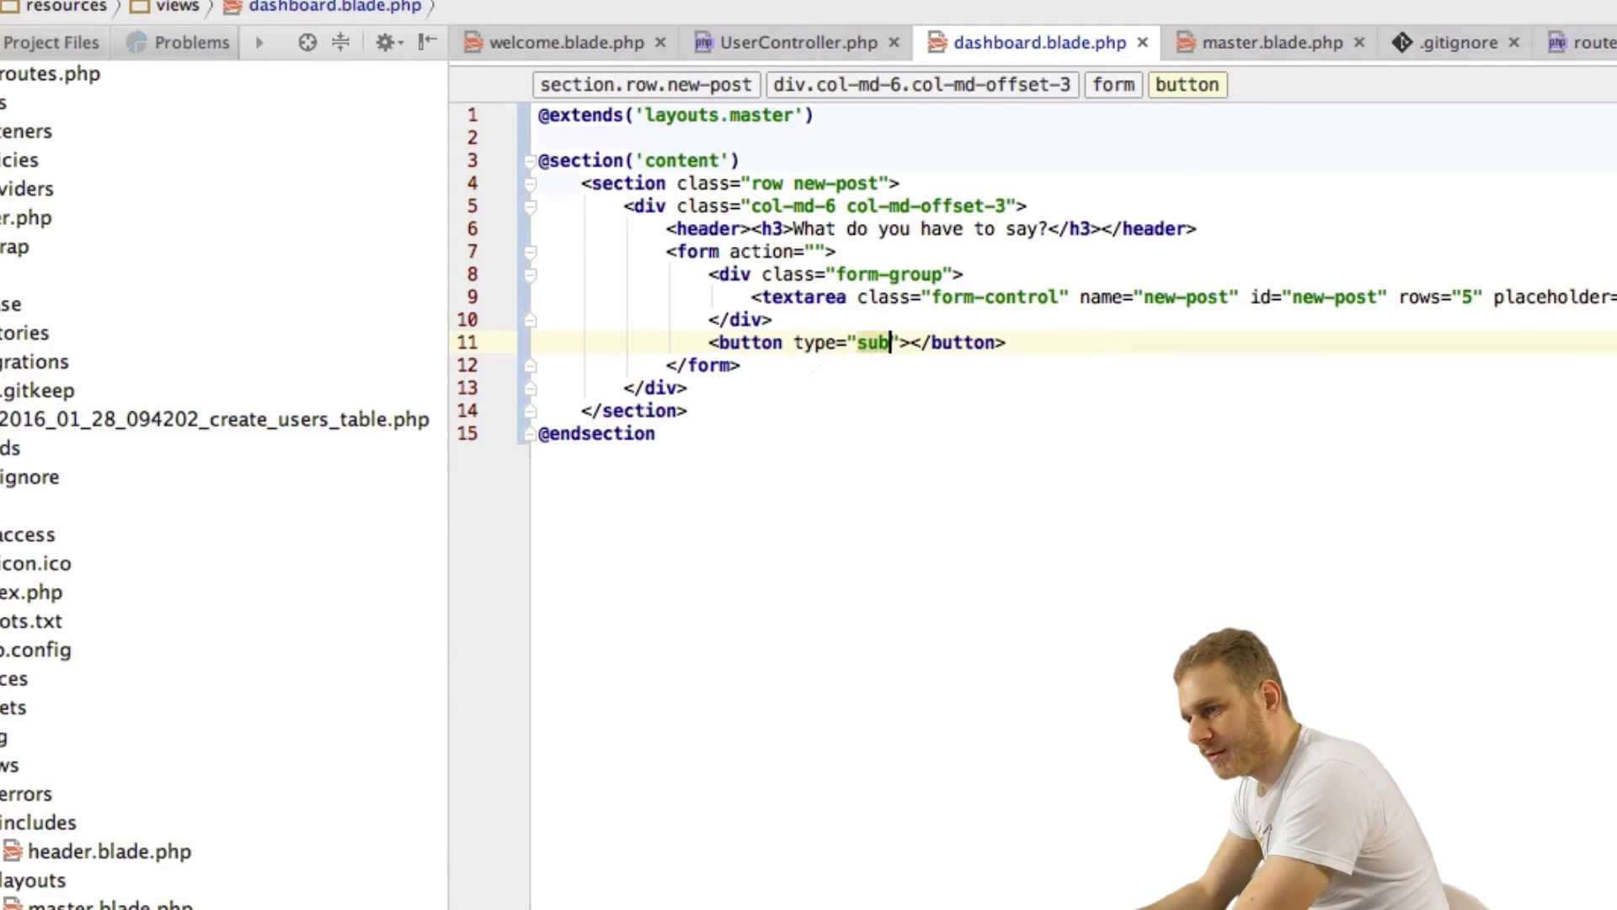
pyautogui.write('mit" class="')
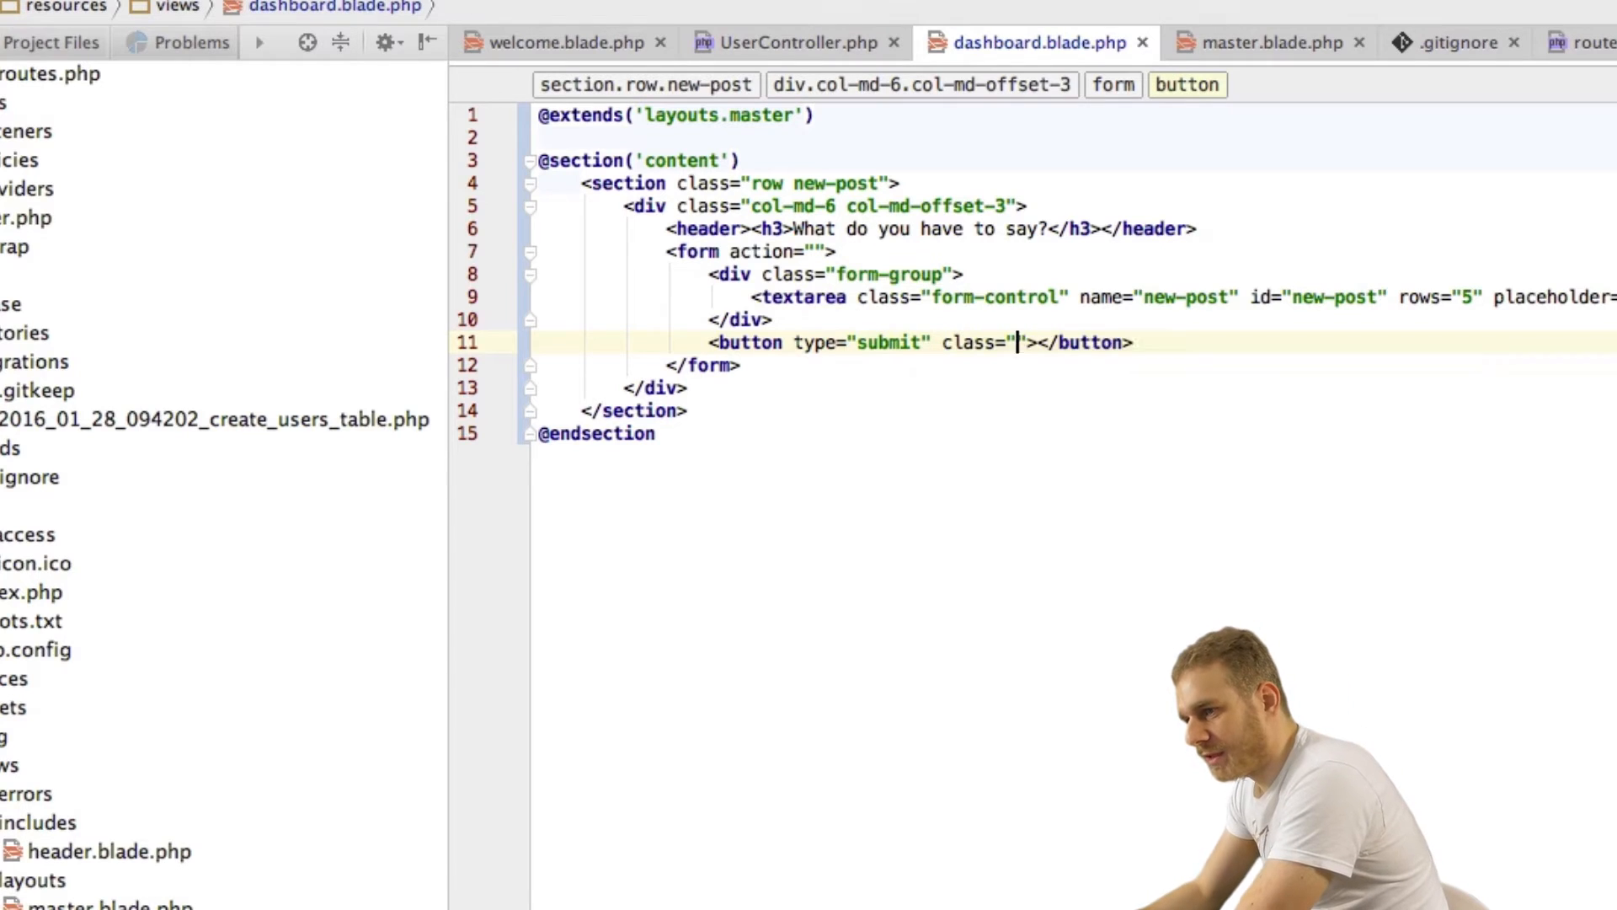
pyautogui.write('btn btn-primary')
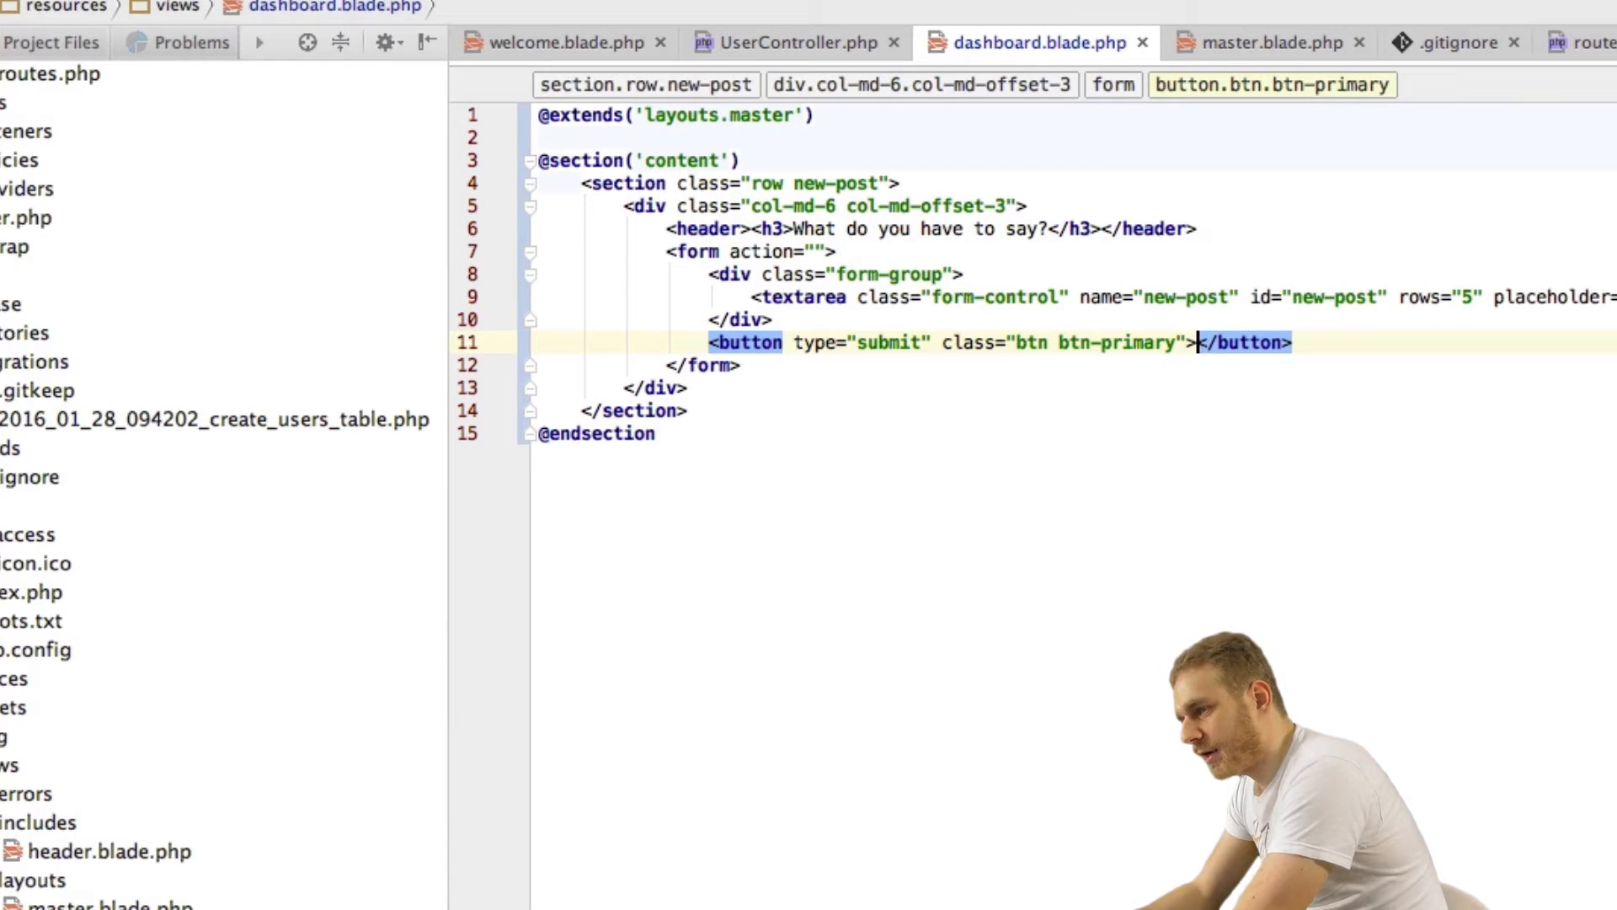
pyautogui.write('Create')
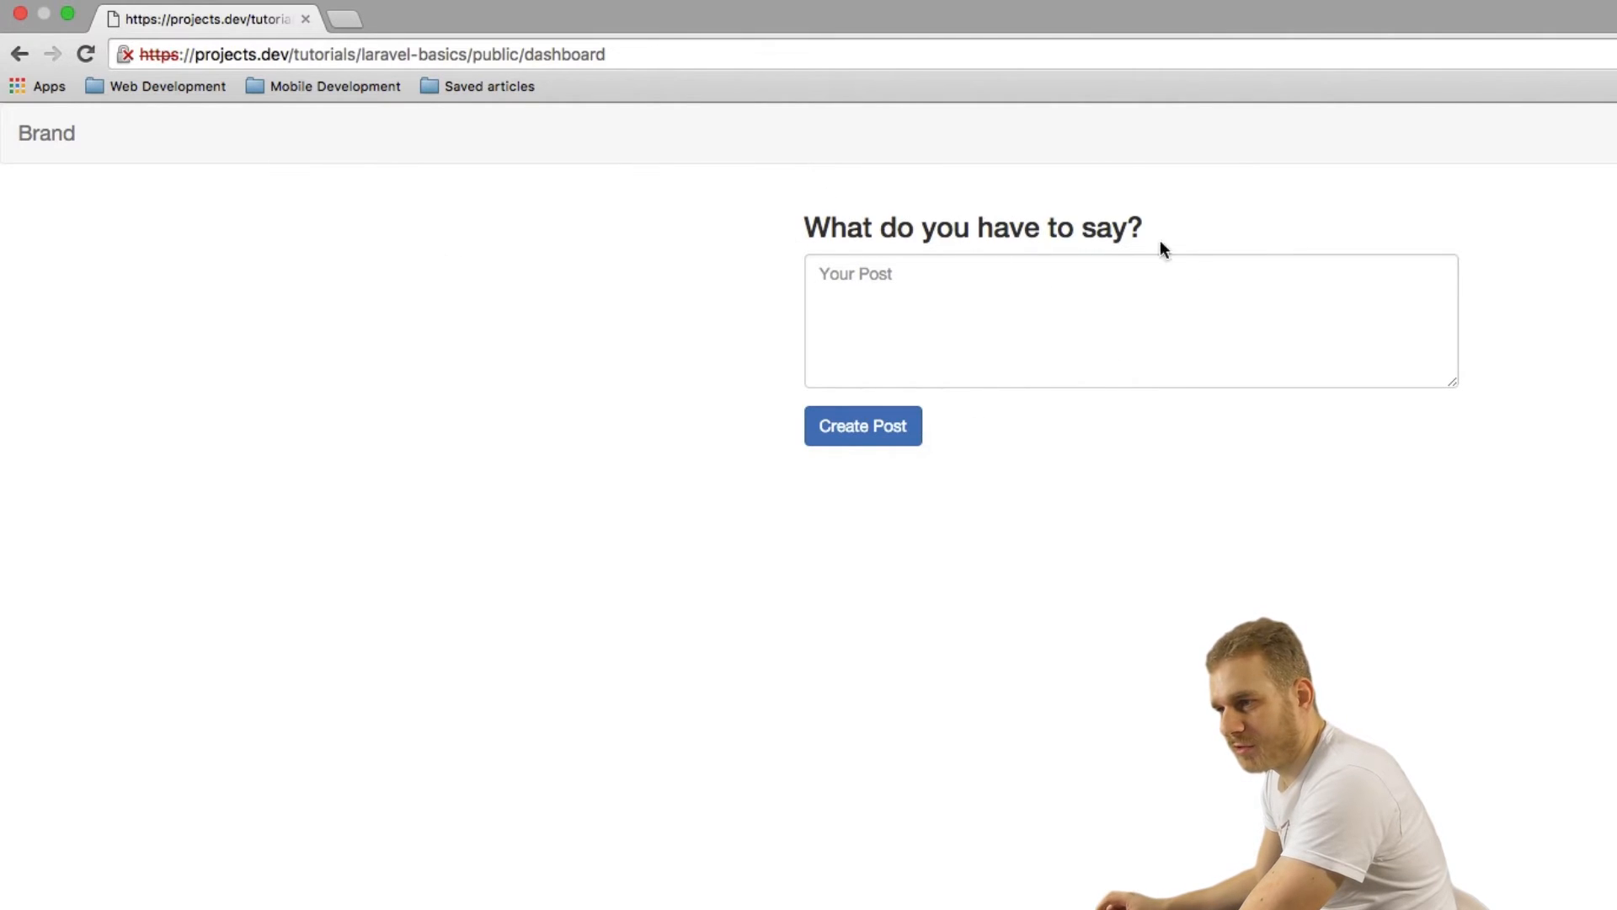
pyautogui.moveTo(1177, 529)
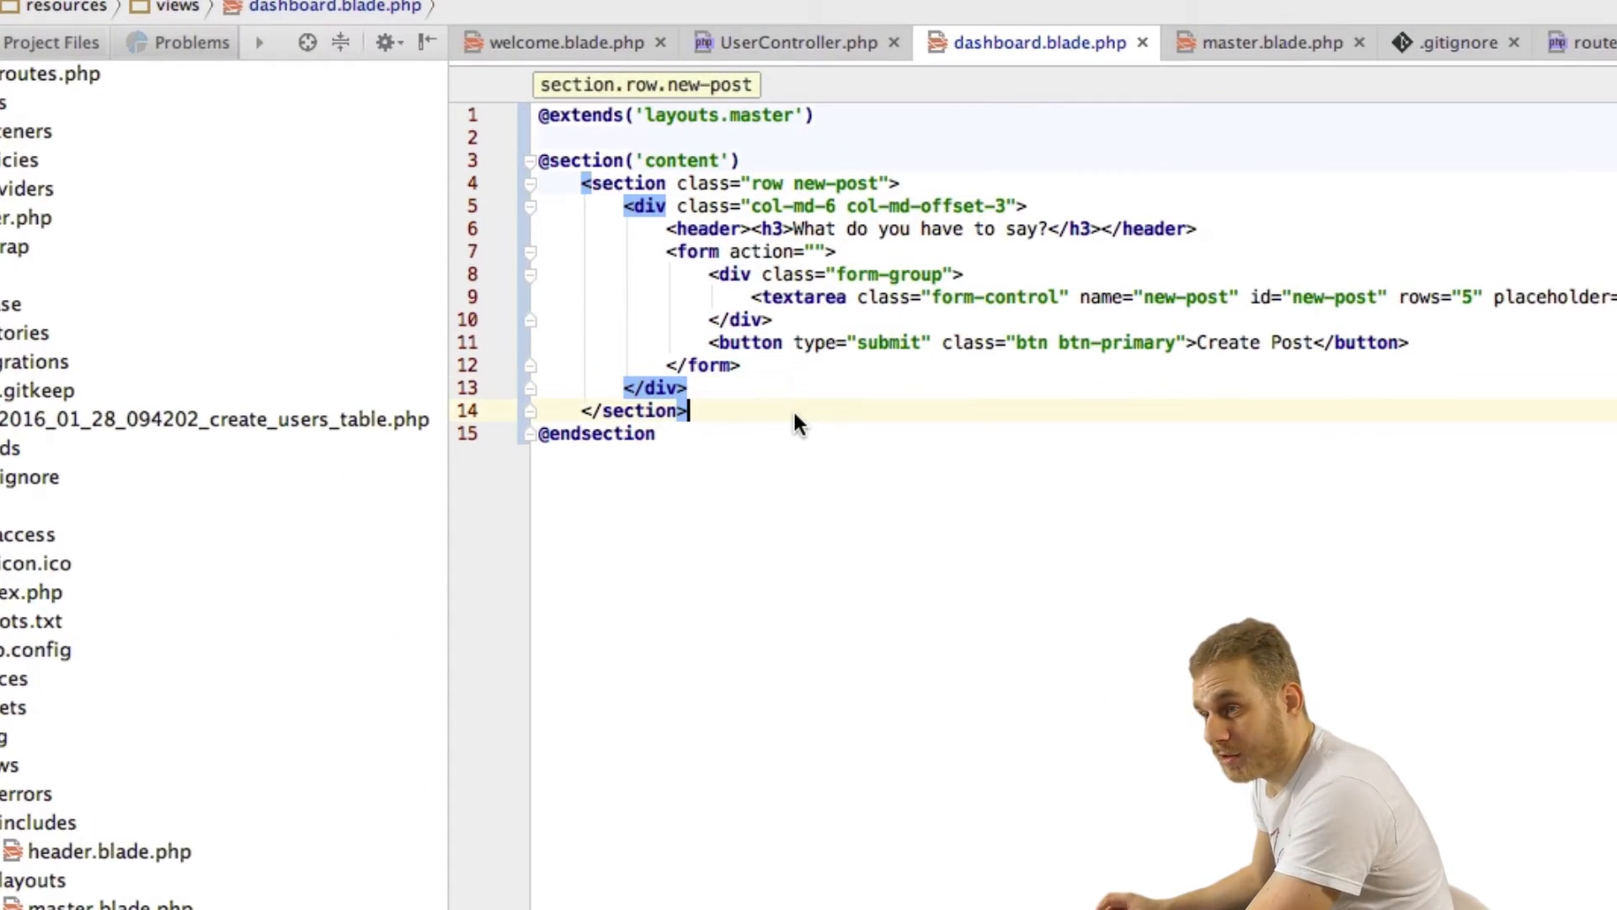
# Step: Add a section.row.posts with offset col-md-6 column and h3 header 'What other people say...'
pyautogui.write('s')
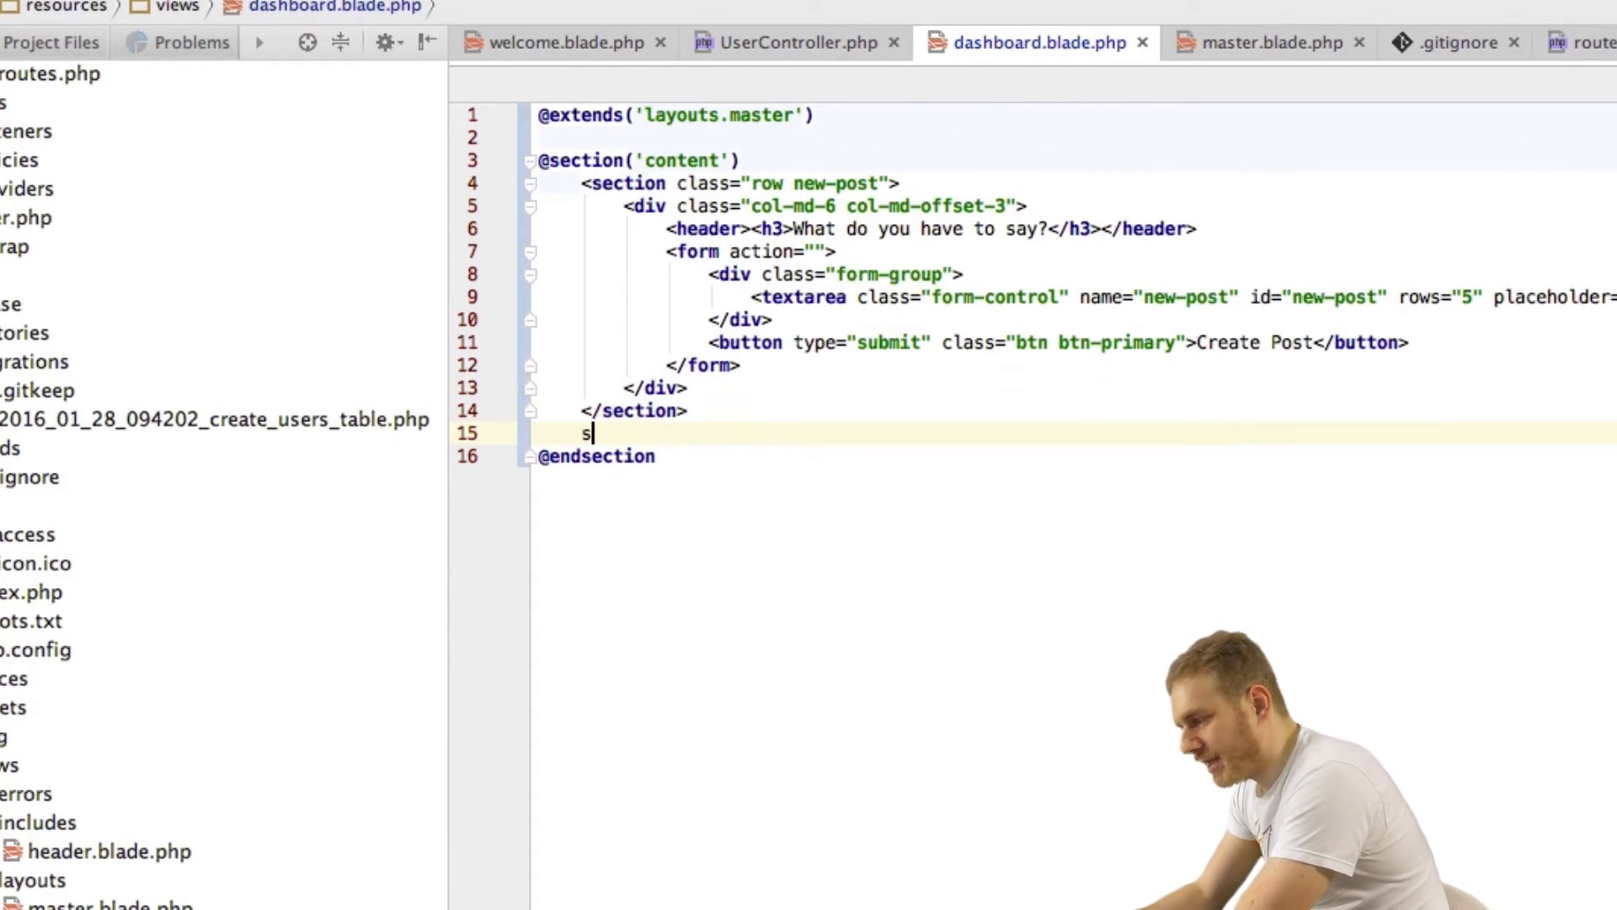
pyautogui.write('ection.row')
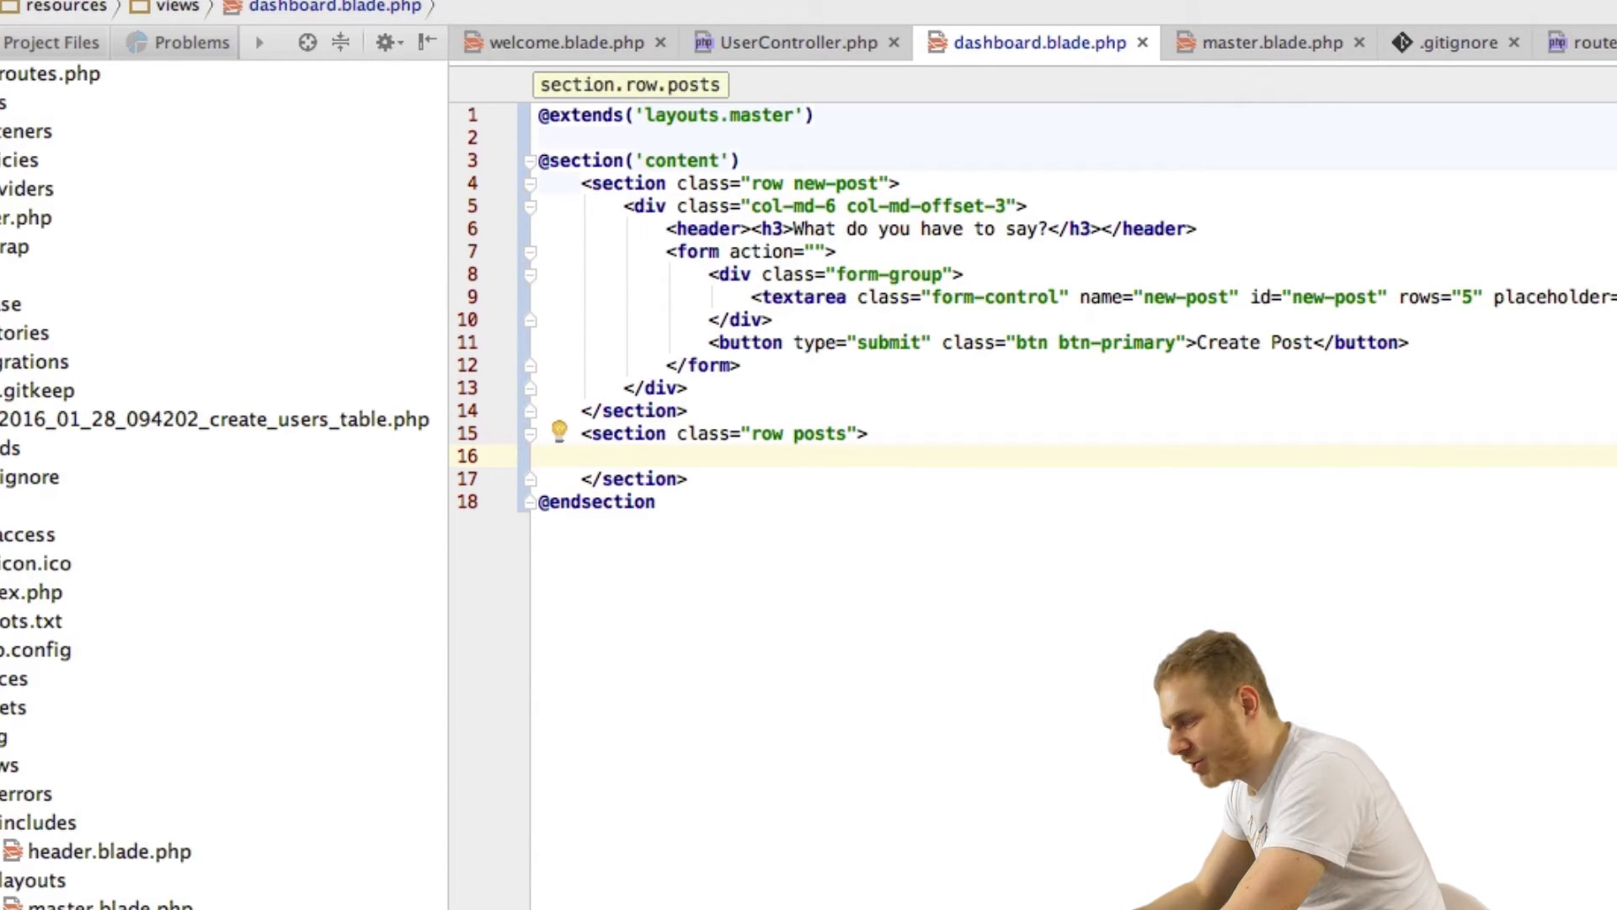
pyautogui.write('.col-md-6')
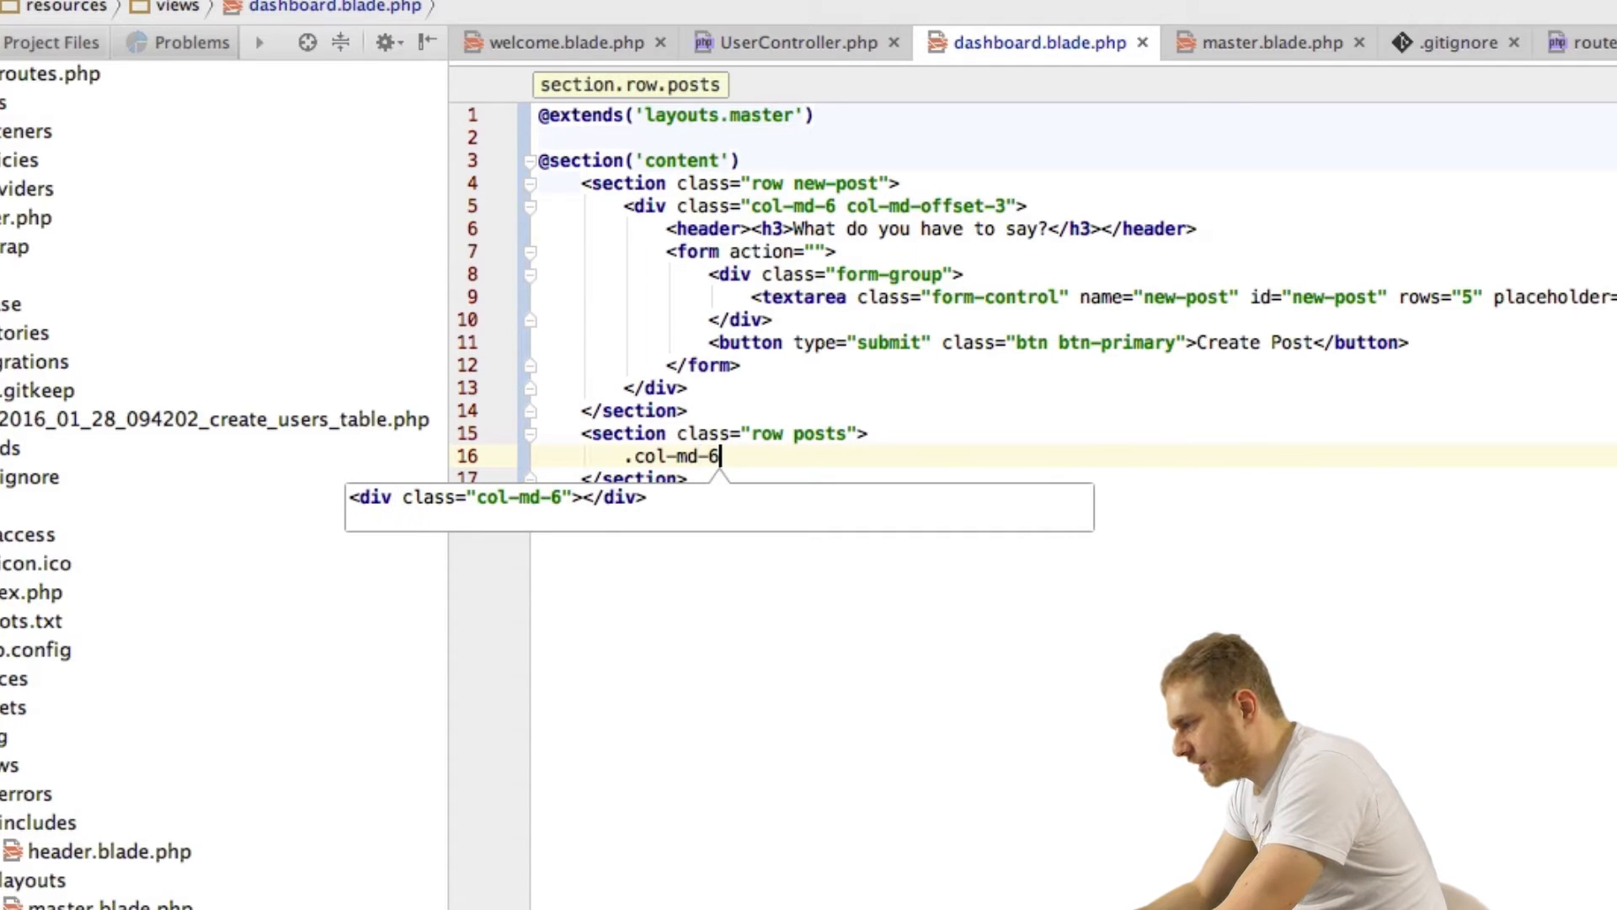
pyautogui.write('.col-md-')
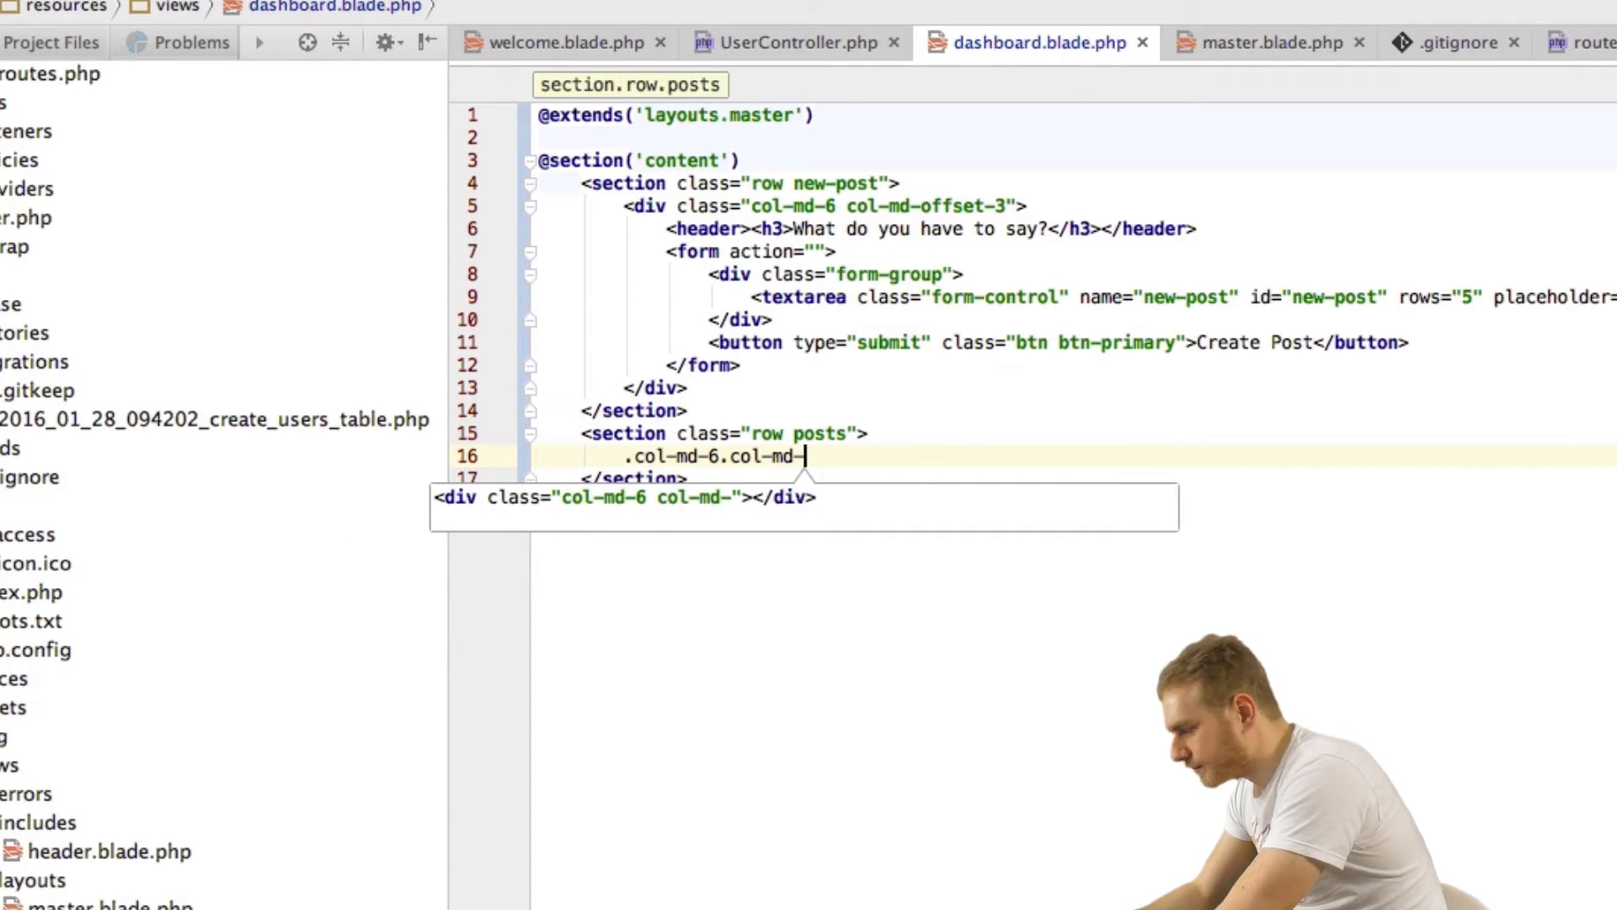
pyautogui.write('3-offset">')
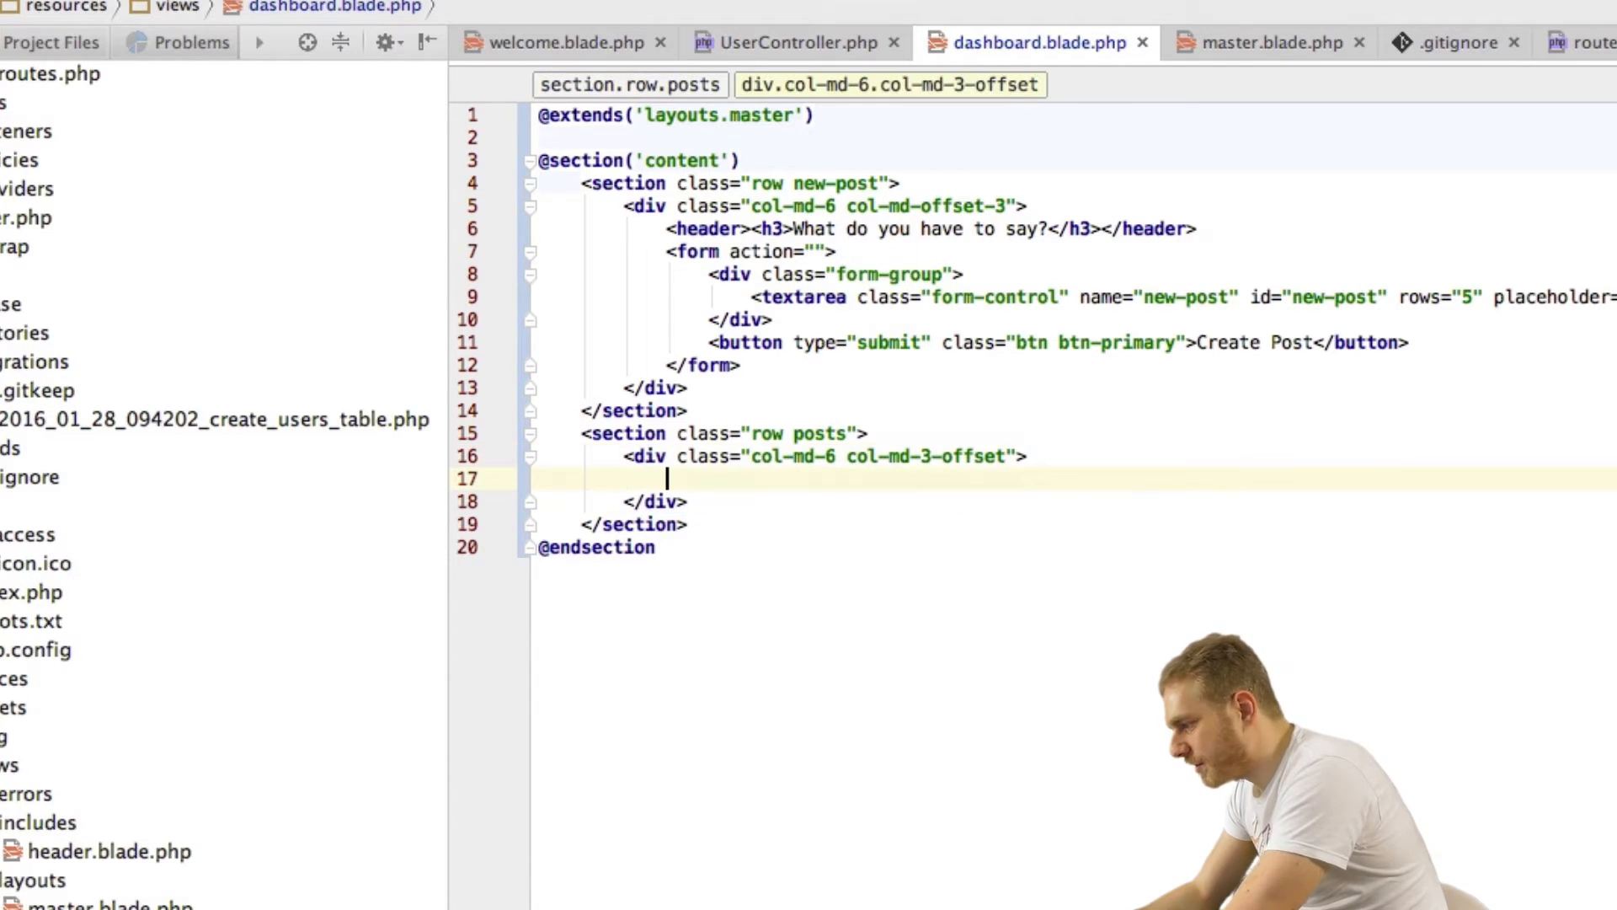
pyautogui.write('<header><h3></h3></header>')
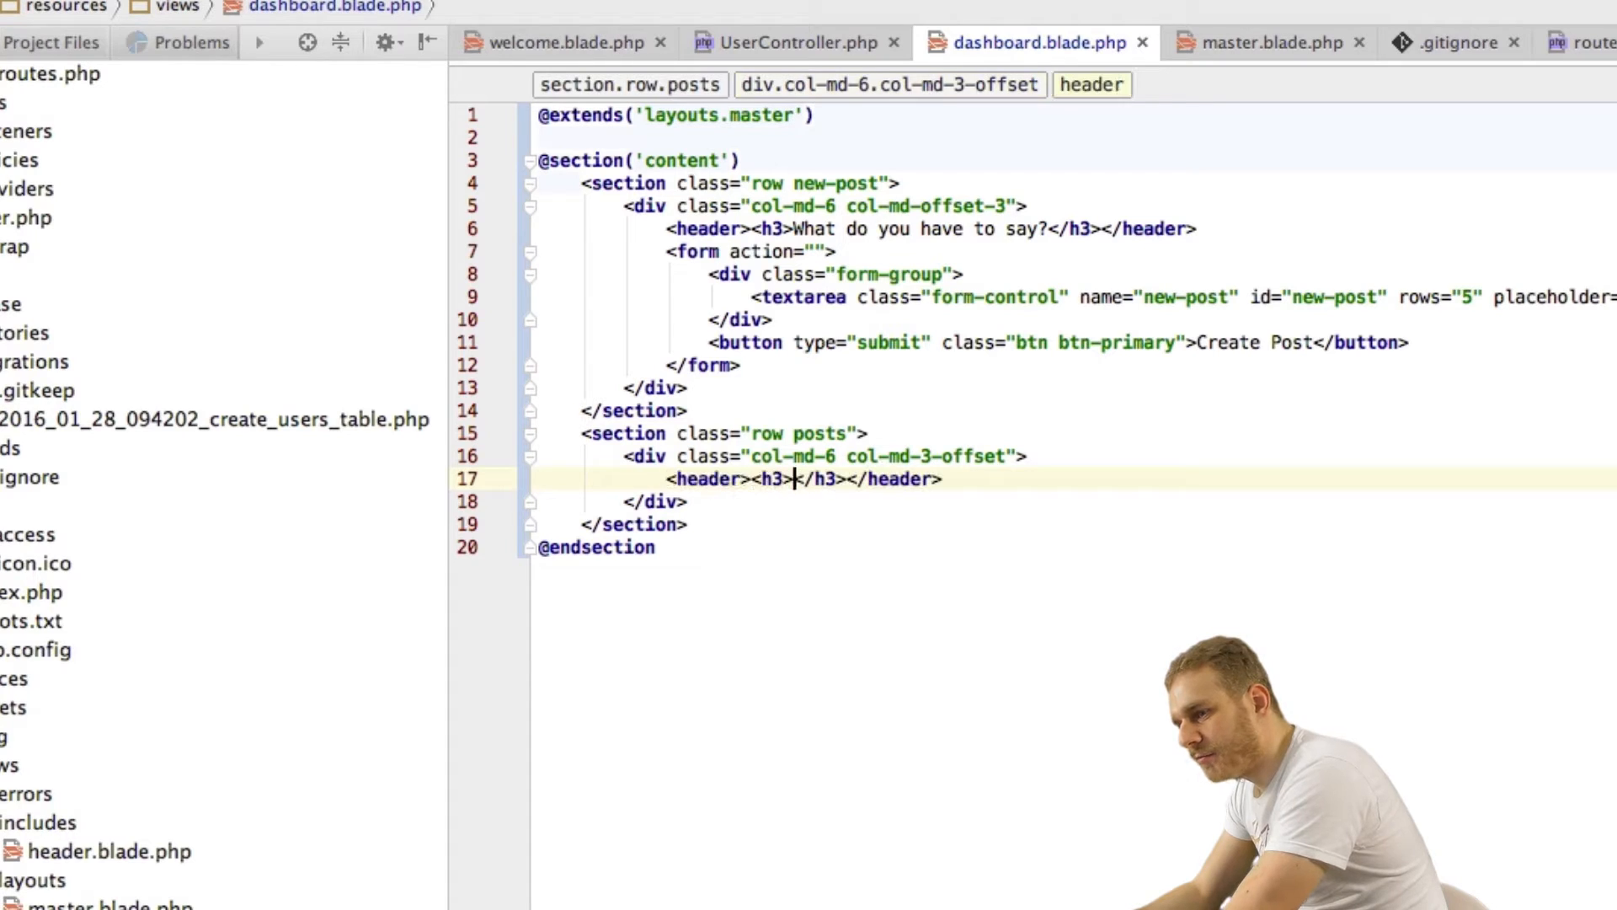
pyautogui.write('What other people say...')
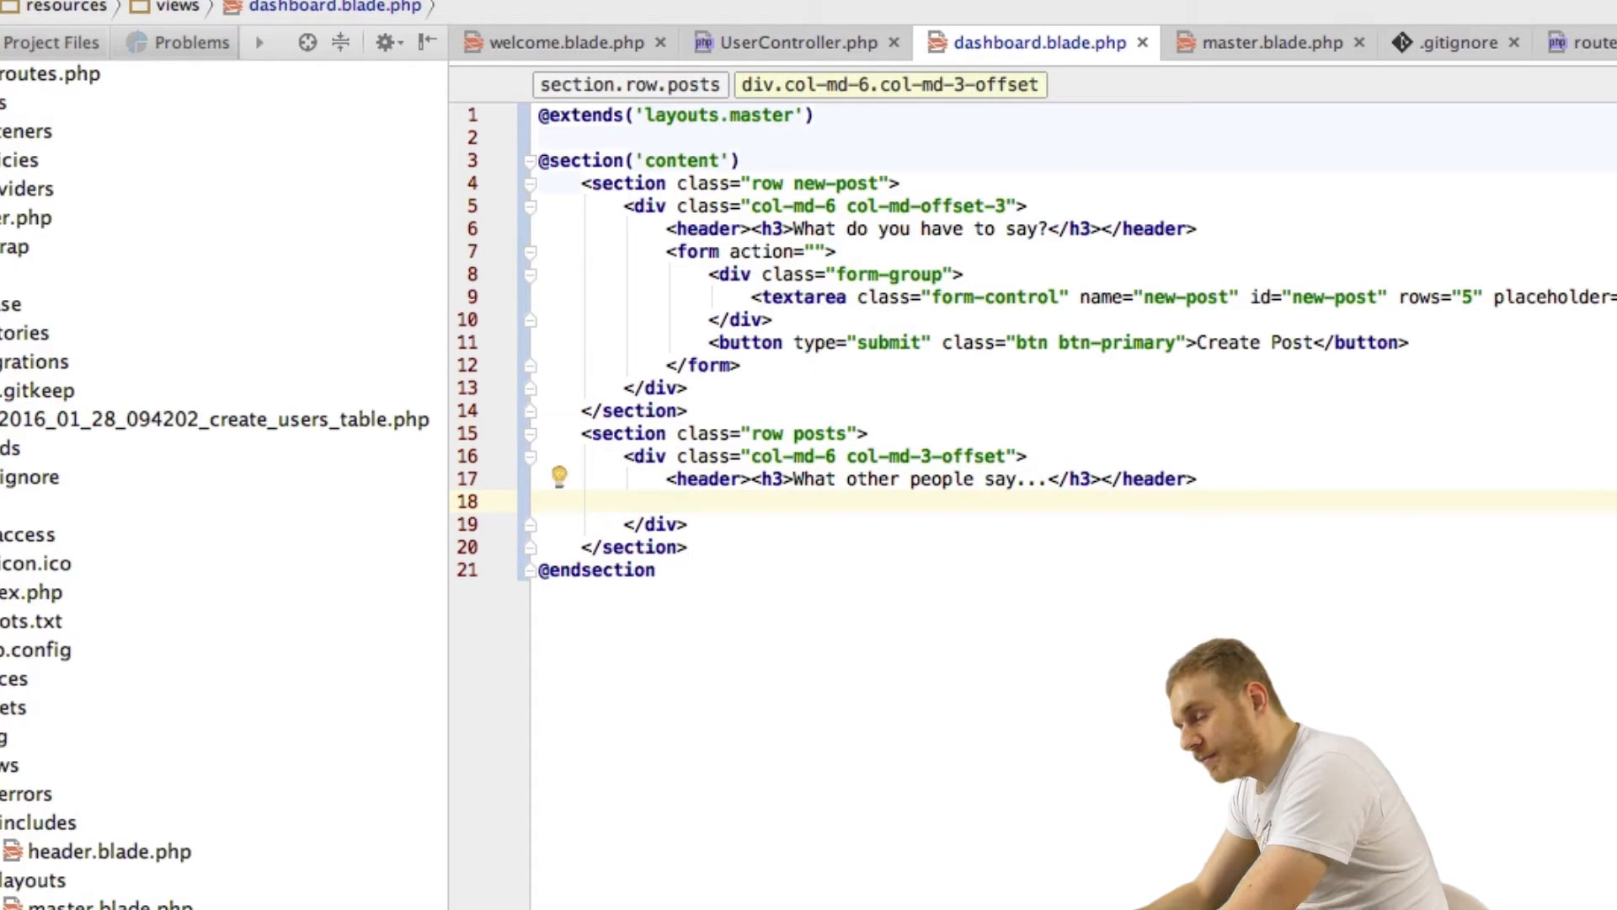
# Step: Add an article.post with a lorem paragraph and info line 'Posted by Max on 12 Feb 2016'
pyautogui.write('article></article>')
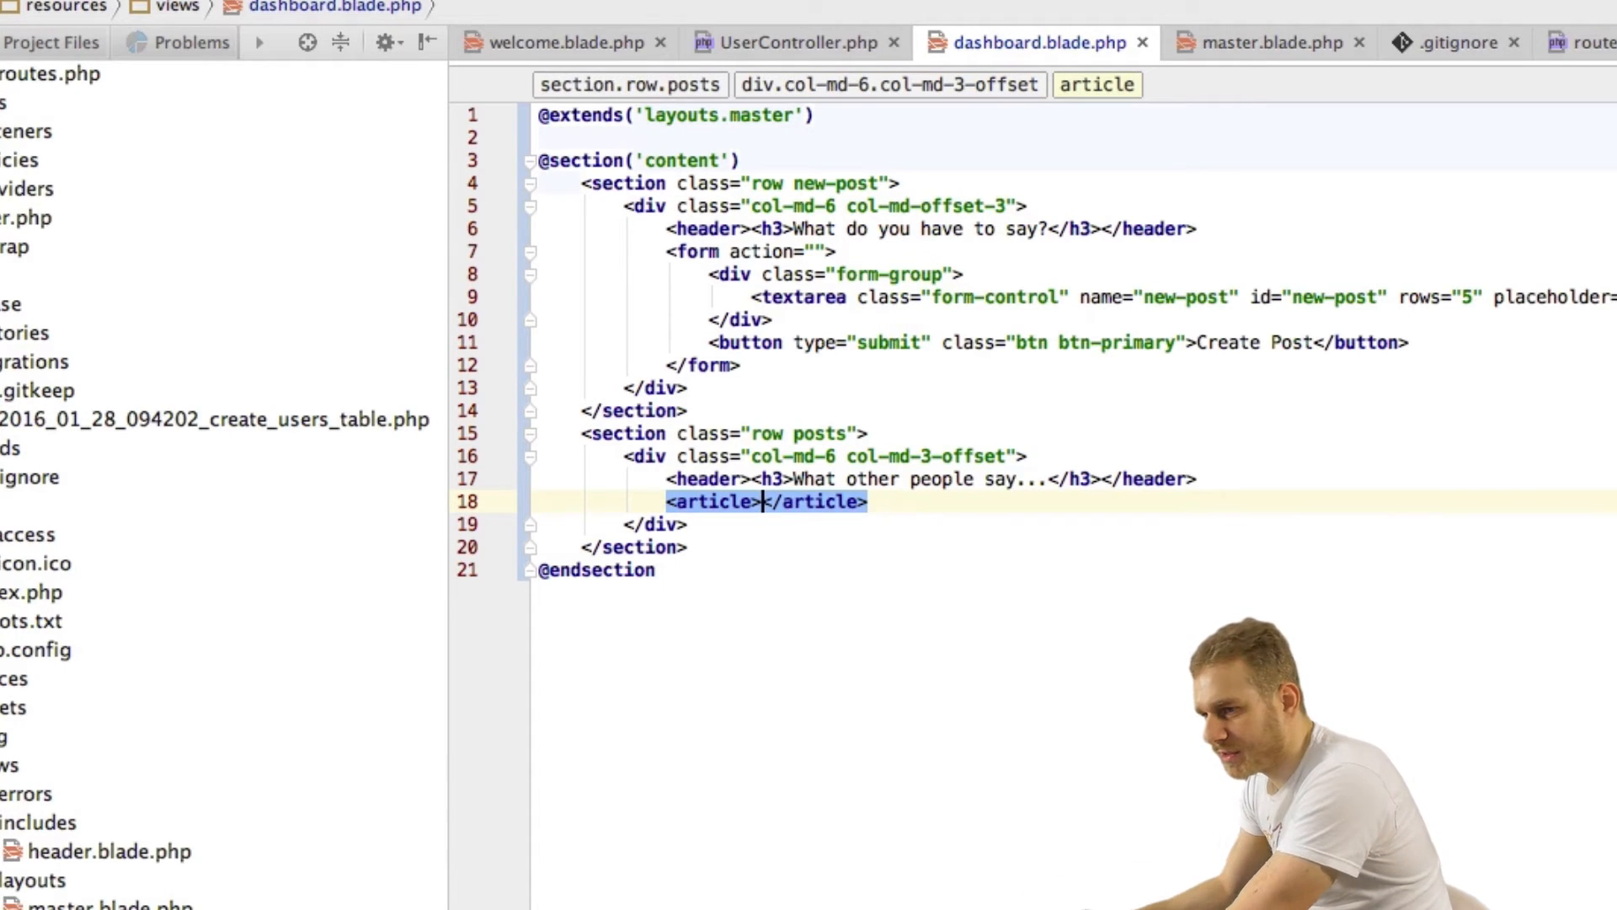
pyautogui.write('class="post"')
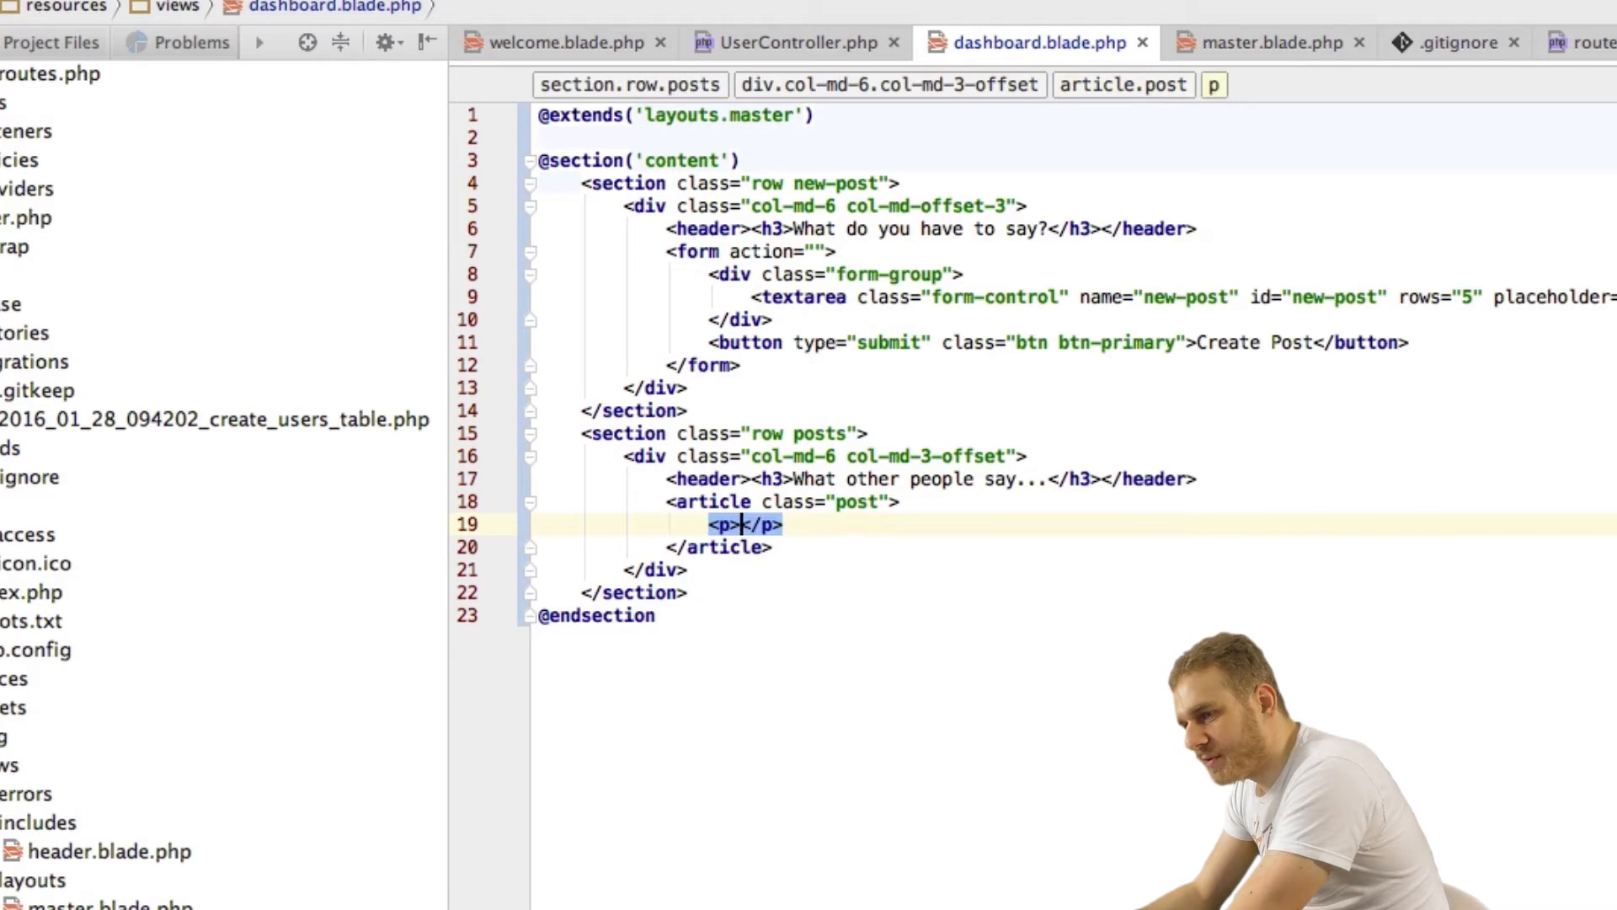
pyautogui.write('Lorem ipsum dolor sit amet, consectetur adipisicing elit. Debitis, eligendi repellat minus obcaecati quia quisquam sit.')
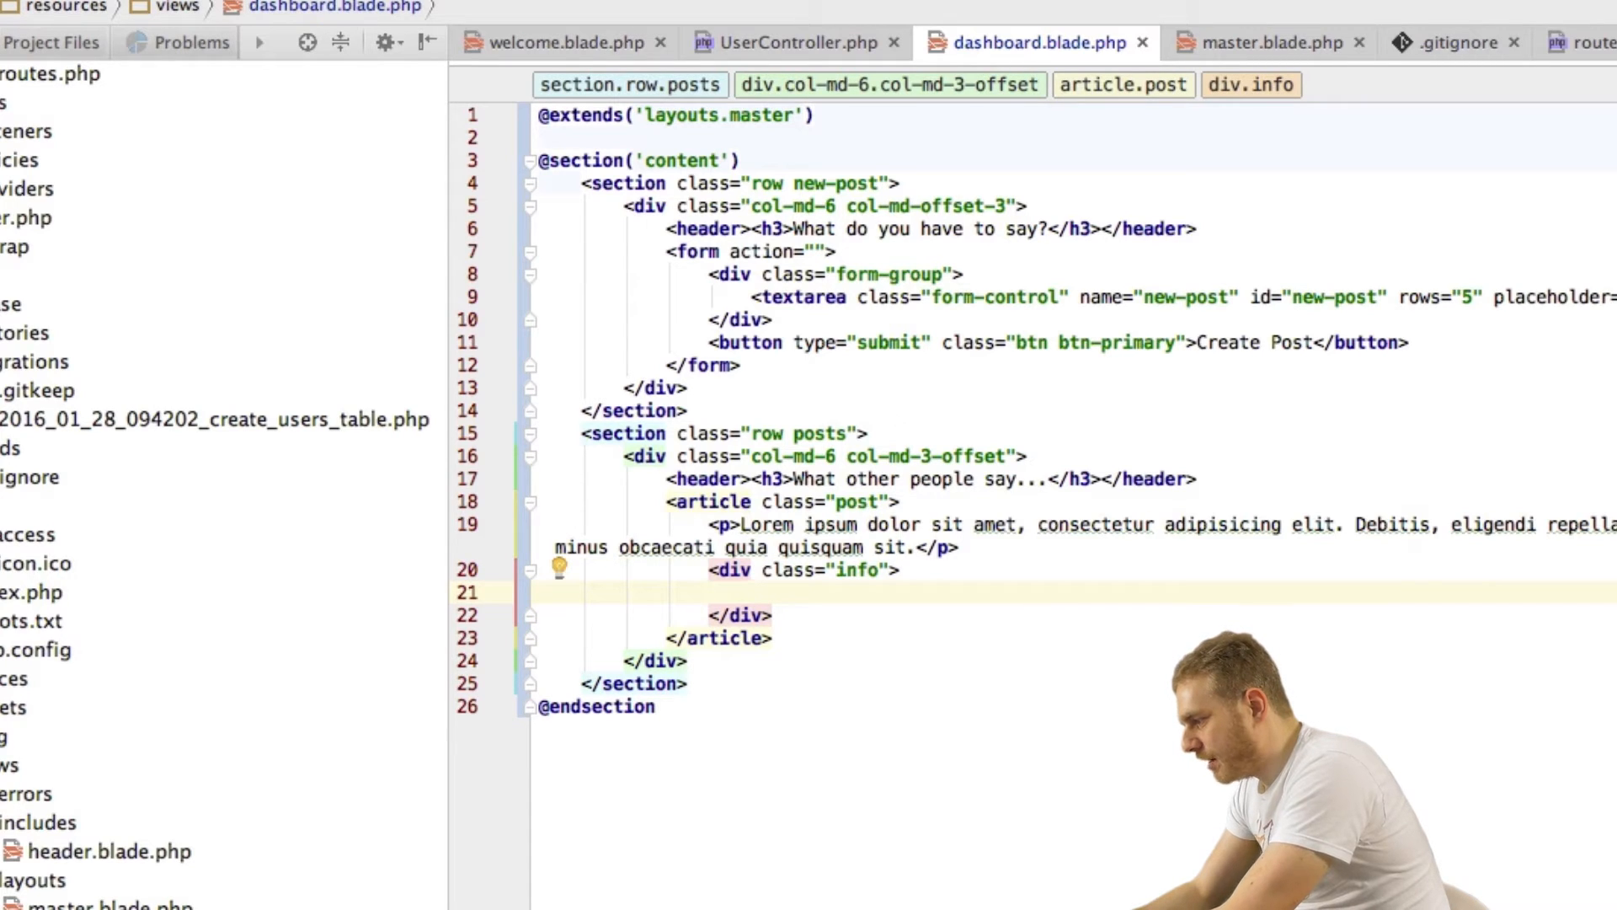
pyautogui.write('Posted by')
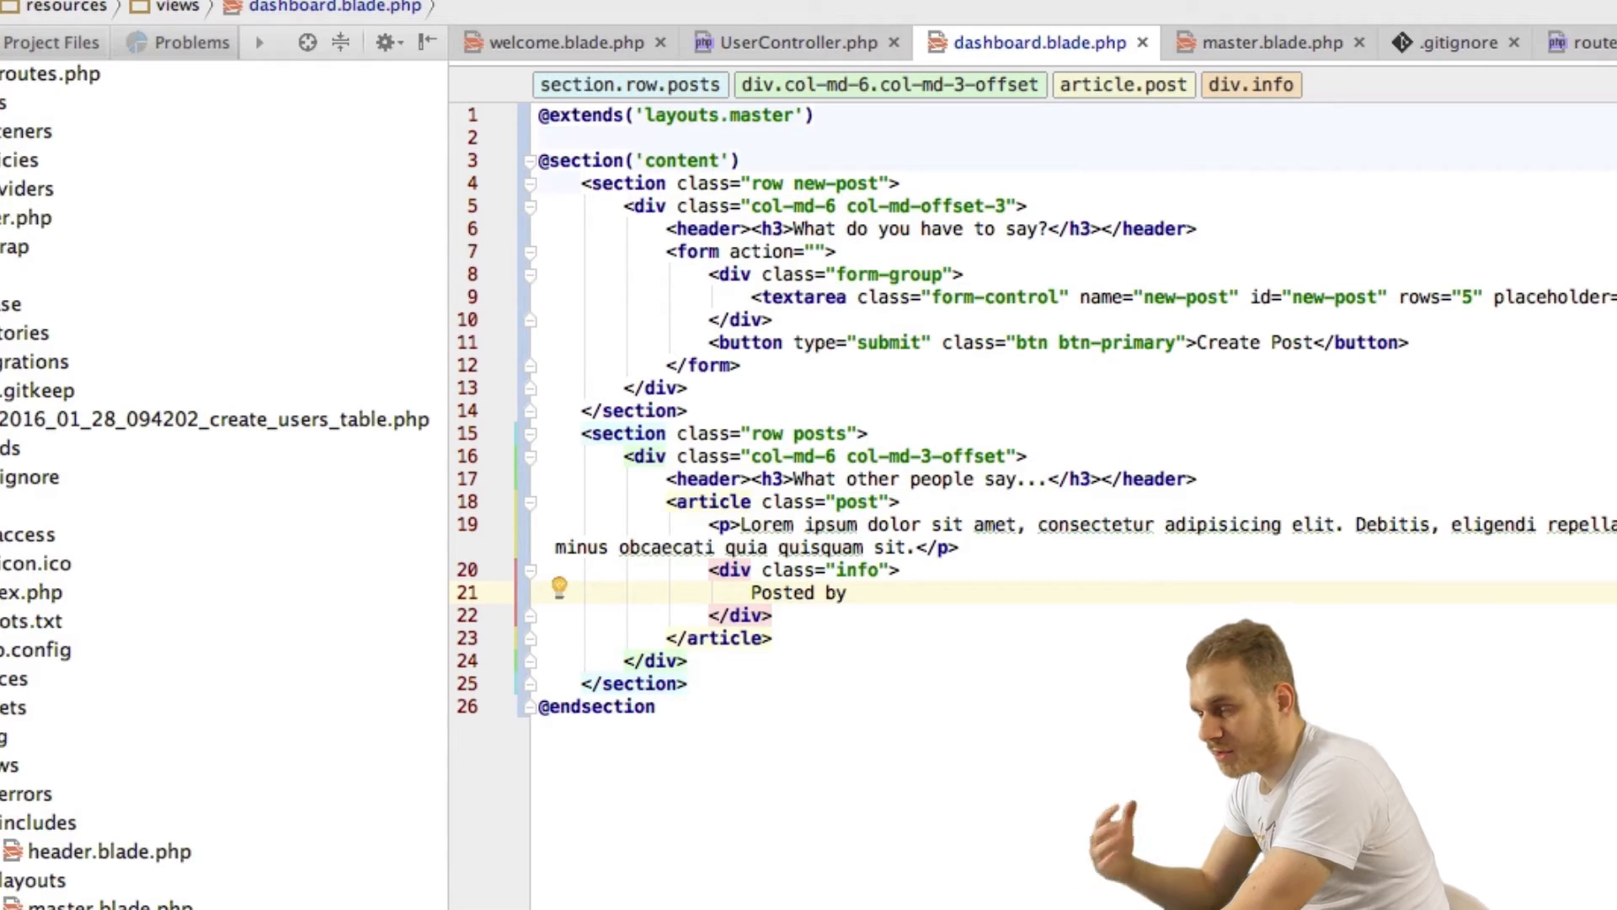
pyautogui.write('M')
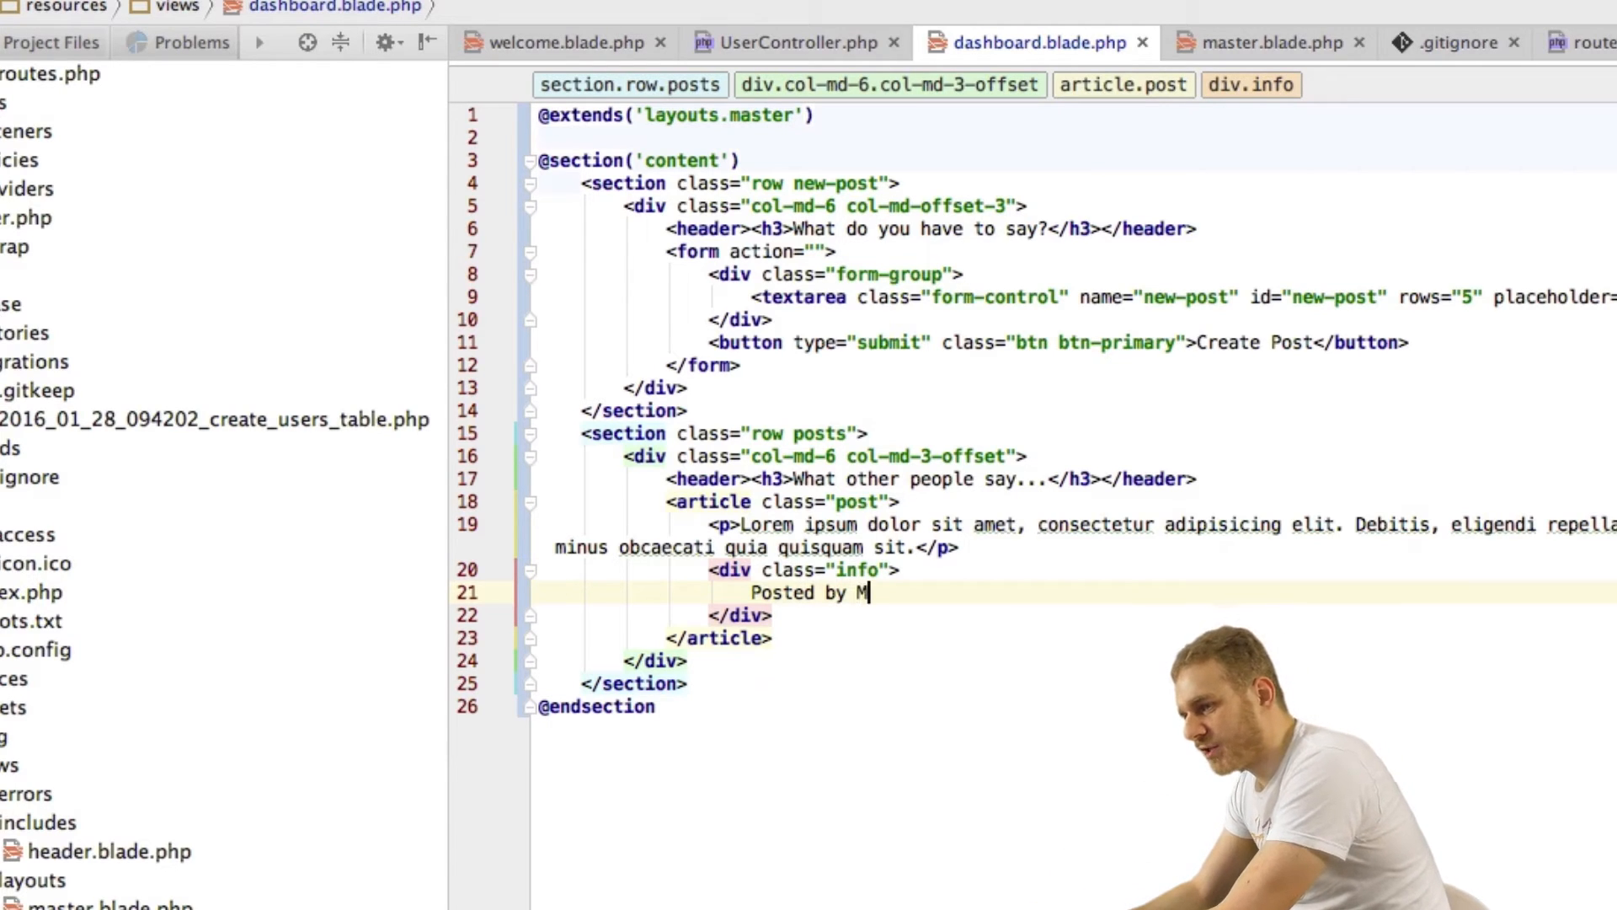
pyautogui.write('ax on 12')
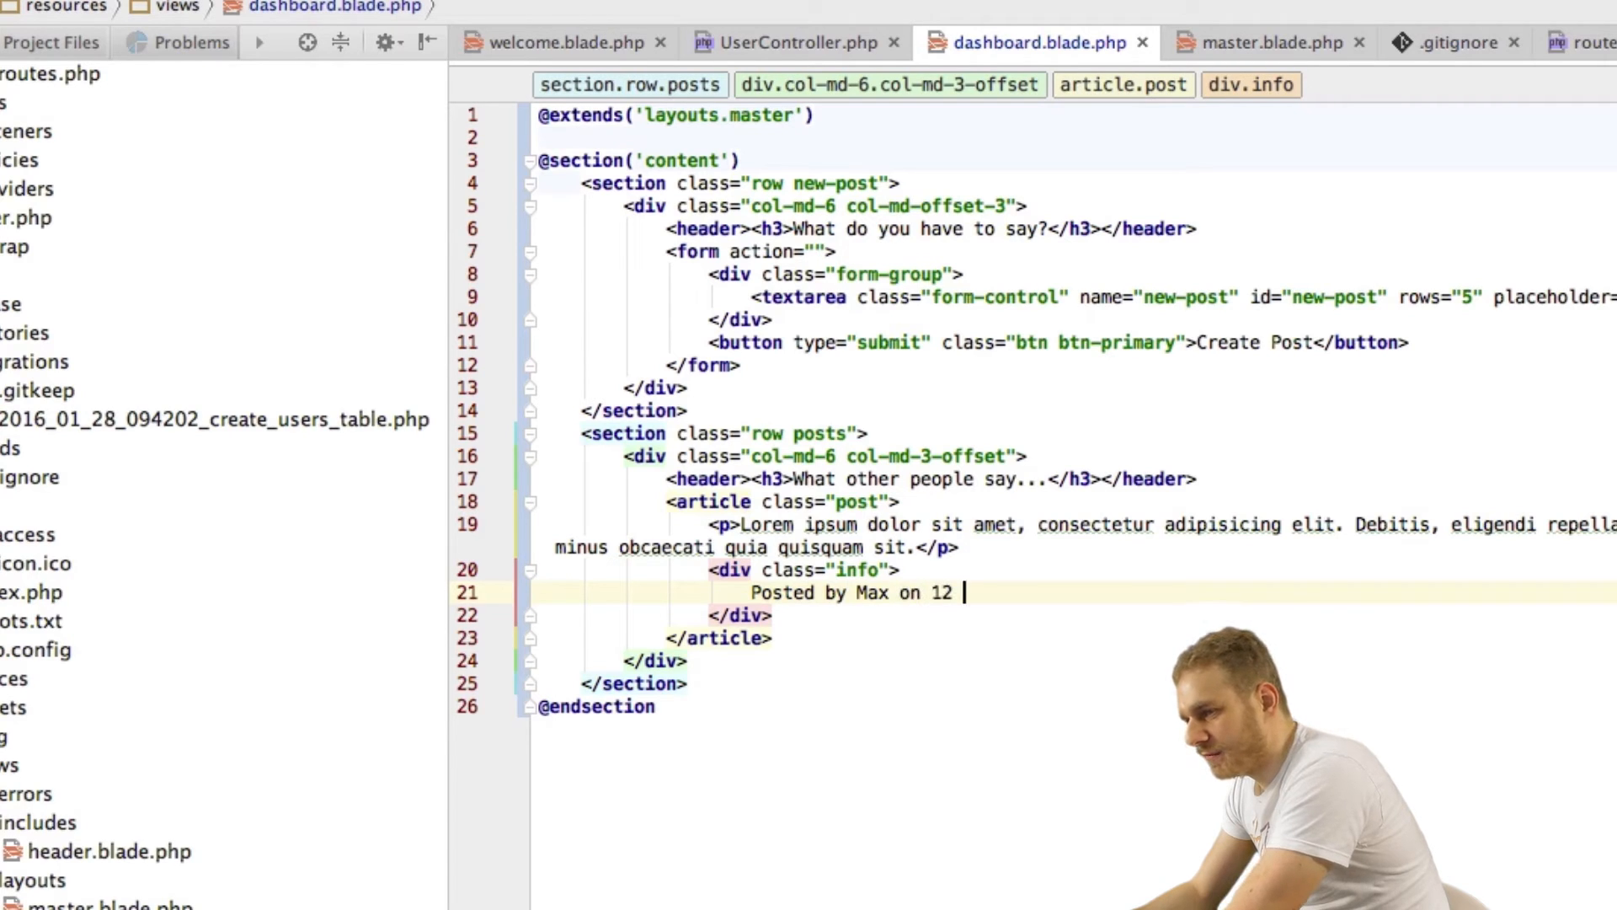
pyautogui.write('Feb 2016')
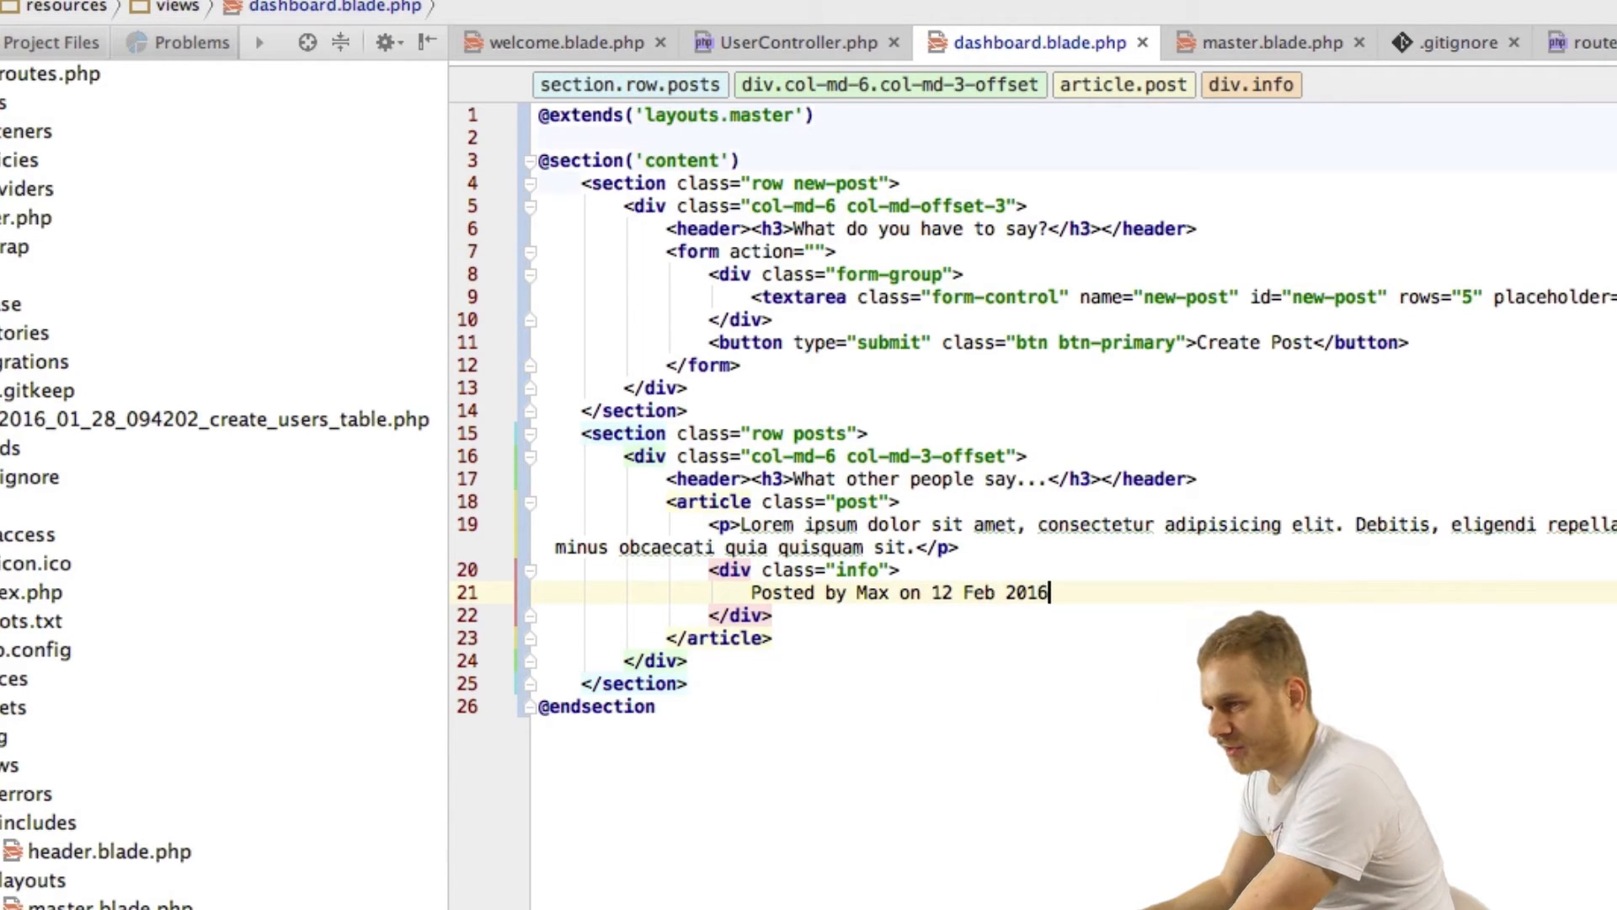
pyautogui.press('enter')
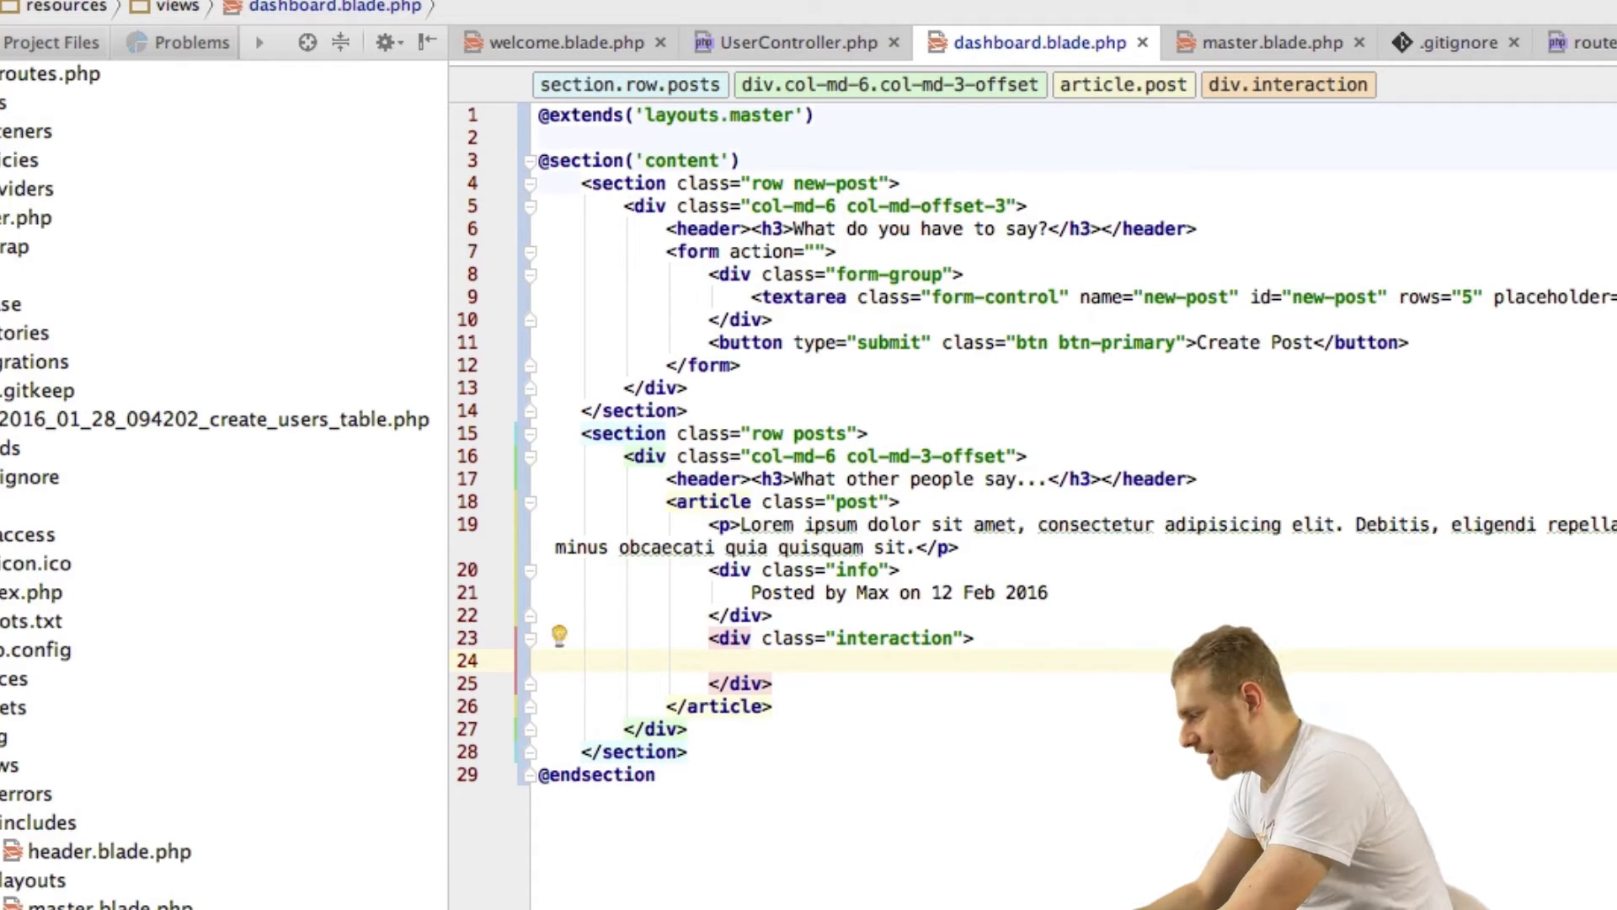
# Step: Add interaction links Like, Dislike, Edit and Delete with href="#" separated by pipes
pyautogui.write('<a href=""></a>')
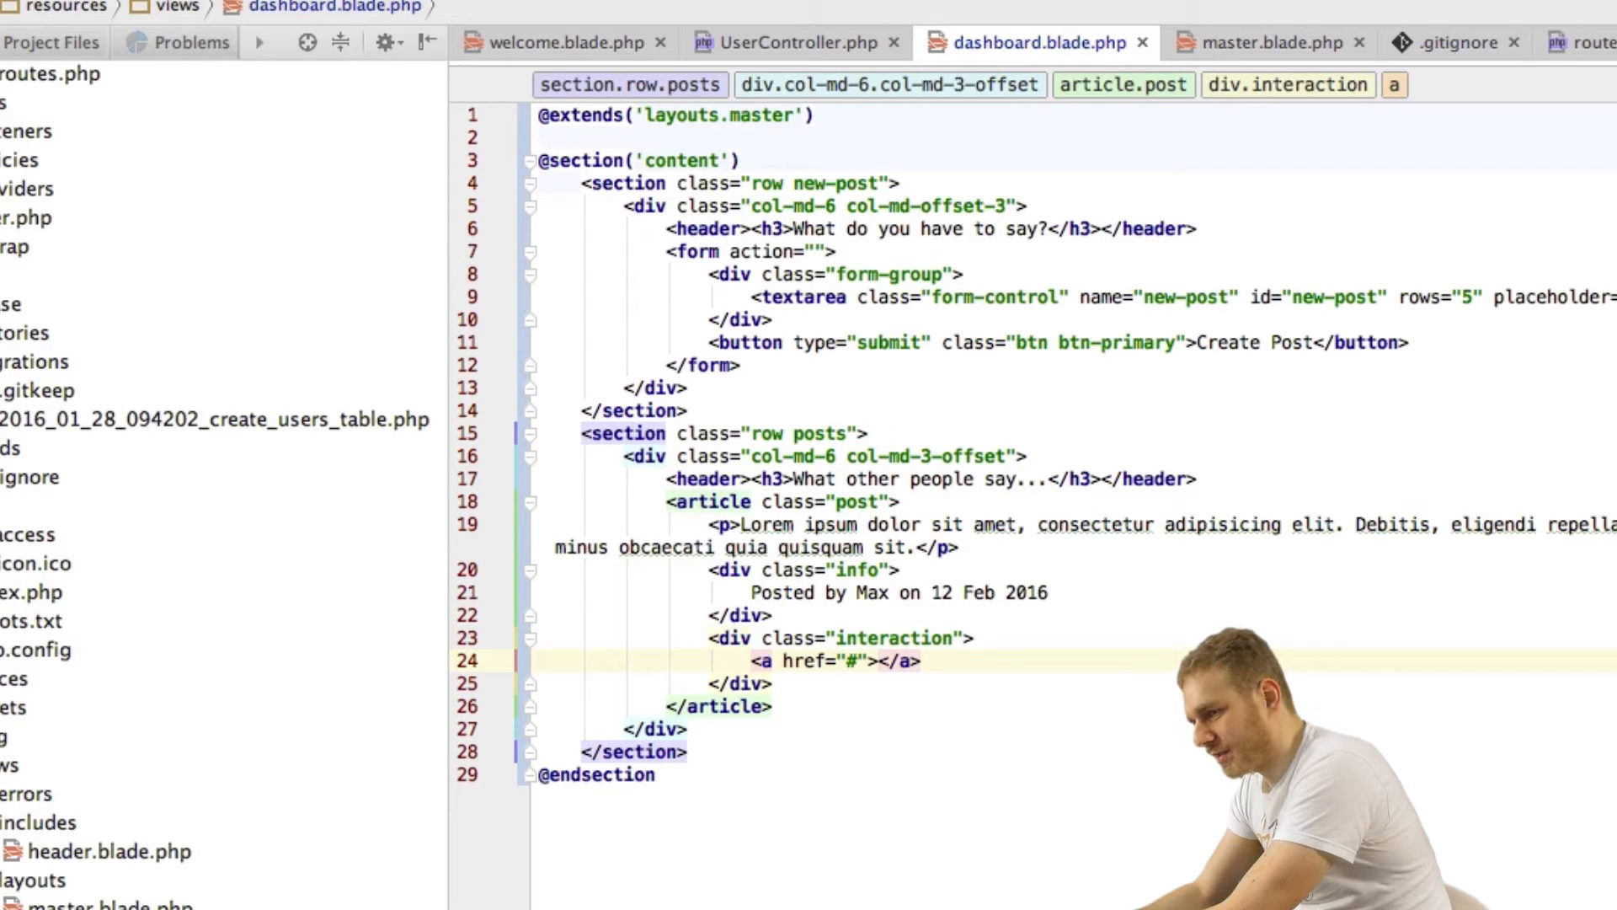
pyautogui.write('Like')
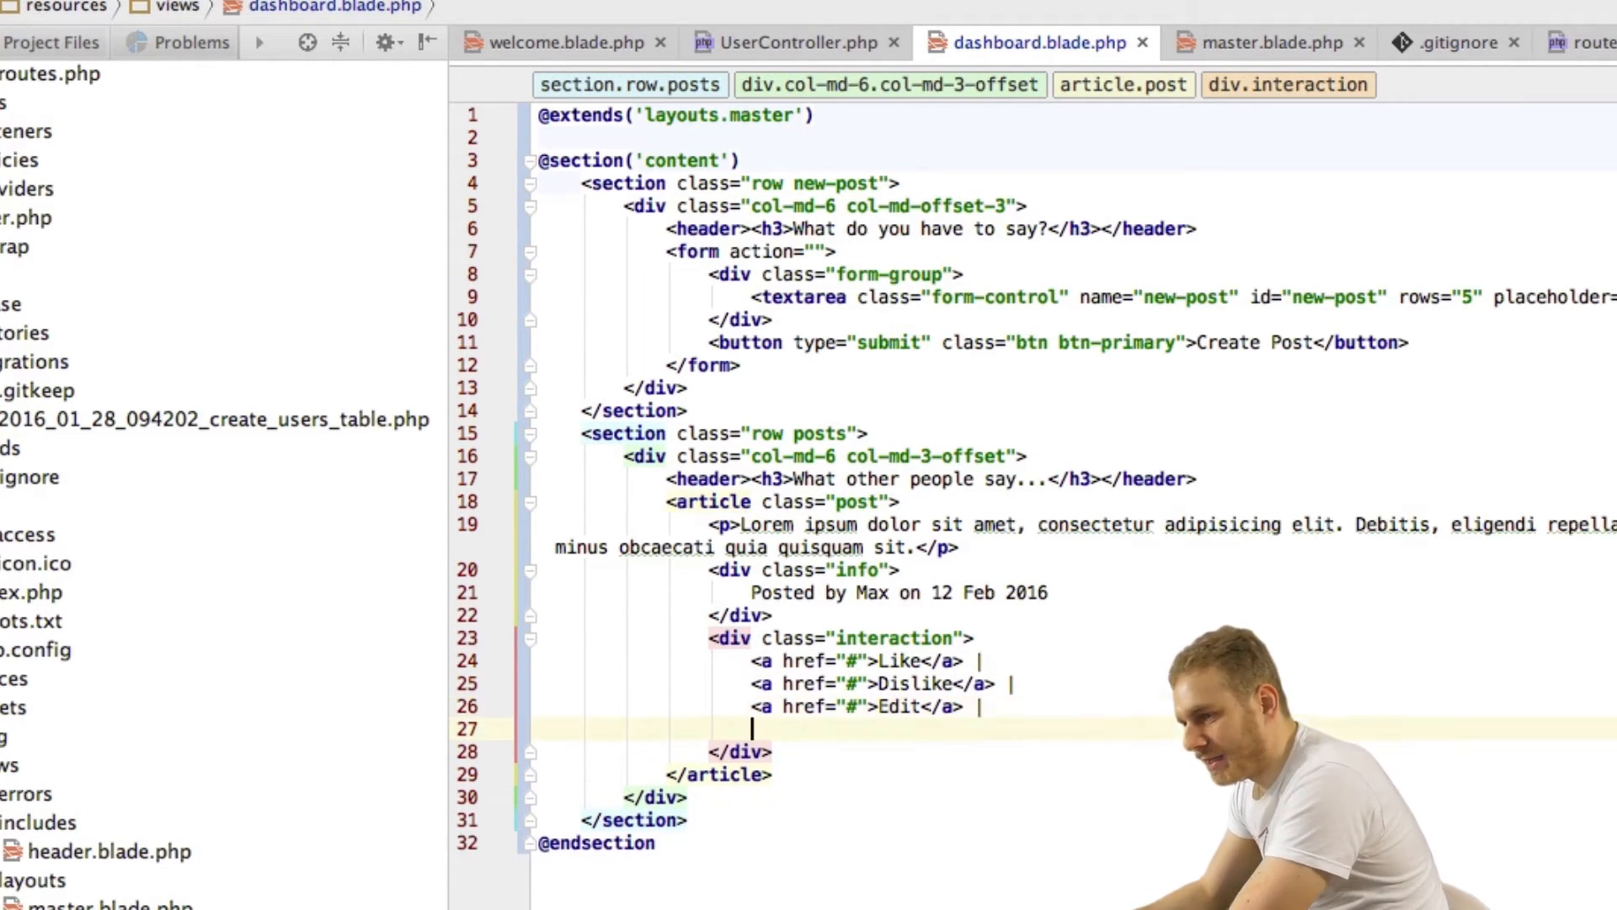
pyautogui.write('<a href="#"></a>')
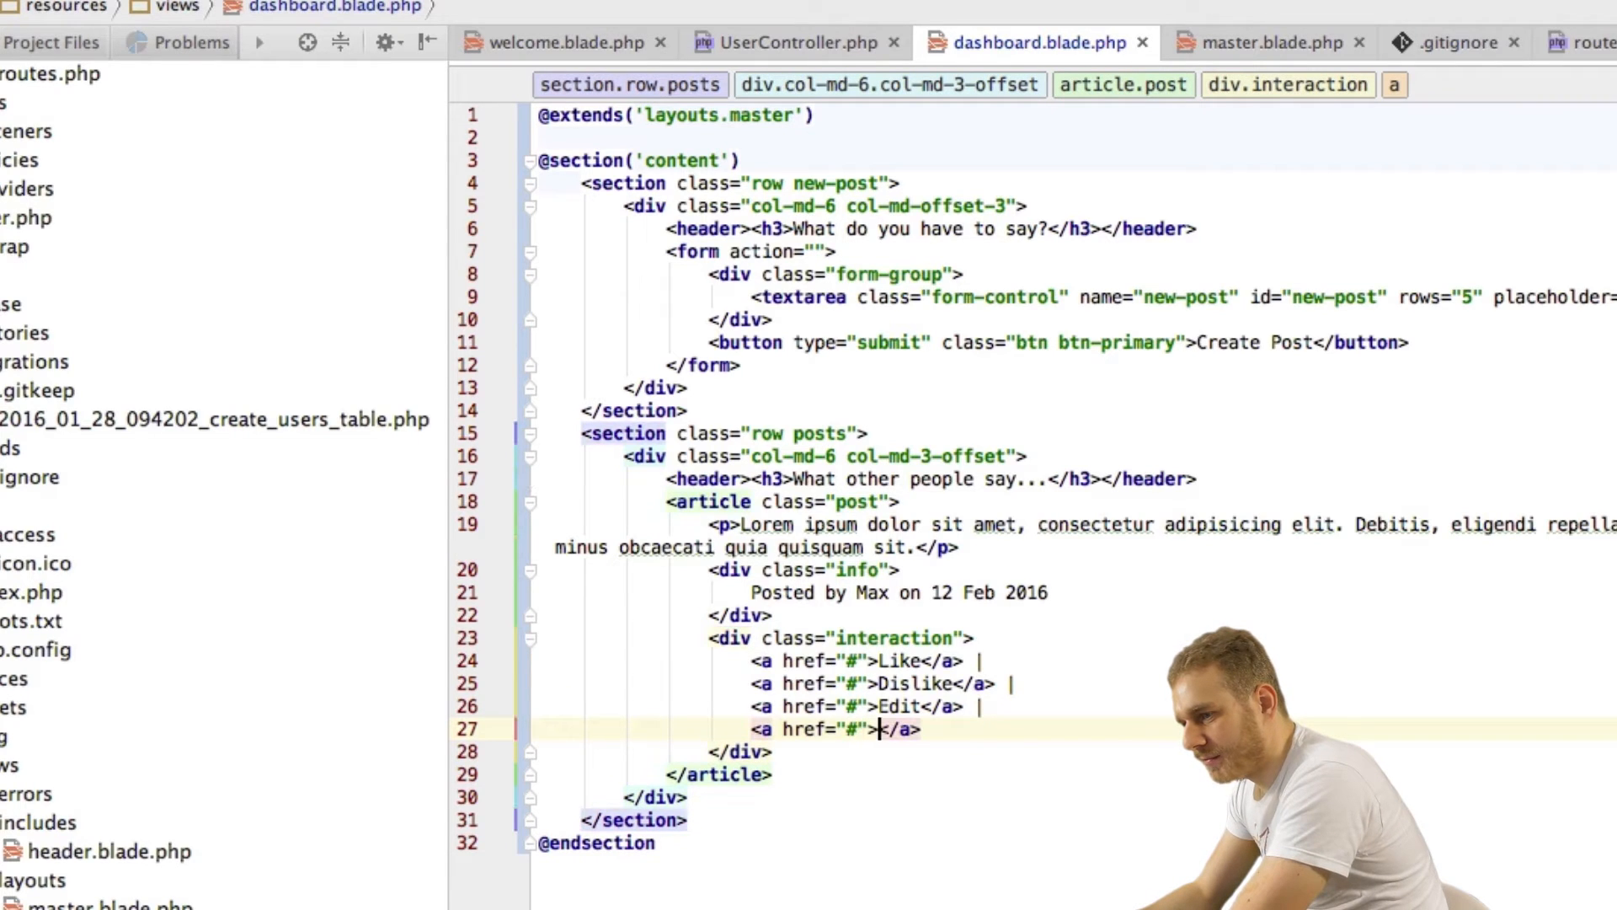
pyautogui.write('Delete')
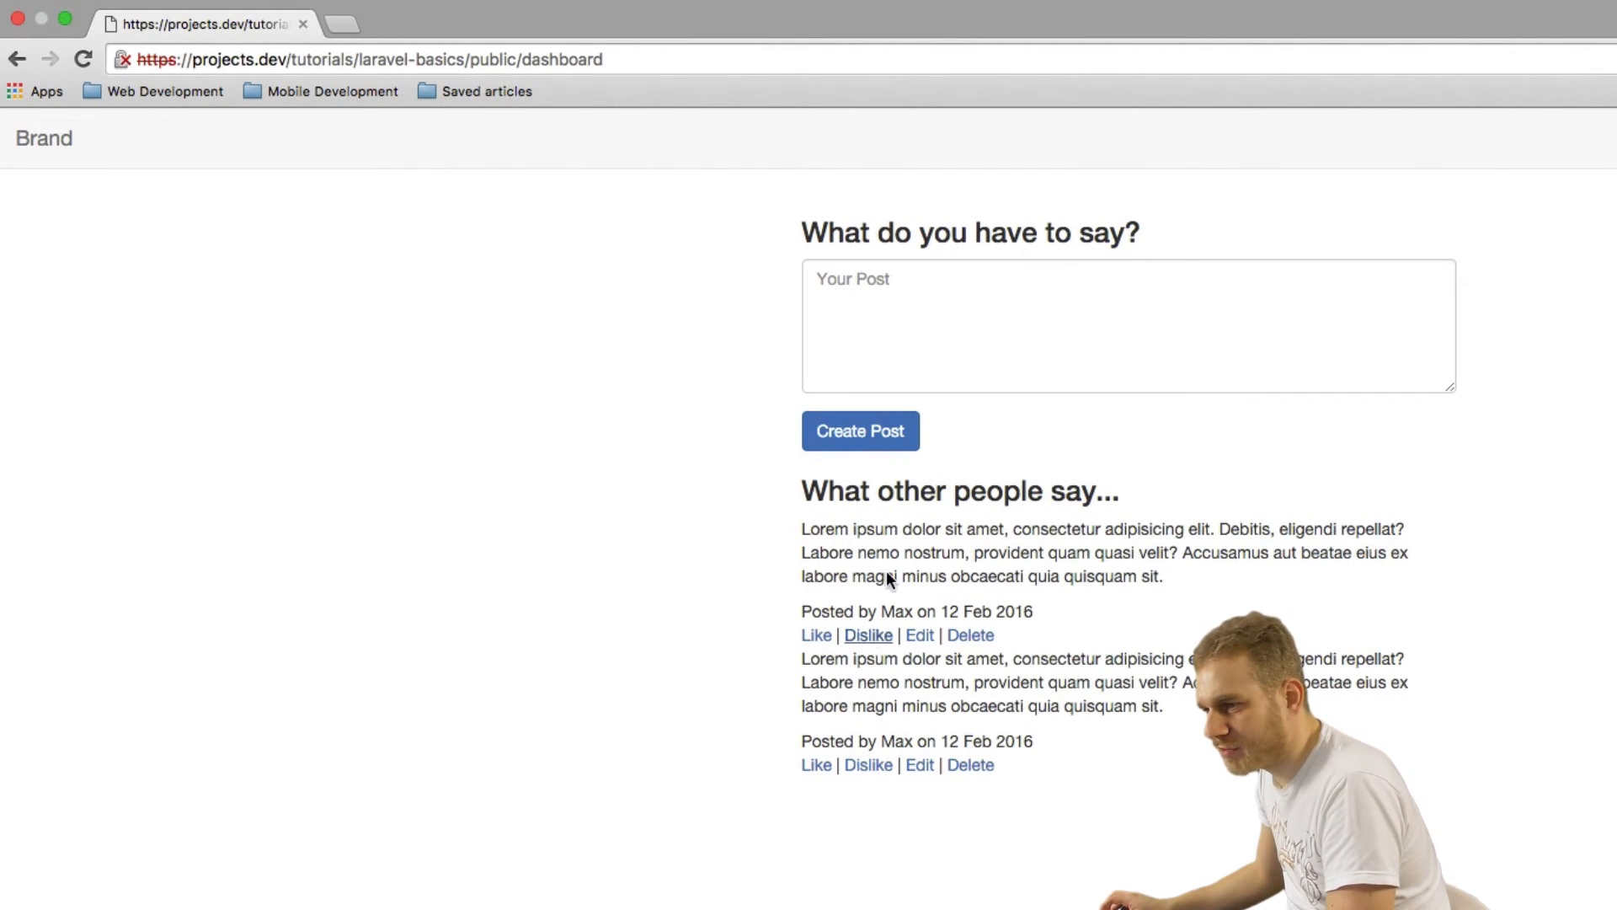
pyautogui.moveTo(981, 541)
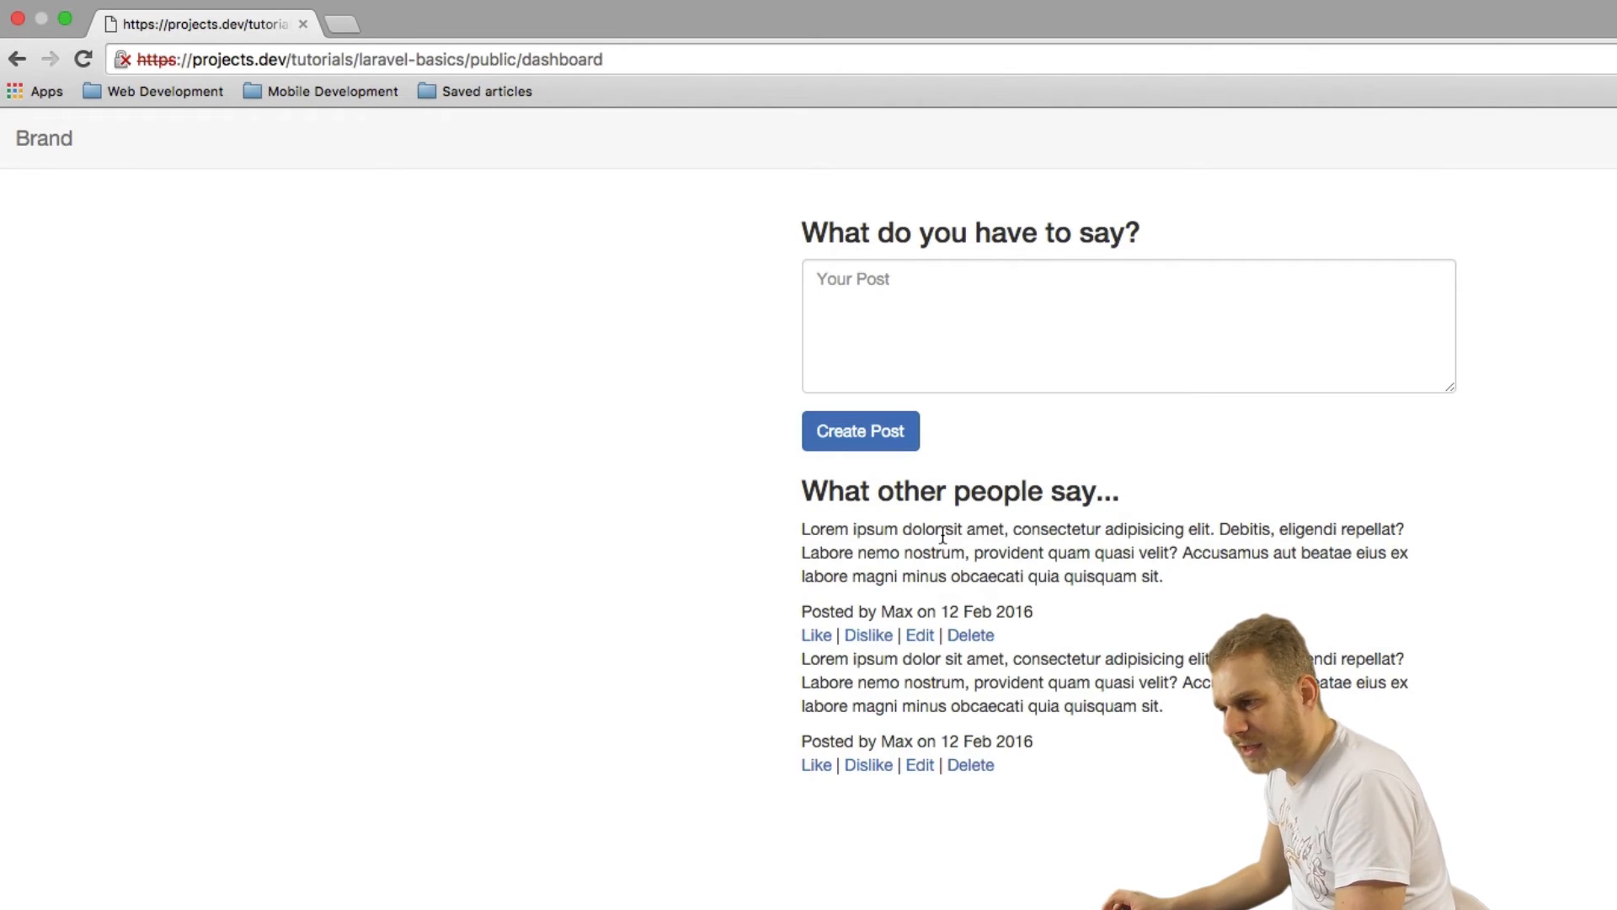
pyautogui.moveTo(861, 598)
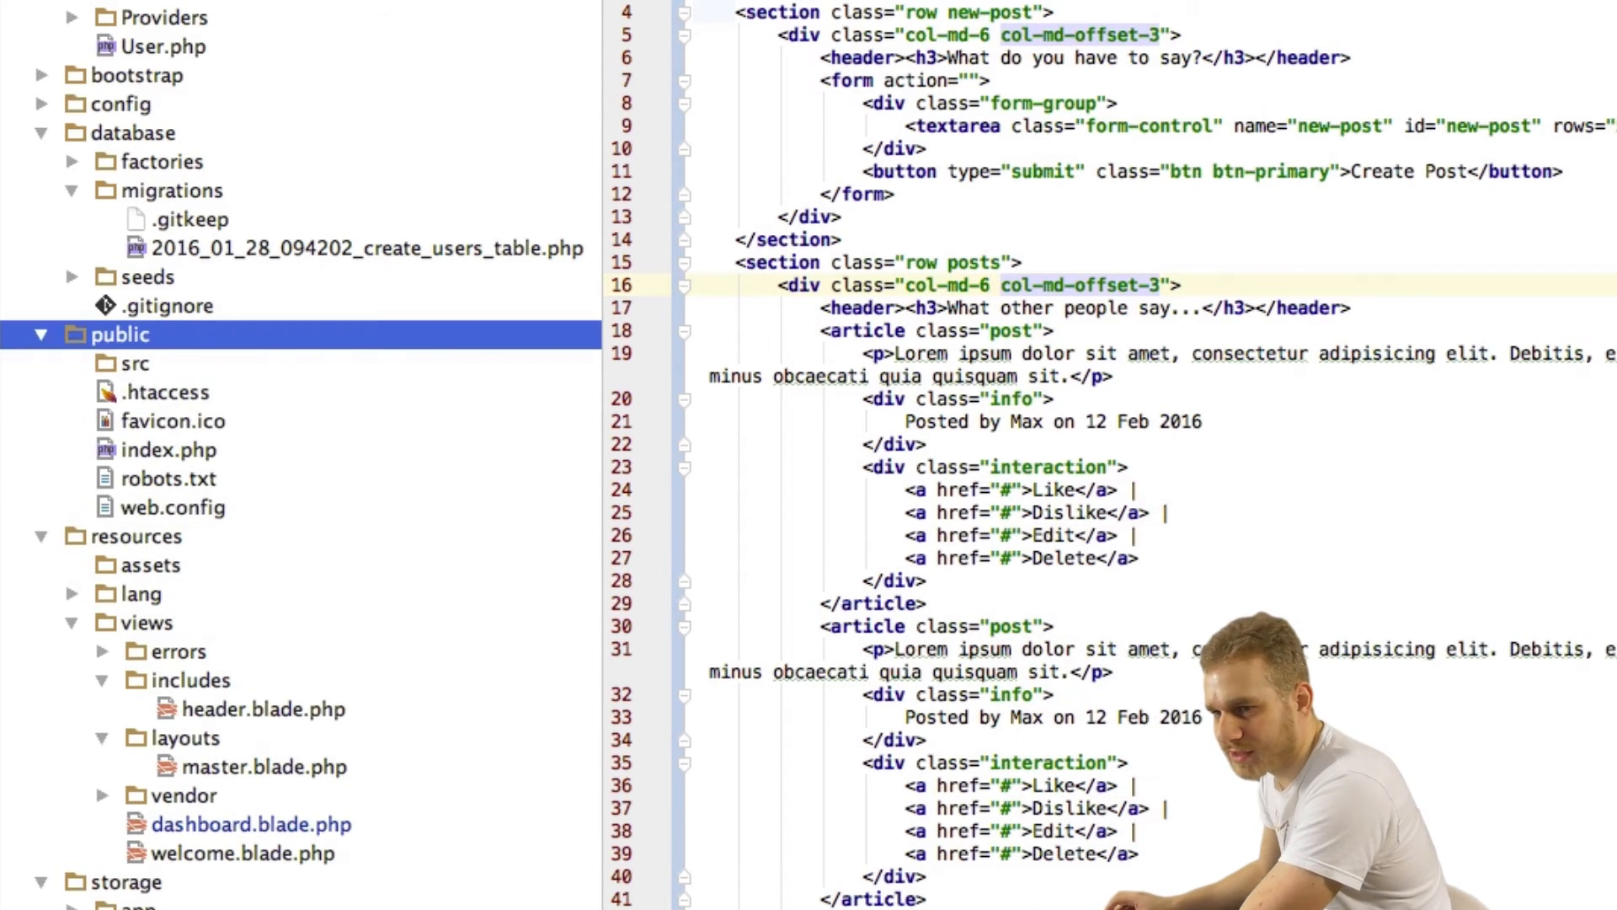
# Step: Create a src/css folder under public and a new main.css file inside it
pyautogui.rightClick(135, 422)
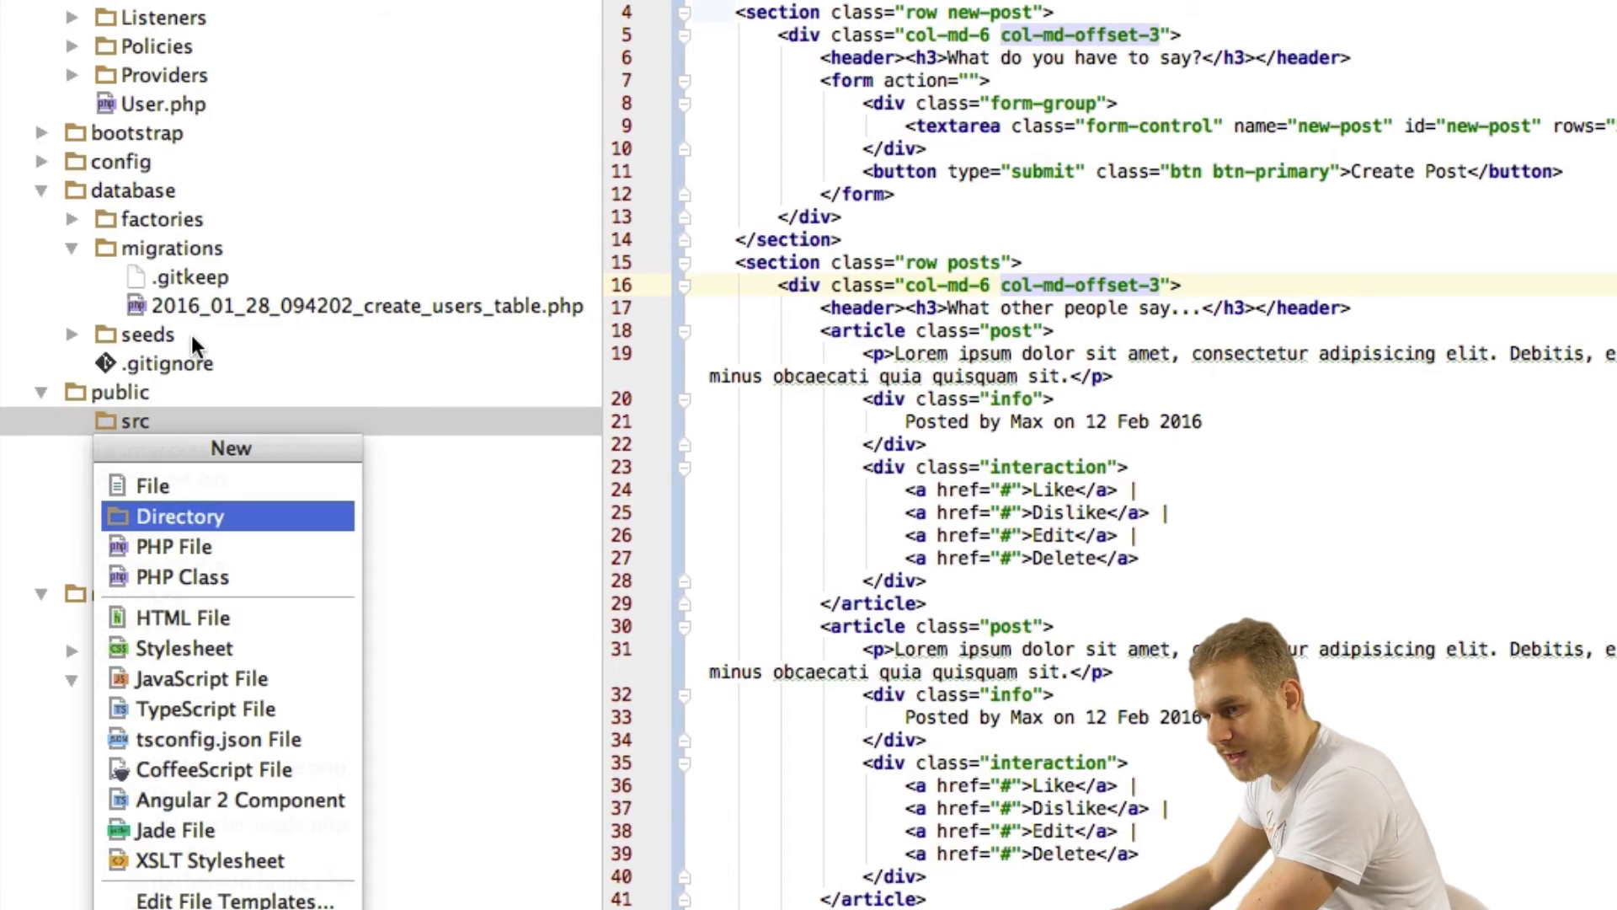
pyautogui.click(181, 515)
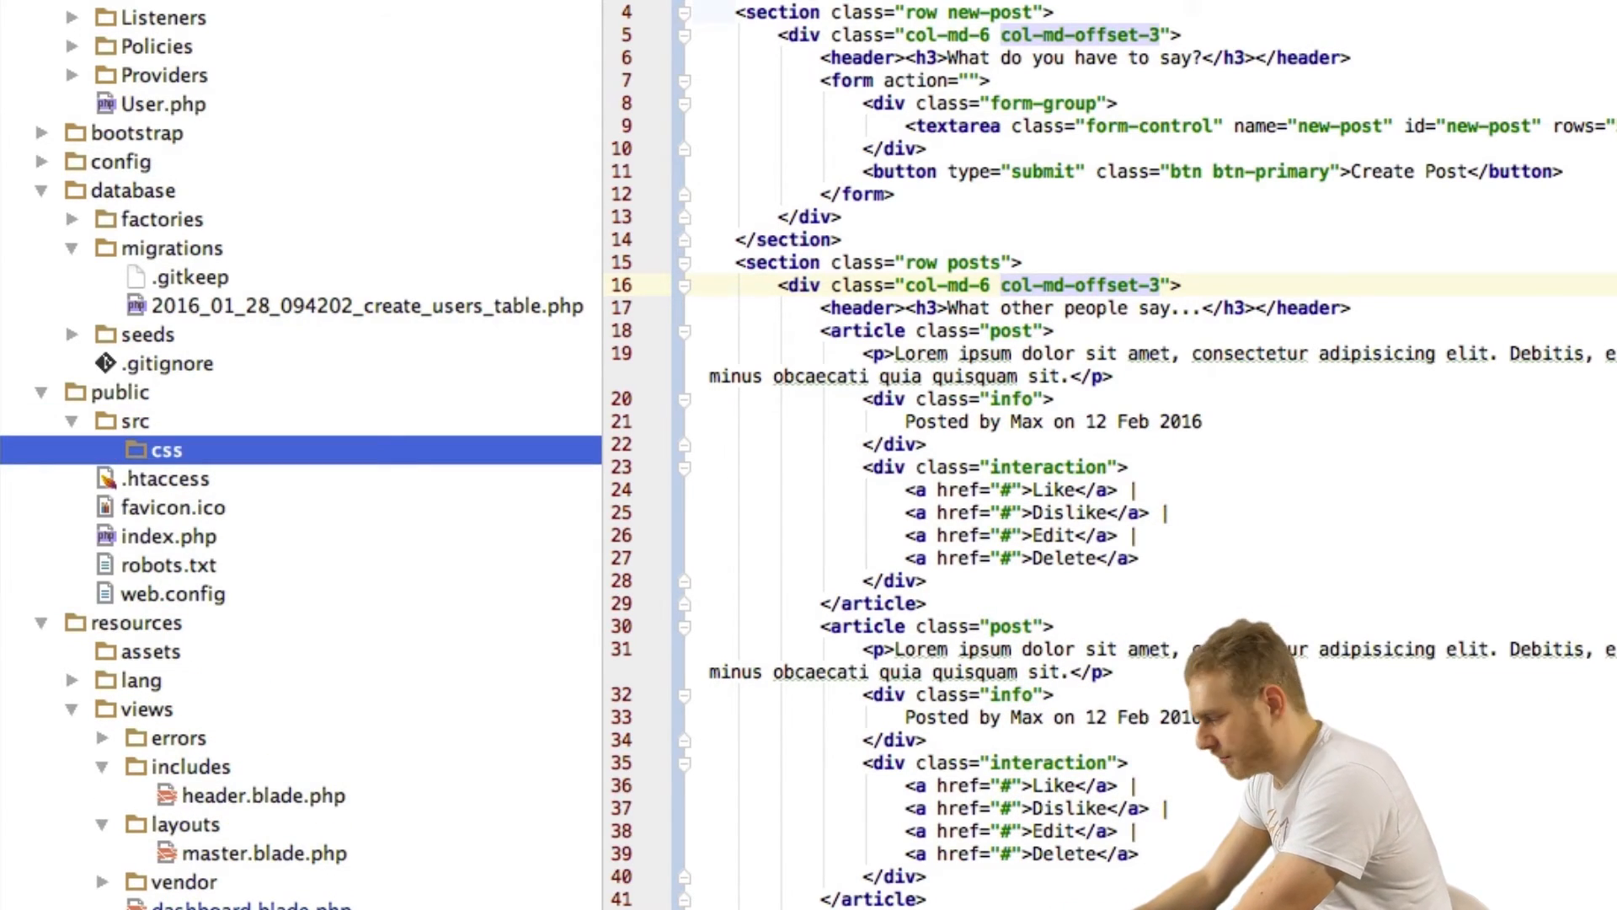
pyautogui.rightClick(163, 450)
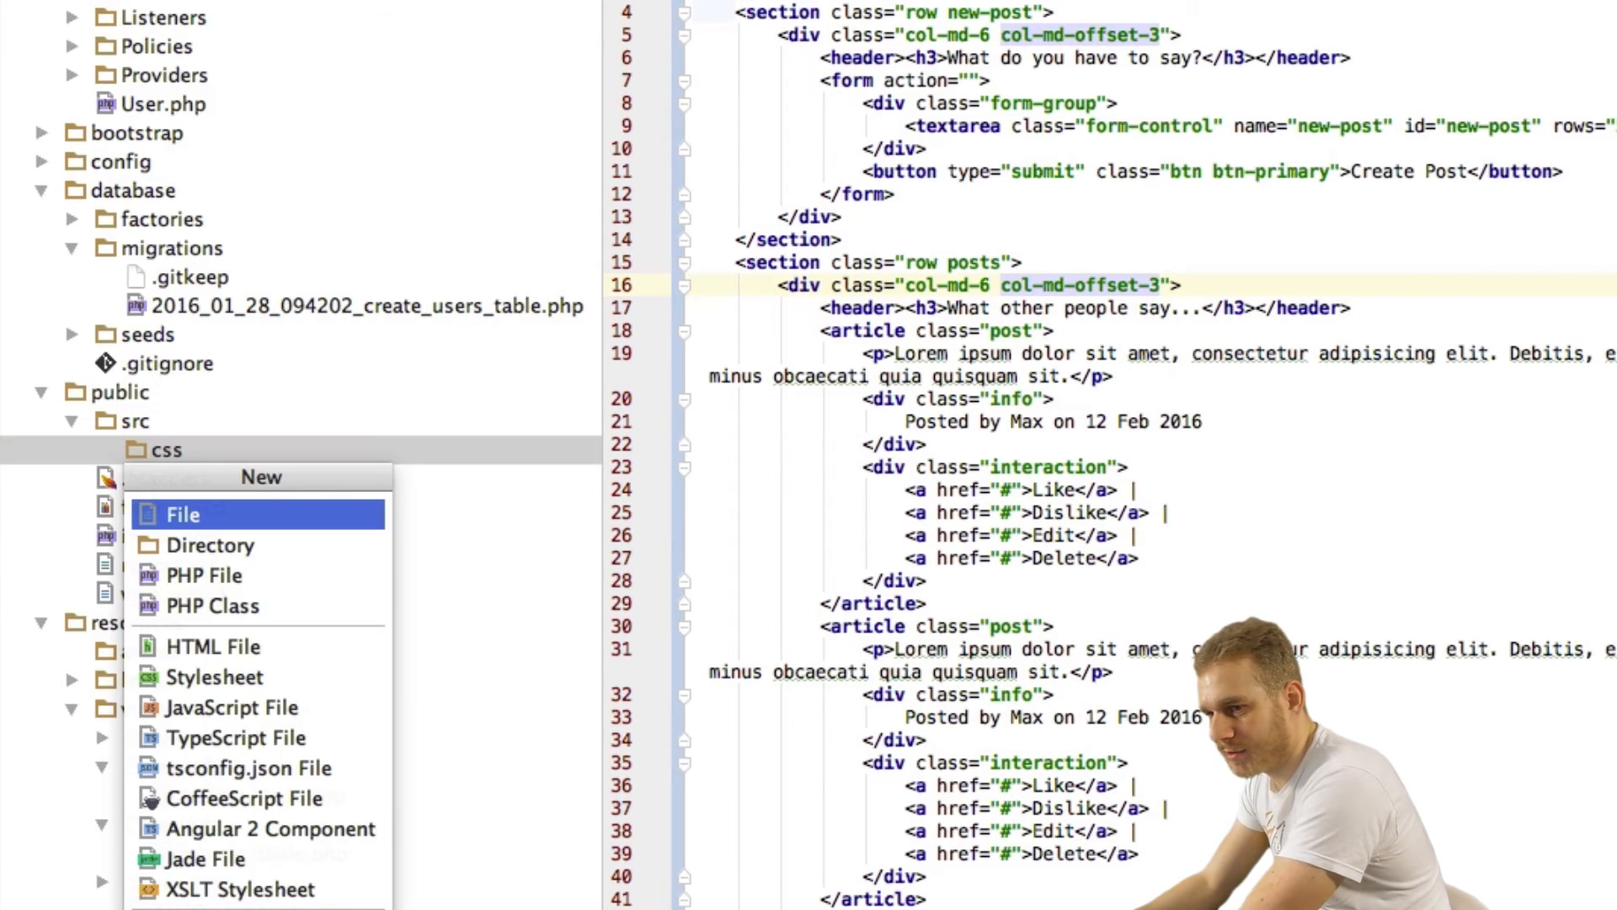
pyautogui.click(182, 514)
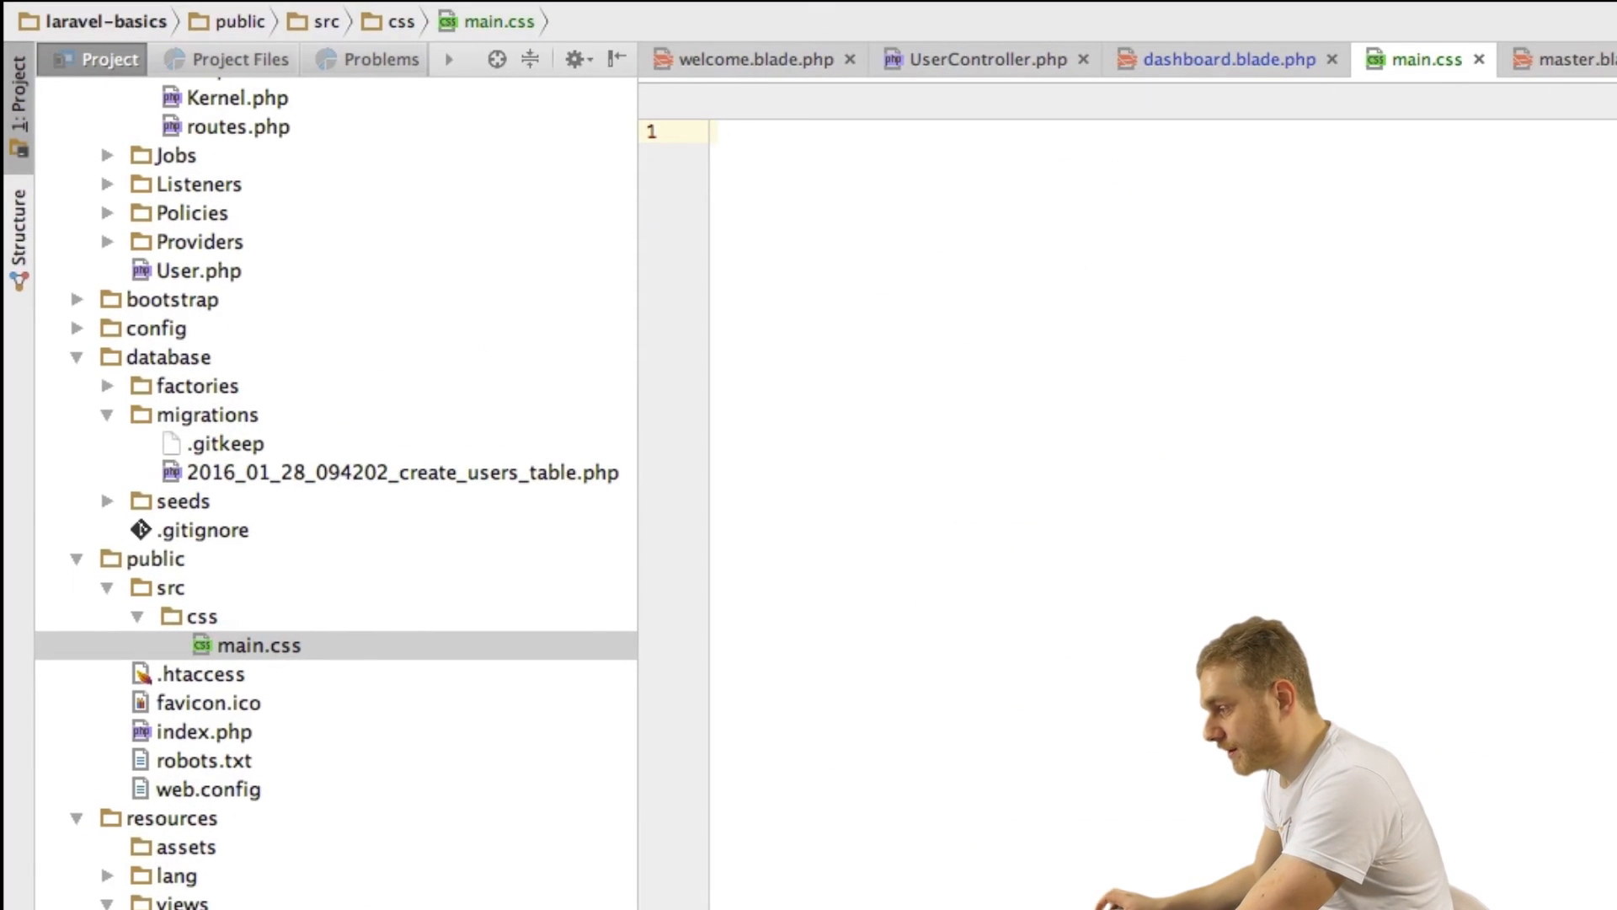
# Step: Write .new-post { padding: 16px 0; border-bottom: 1px solid #ccc; }
pyautogui.write('.new-post {')
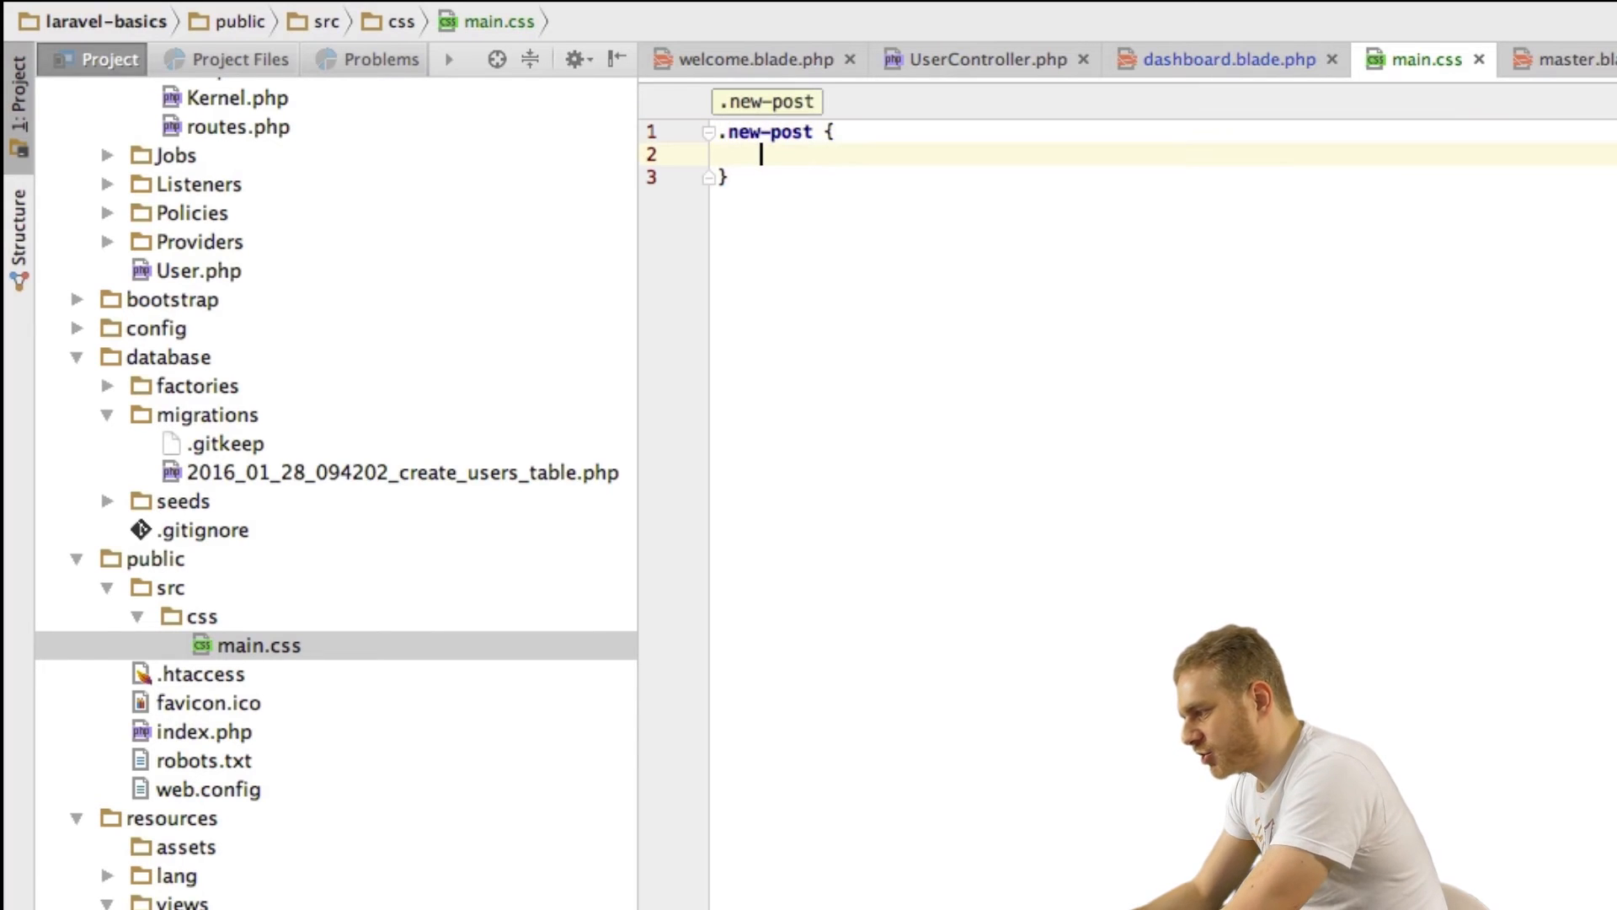
pyautogui.write('padding: 1')
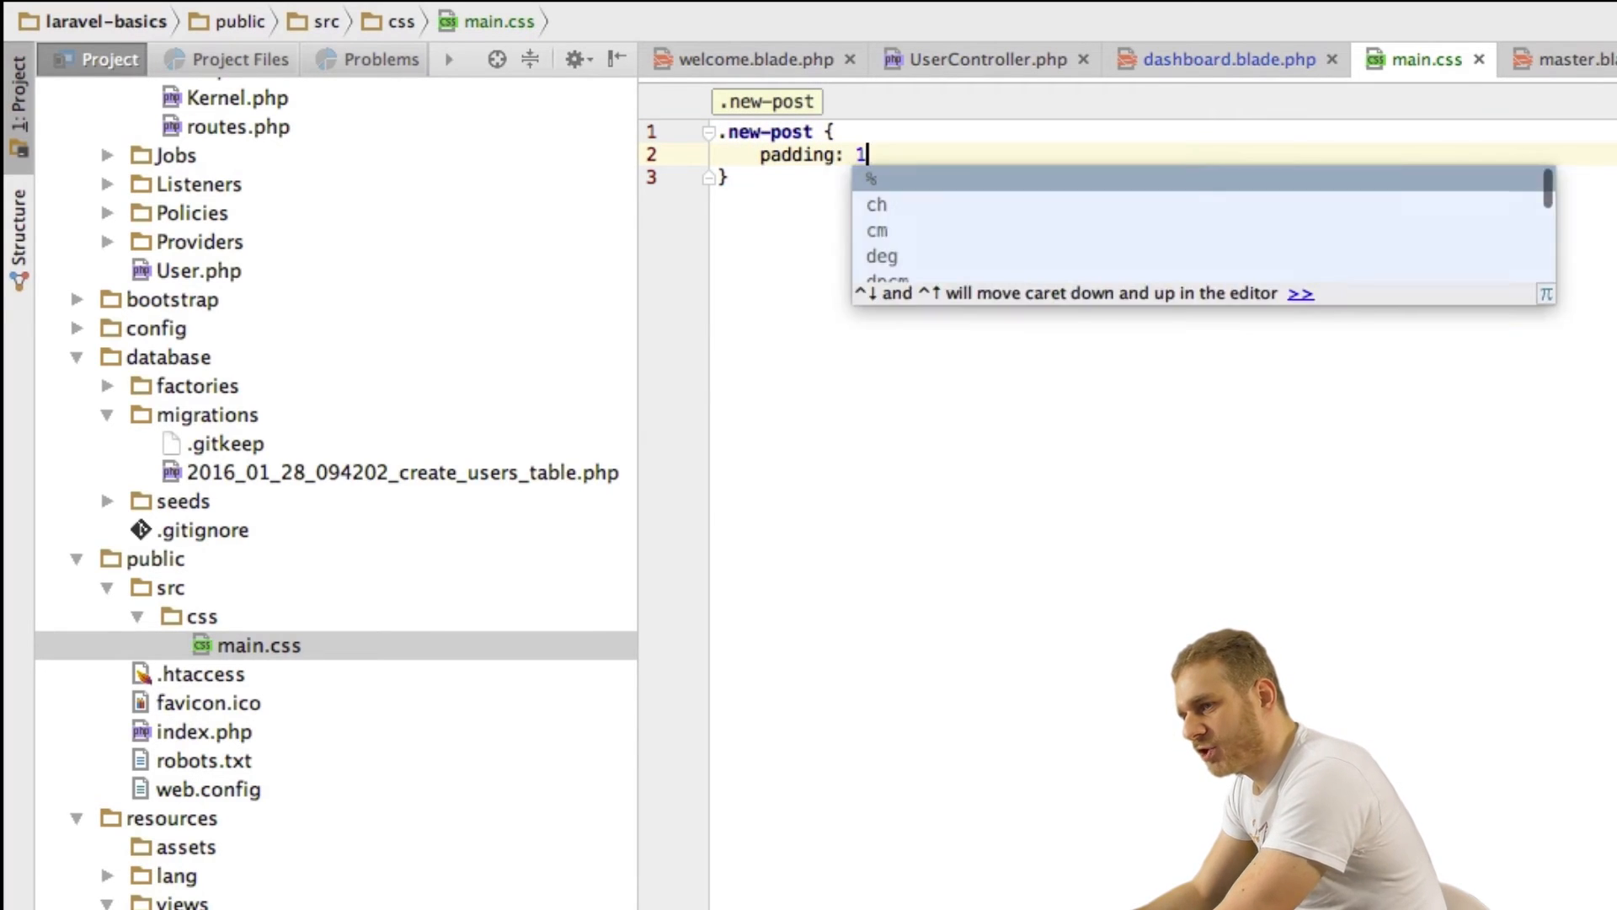
pyautogui.write('6px 0;')
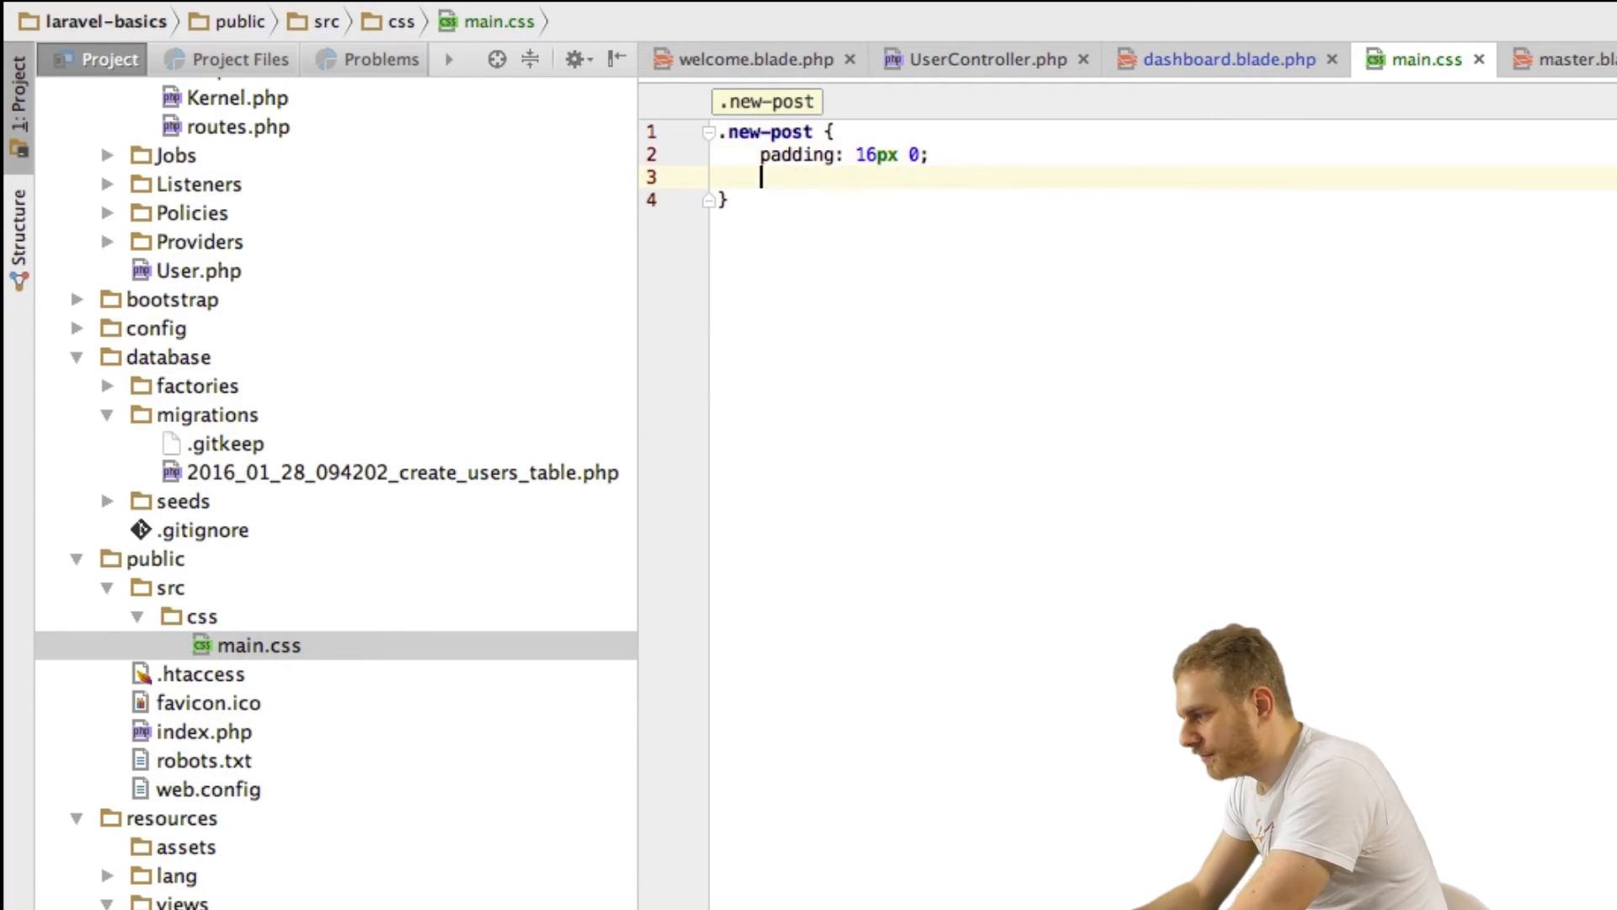
pyautogui.write('border-bottom: 1px;')
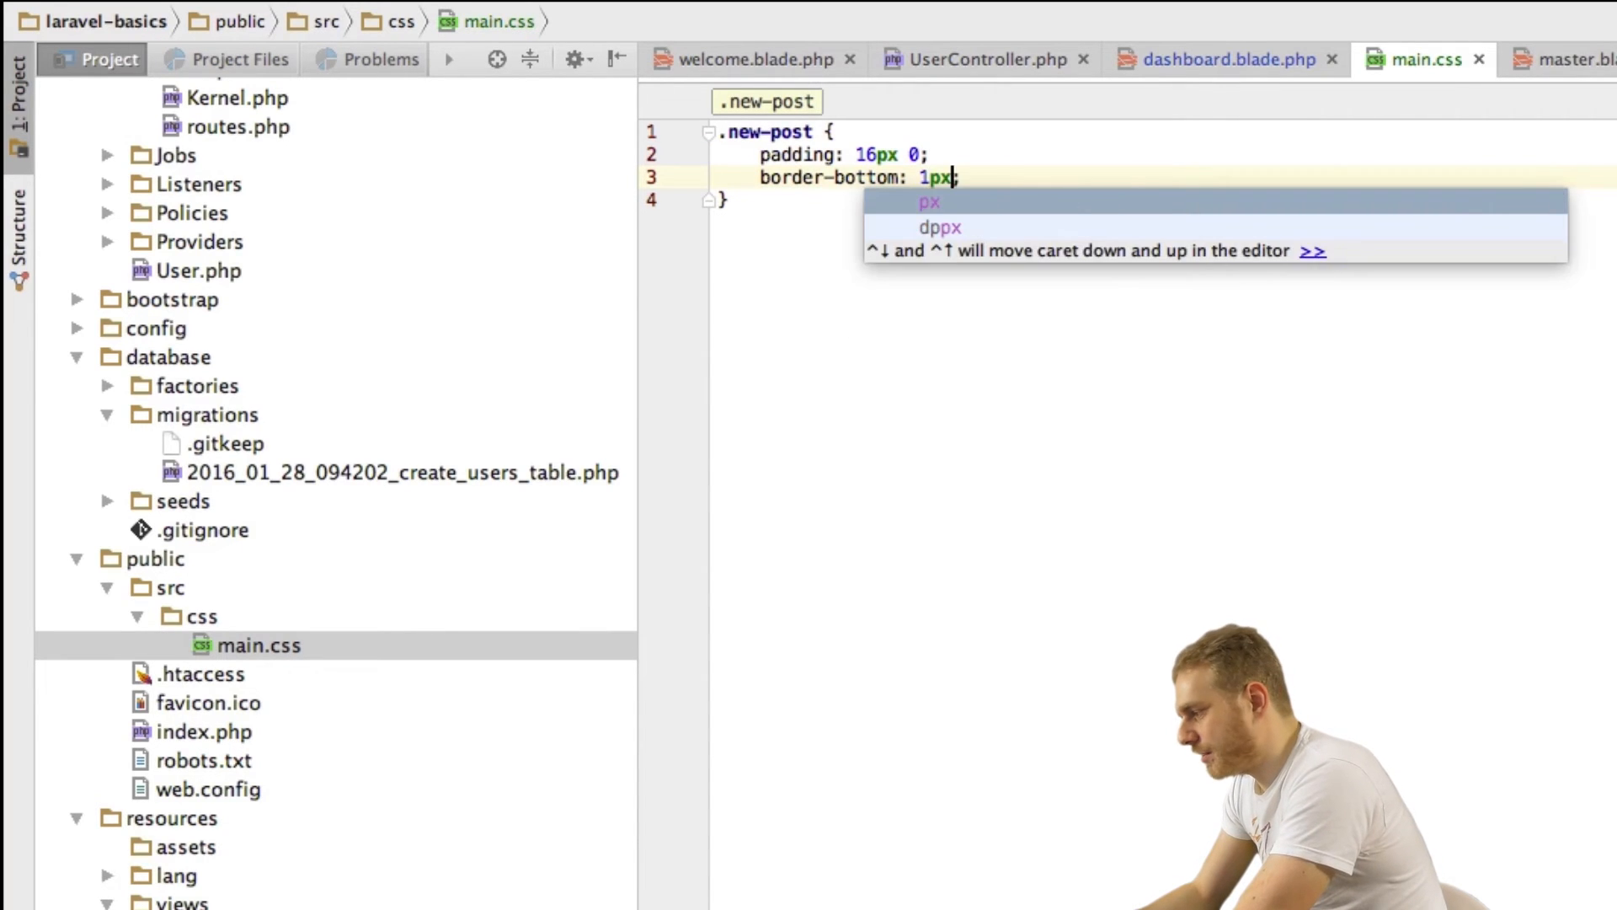
pyautogui.write('solid #cc')
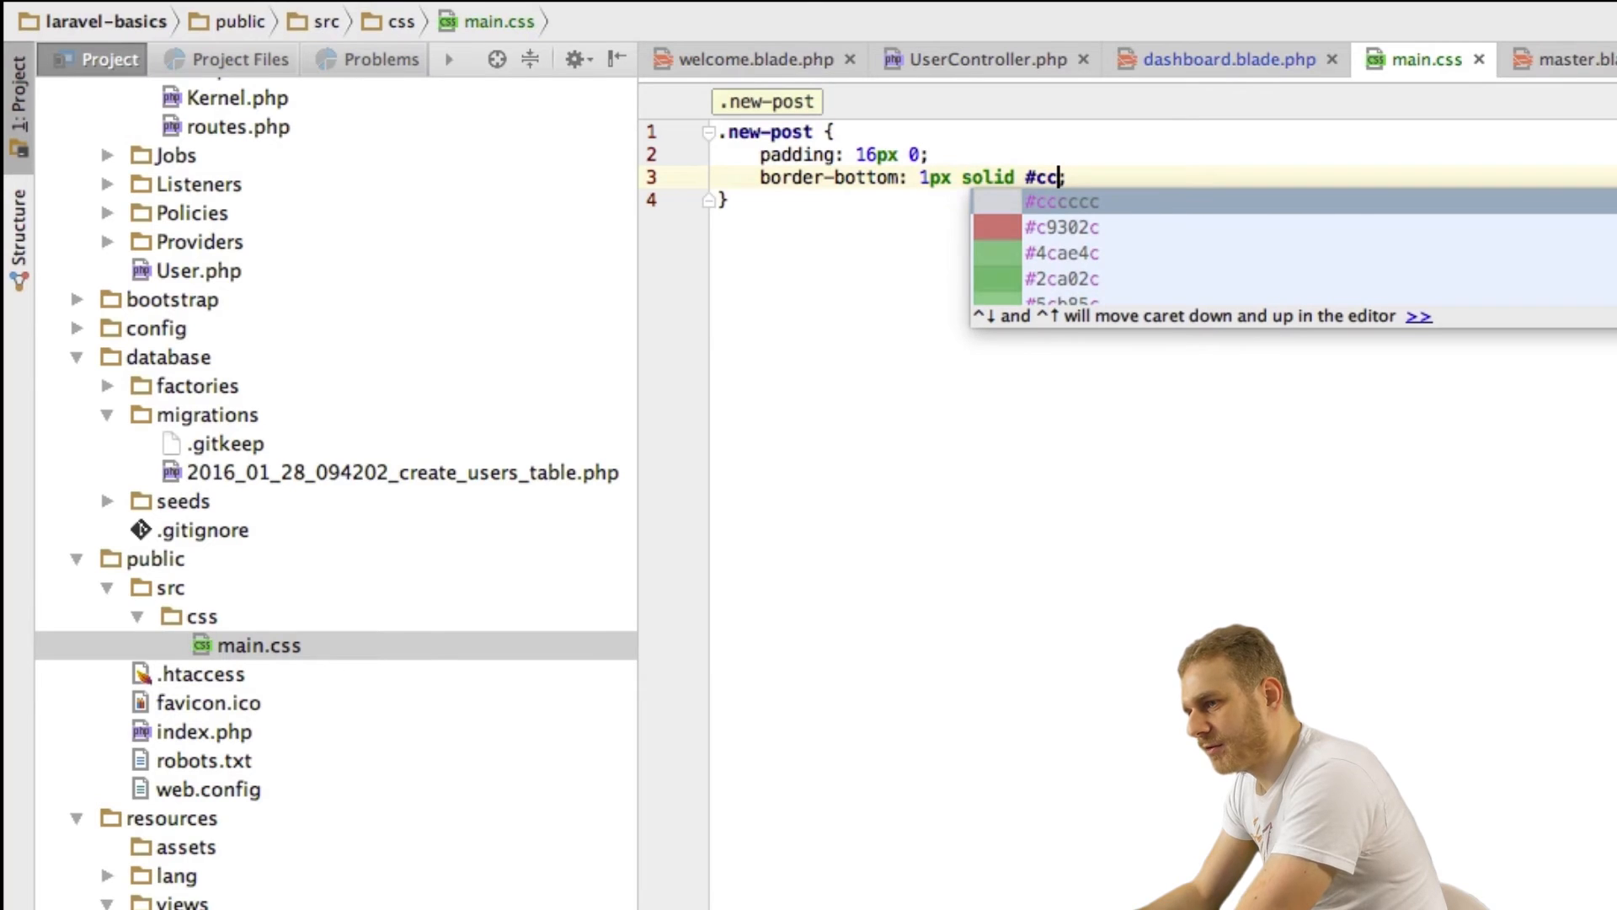
pyautogui.press('Enter')
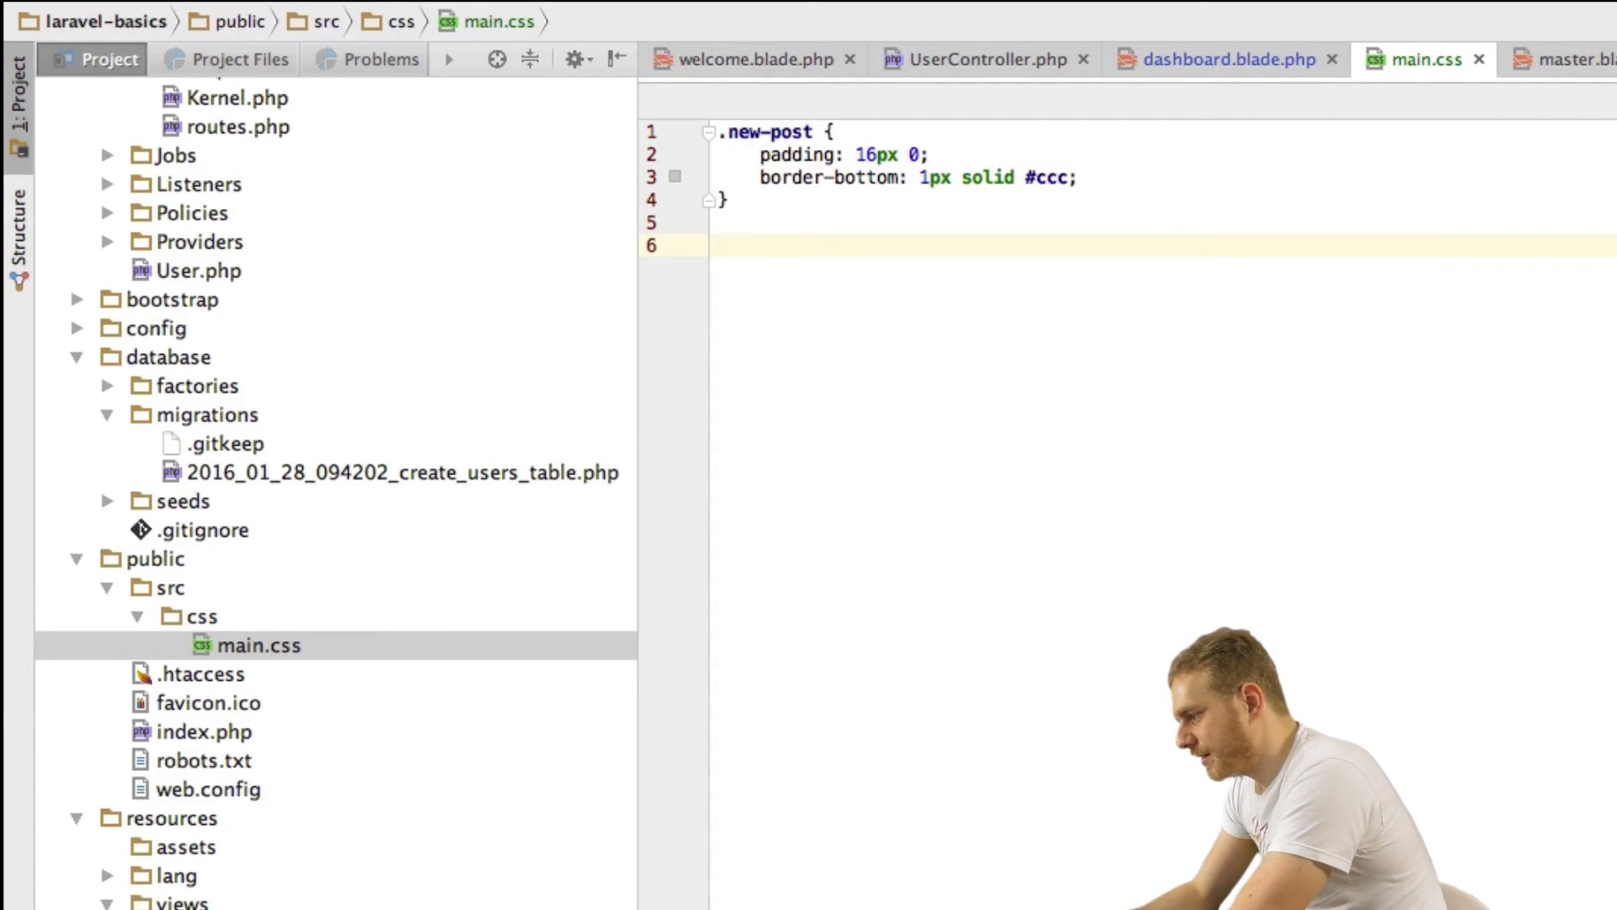
# Step: Write .new-post header, .posts header { margin-bottom: 20px; }
pyautogui.write('.new-post header,')
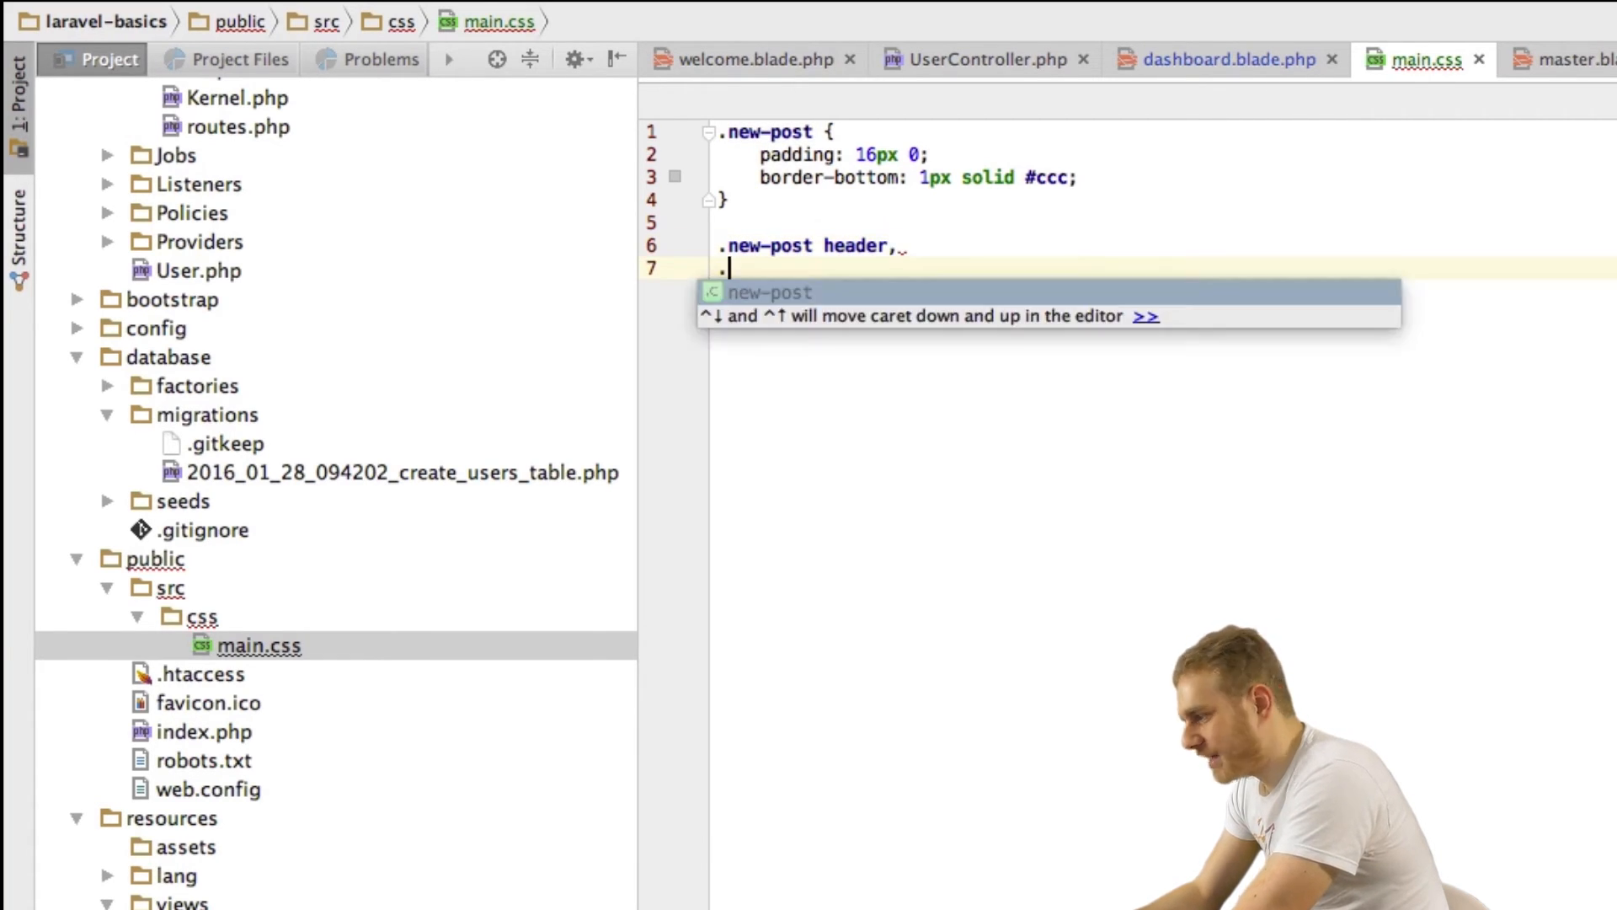
pyautogui.write('posts header')
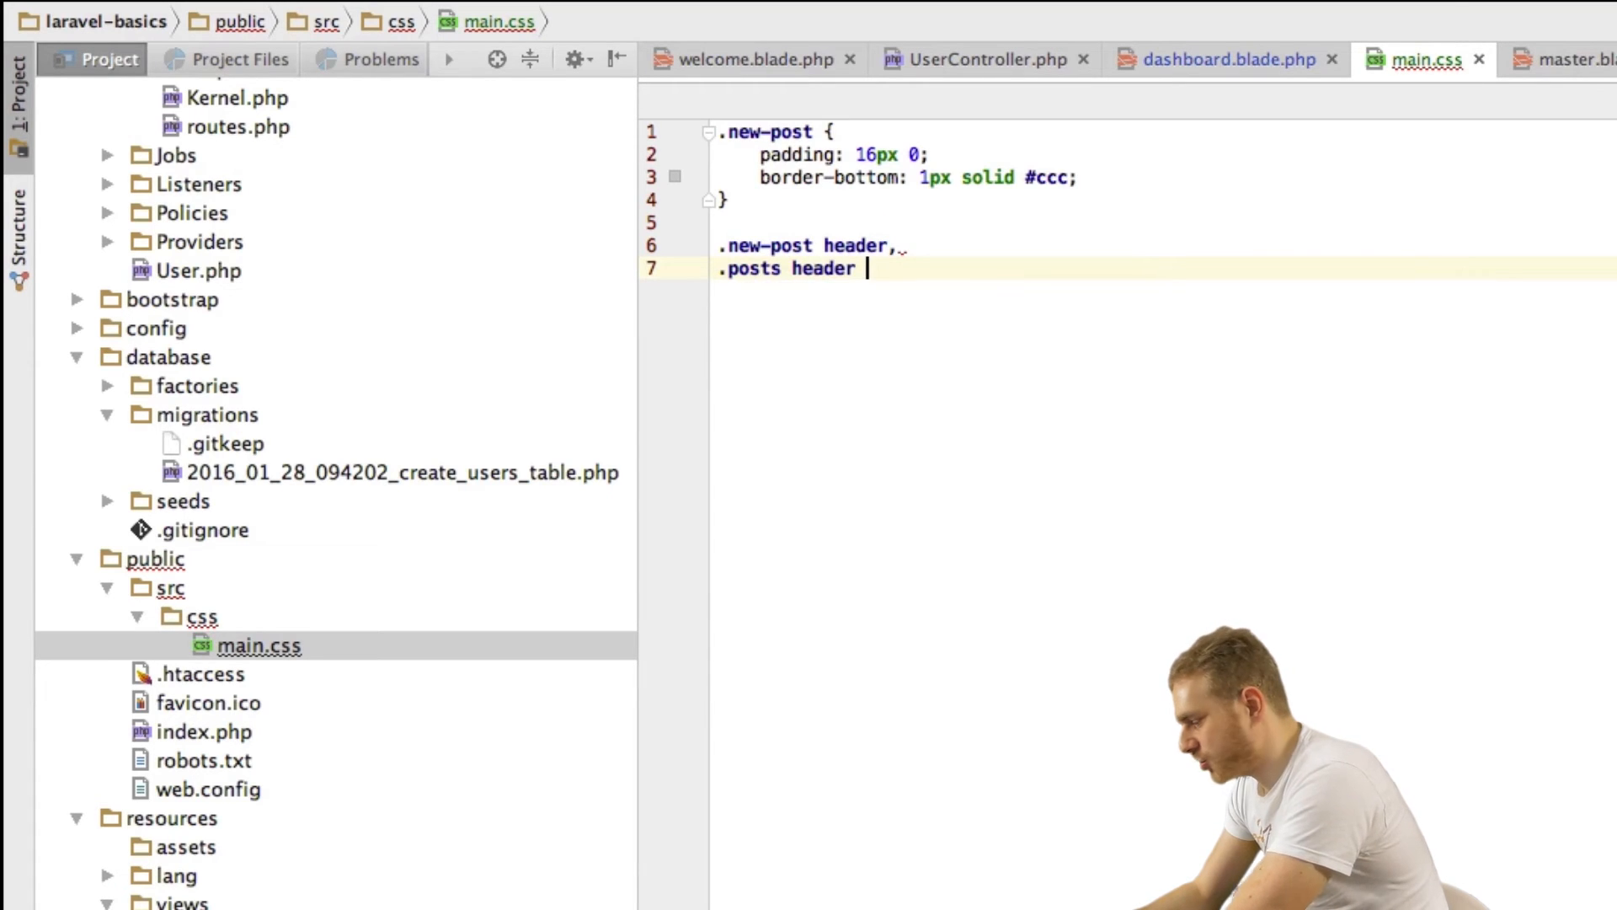
pyautogui.write('{')
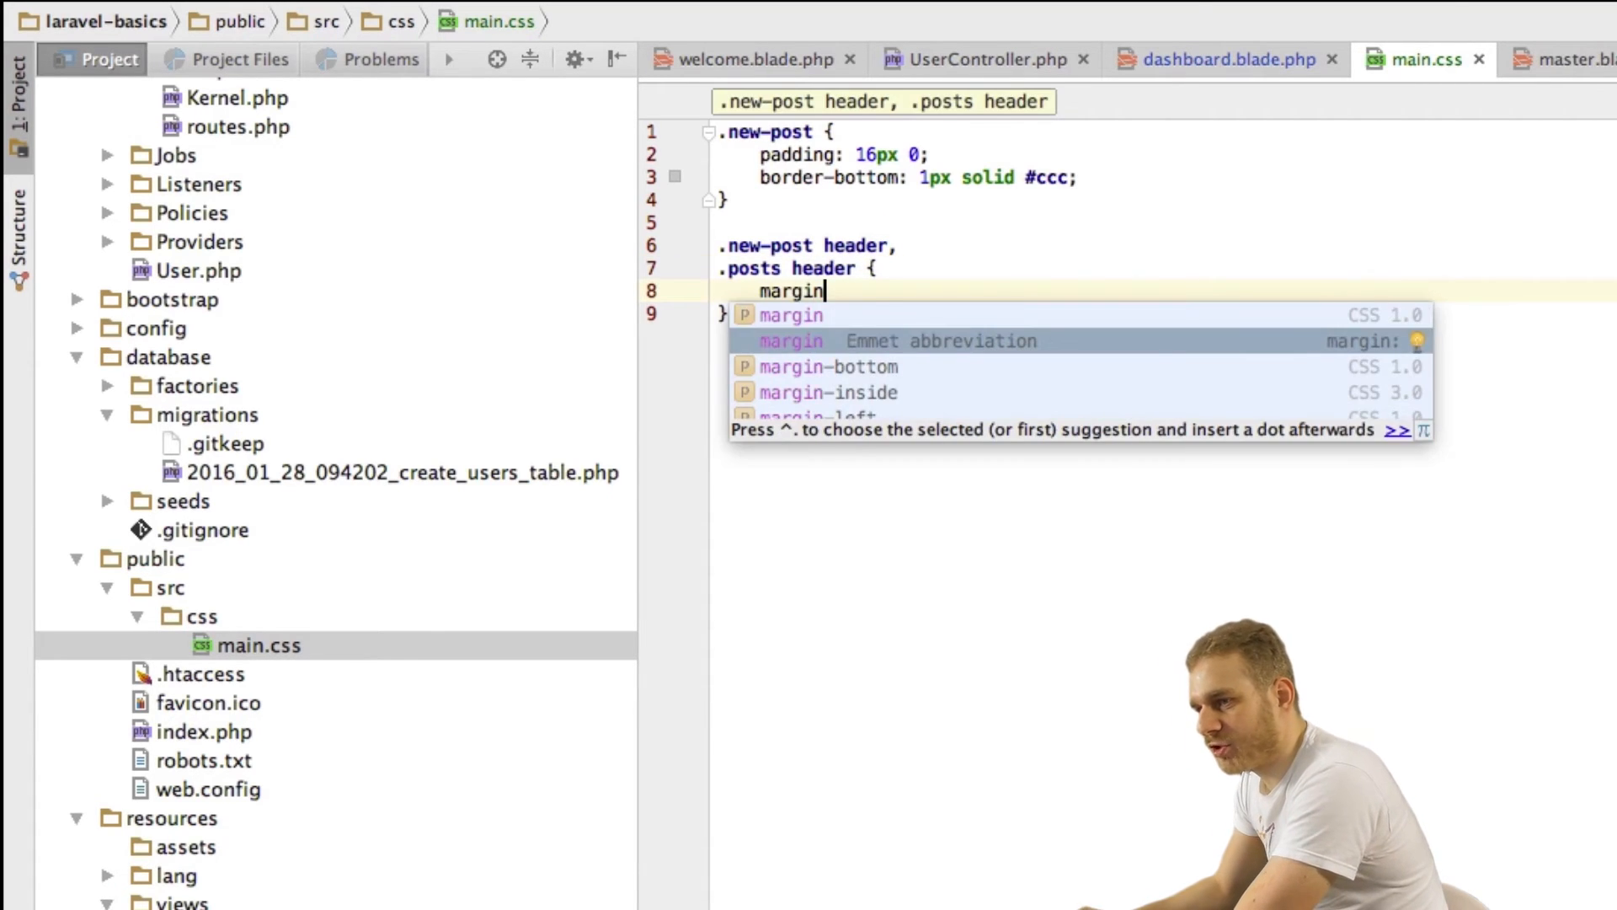
pyautogui.write('-bottom: 20;')
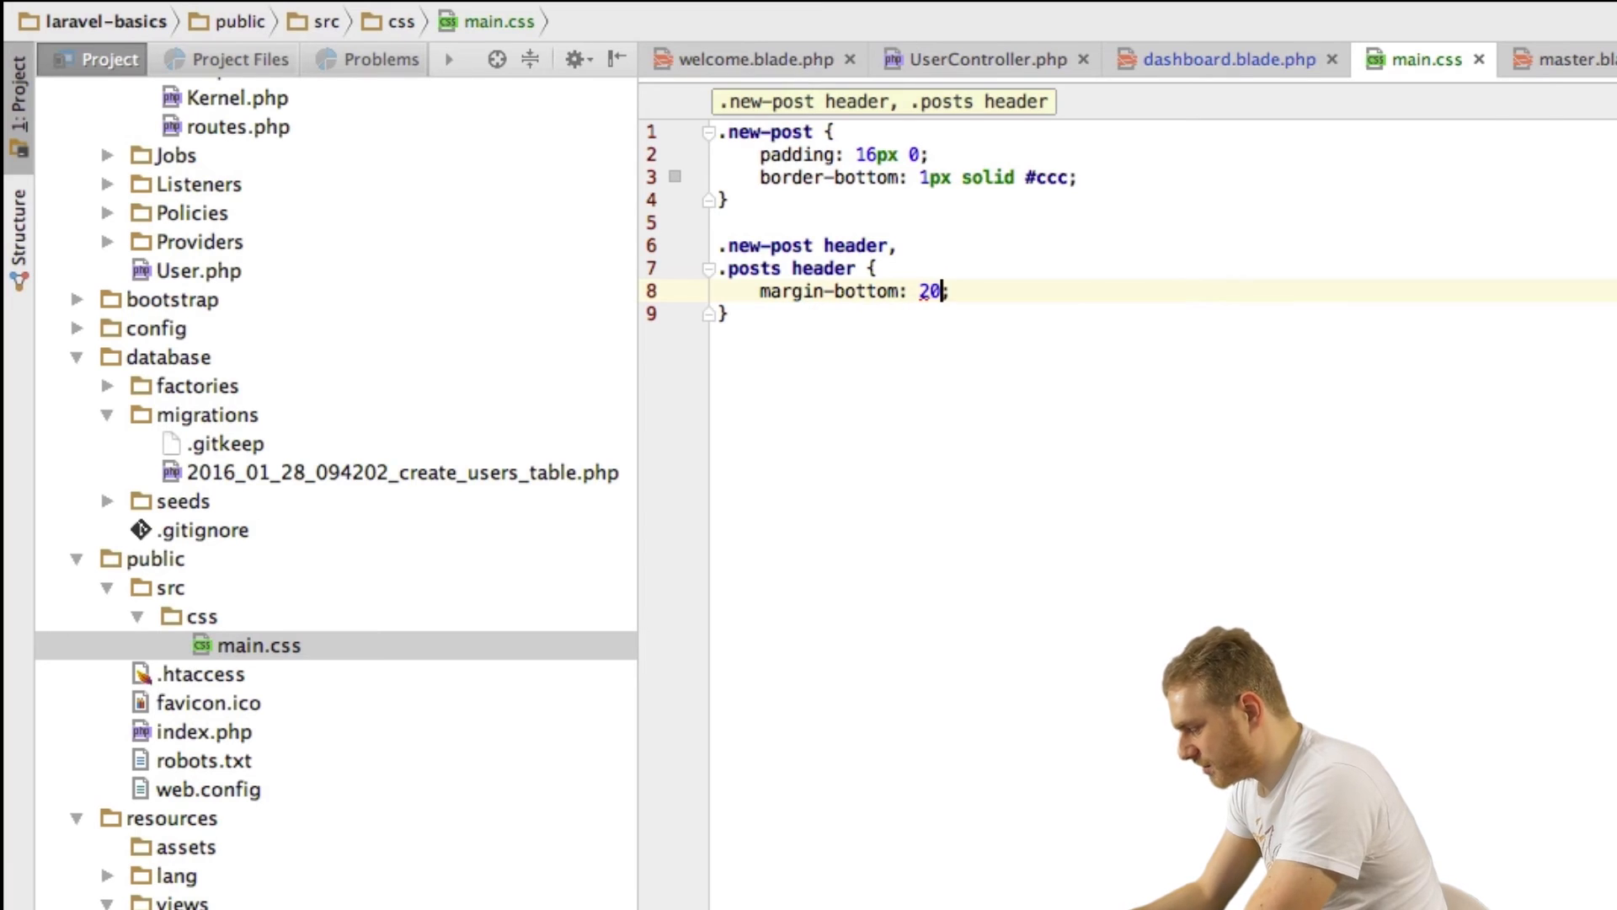
pyautogui.write('px')
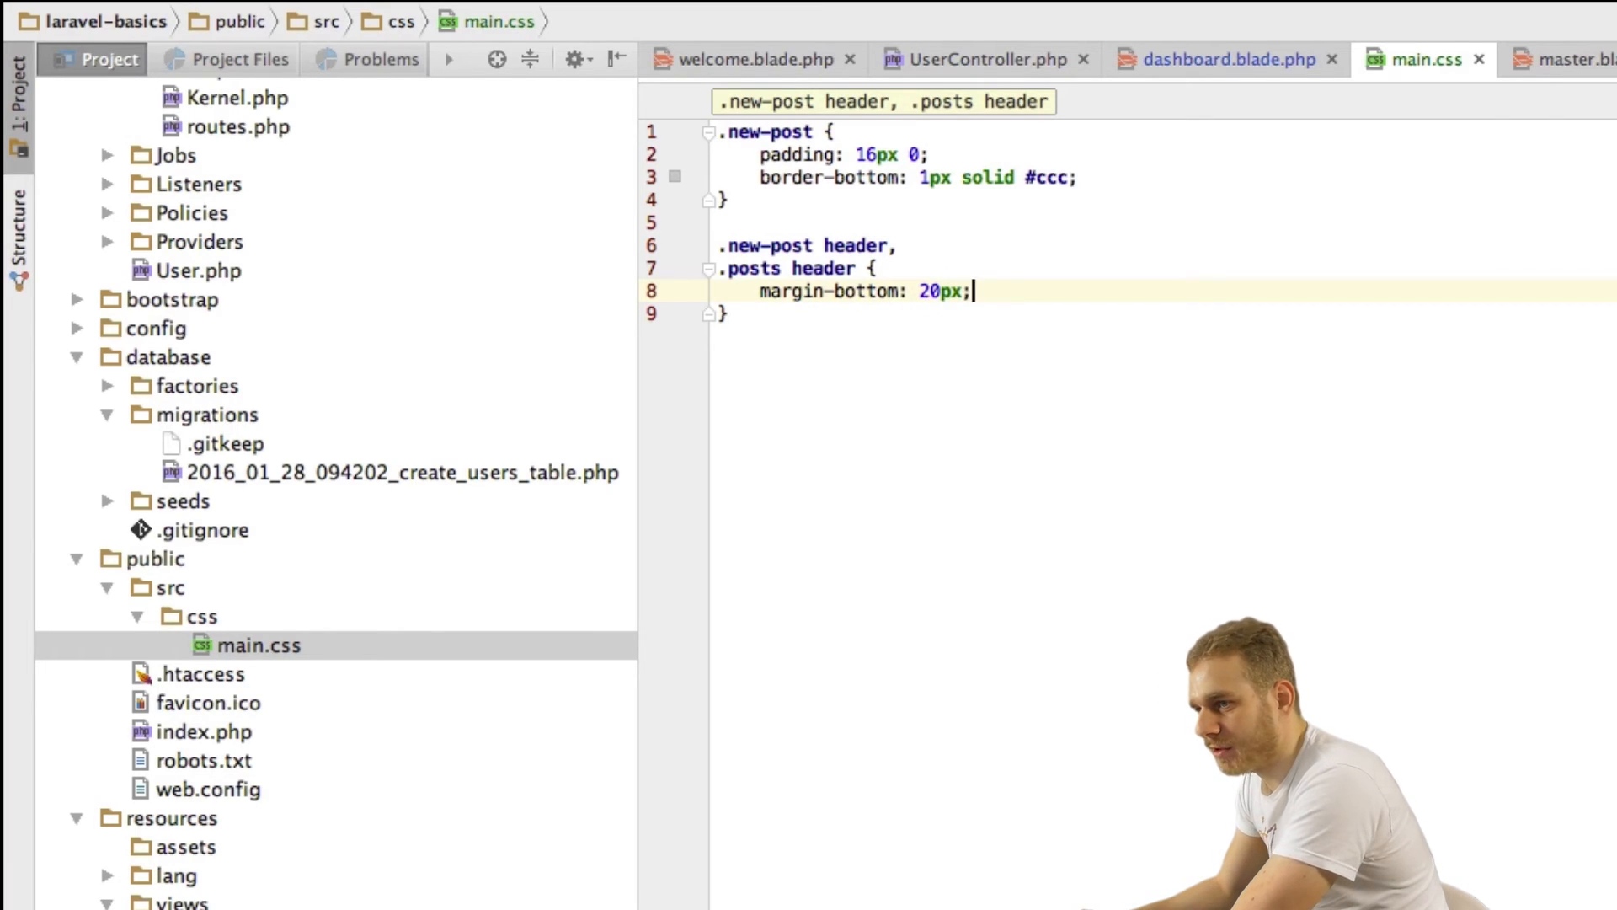
# Step: Start a .posts .post rule with padding-left: 10px
pyautogui.write('.')
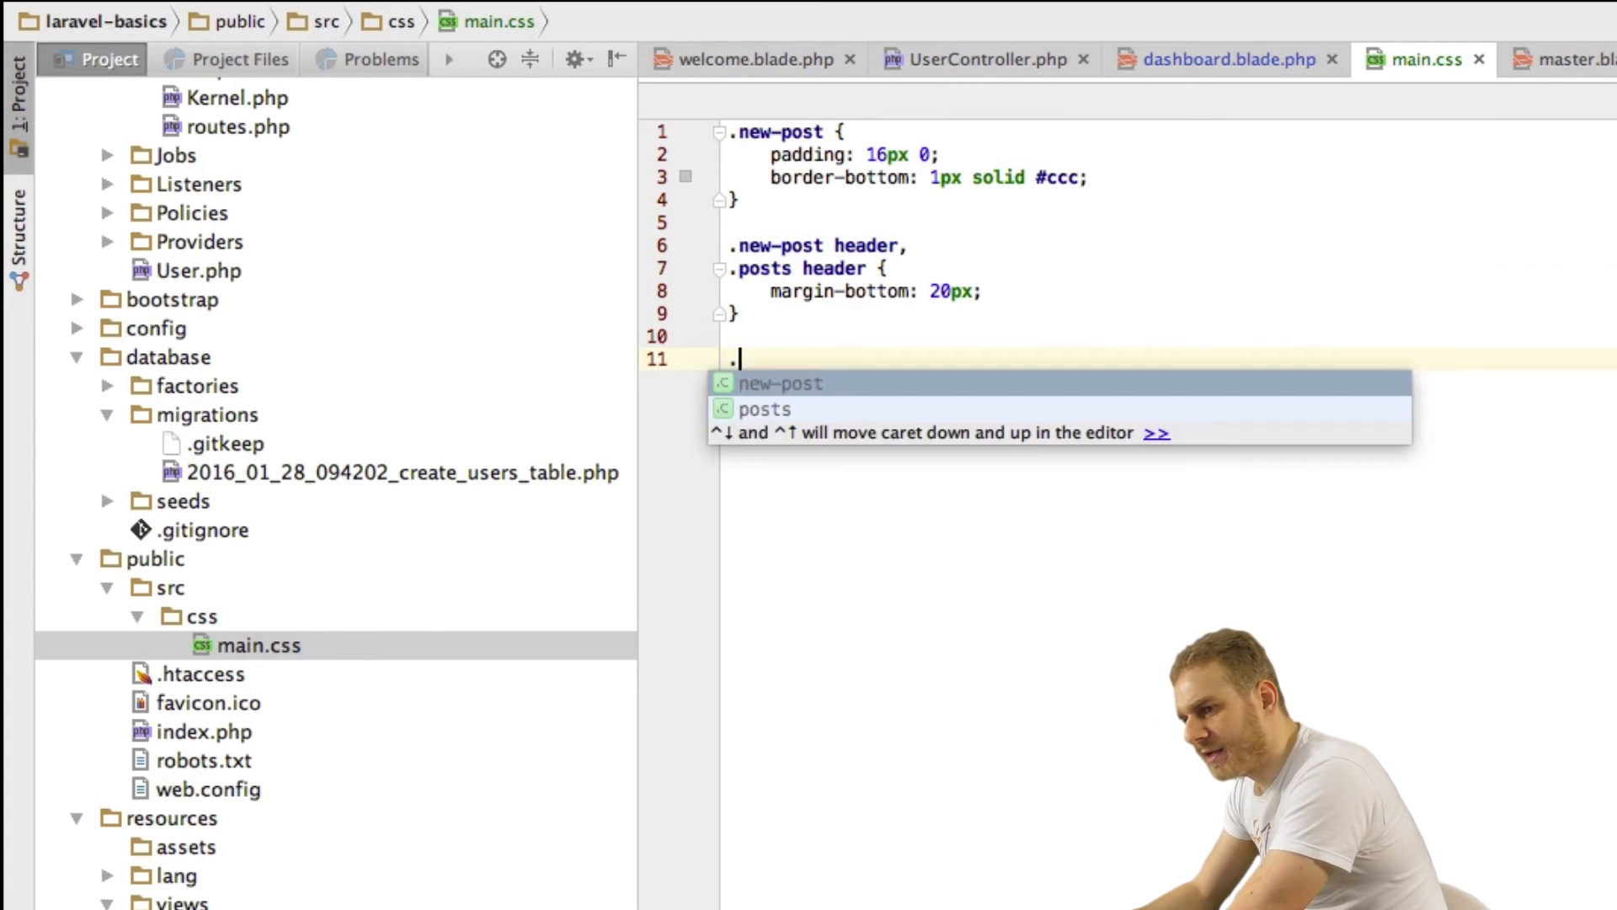
pyautogui.write('posts .')
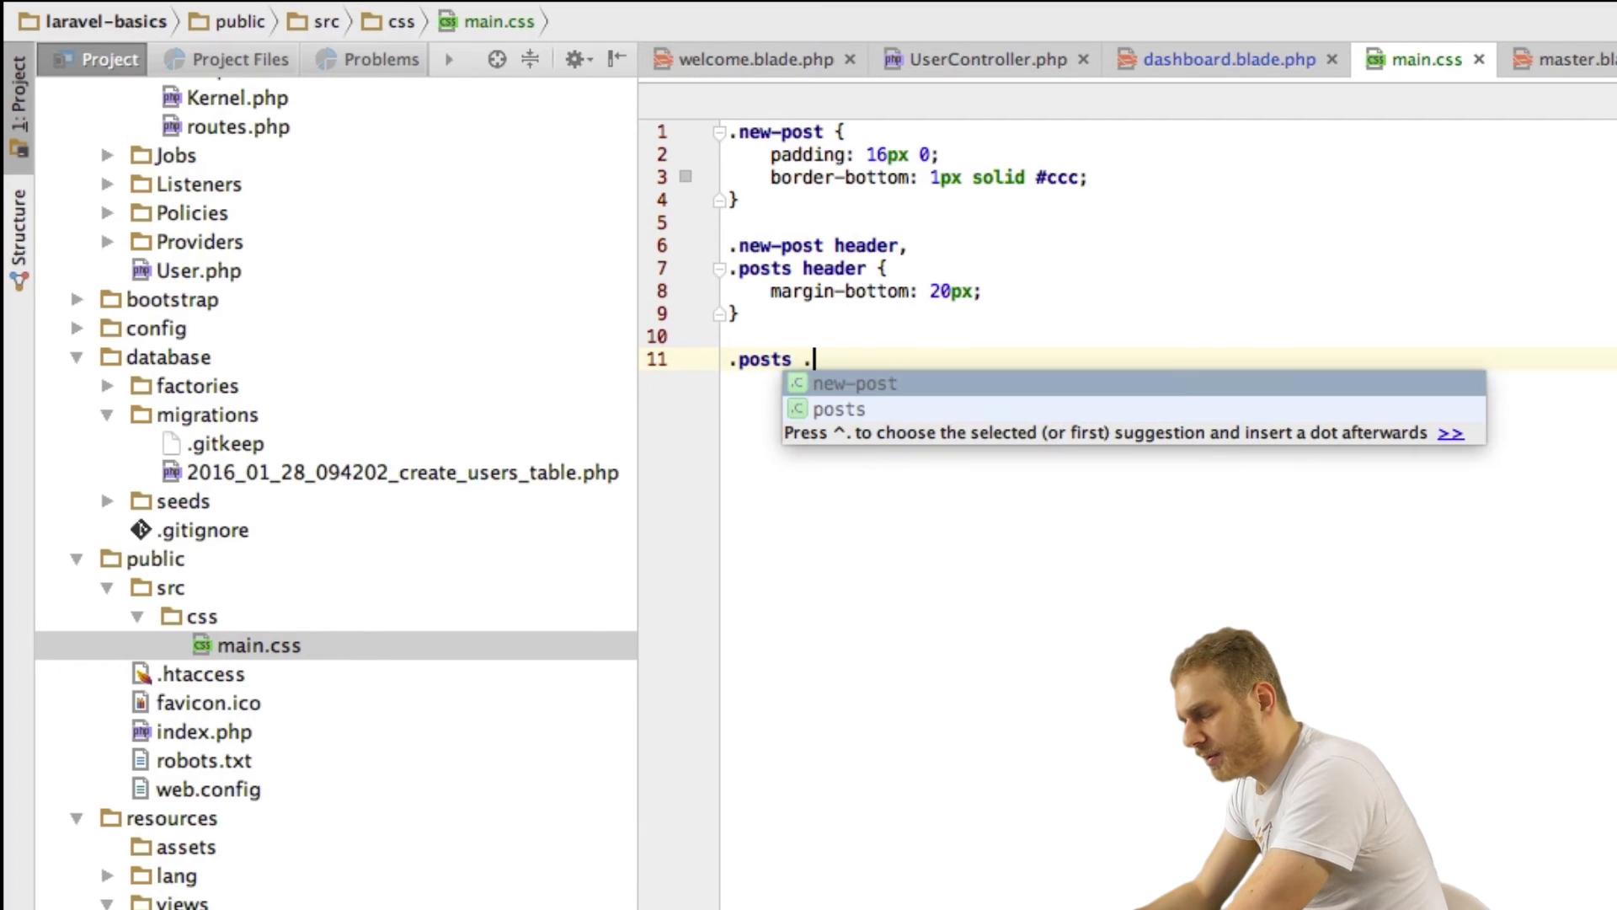
pyautogui.write('post')
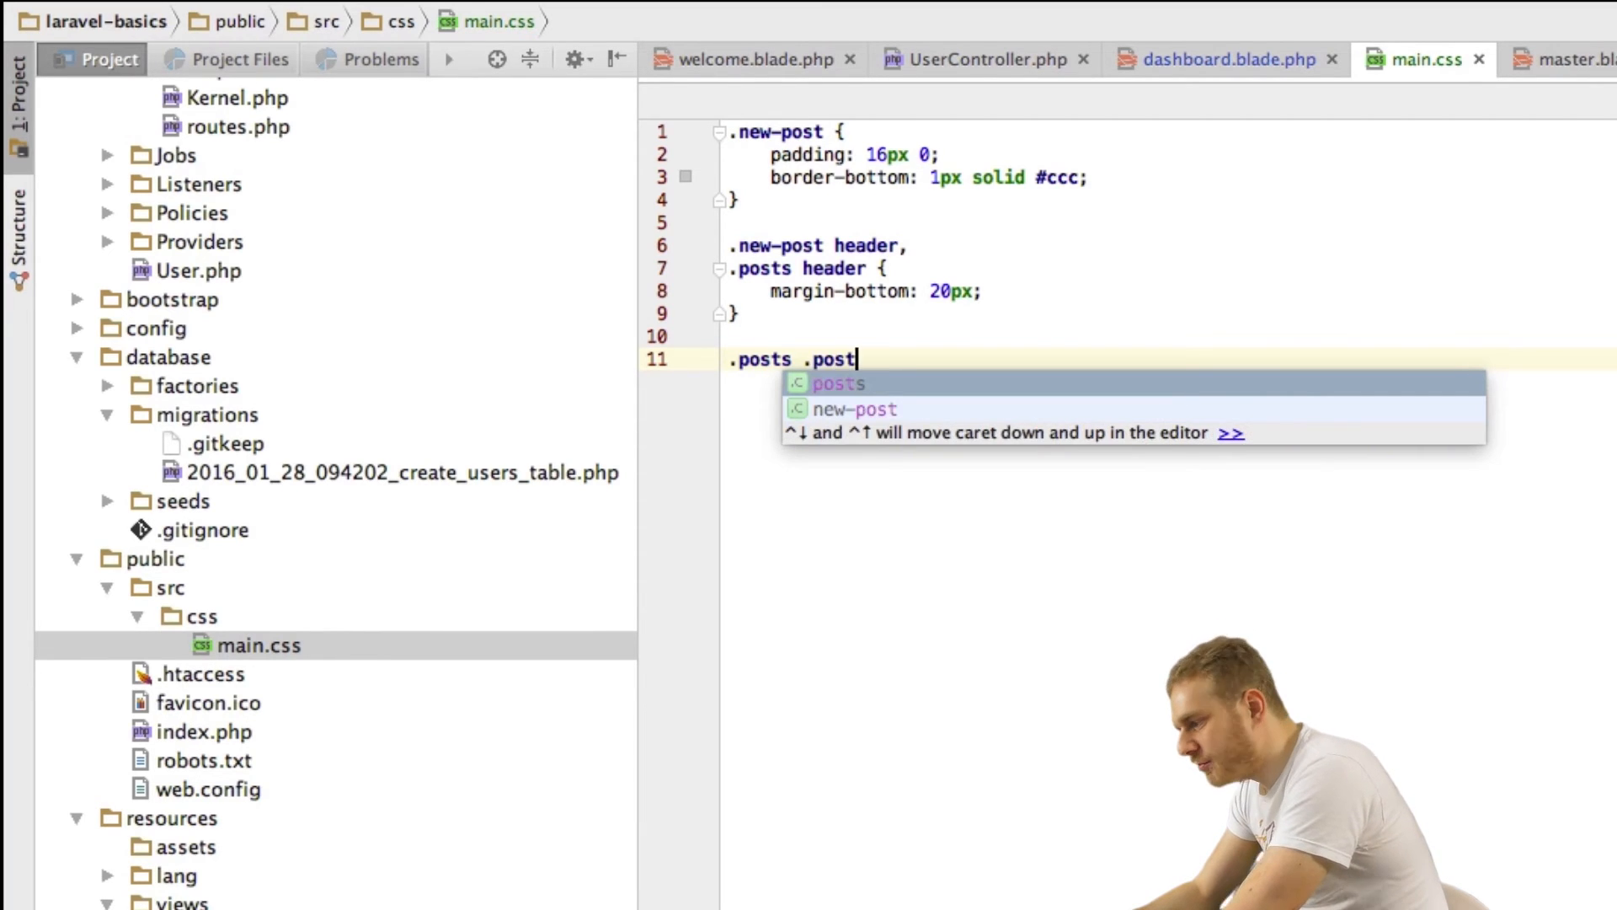
pyautogui.write('{')
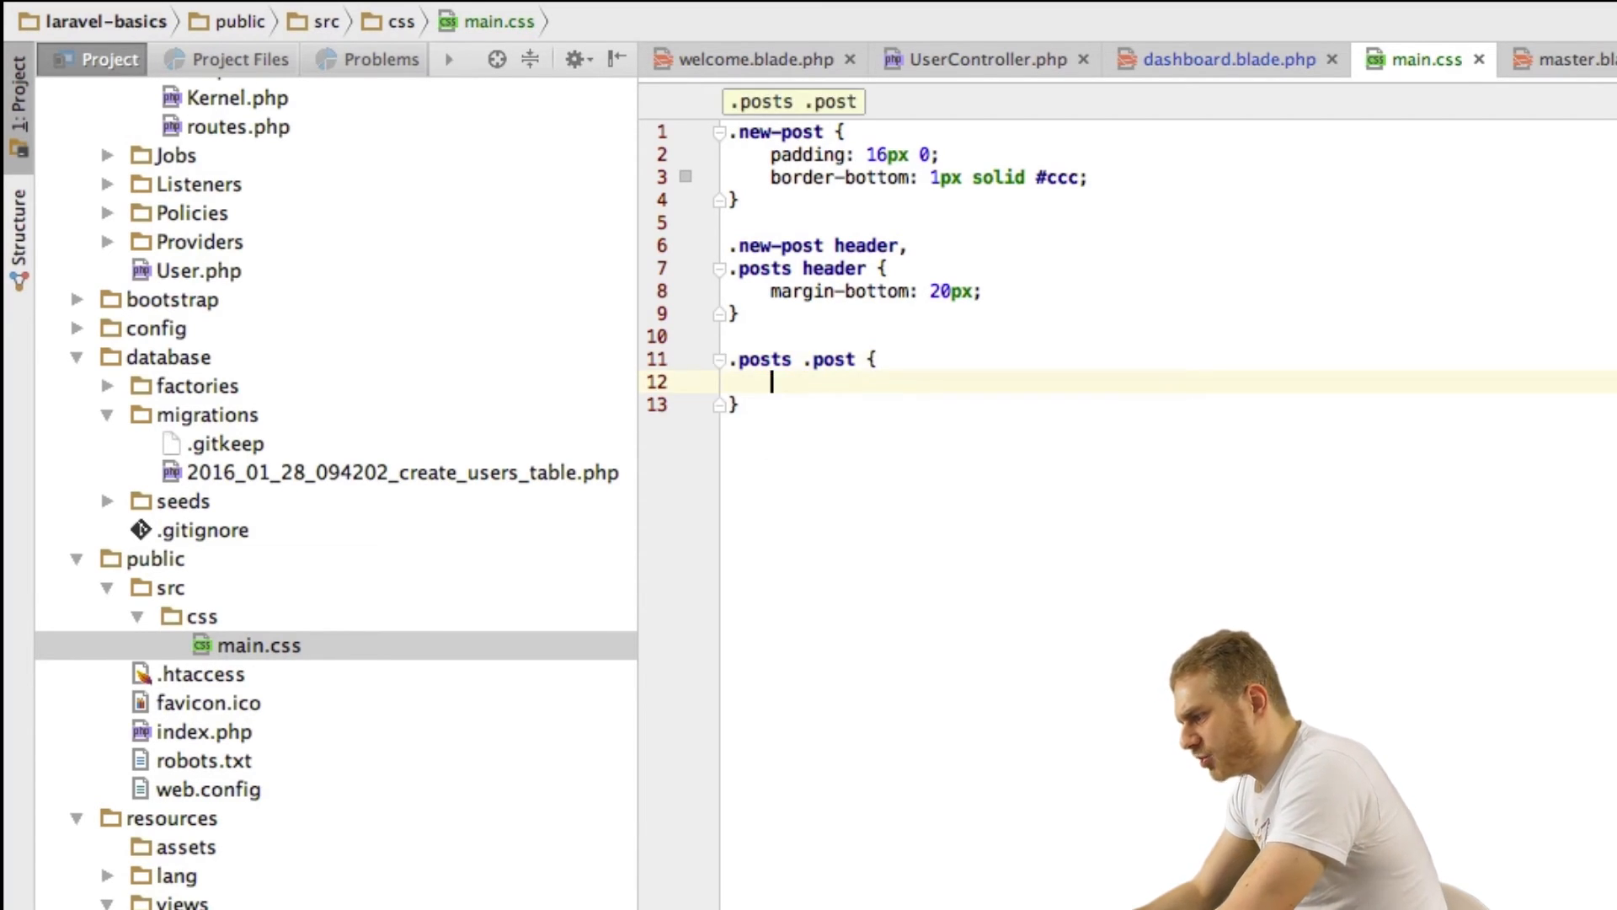
pyautogui.write('padding-left')
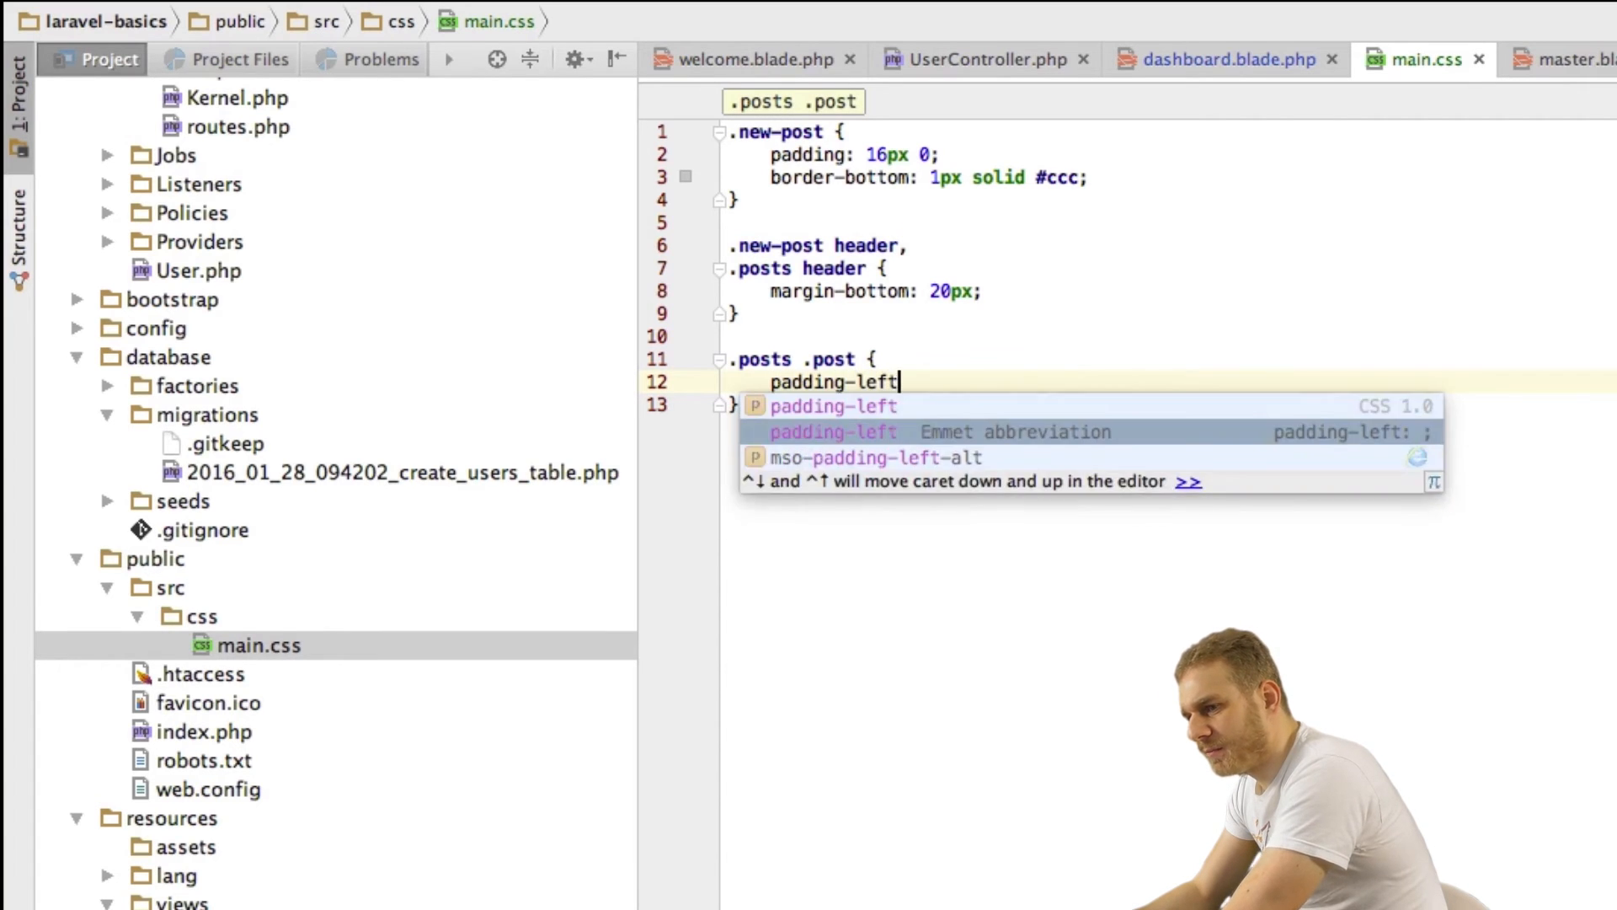
pyautogui.write(': 10p')
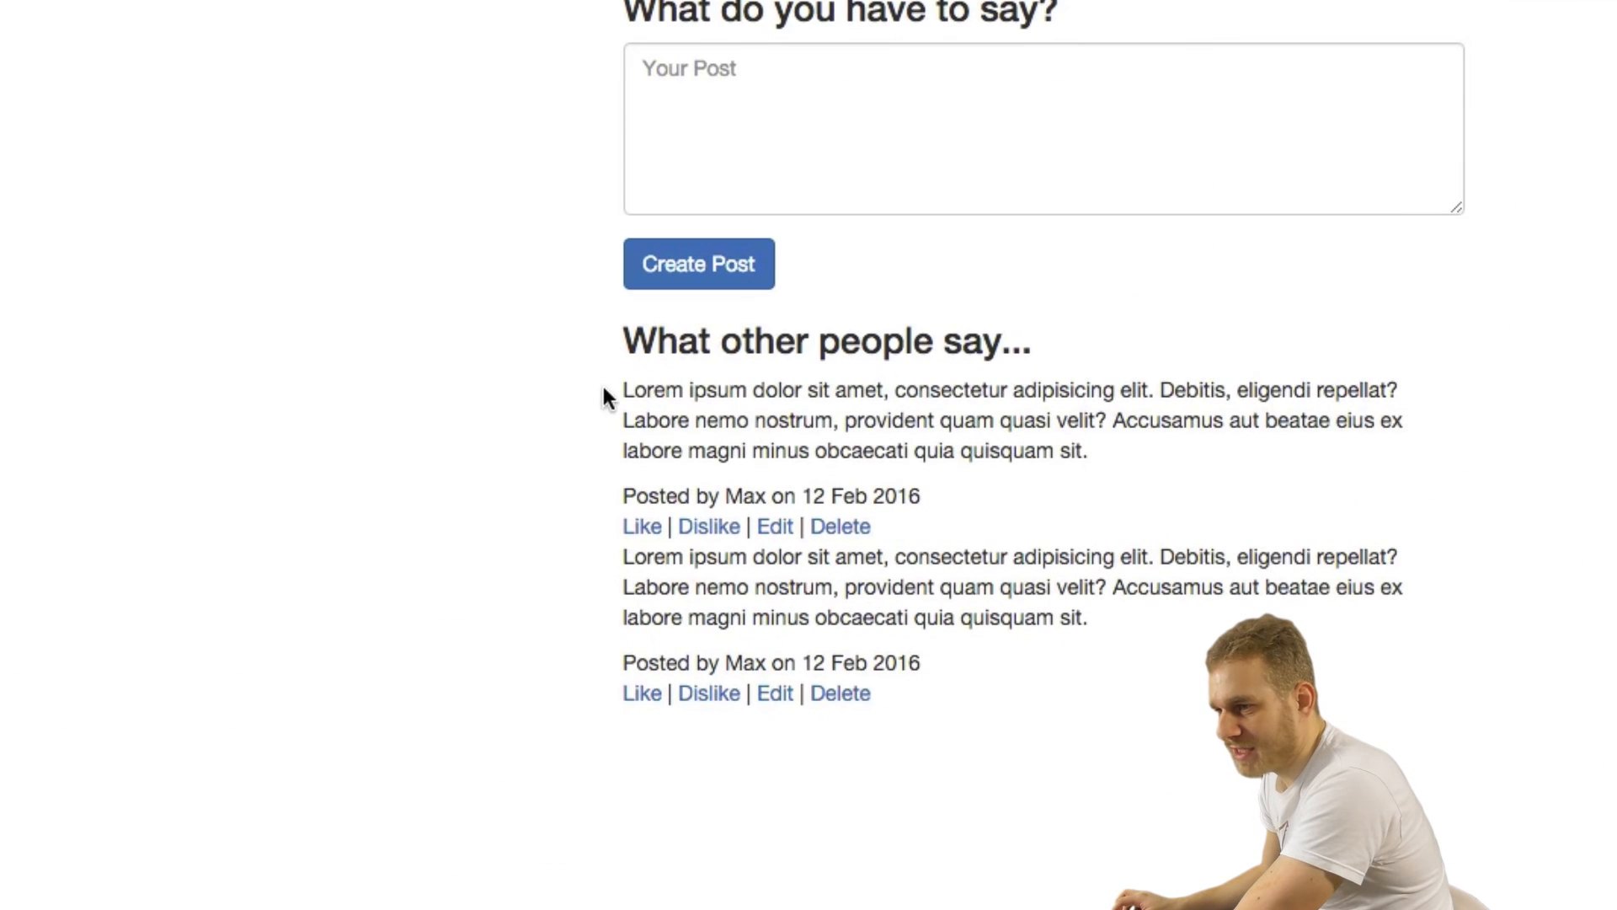
pyautogui.doubleClick(672, 389)
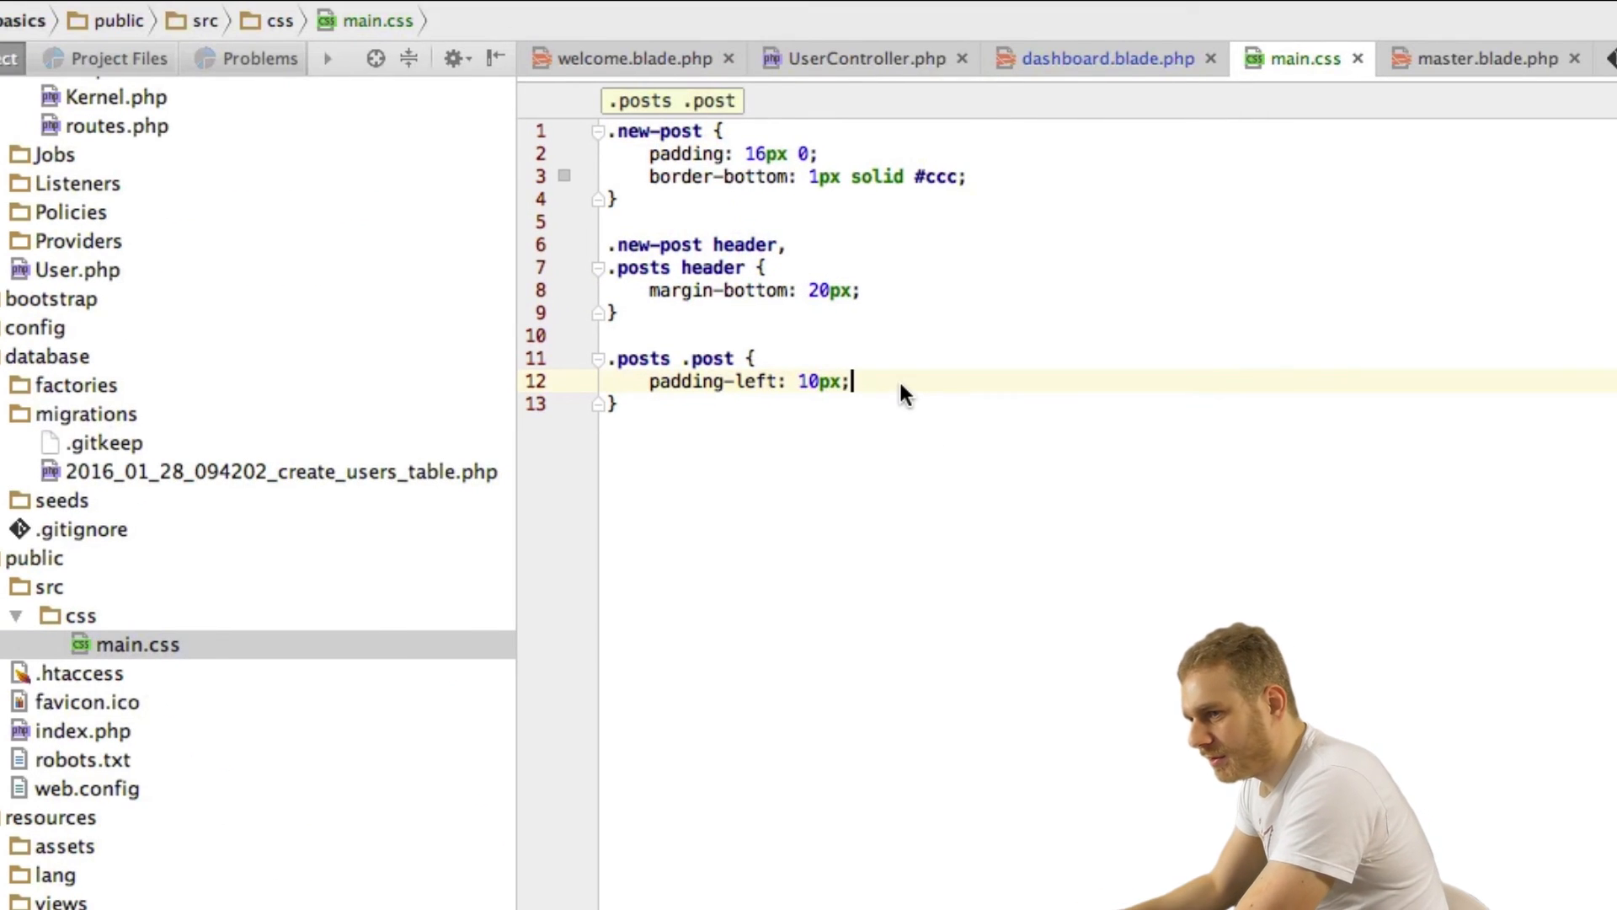
# Step: Give .posts .post border-left: 3px solid #a21b24 and margin-bottom: 30px
pyautogui.write('border')
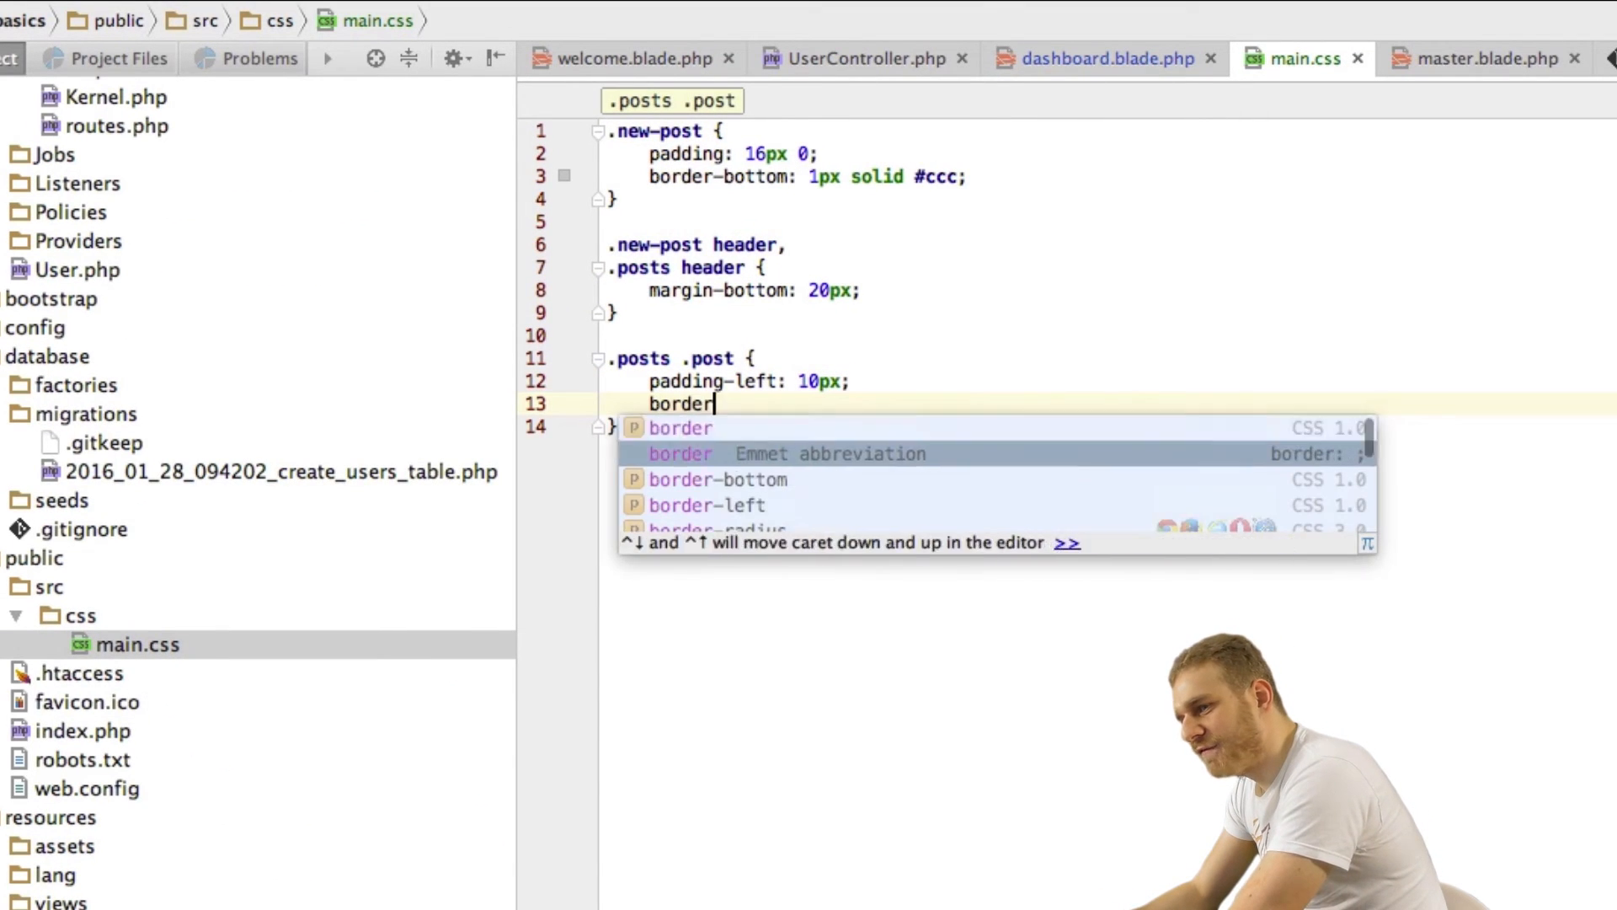
pyautogui.click(707, 504)
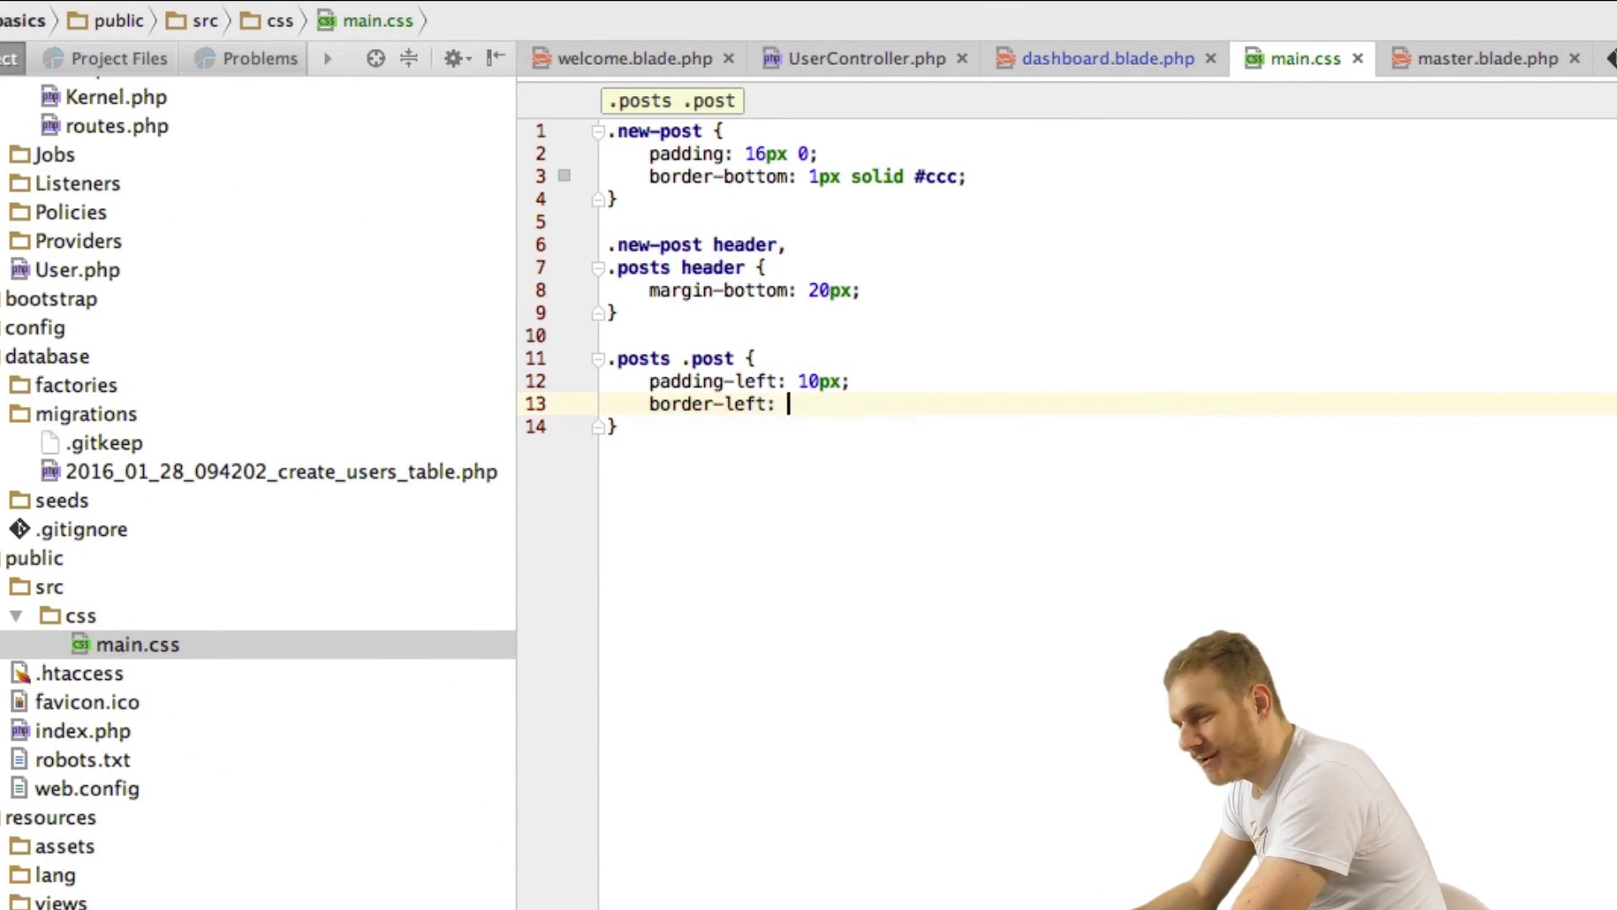
pyautogui.write('3px solid #')
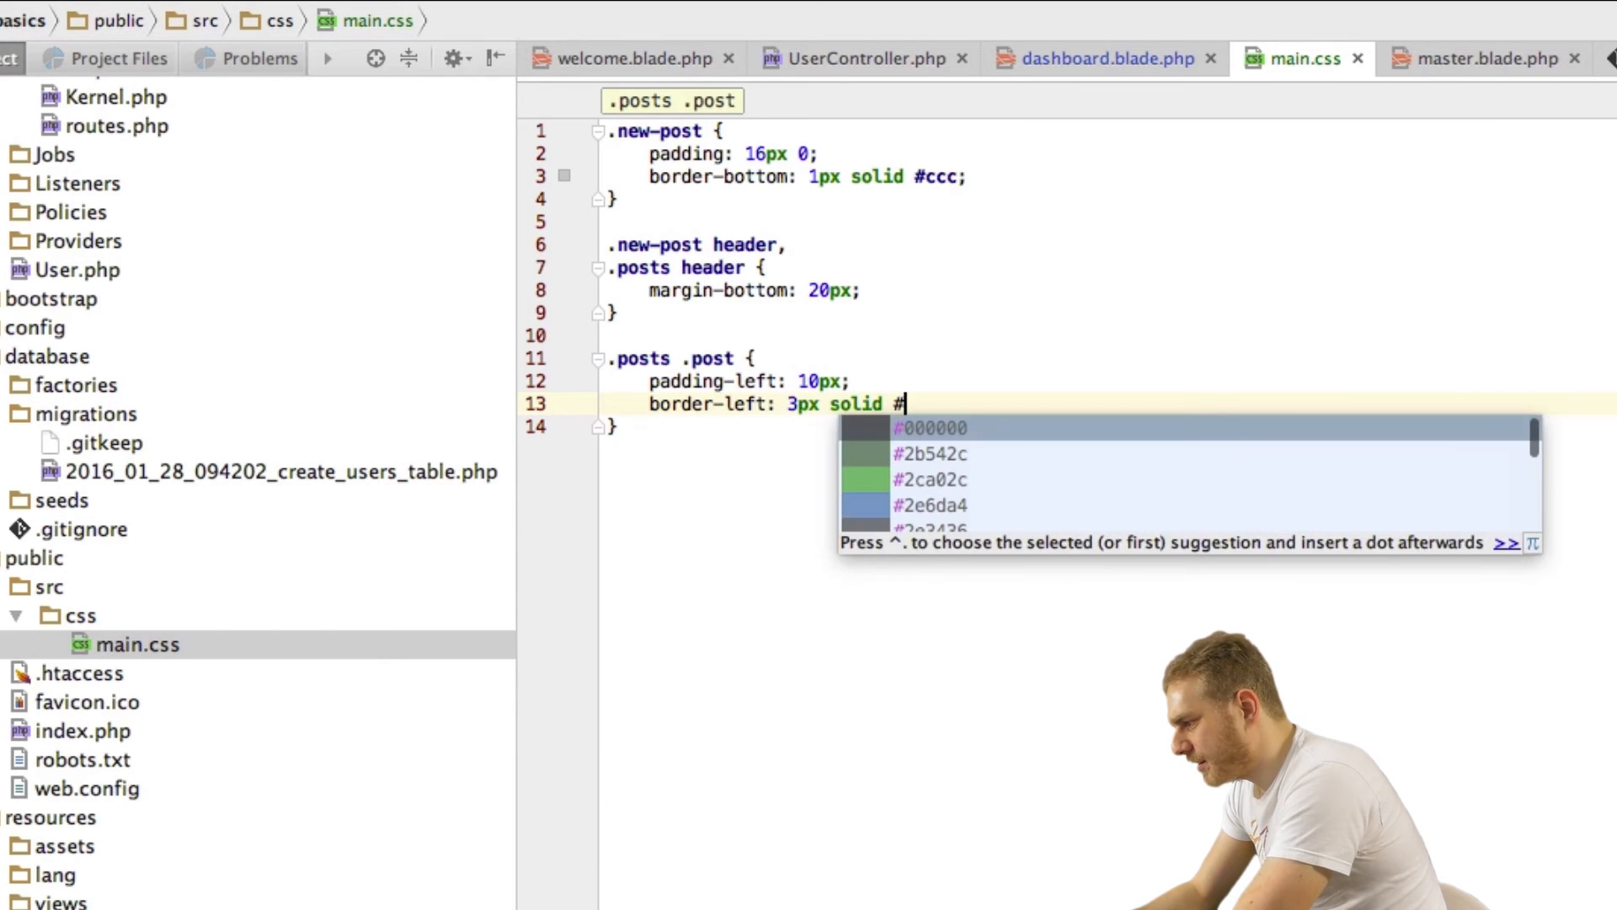
pyautogui.write('a21b24;')
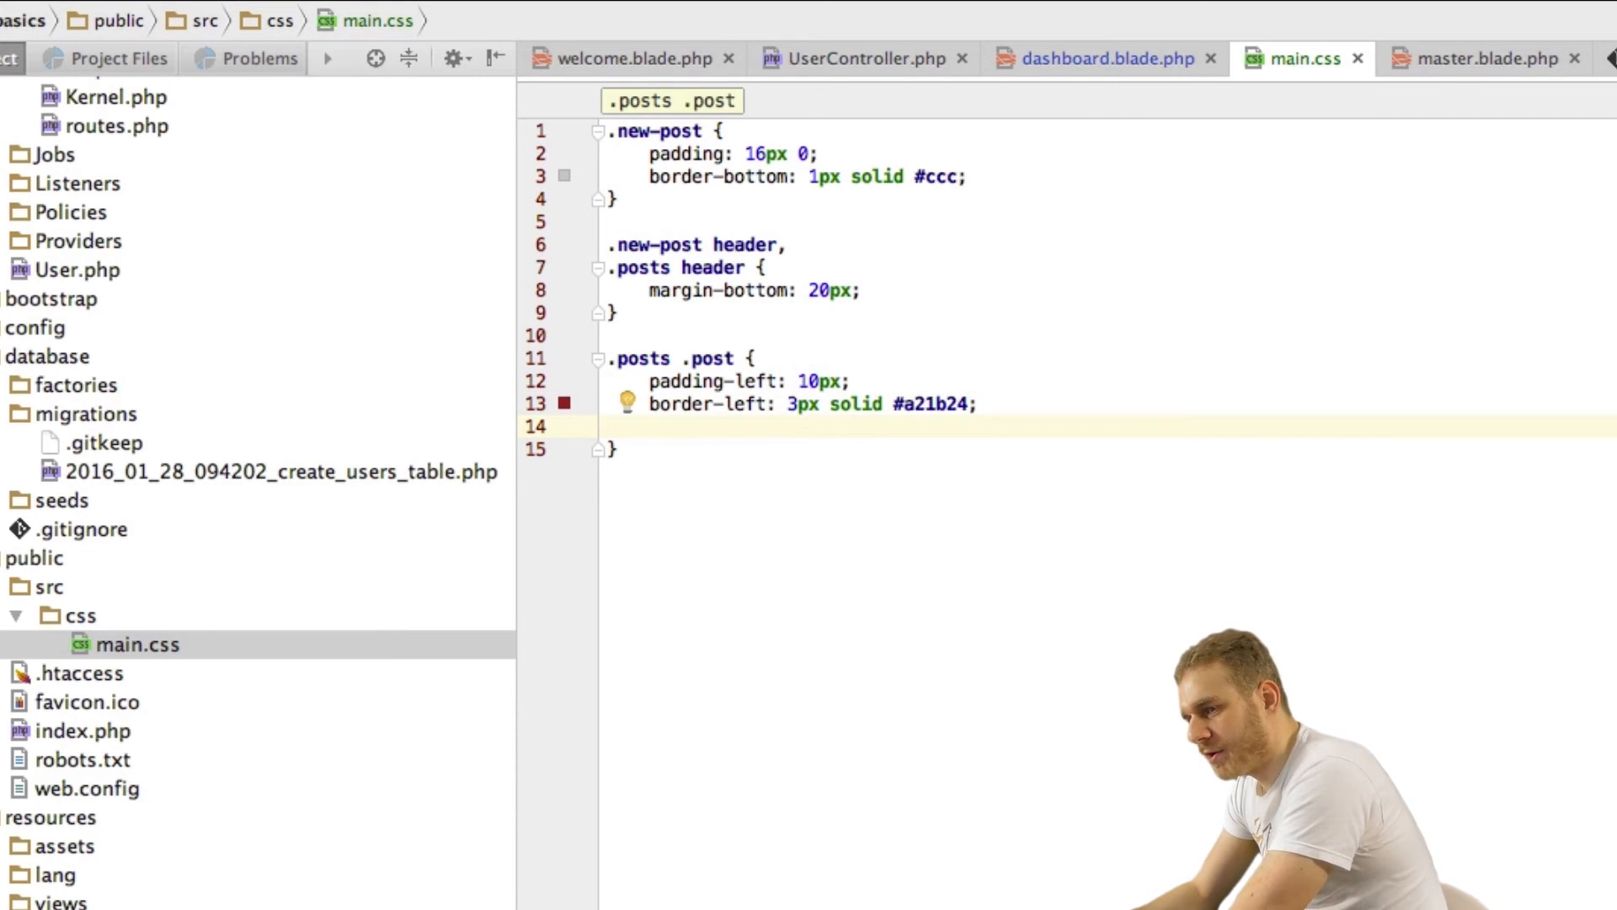
pyautogui.write('margin')
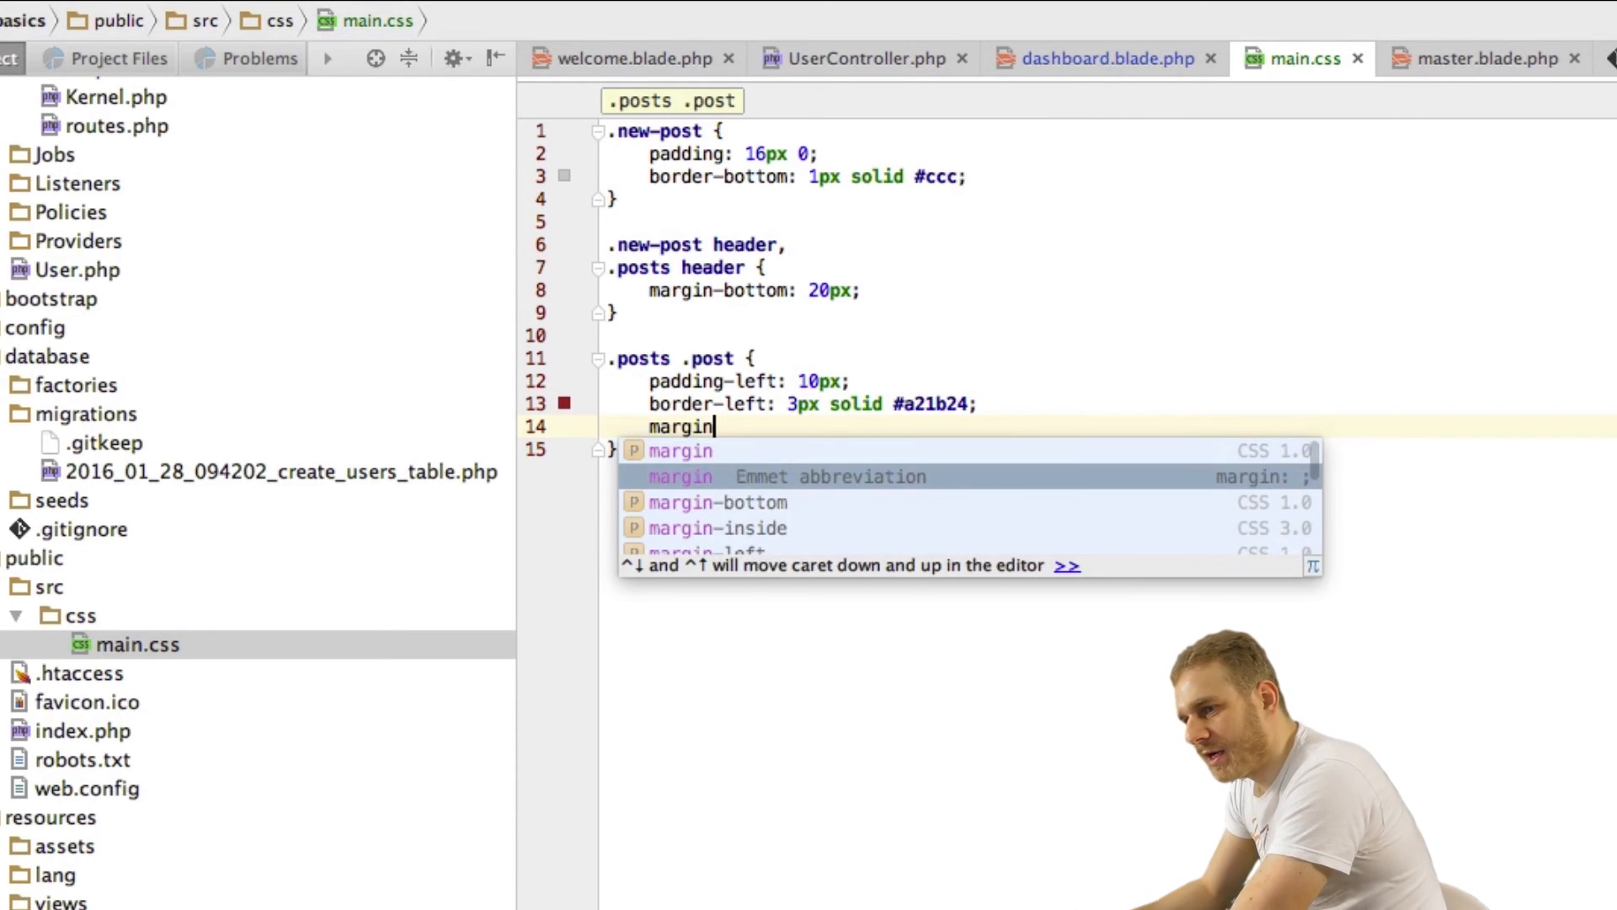
pyautogui.write('-bottom: 3;')
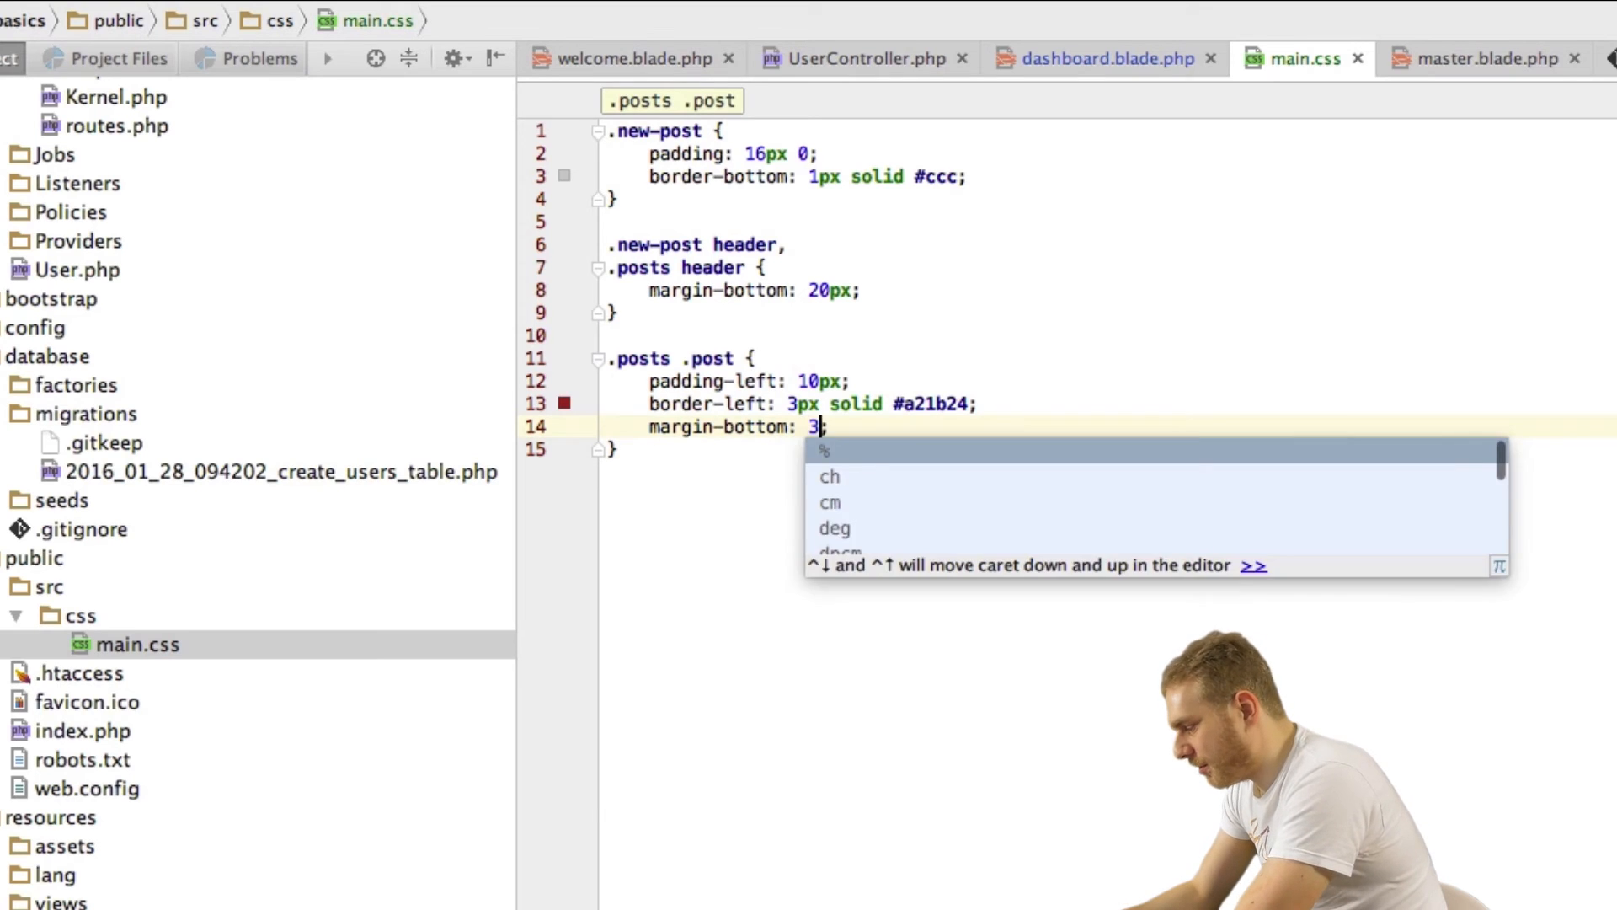
pyautogui.write('0px;')
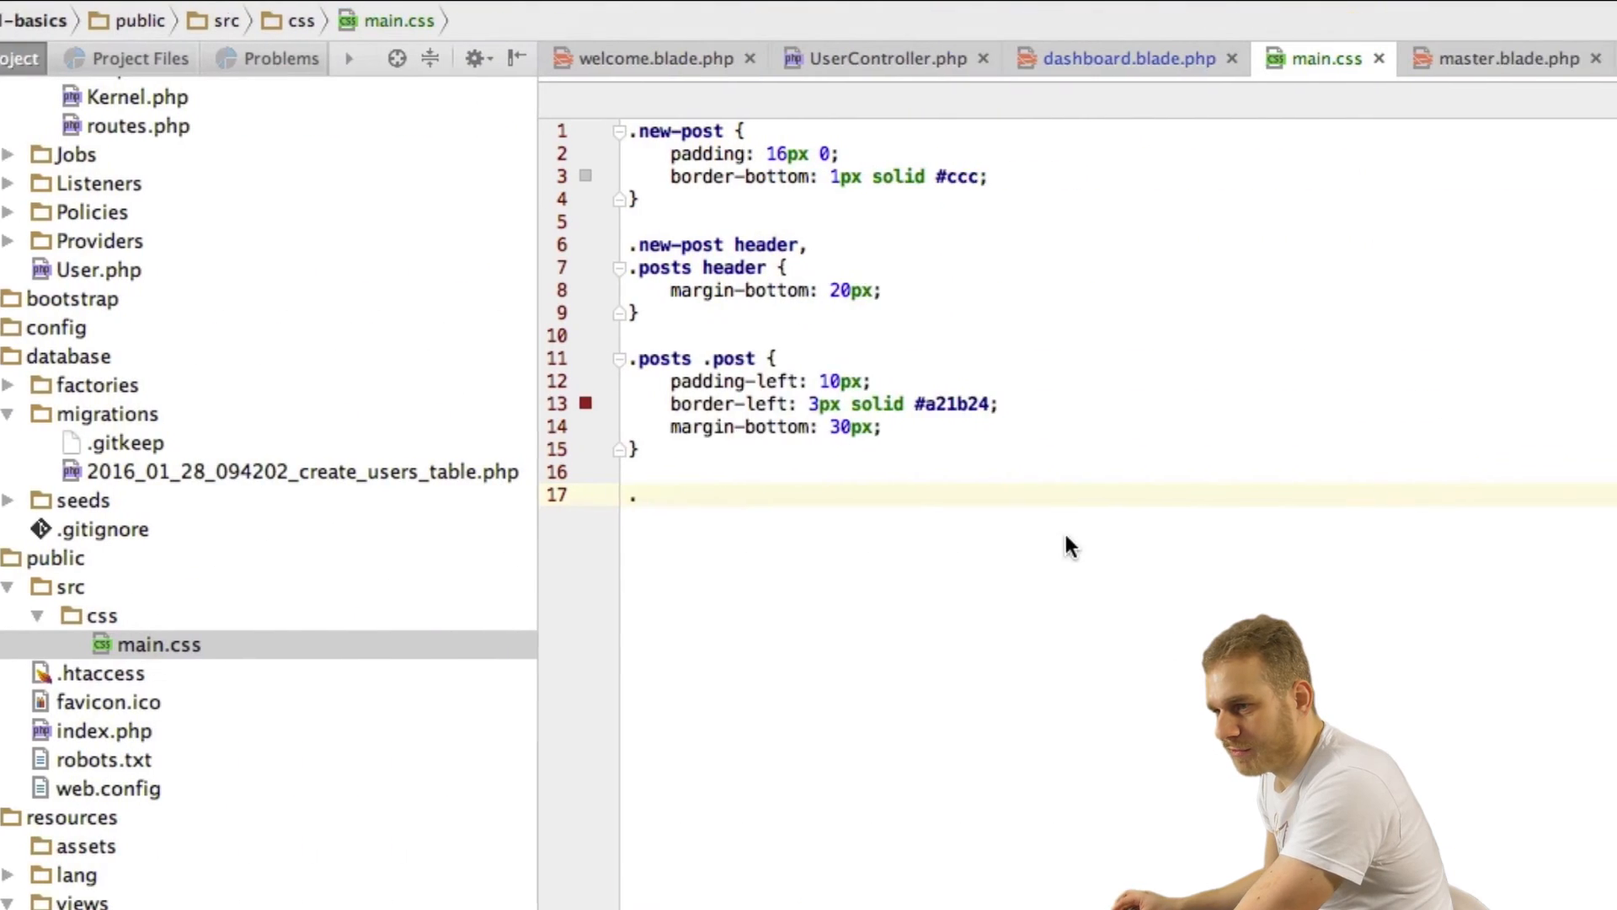
# Step: Write .posts .post .info { color: #aaa; font-style: italic; }
pyautogui.write('.pos')
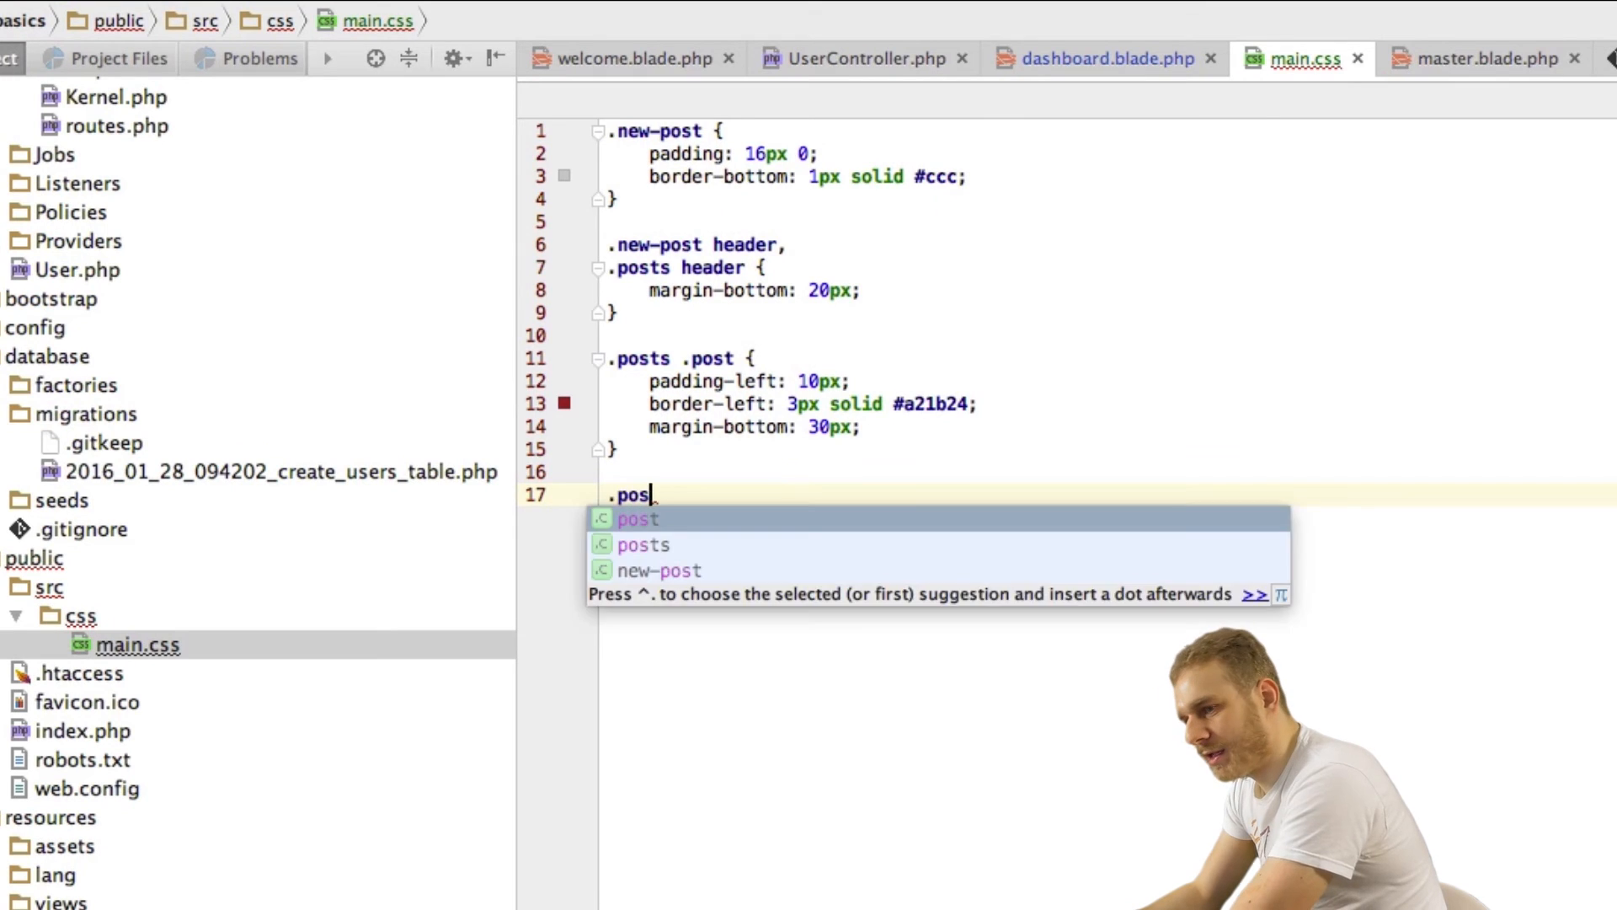
pyautogui.write('ts .')
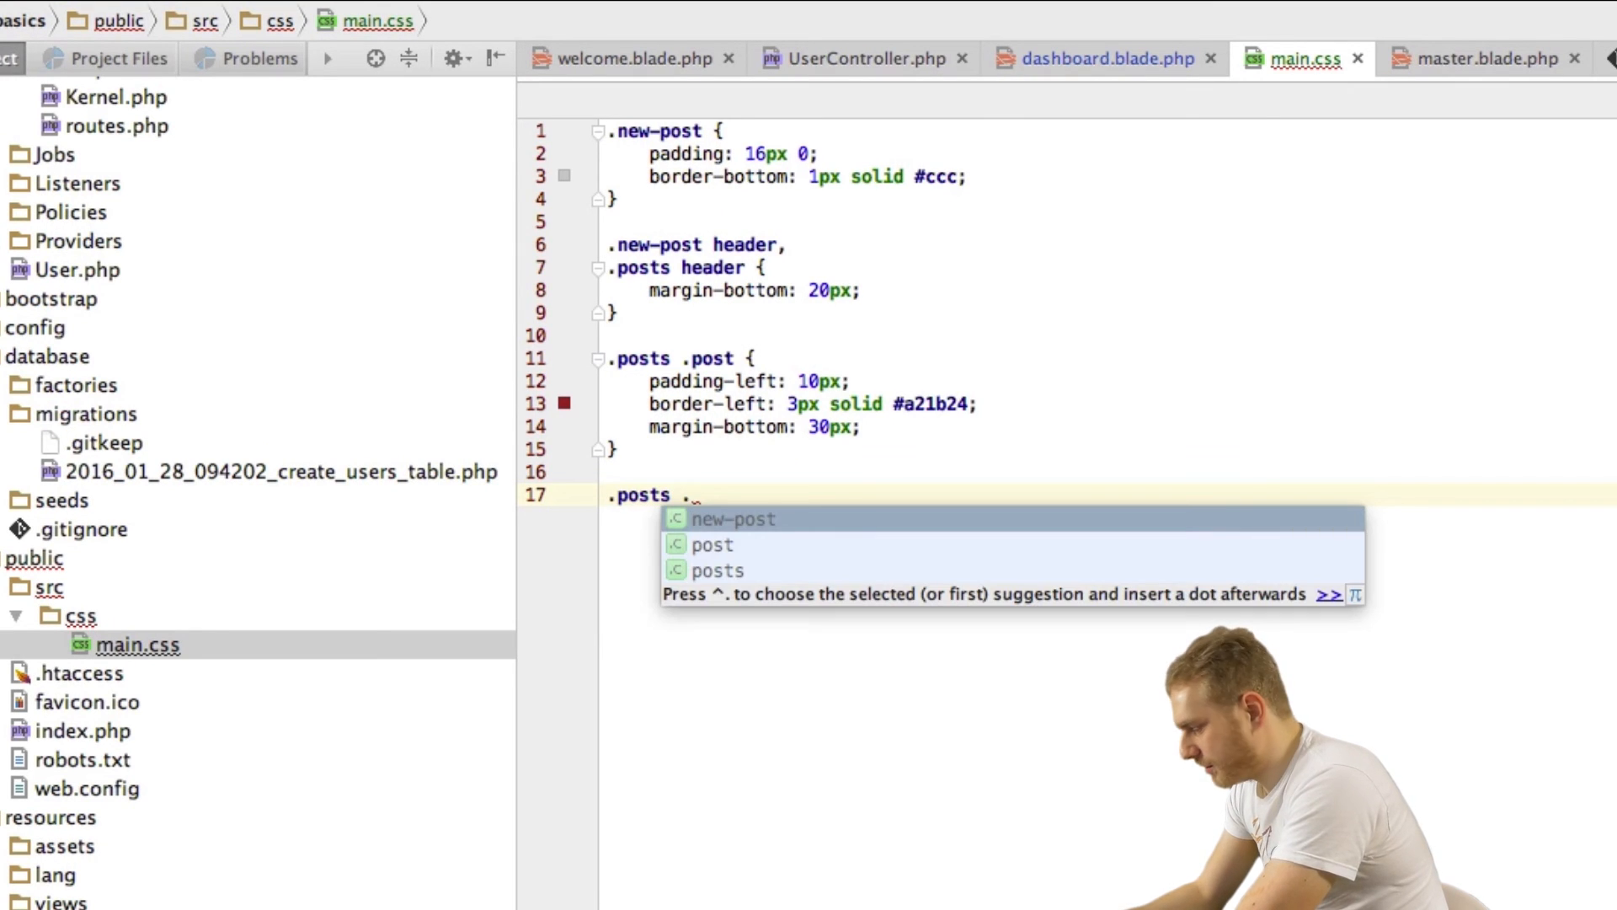
pyautogui.write('post .')
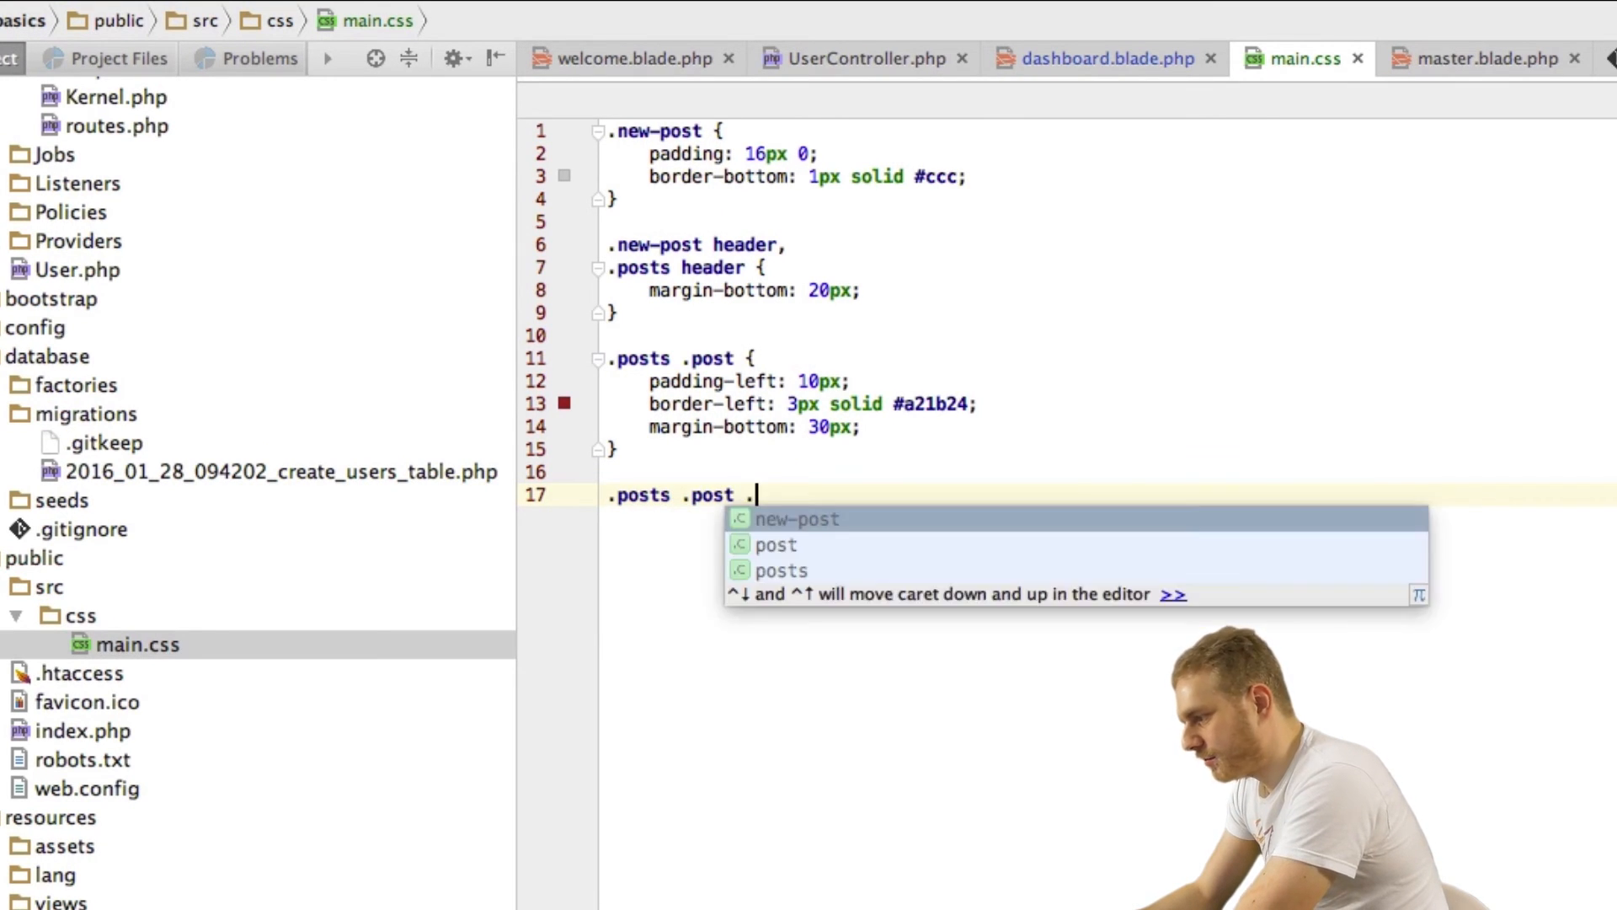
pyautogui.write('info {')
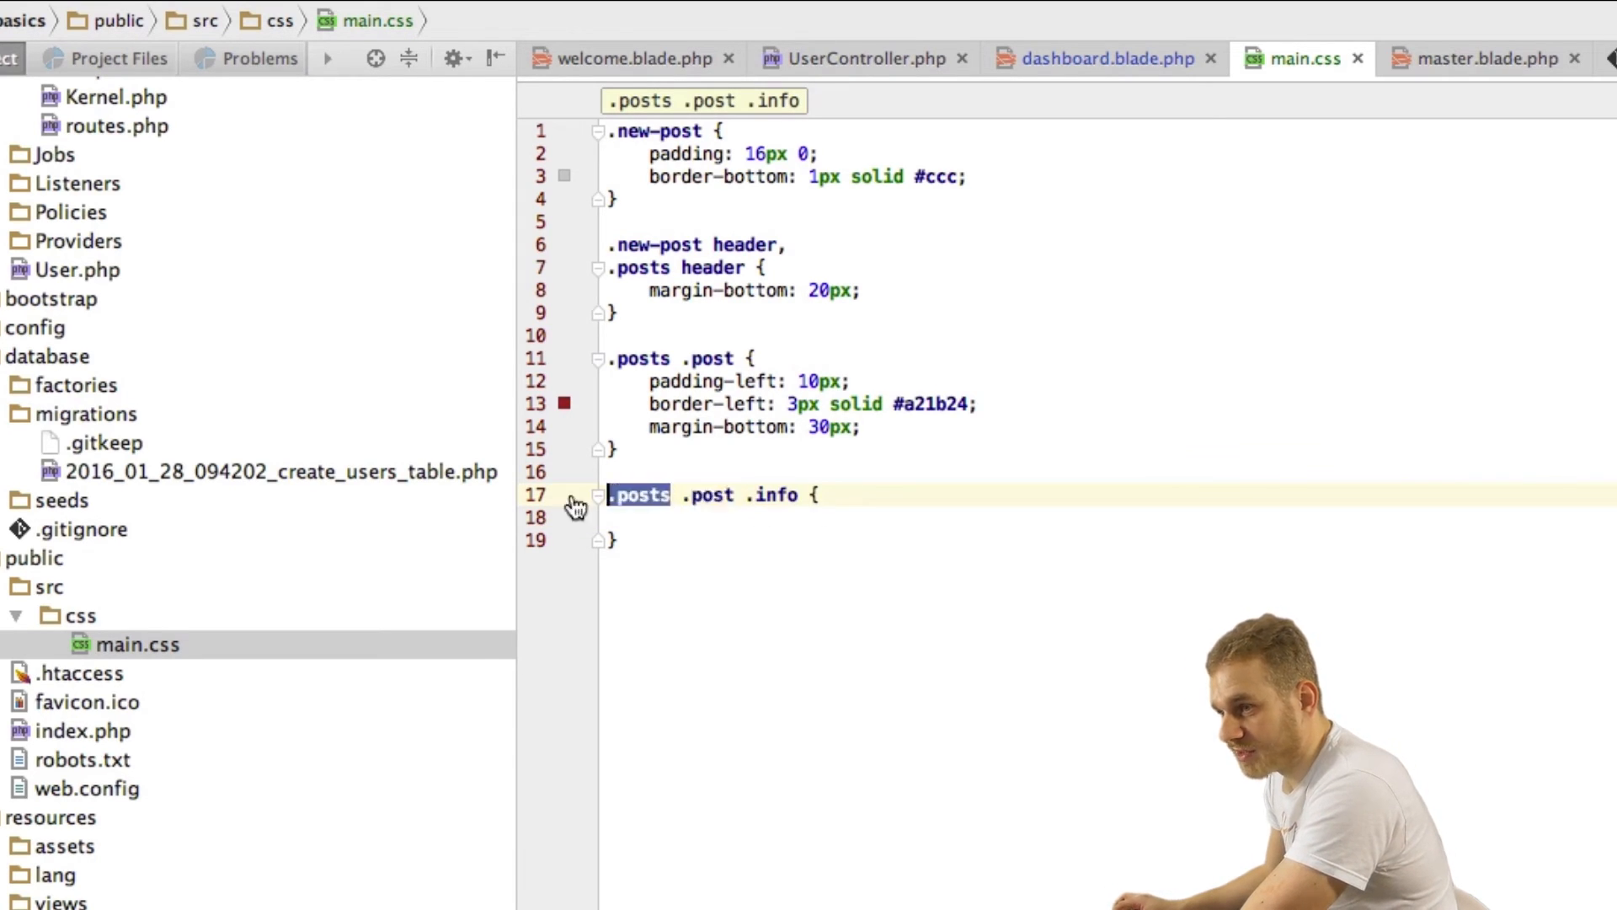
pyautogui.write('color: #aaa;')
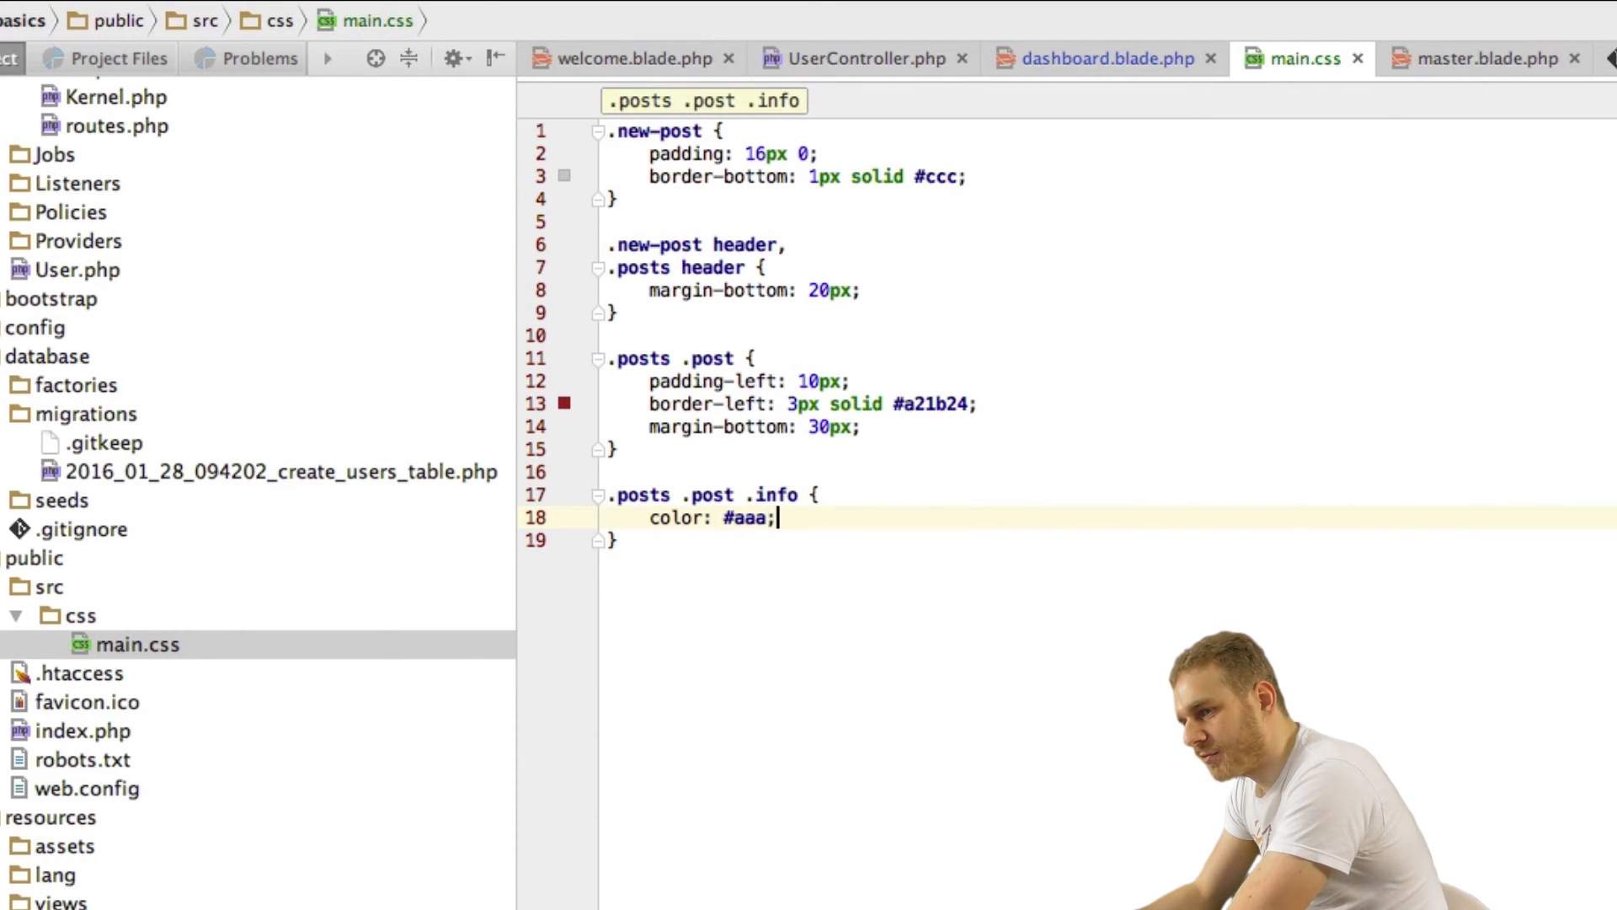
pyautogui.write('font')
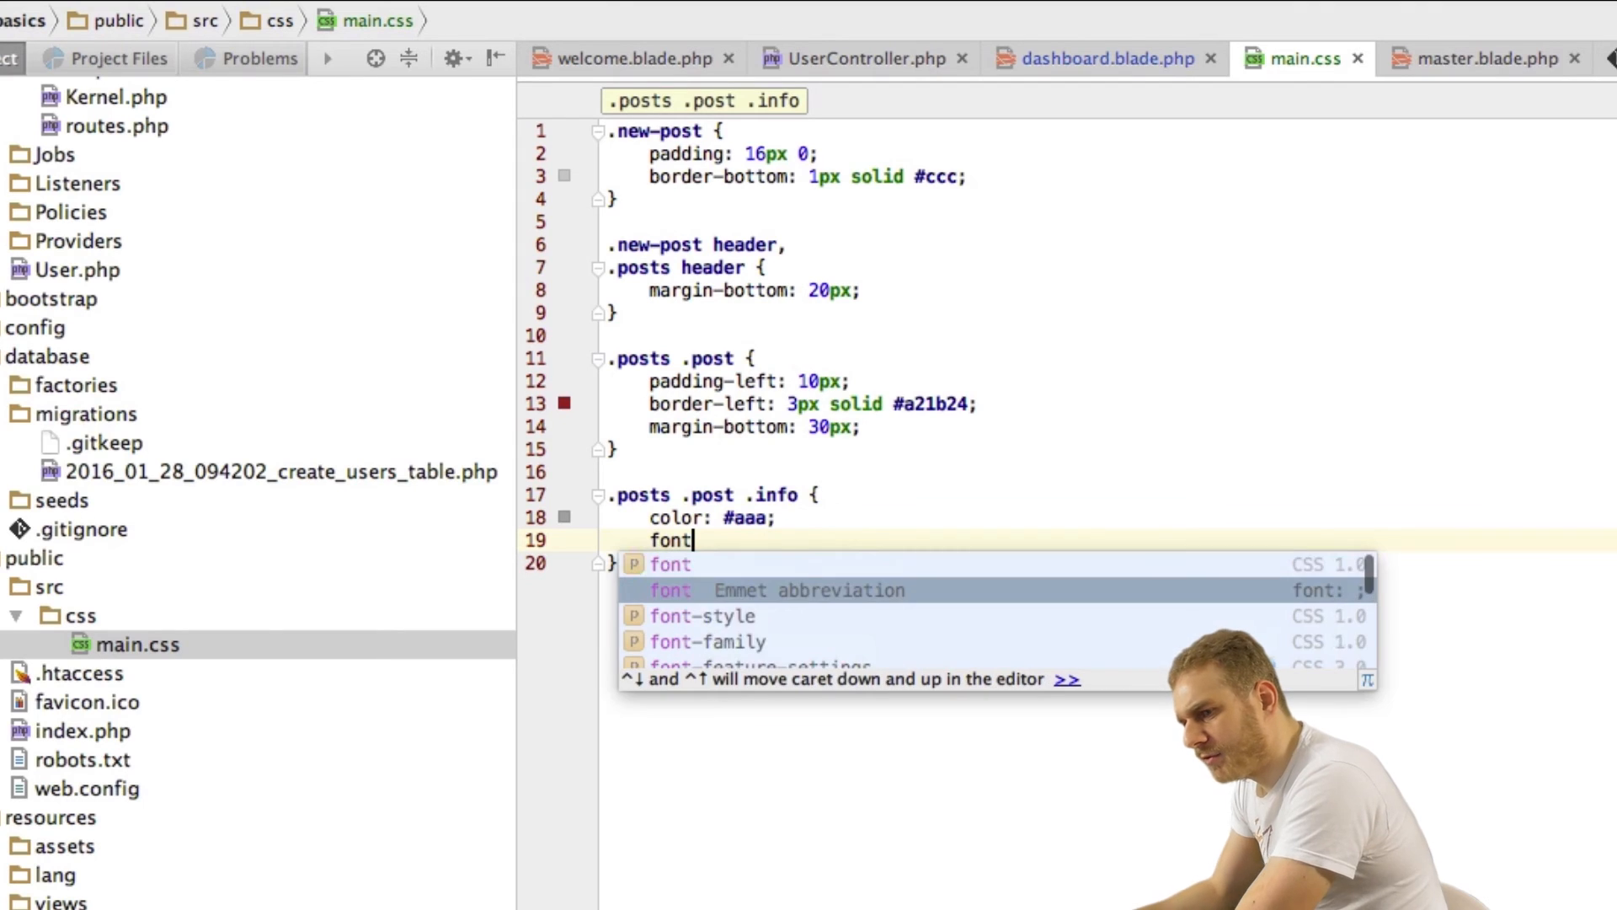
pyautogui.write('-style: italic;')
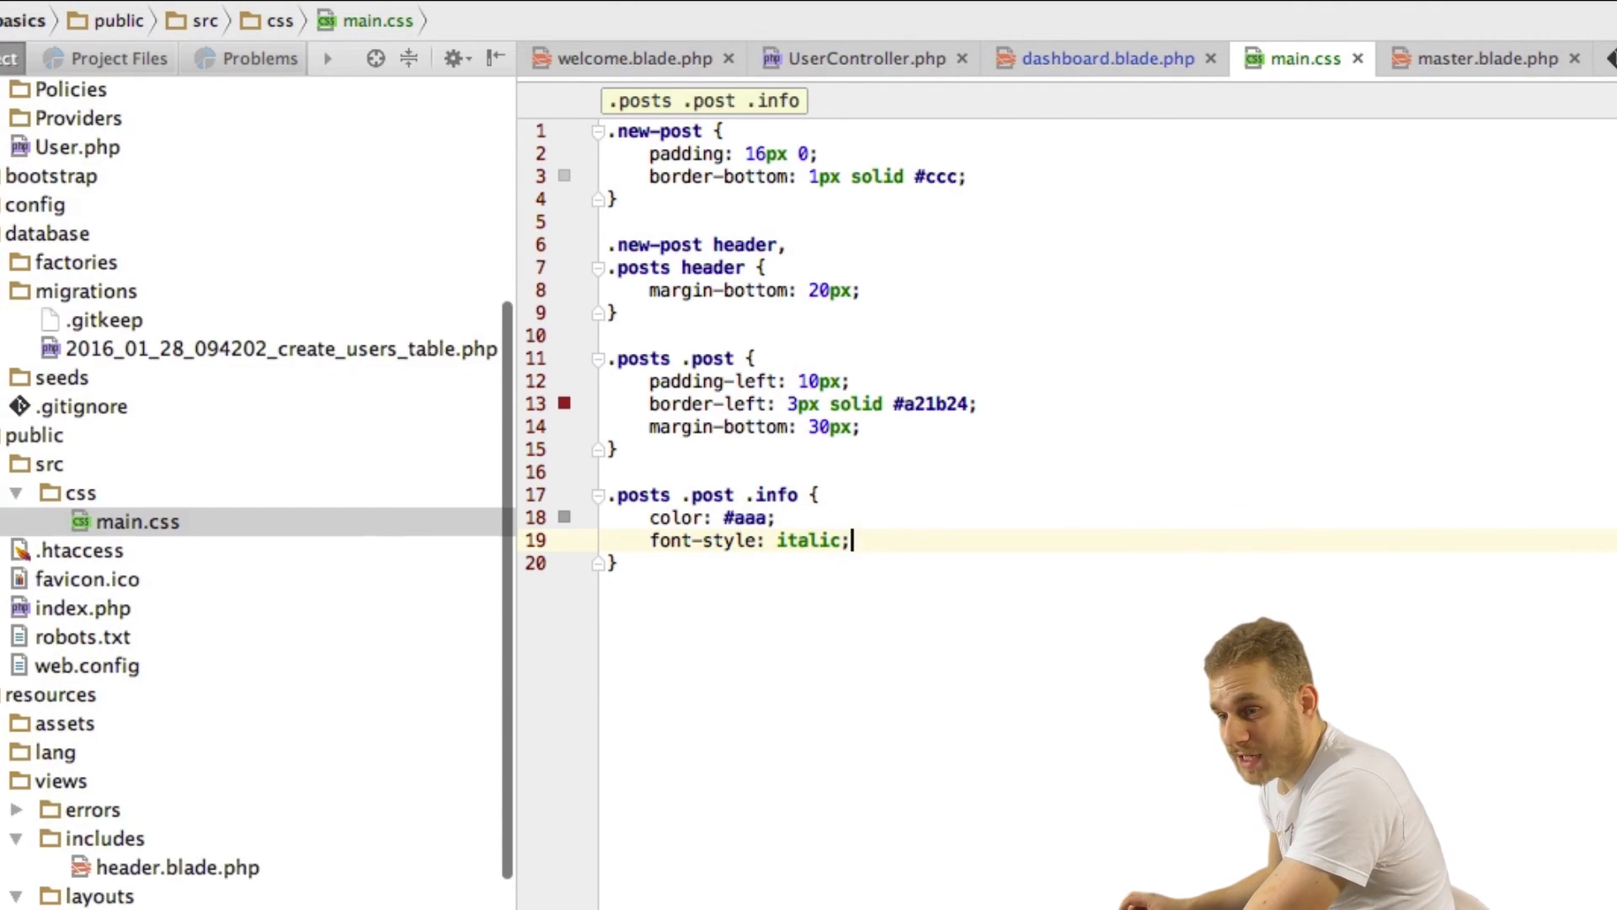
# Step: In master.blade.php add a stylesheet link to src/css/main.css, then clear its href again
pyautogui.click(1485, 59)
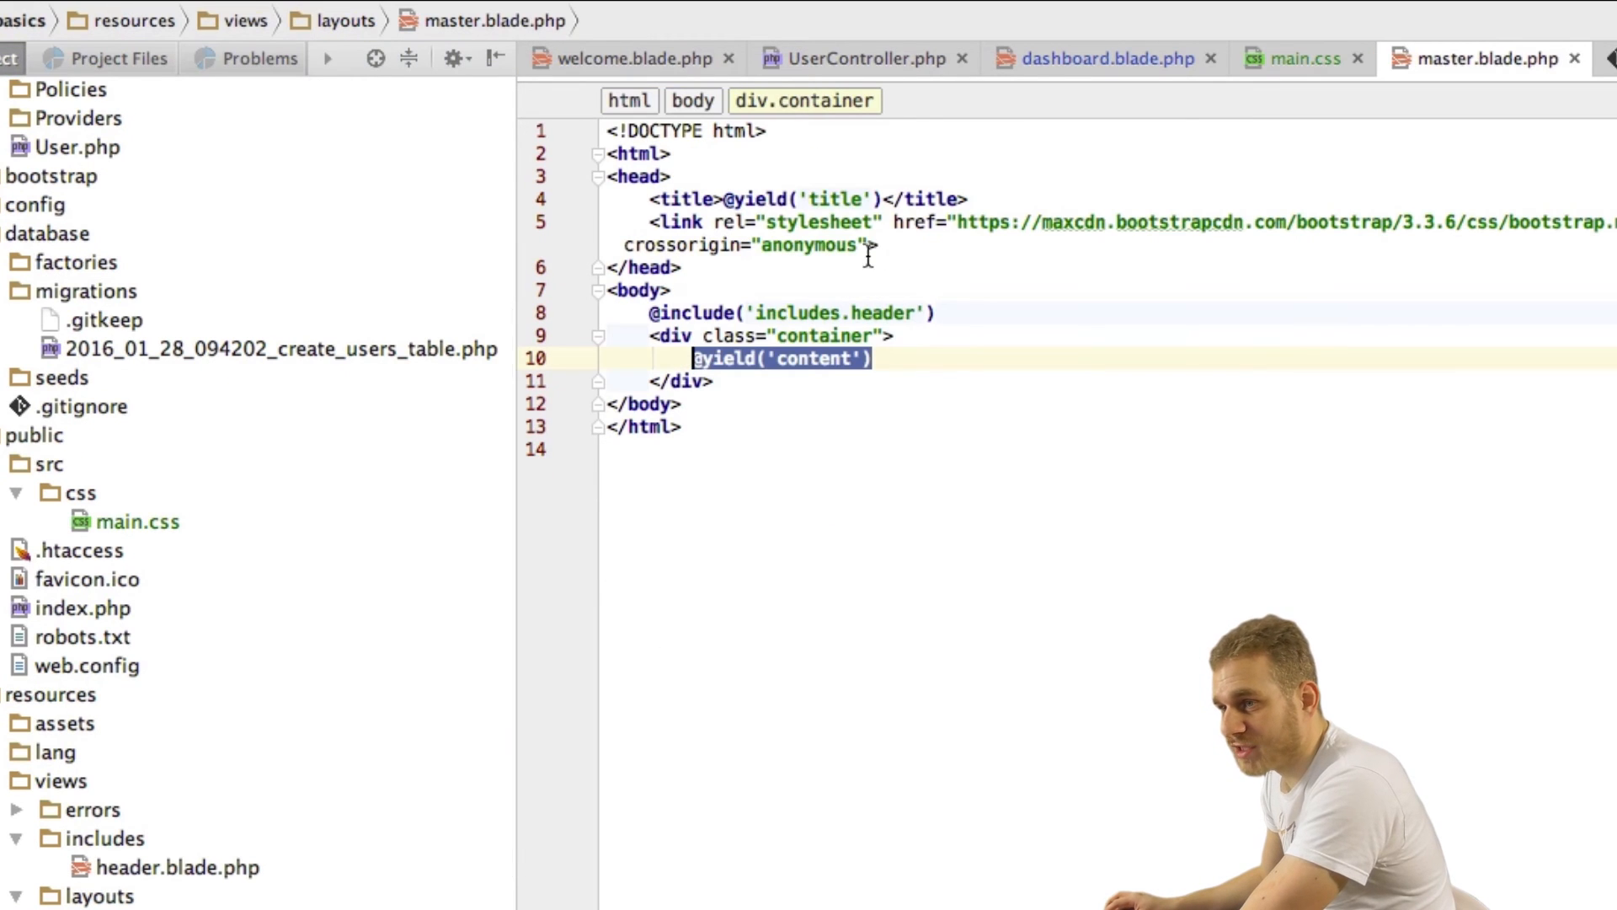
pyautogui.write('<link rel="stylesheet" href="">')
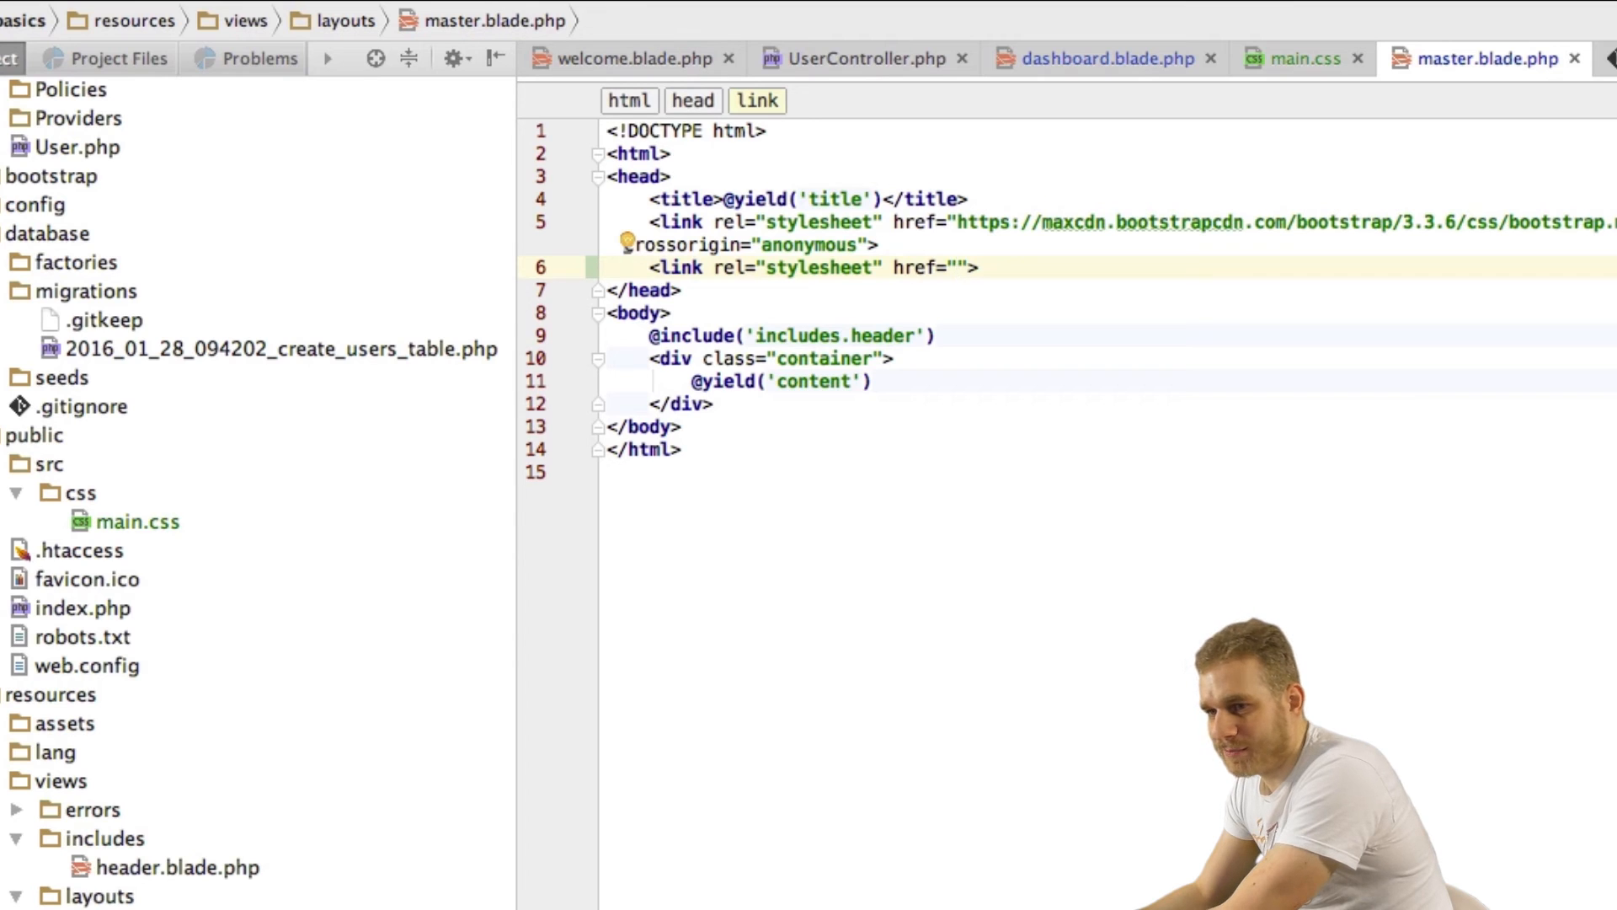
pyautogui.write('src')
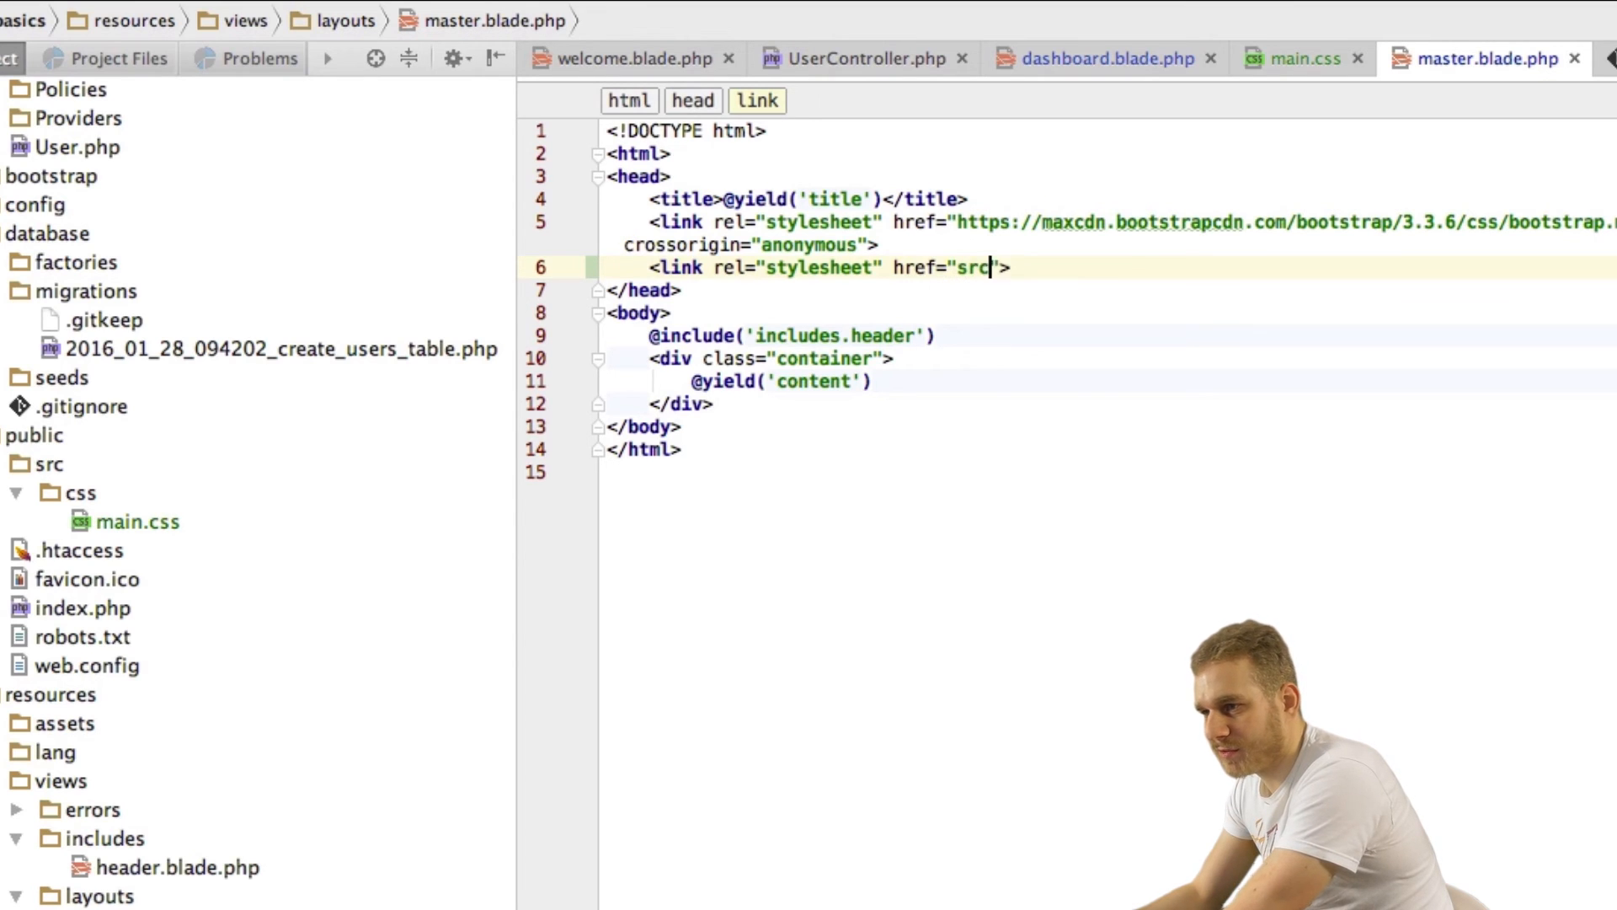
pyautogui.write('/css/m')
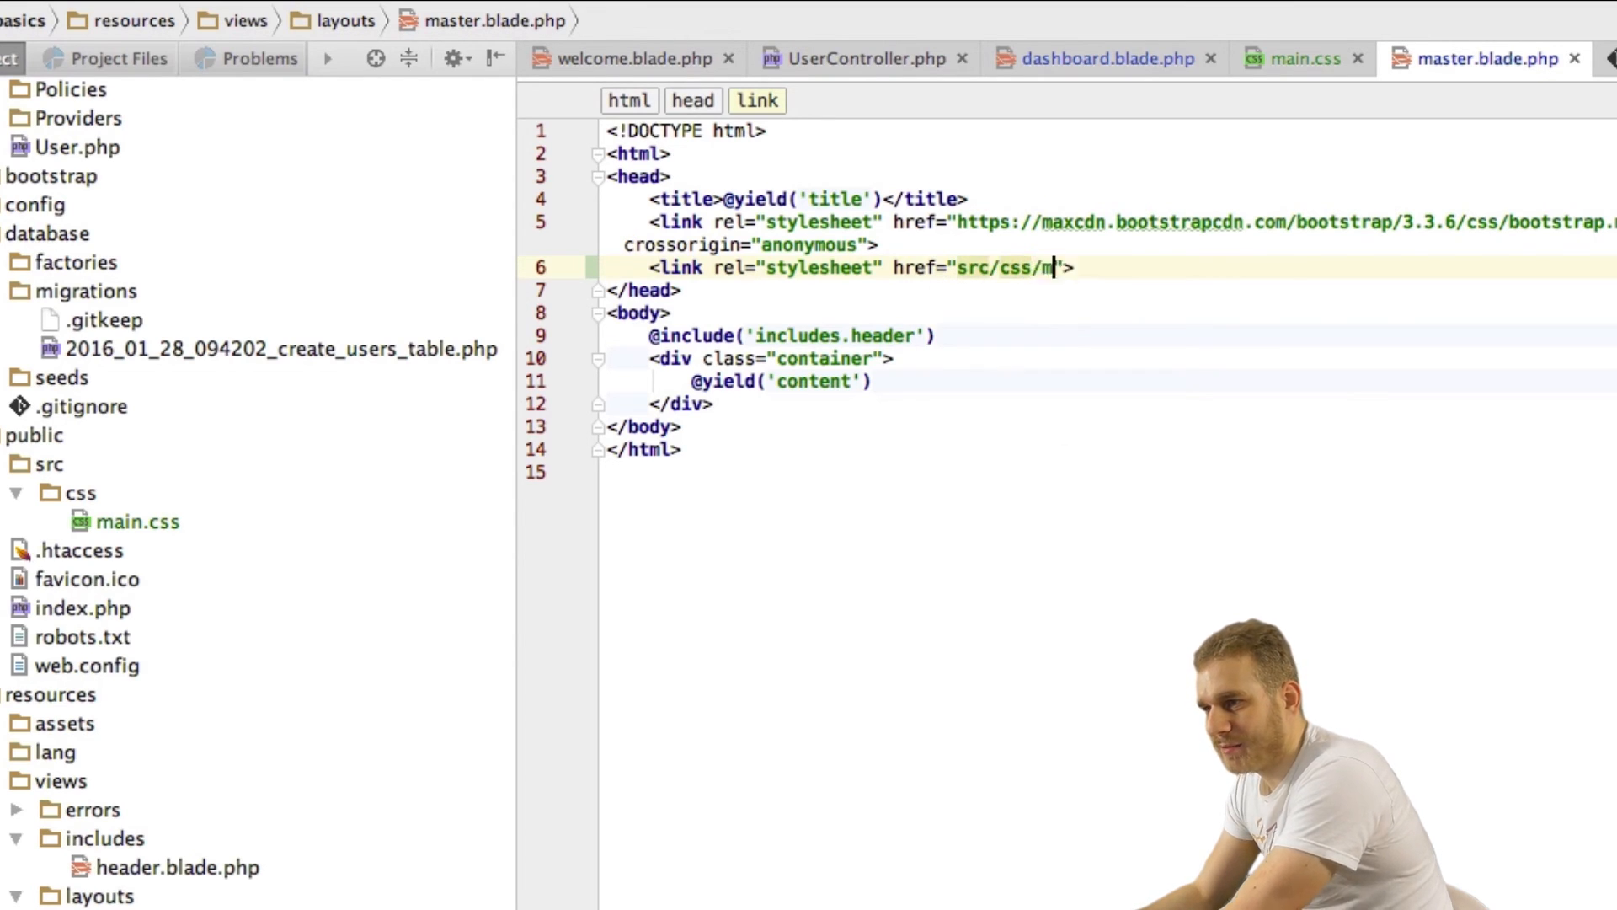
pyautogui.write('ain.css')
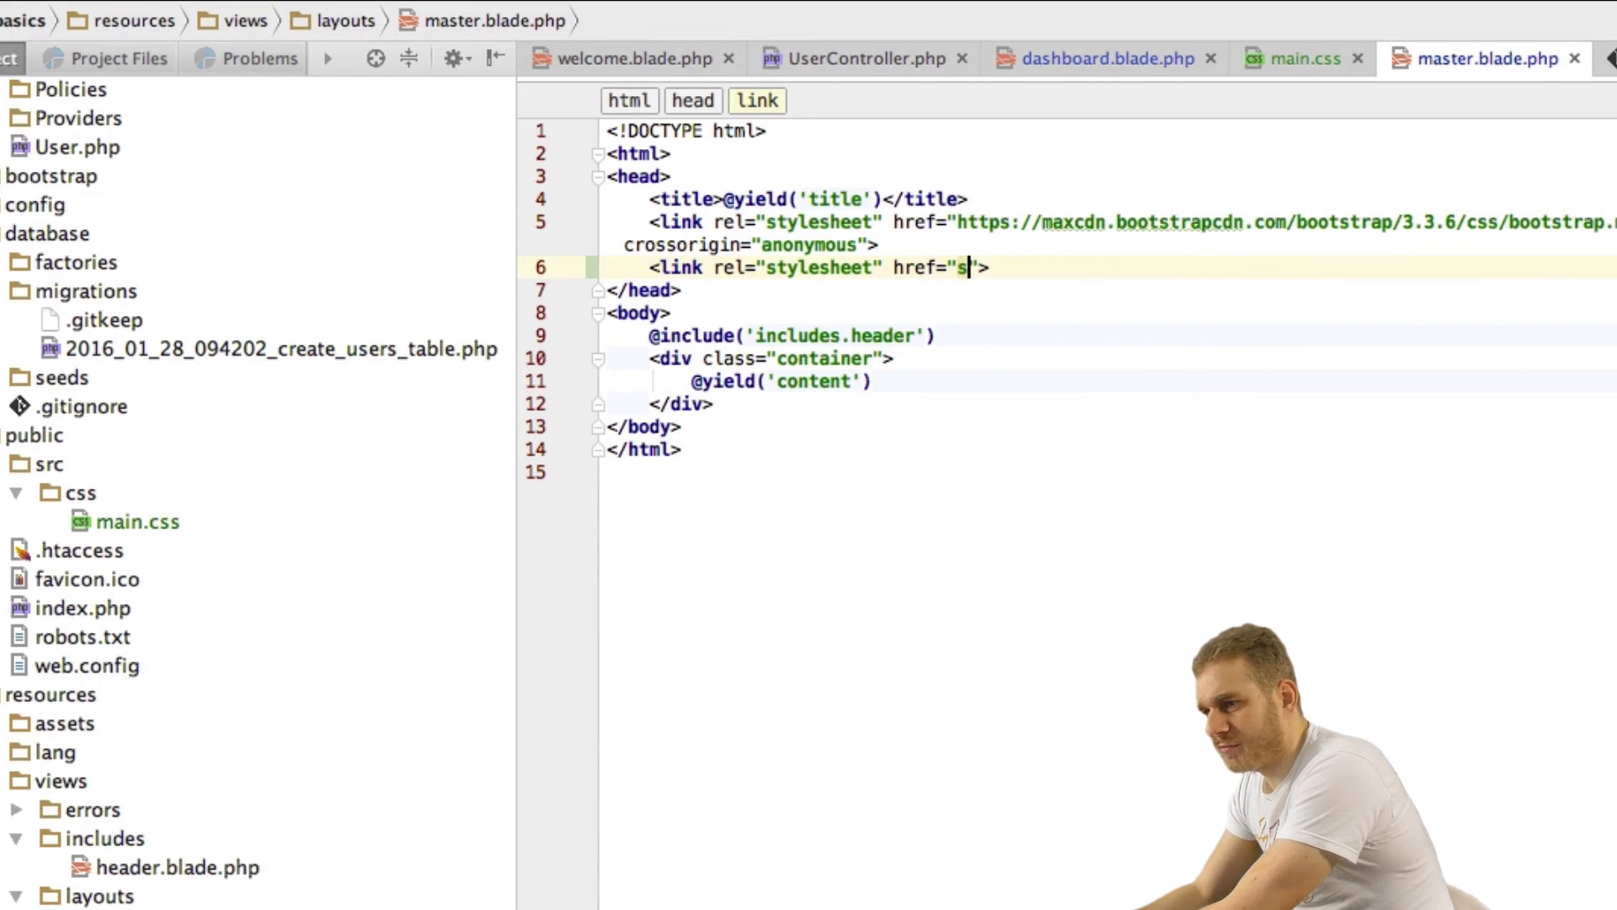
pyautogui.press('Backspace')
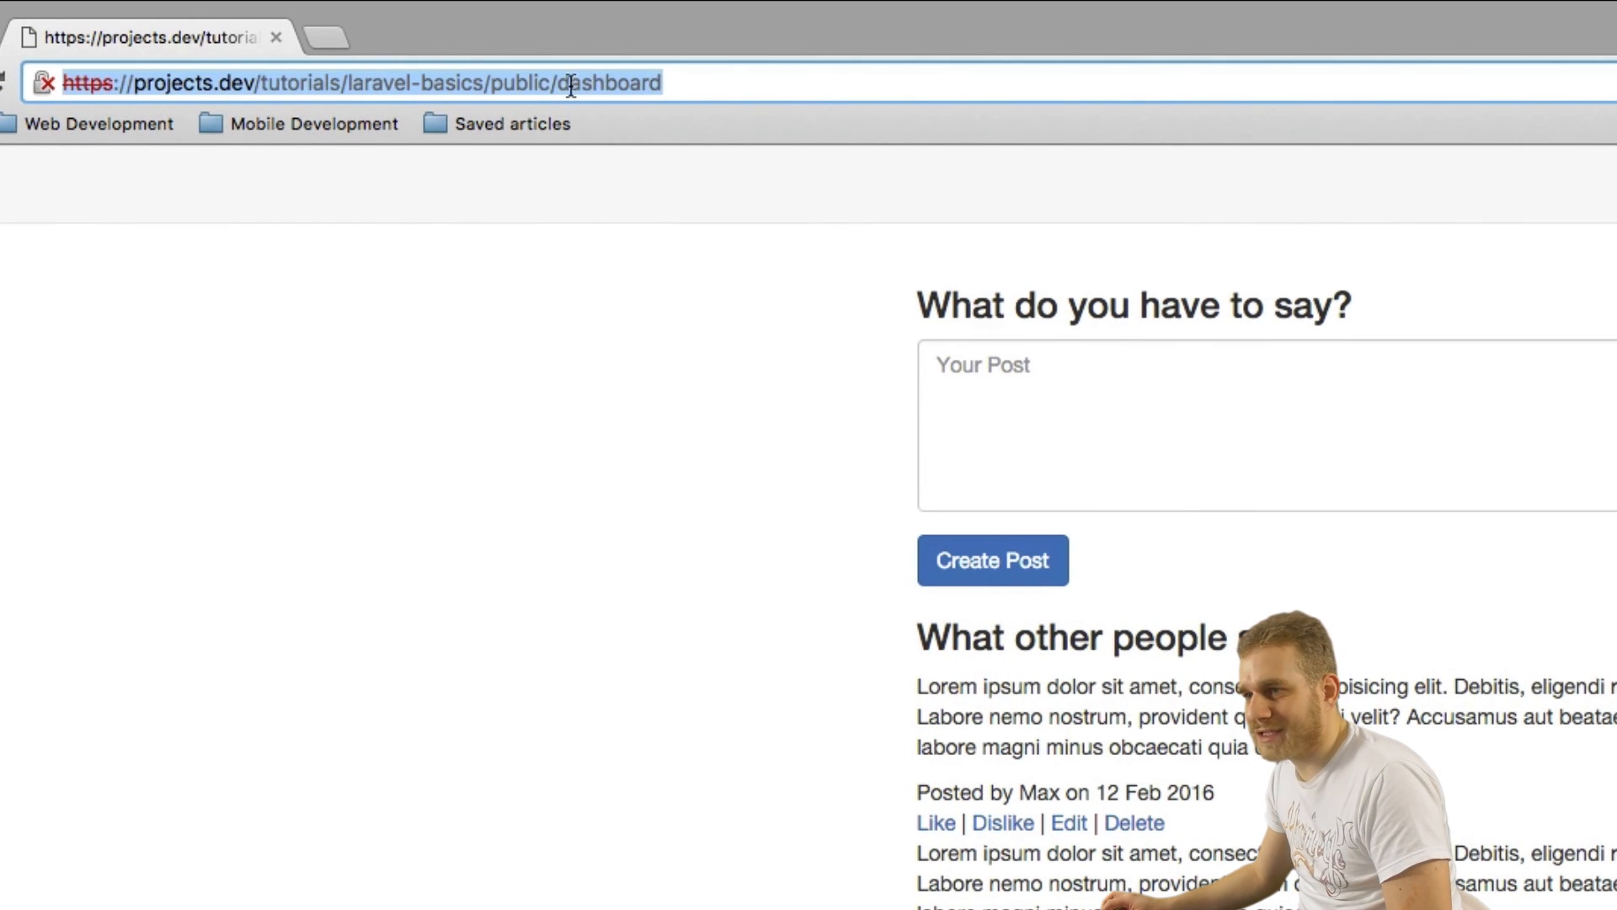
# Step: Try the dashboard URL with /src/css/main.css appended in Chrome's address bar
pyautogui.write('/')
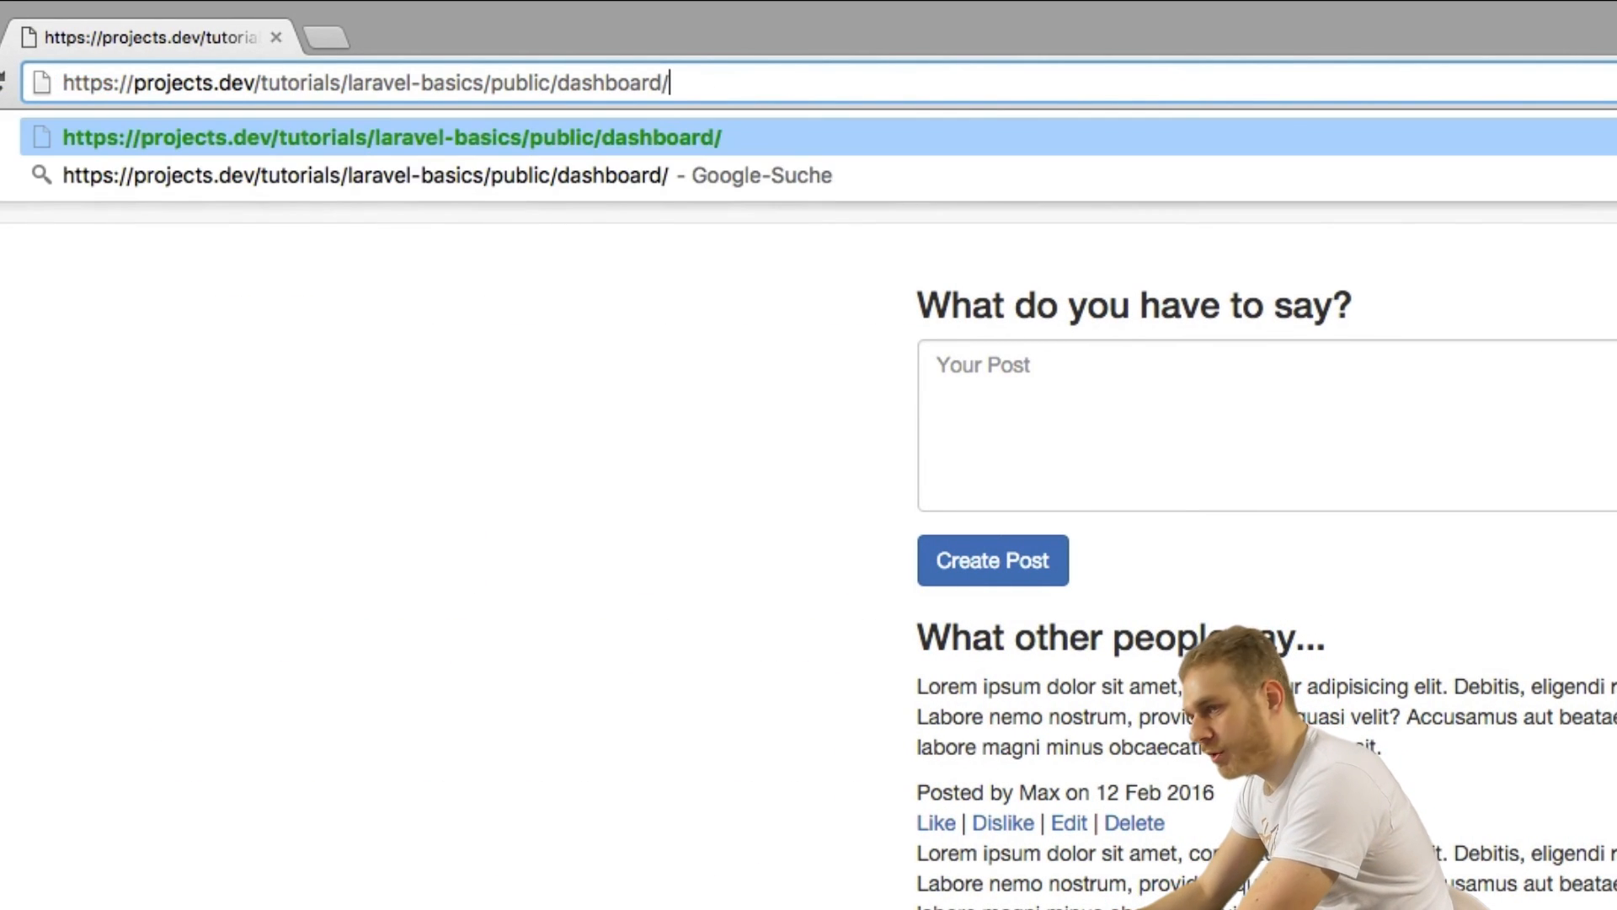
pyautogui.write('src/css/')
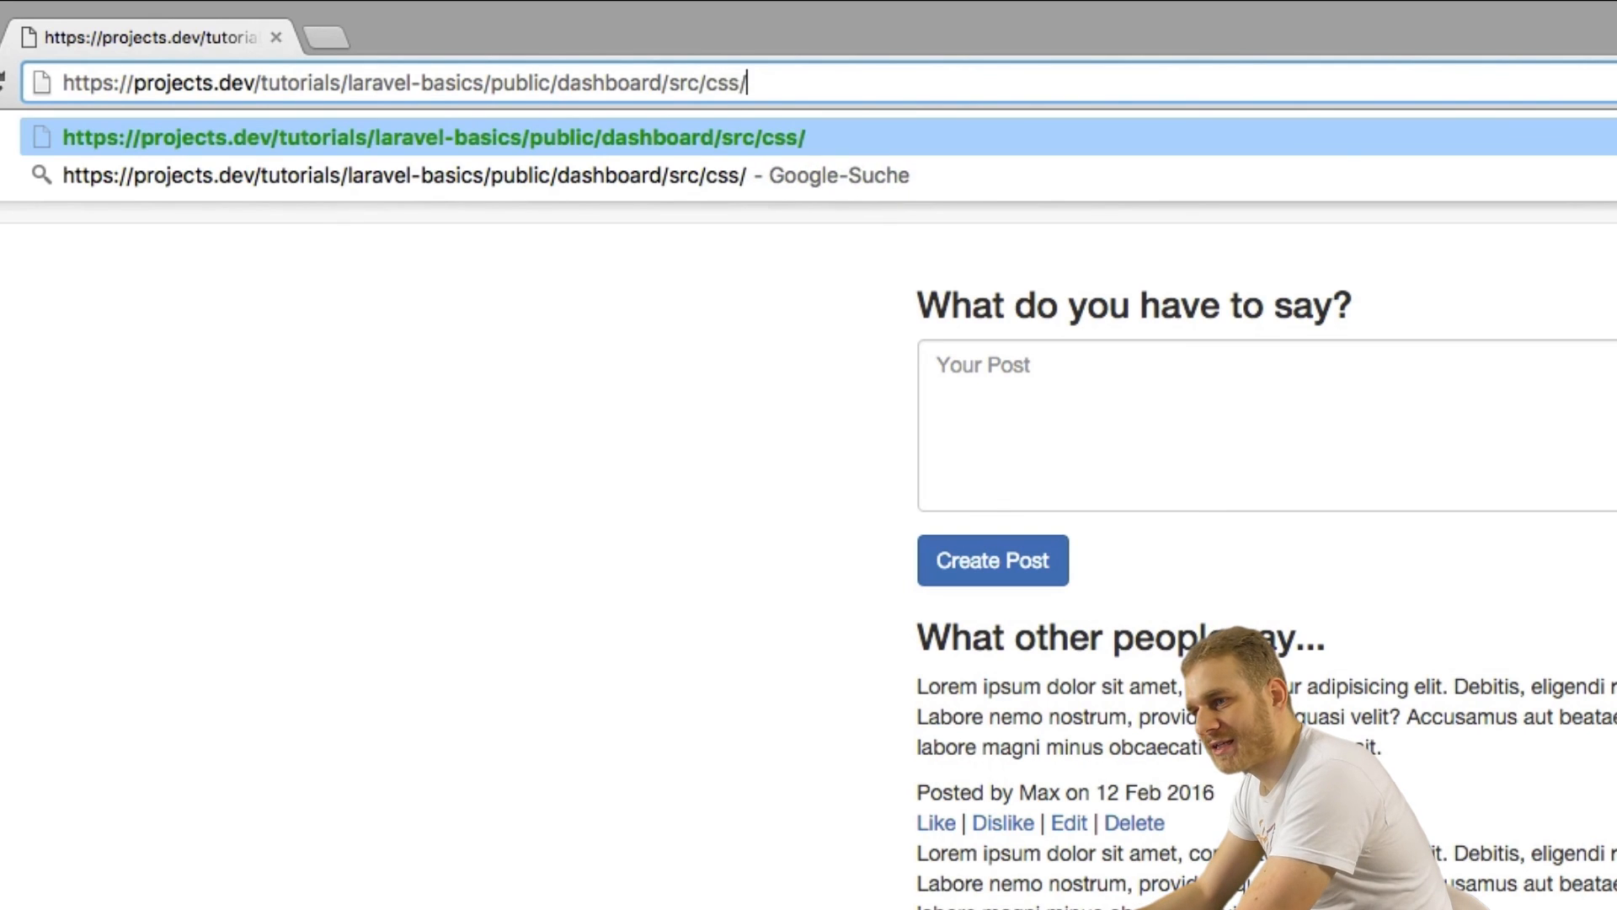
pyautogui.write('main.css')
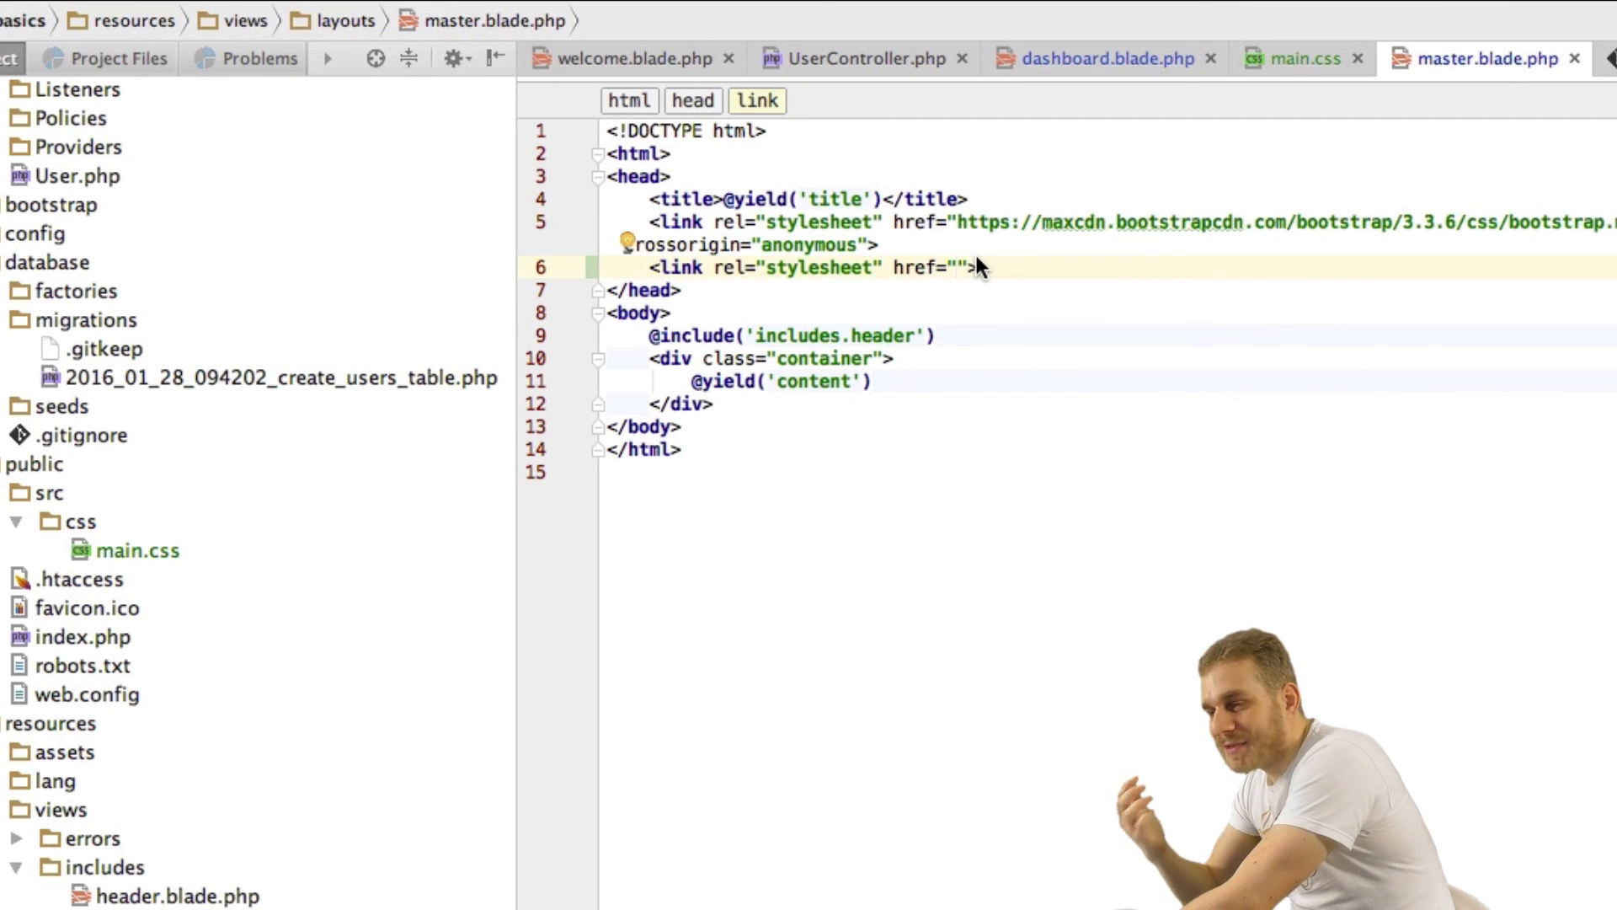
# Step: Begin the stylesheet href as {{ URL:: }} pointing at src/css
pyautogui.click(963, 268)
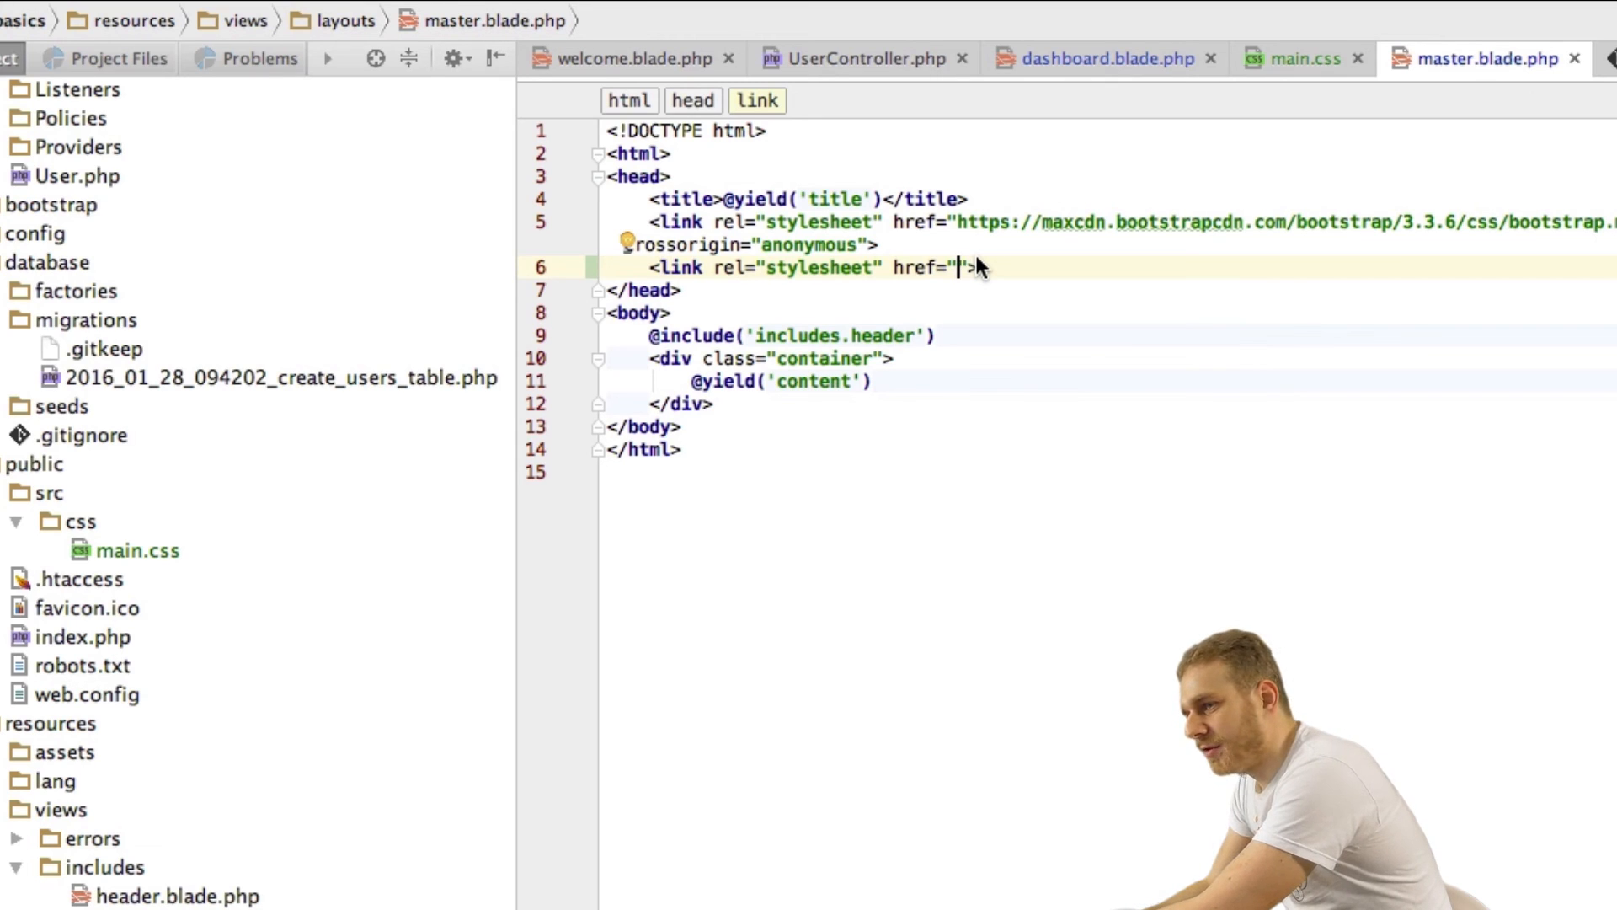
pyautogui.write('{{}}')
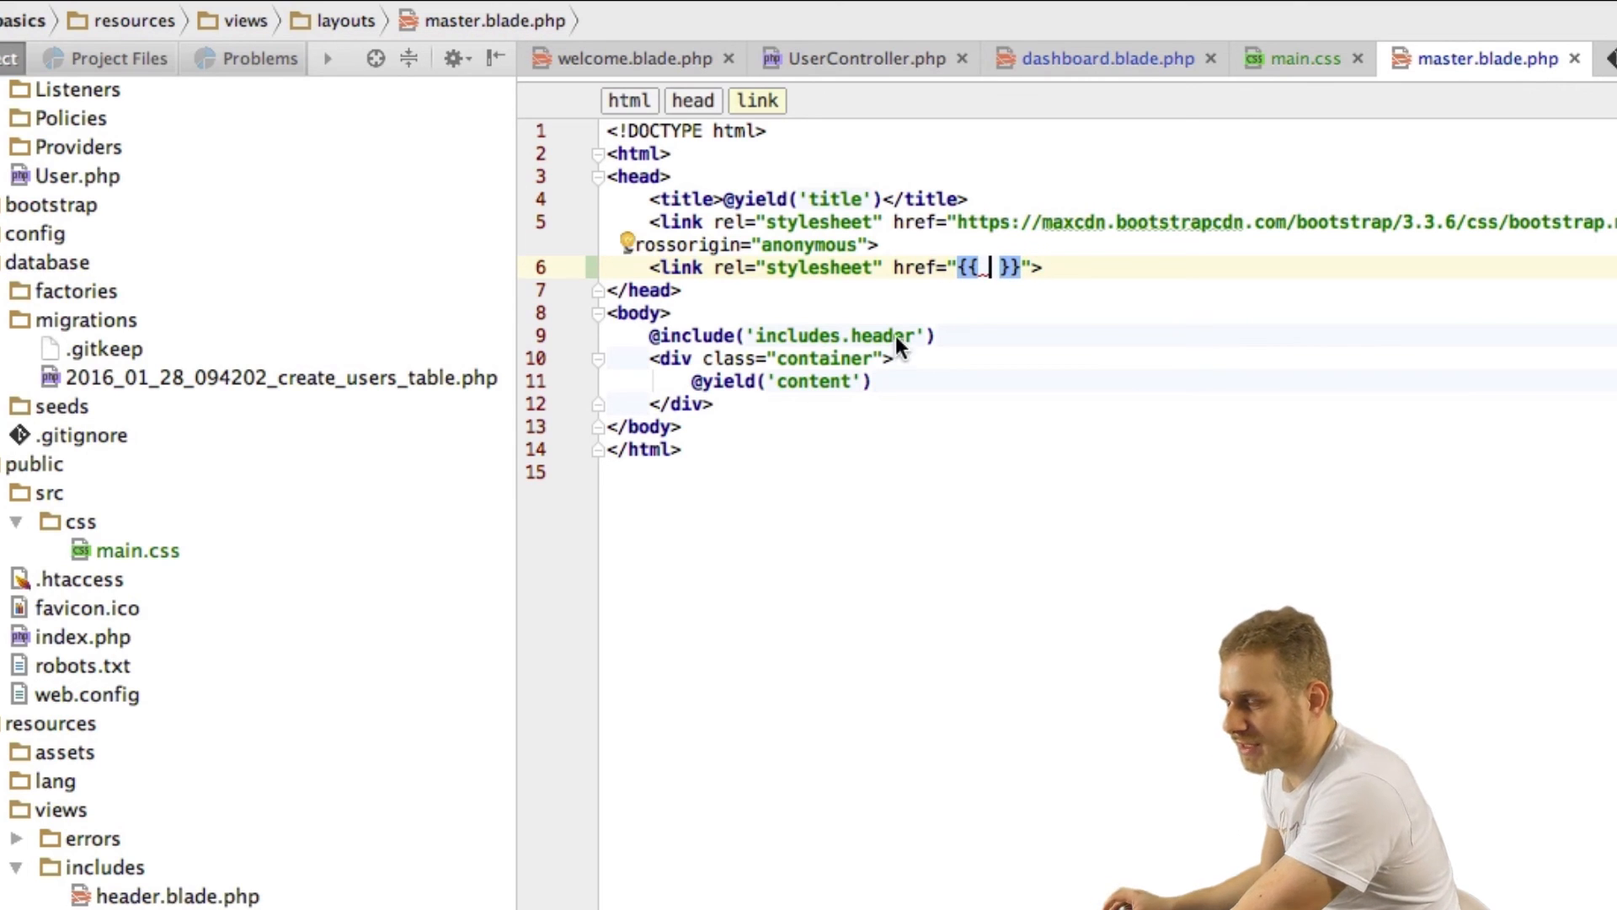
pyautogui.write('URL')
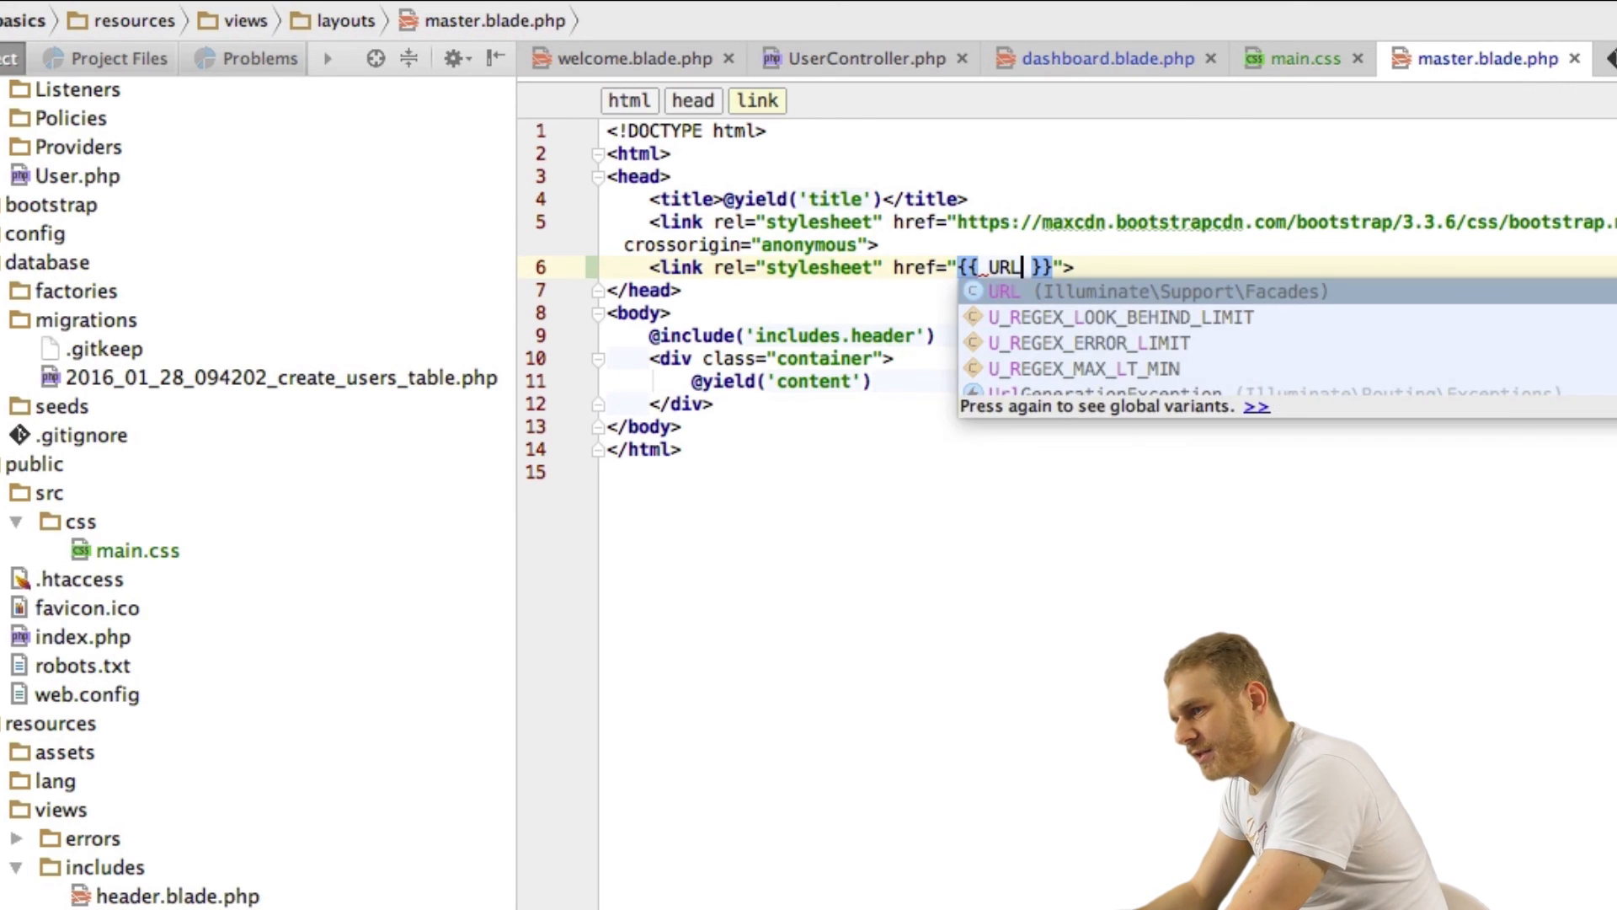
pyautogui.write("::to('")
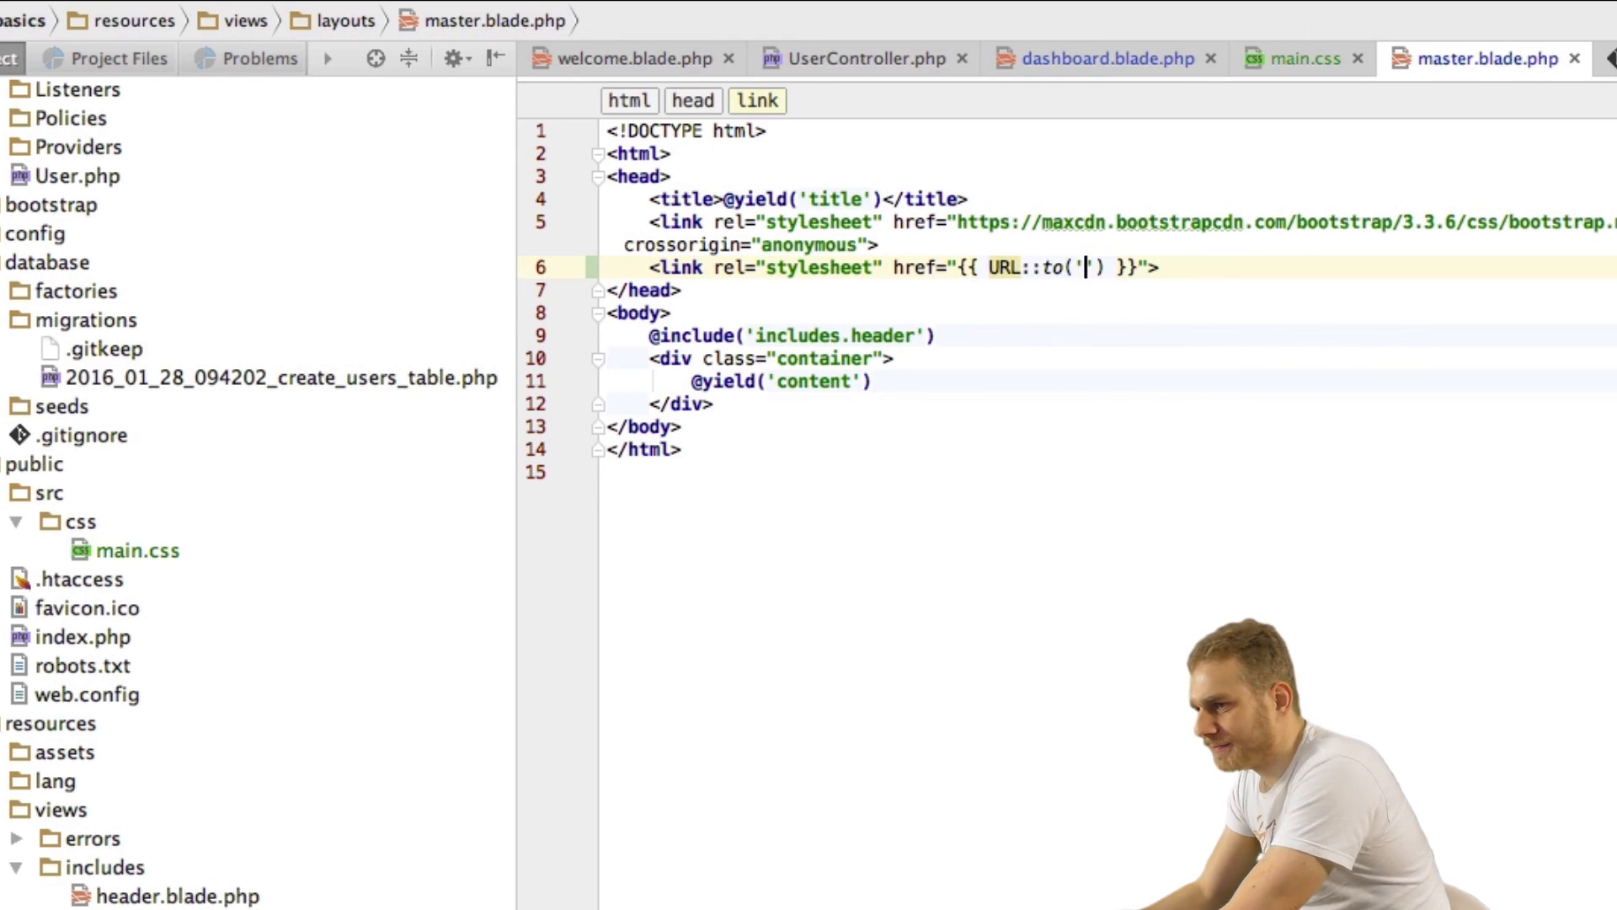
pyautogui.write('src/')
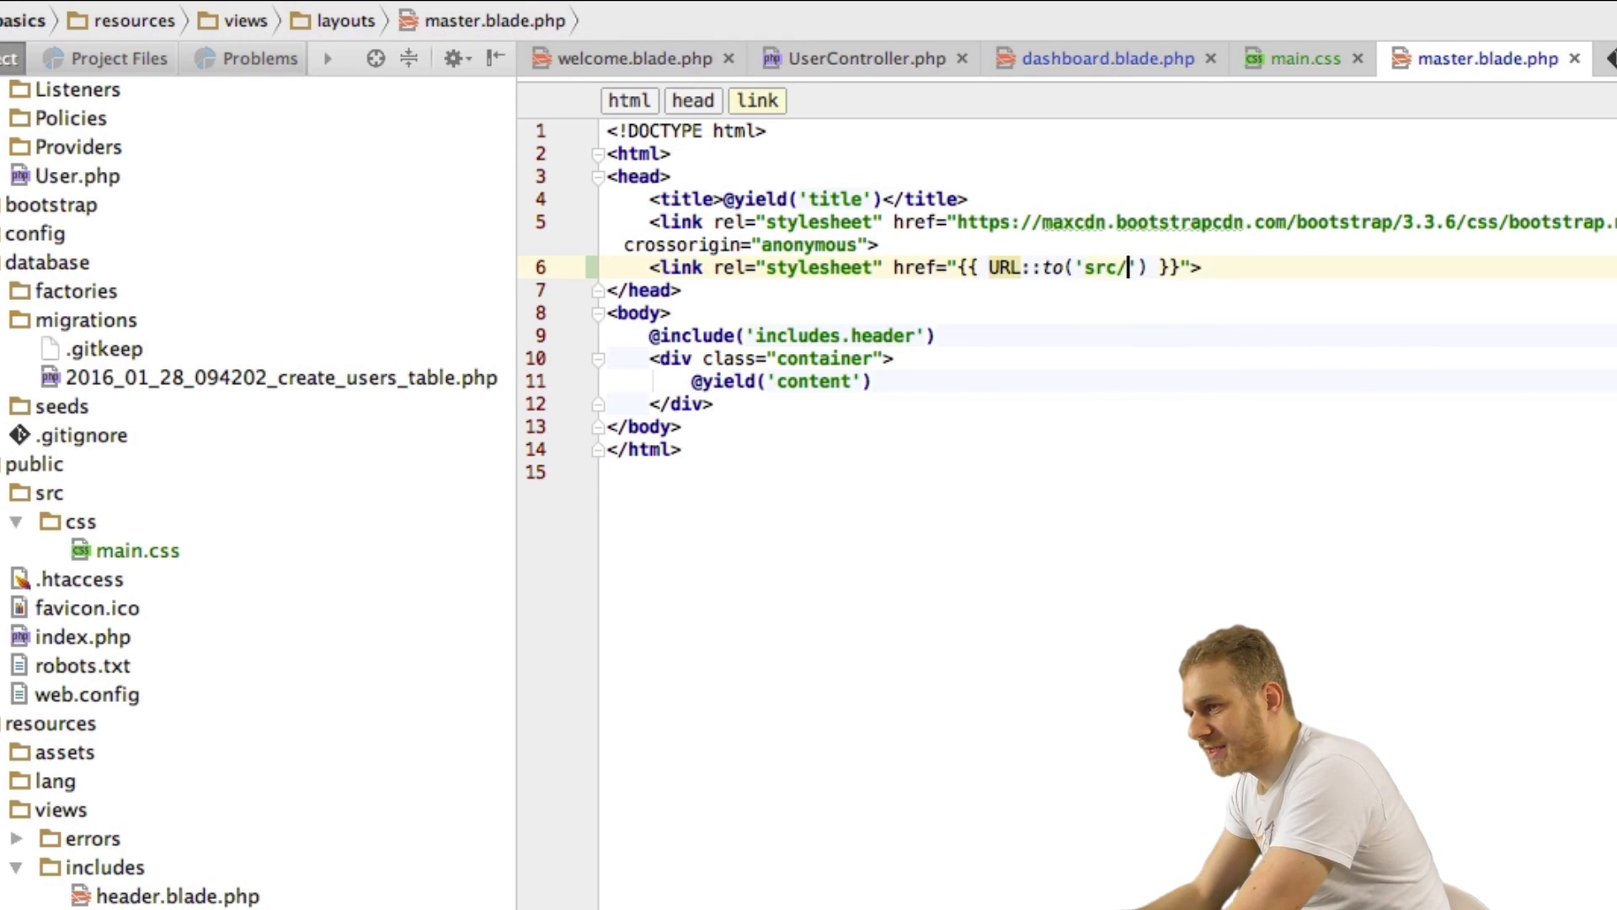
pyautogui.write('css')
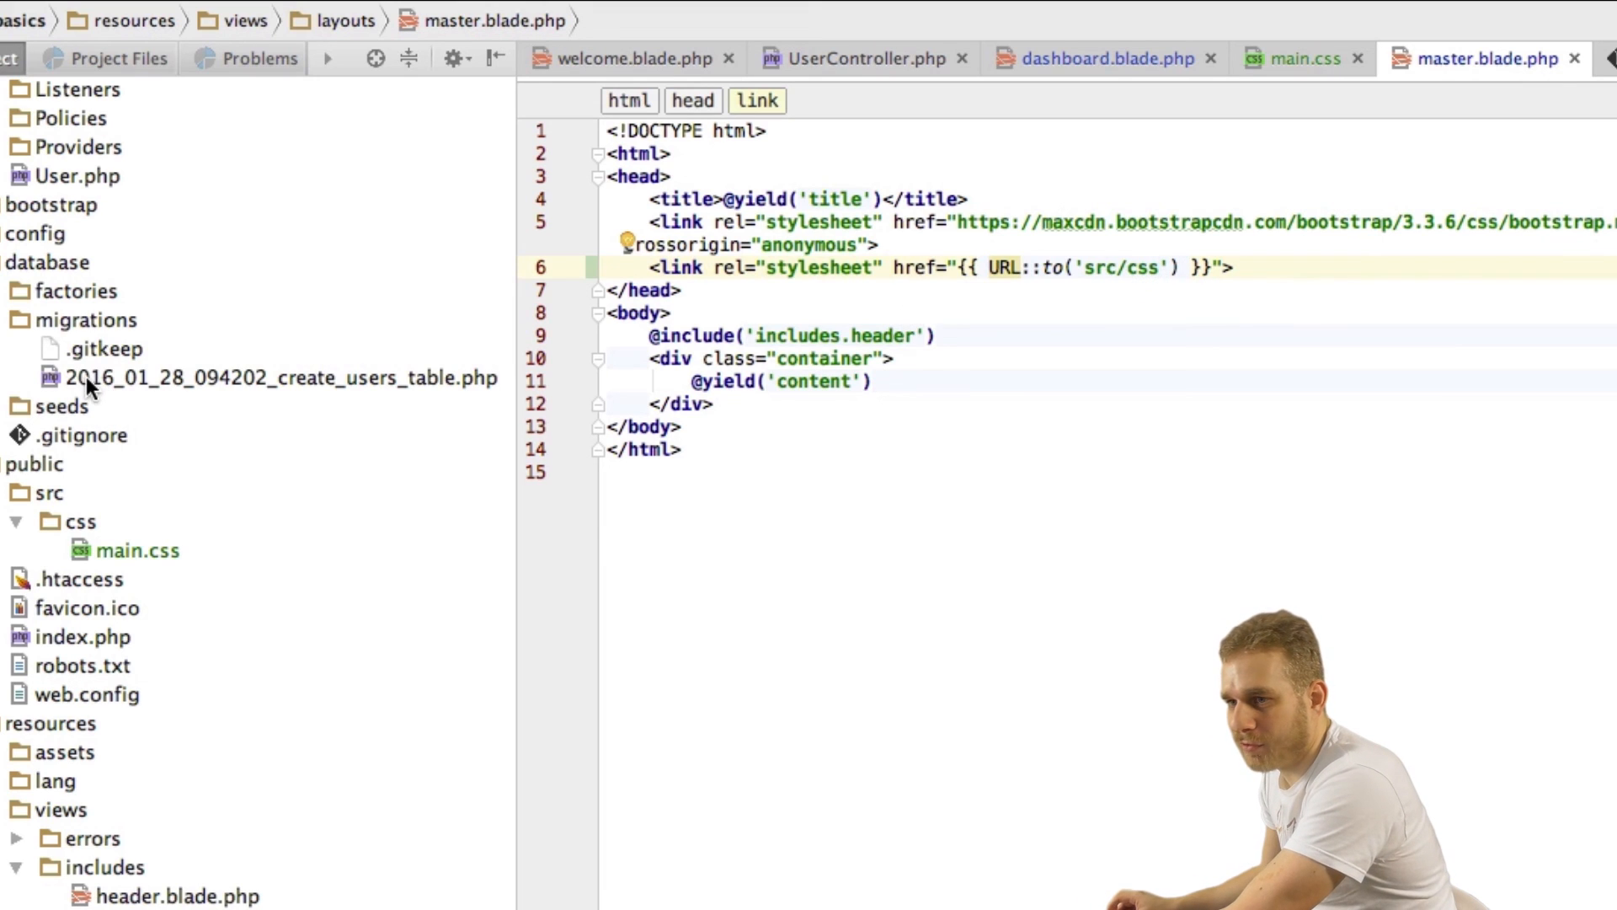
# Step: Complete the path to src/css/main.css, trying URL::secure then settling on URL::to
pyautogui.click(34, 465)
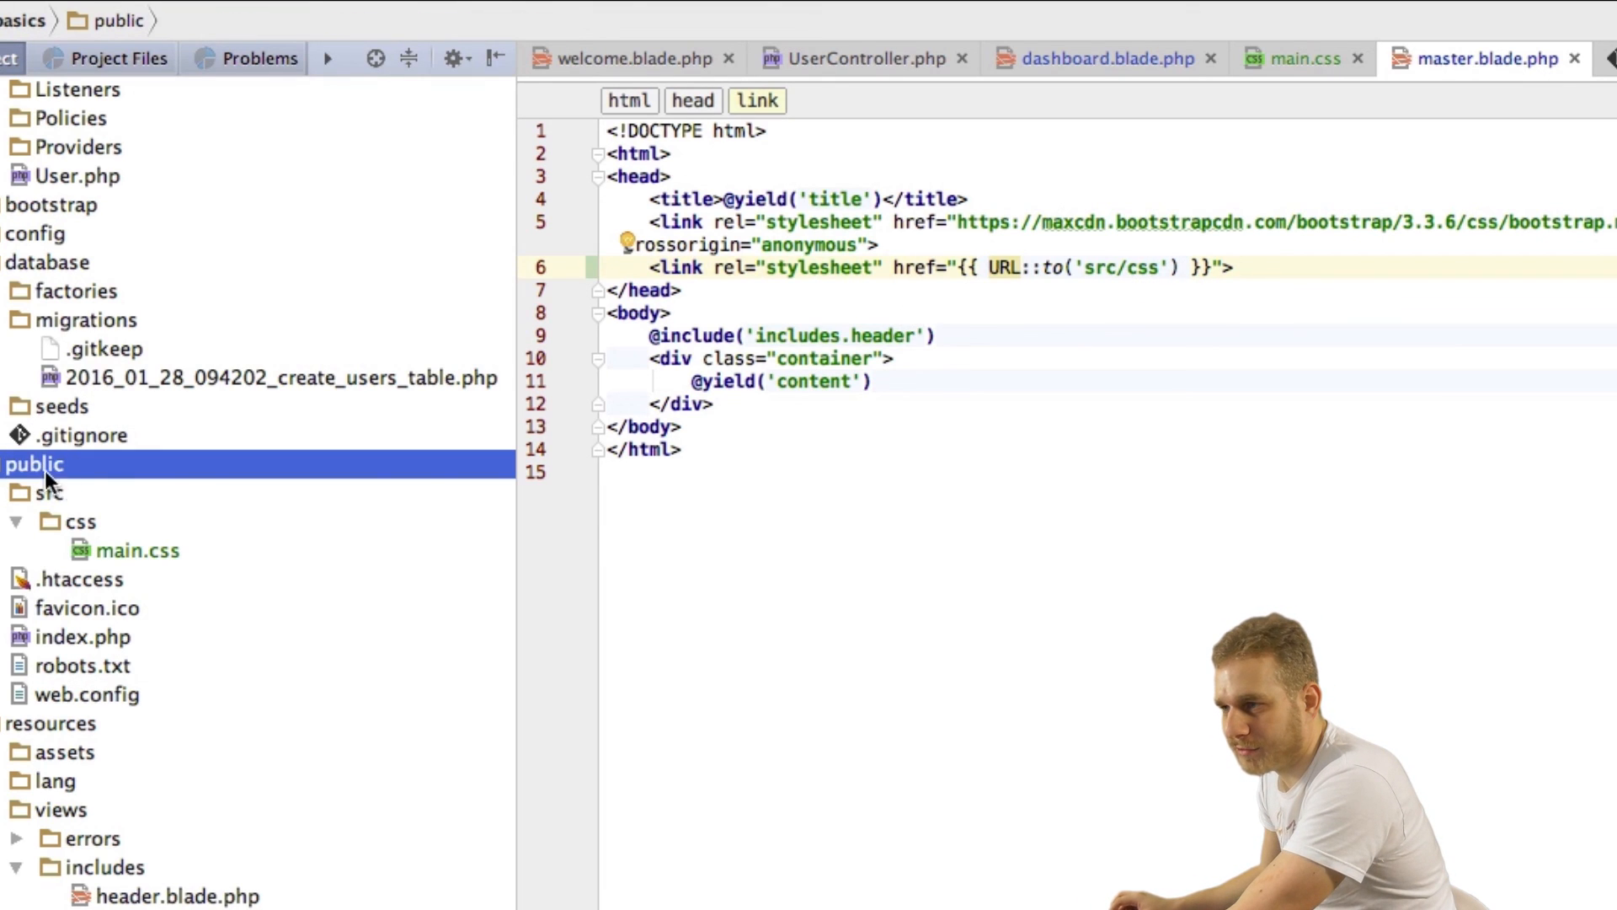
pyautogui.click(1161, 268)
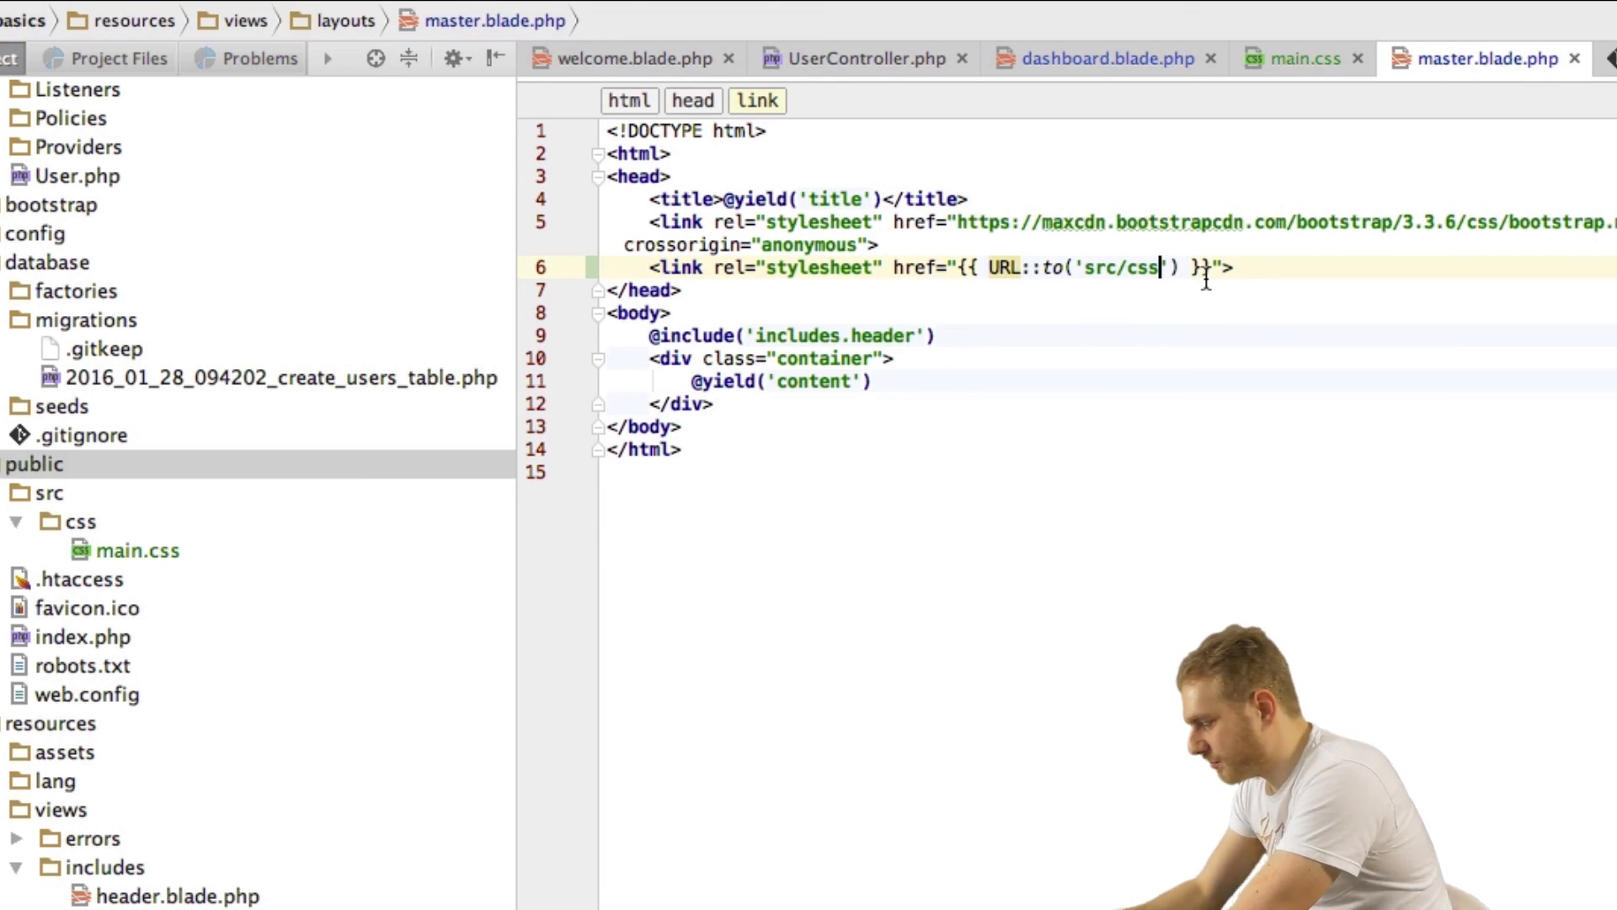
pyautogui.write('/main')
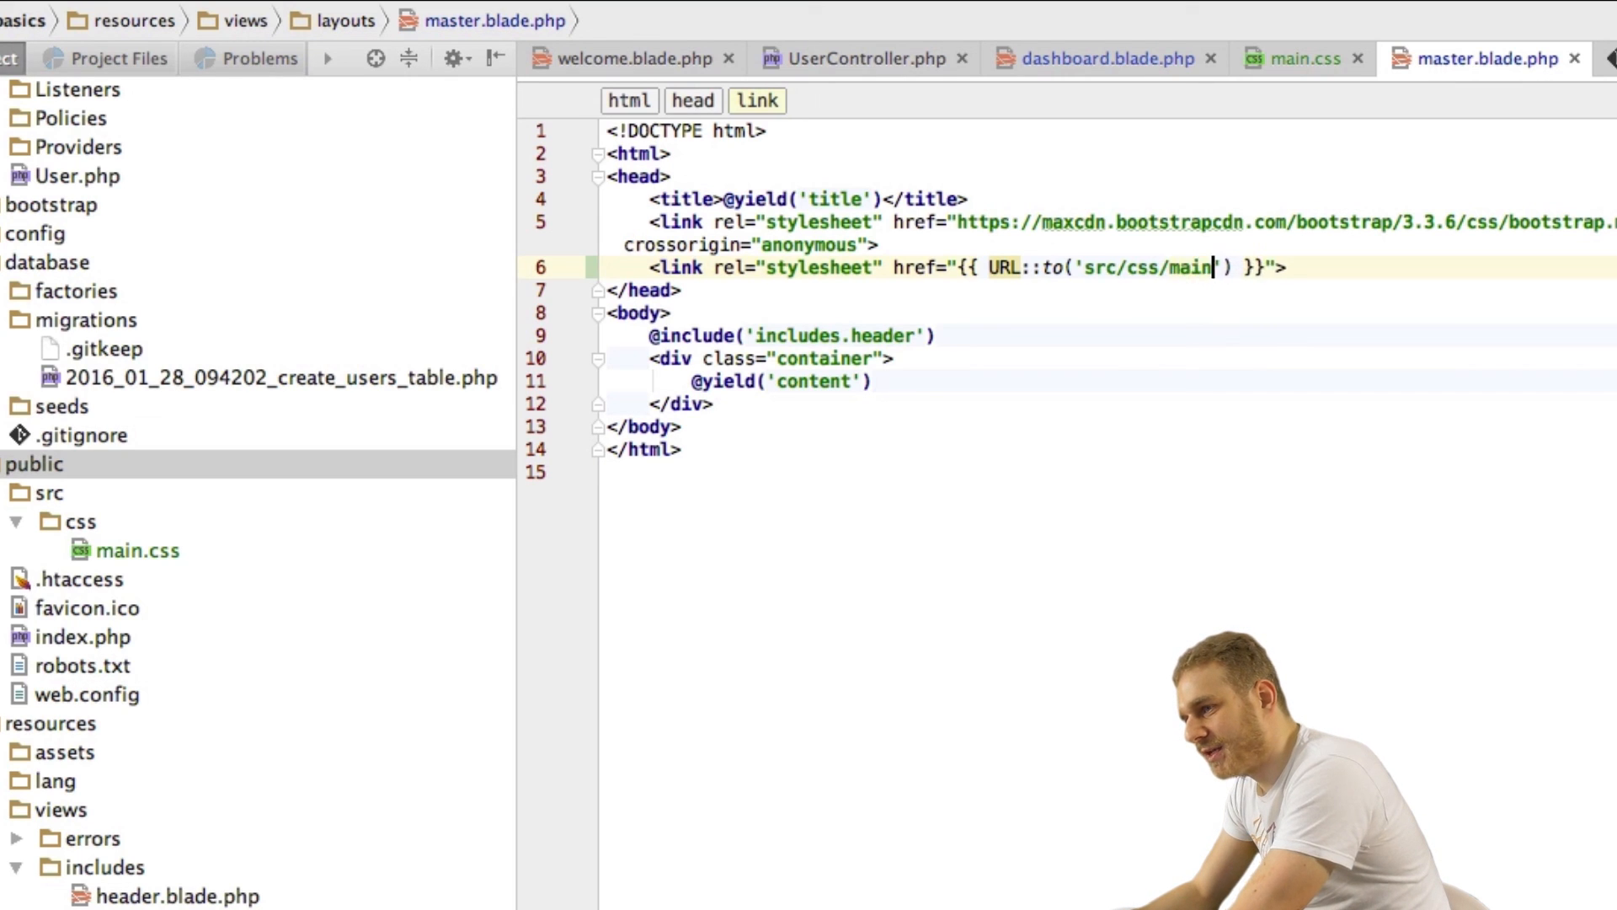
pyautogui.write('.css')
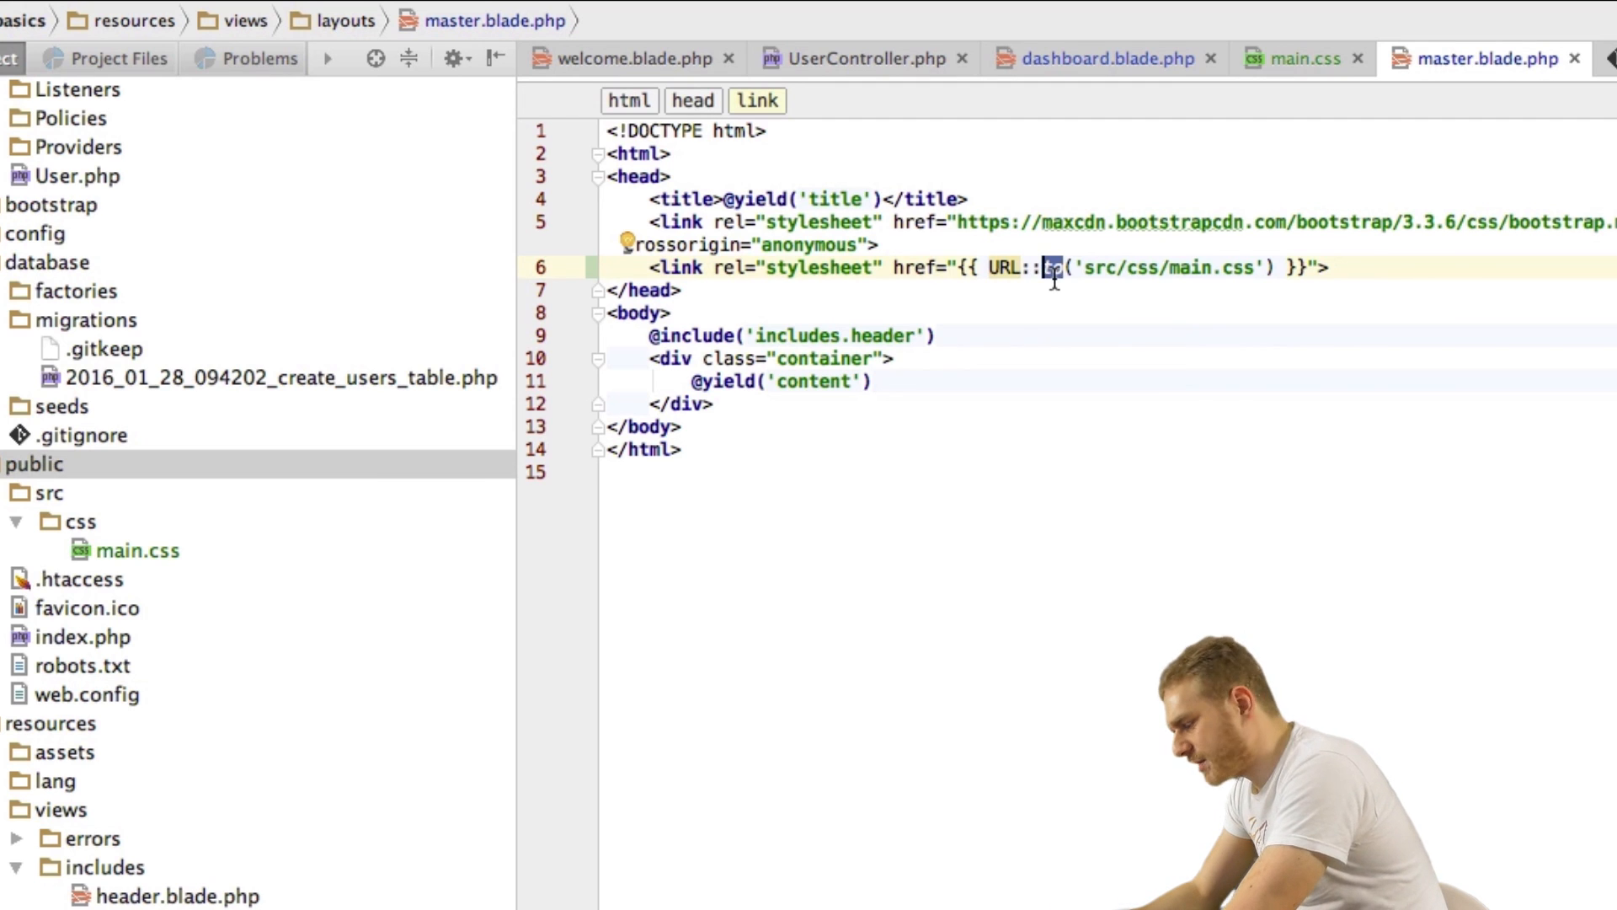
pyautogui.write('ecur')
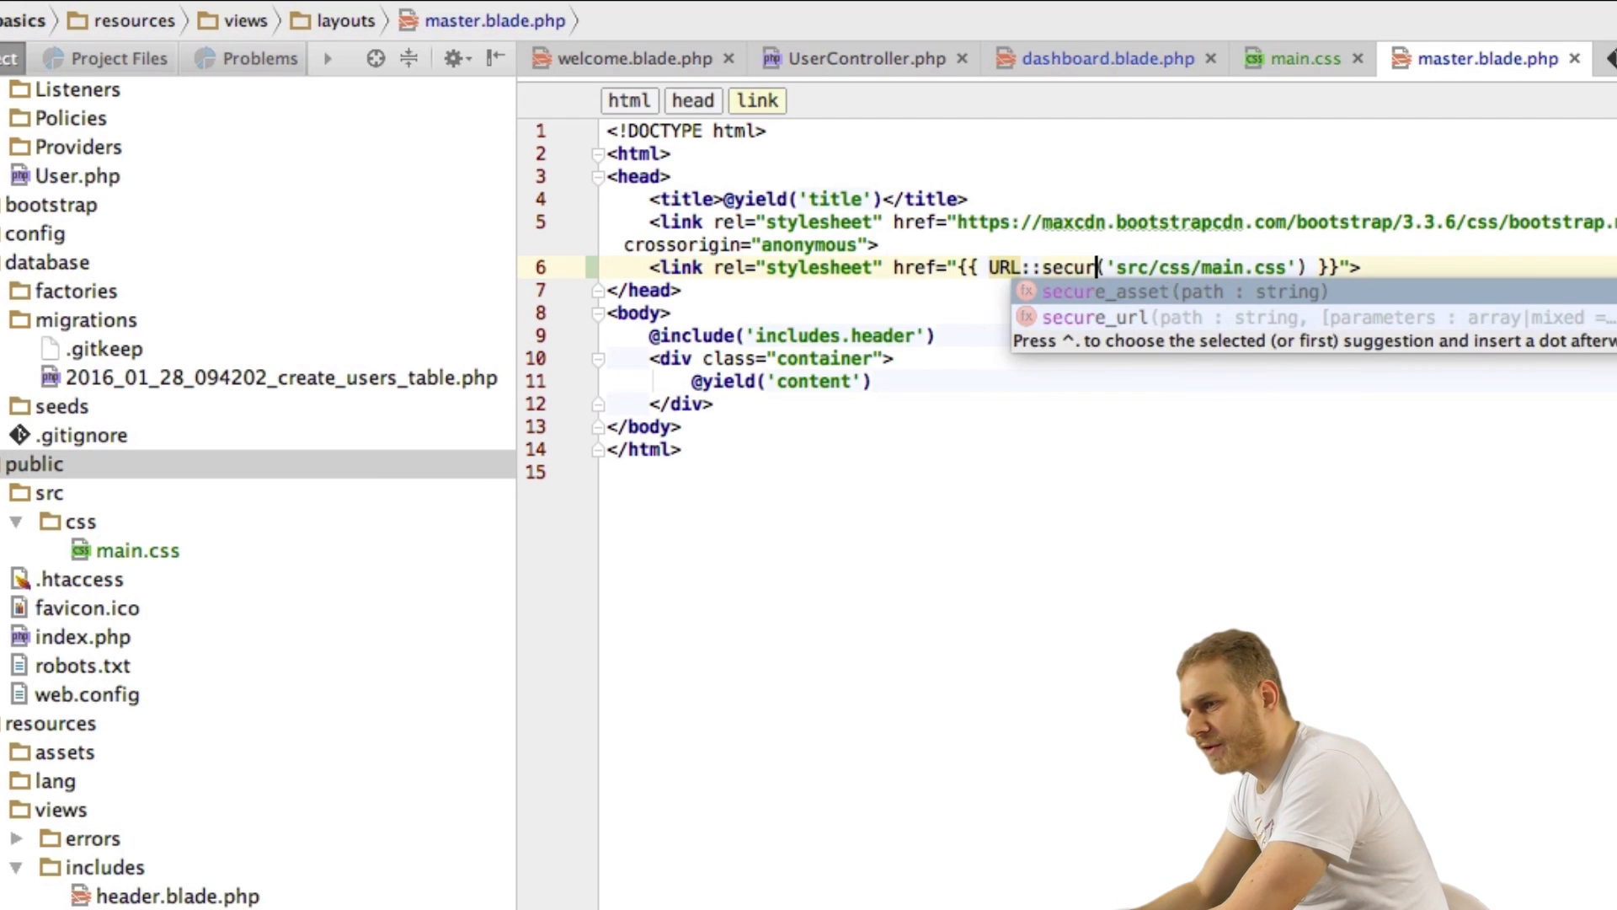
pyautogui.write('to')
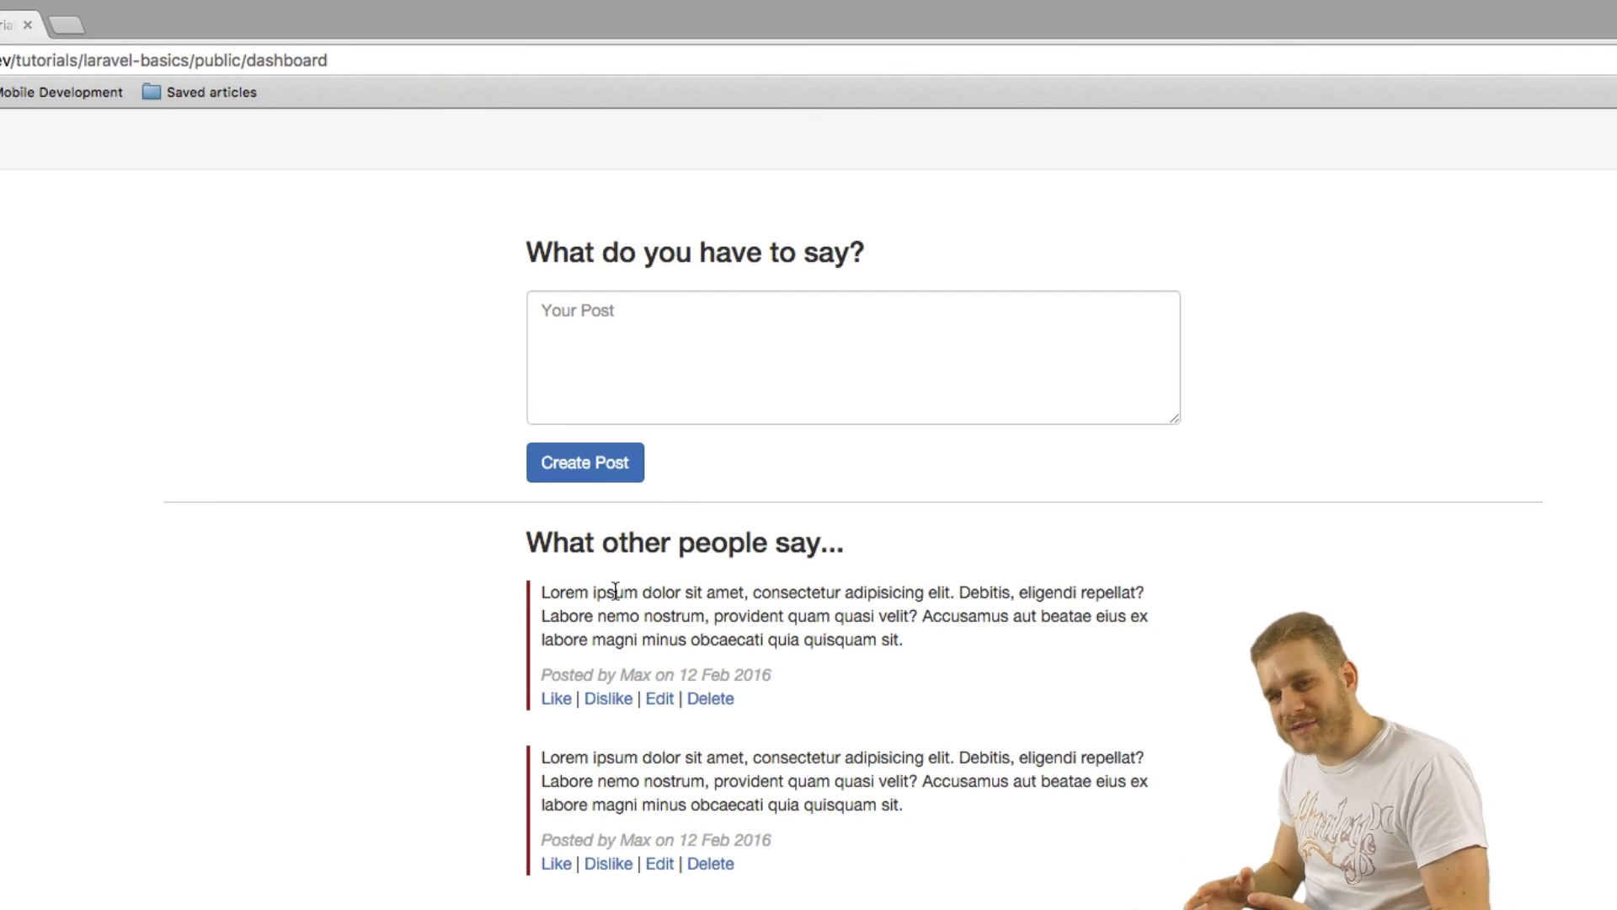
pyautogui.moveTo(572, 500)
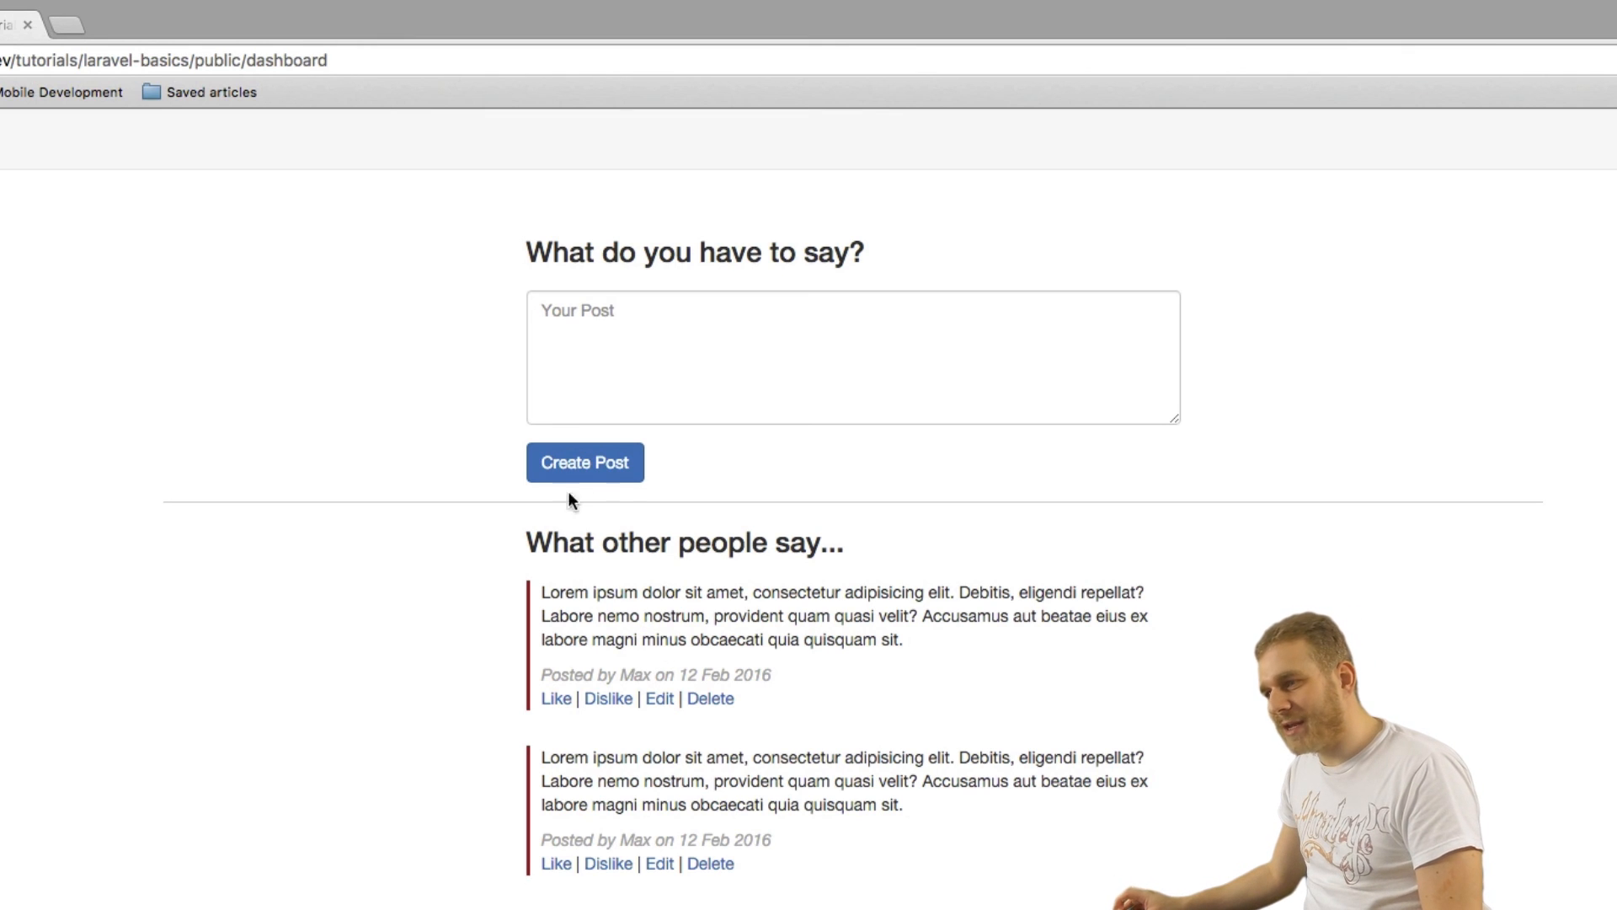